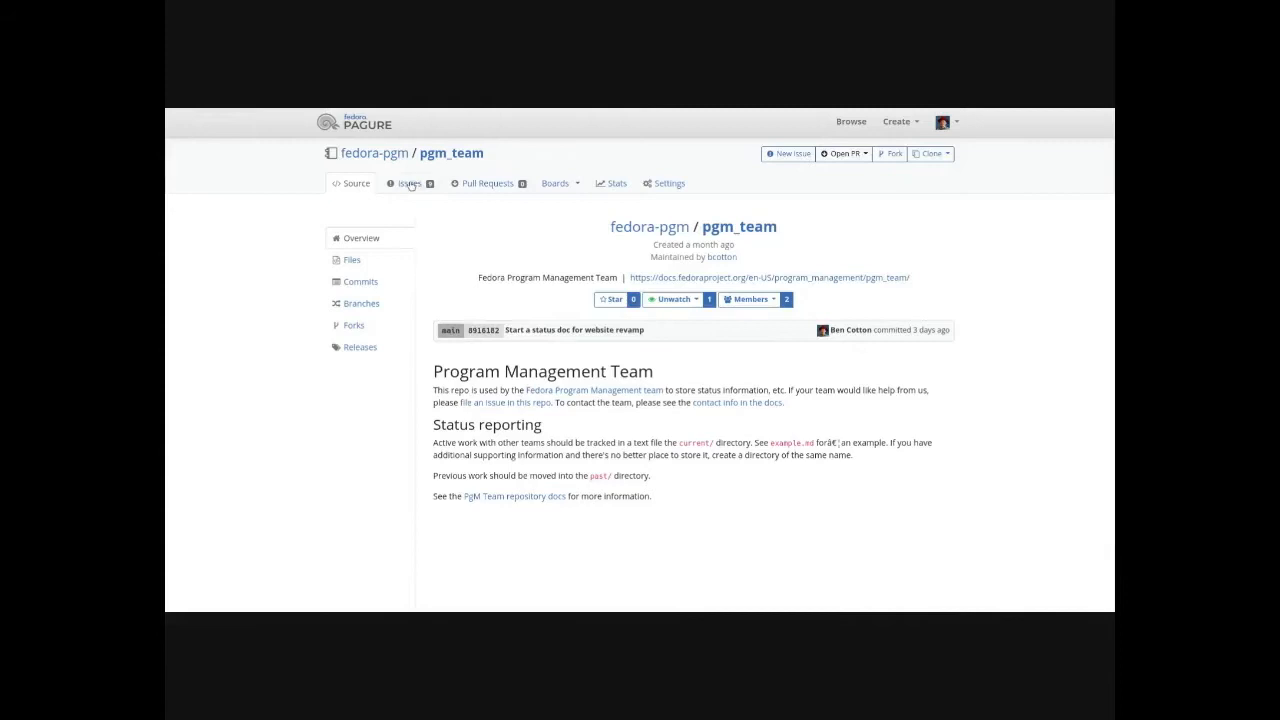
# Step: Show the pgm_team project's list of open issues
pyautogui.click(408, 184)
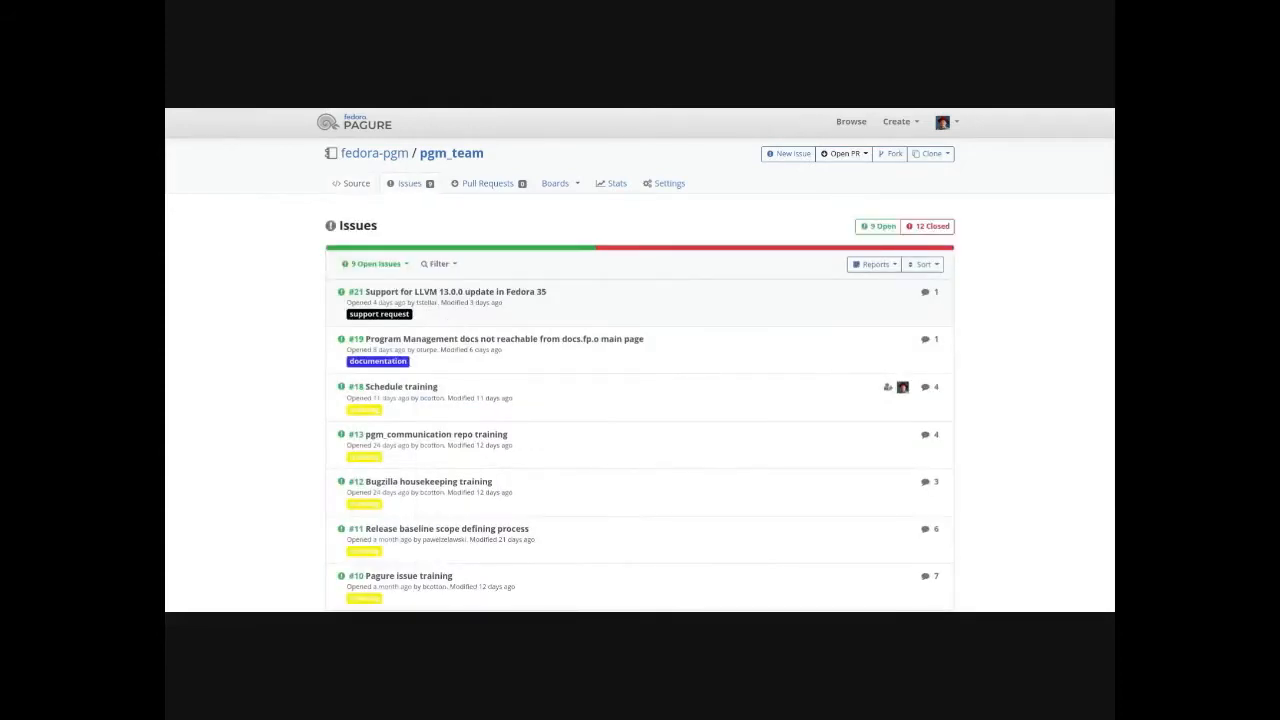
pyautogui.moveTo(790, 152)
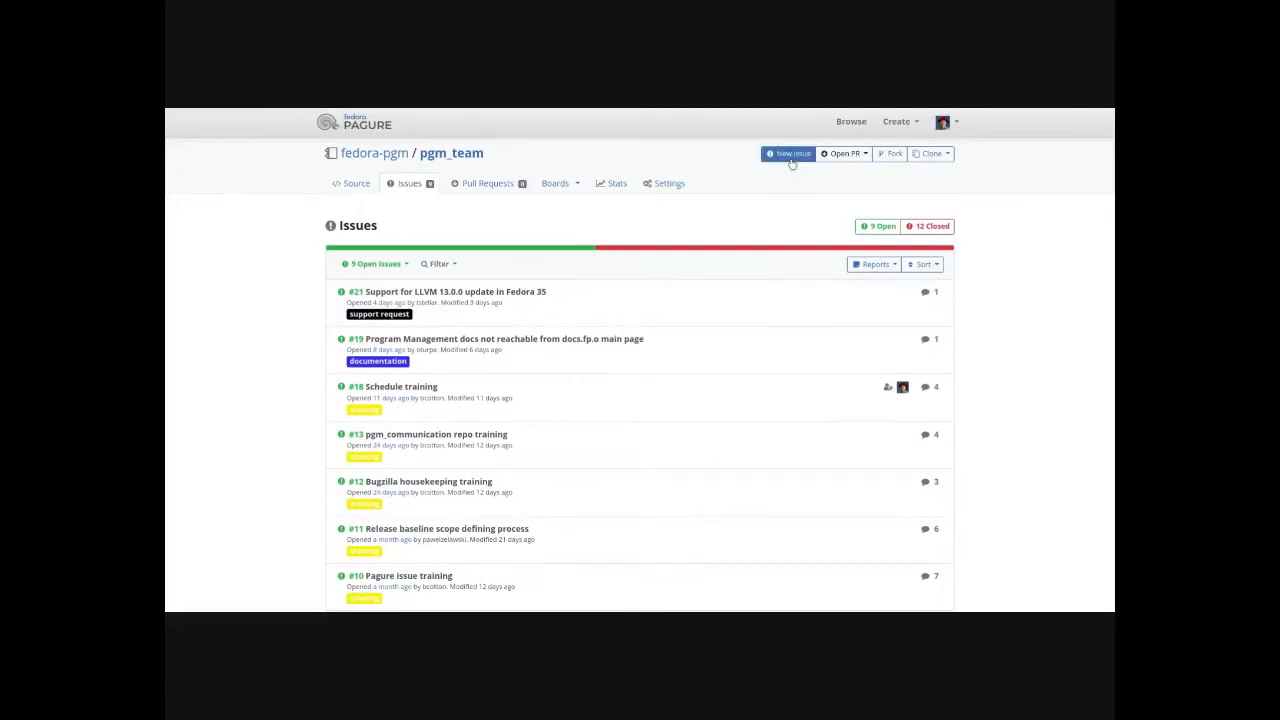
pyautogui.moveTo(688, 164)
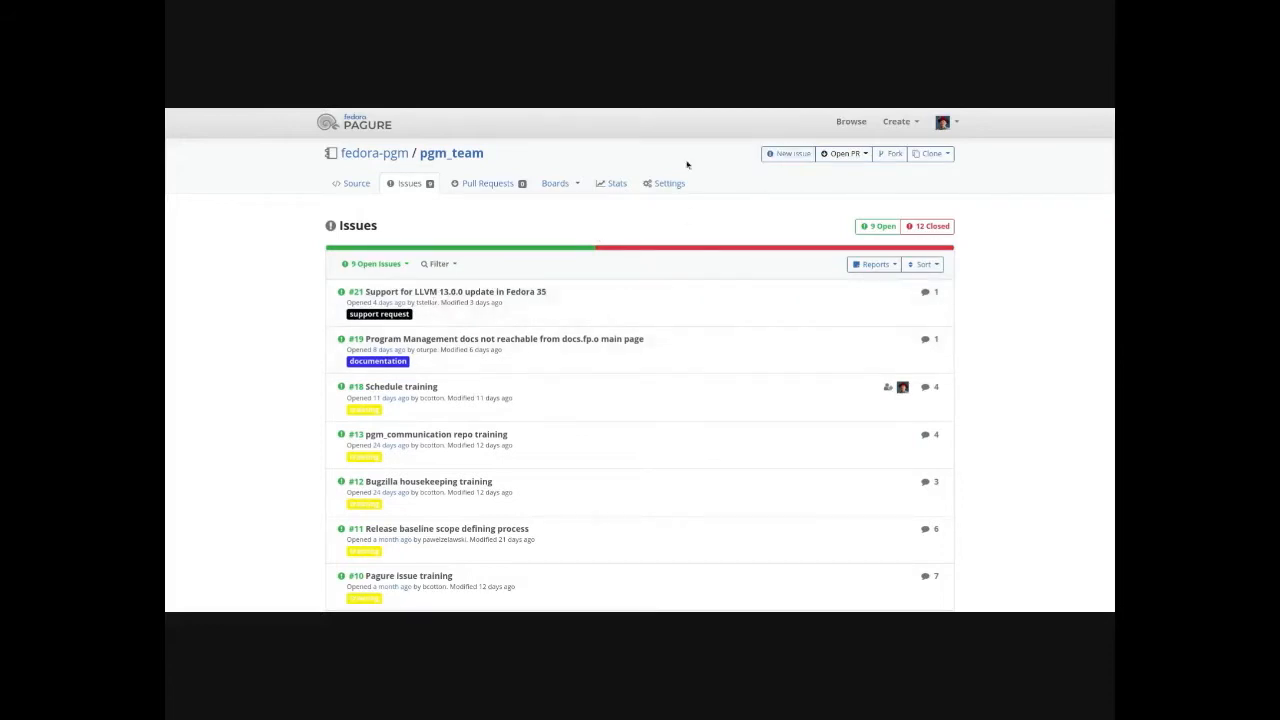
# Step: Start a new issue titled 'This is an issue' and begin its comment text
pyautogui.click(788, 152)
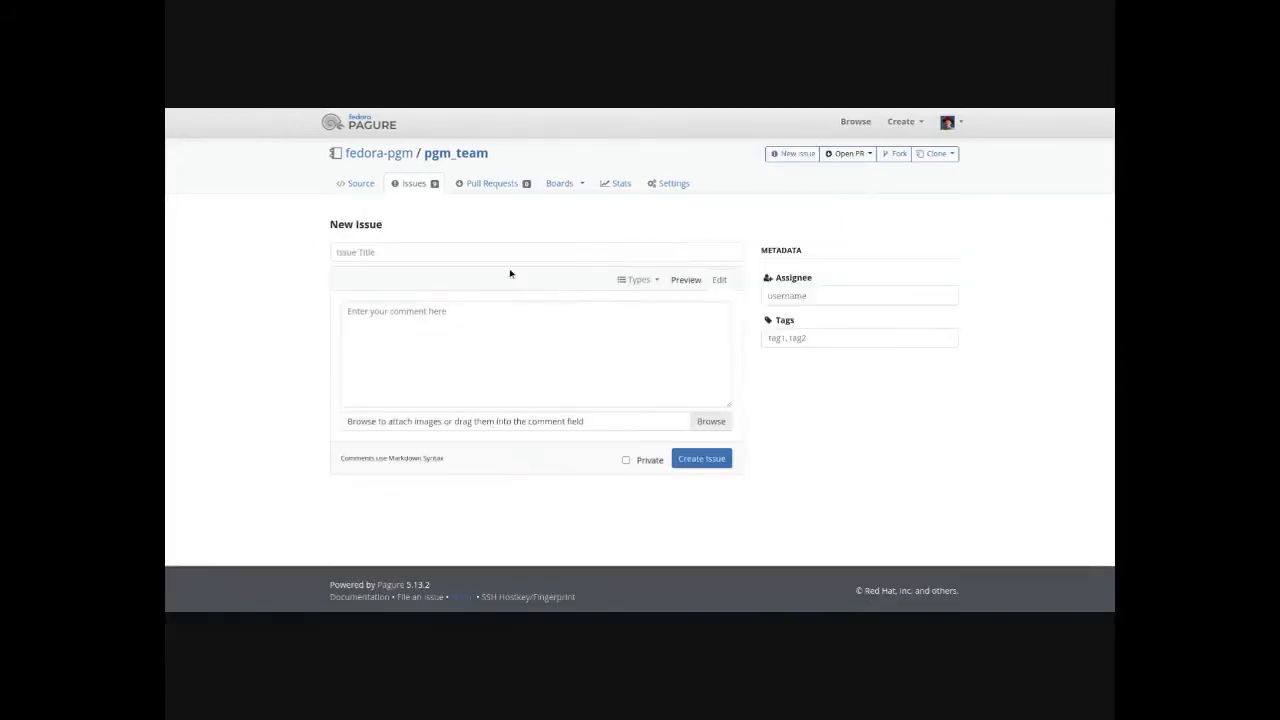
pyautogui.write('This is an issue')
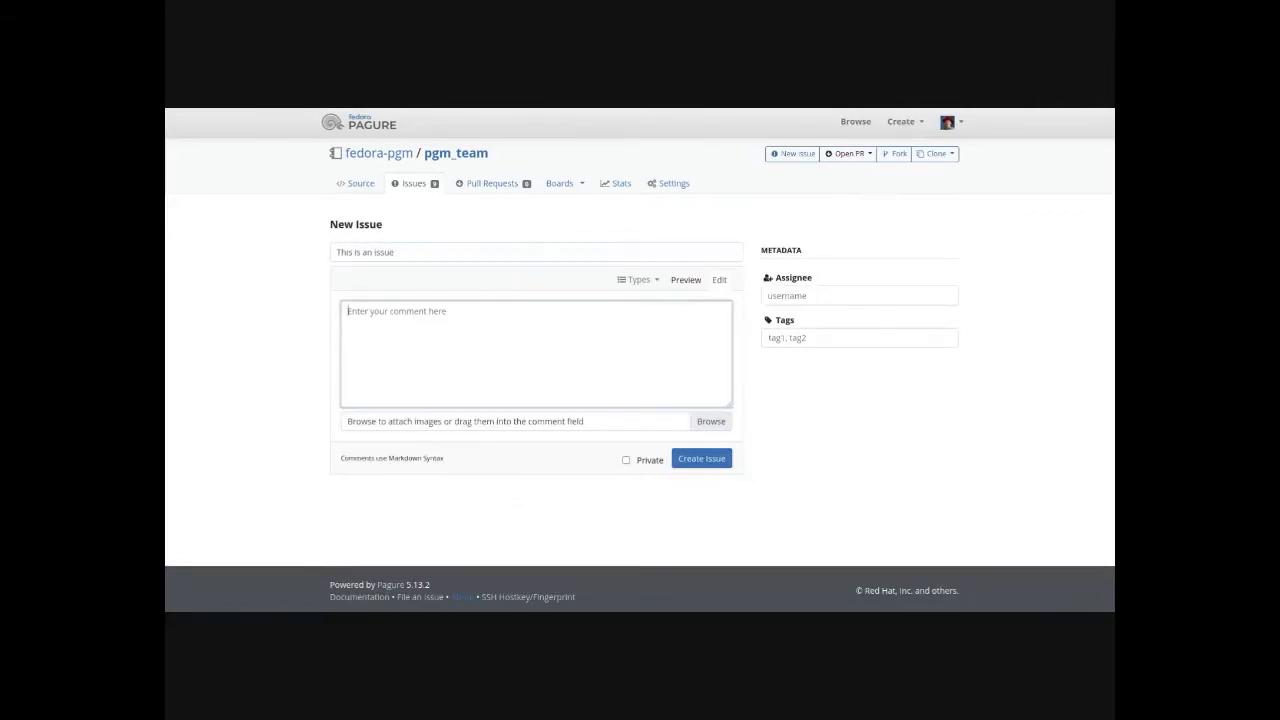
pyautogui.write('OH LOOK i')
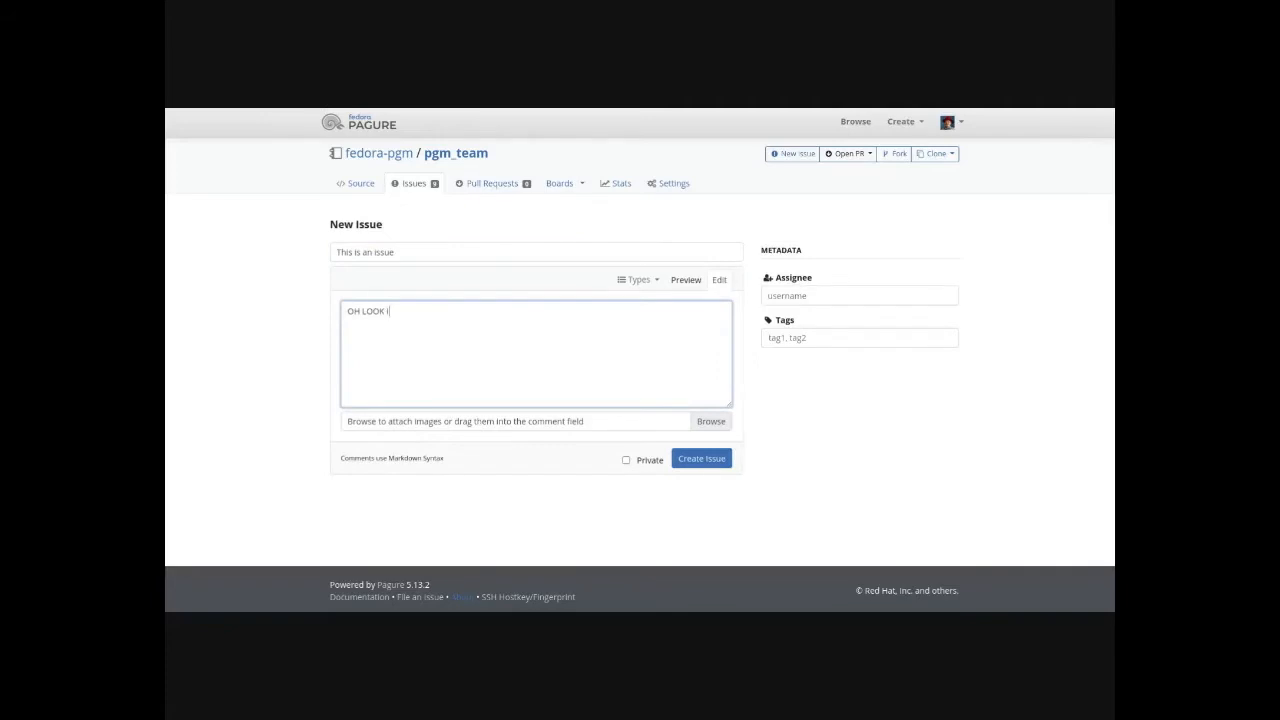
pyautogui.write('AM TYPING THINGS')
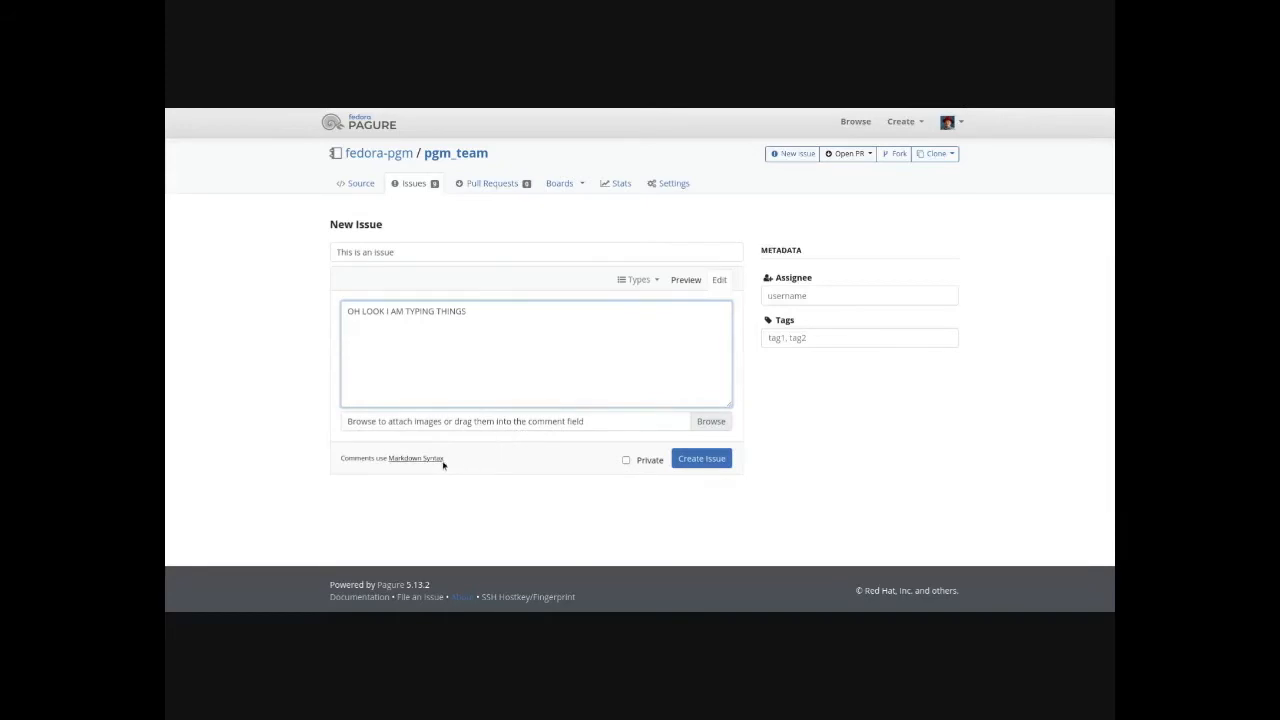
pyautogui.press('Return')
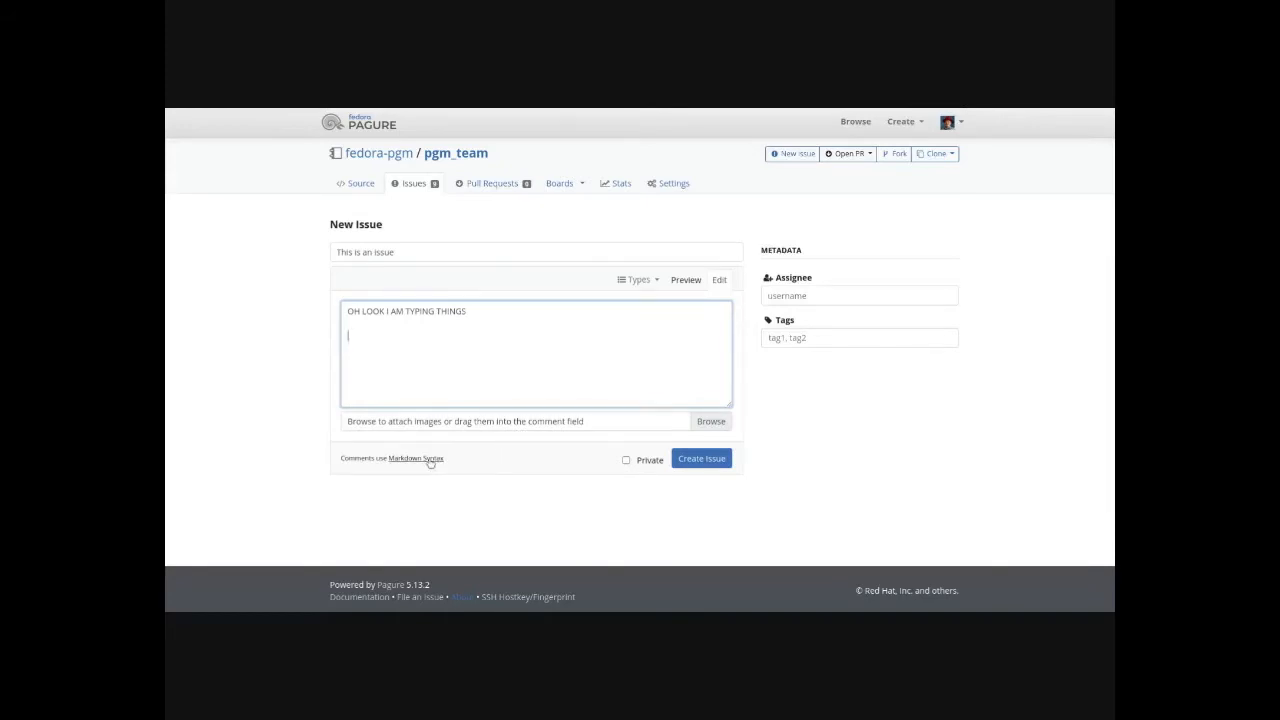
pyautogui.moveTo(480, 370)
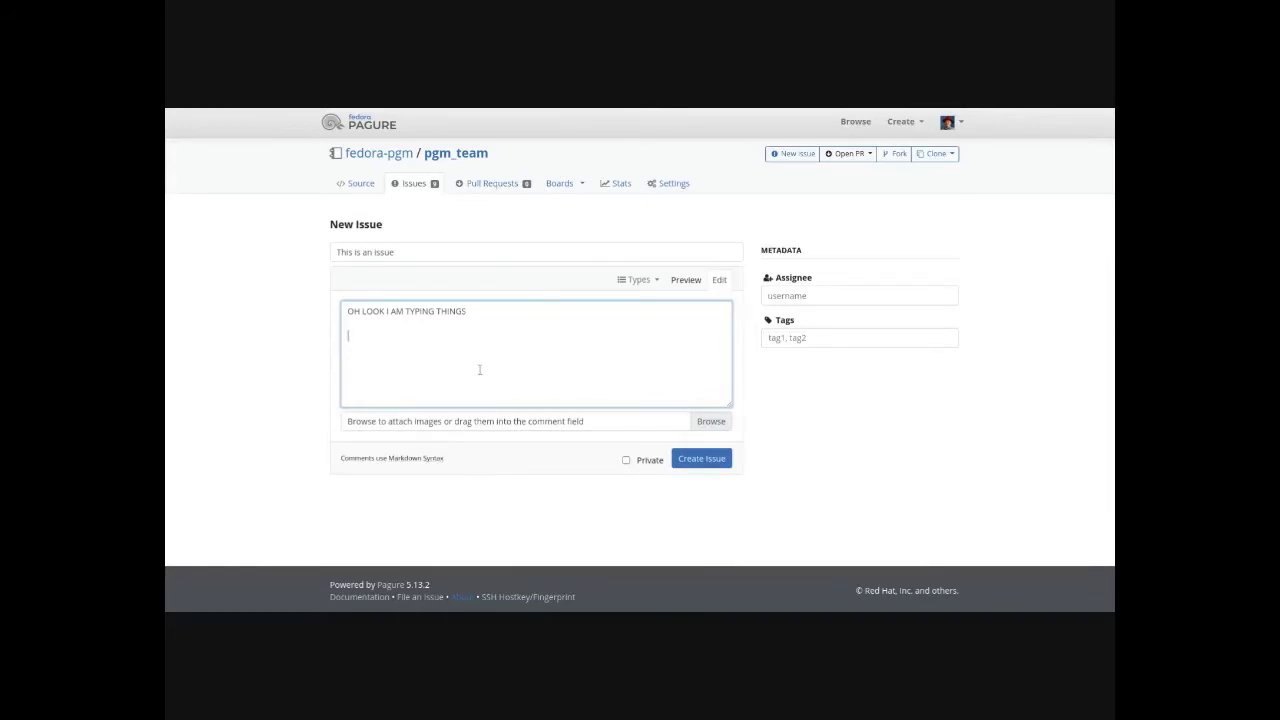
pyautogui.write('* l')
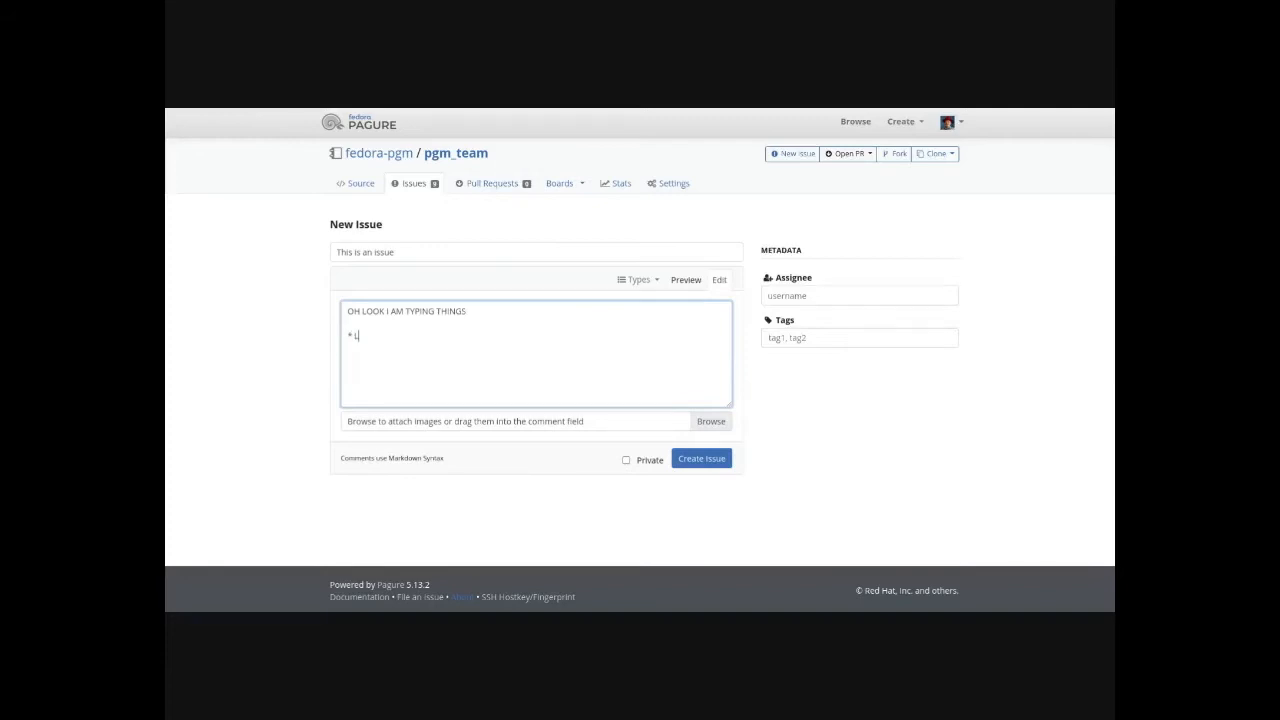
pyautogui.write('An item')
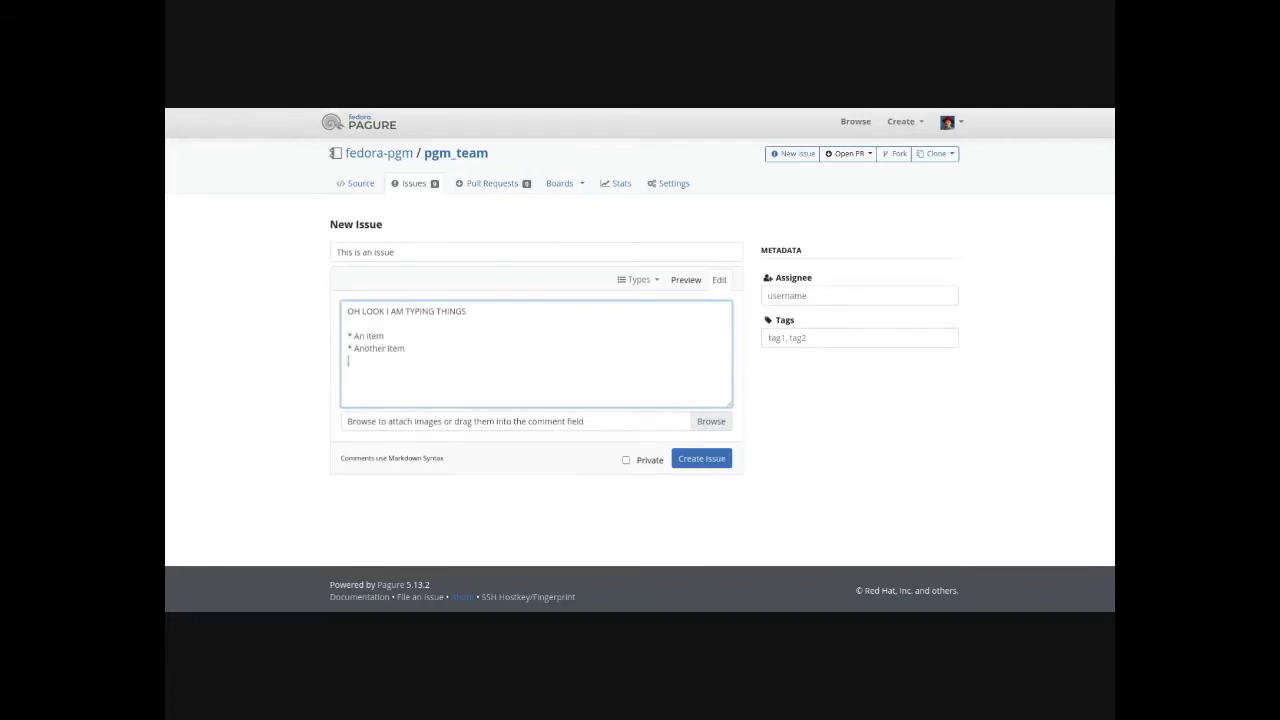
pyautogui.write('1. First item')
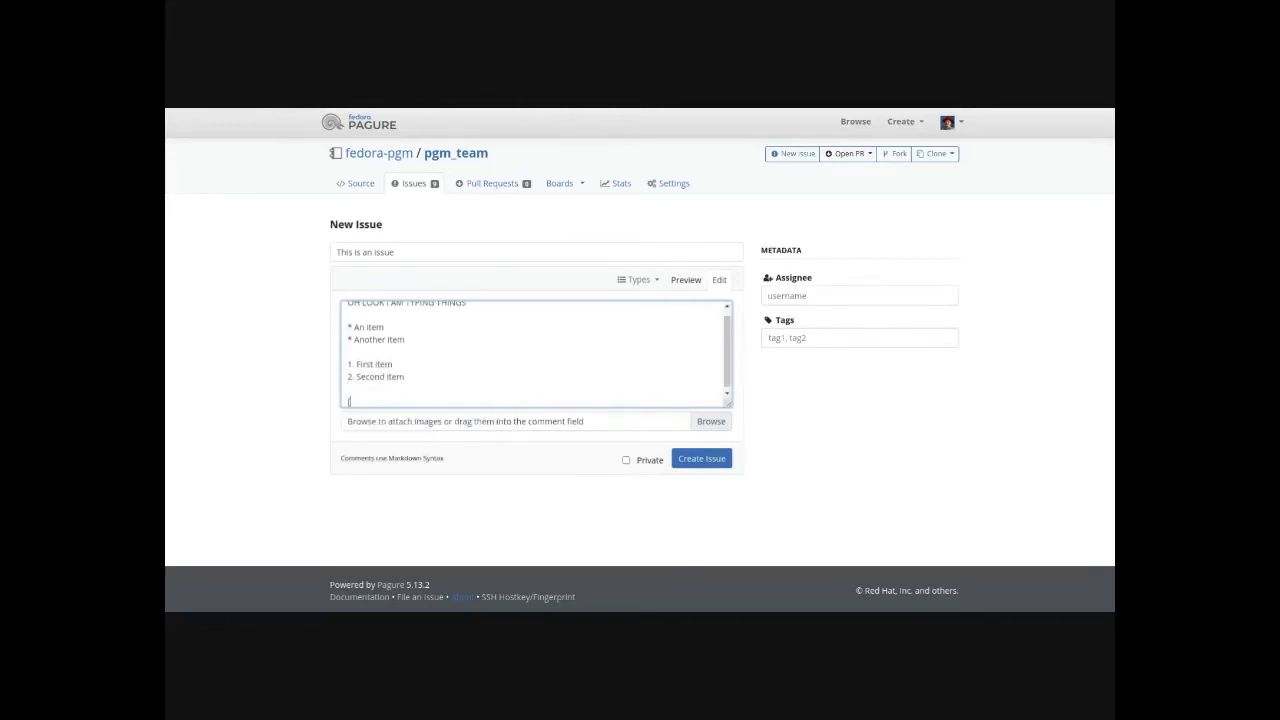
pyautogui.write('[my website]')
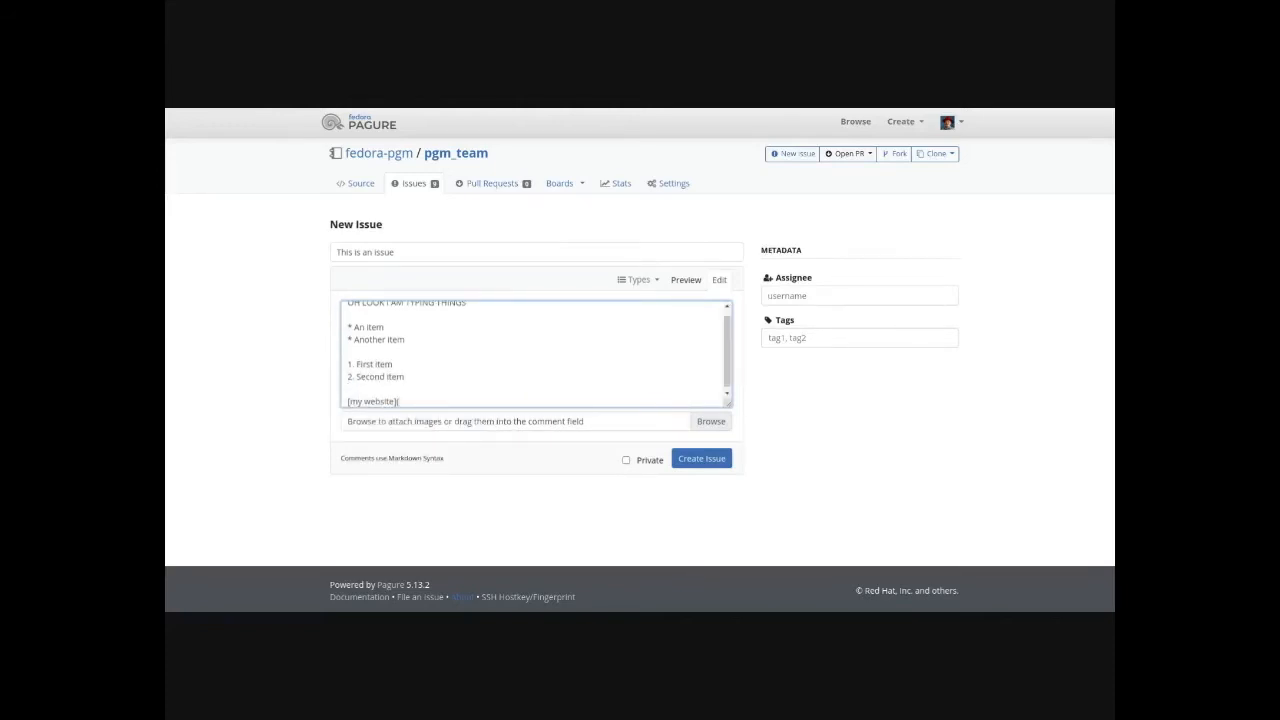
pyautogui.write('(https://fedoraproject.org)')
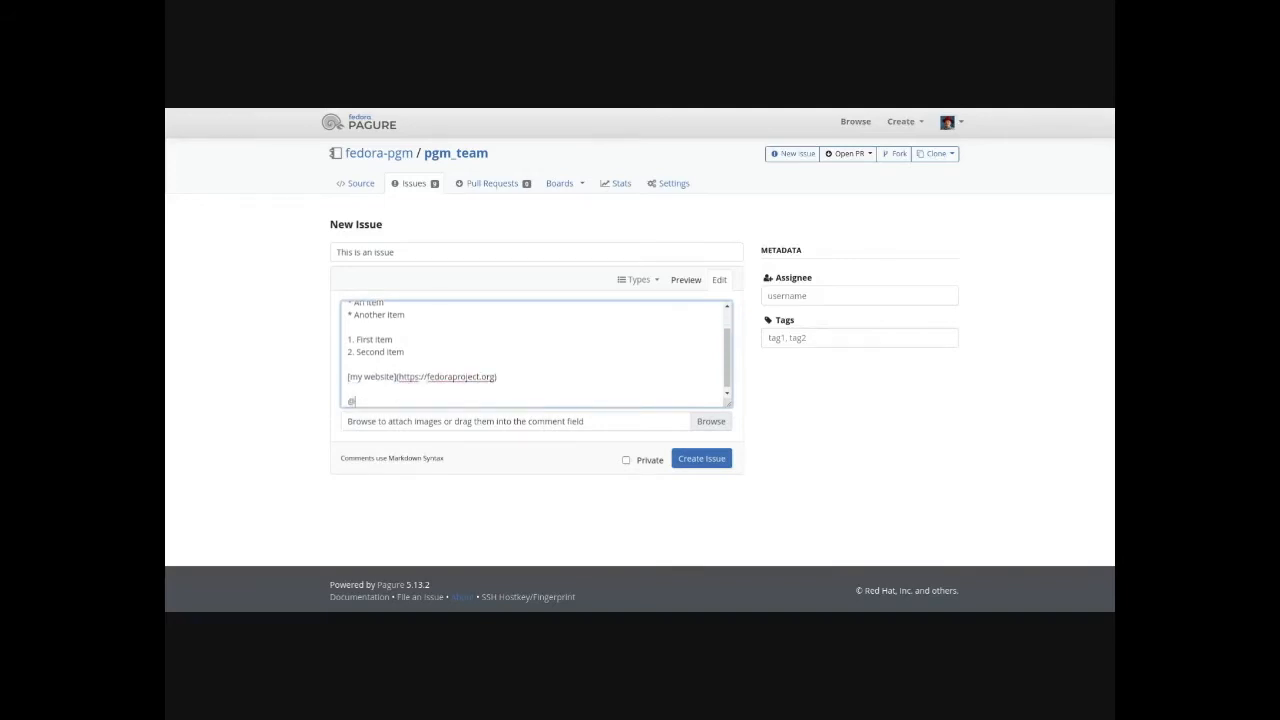
pyautogui.write('bc')
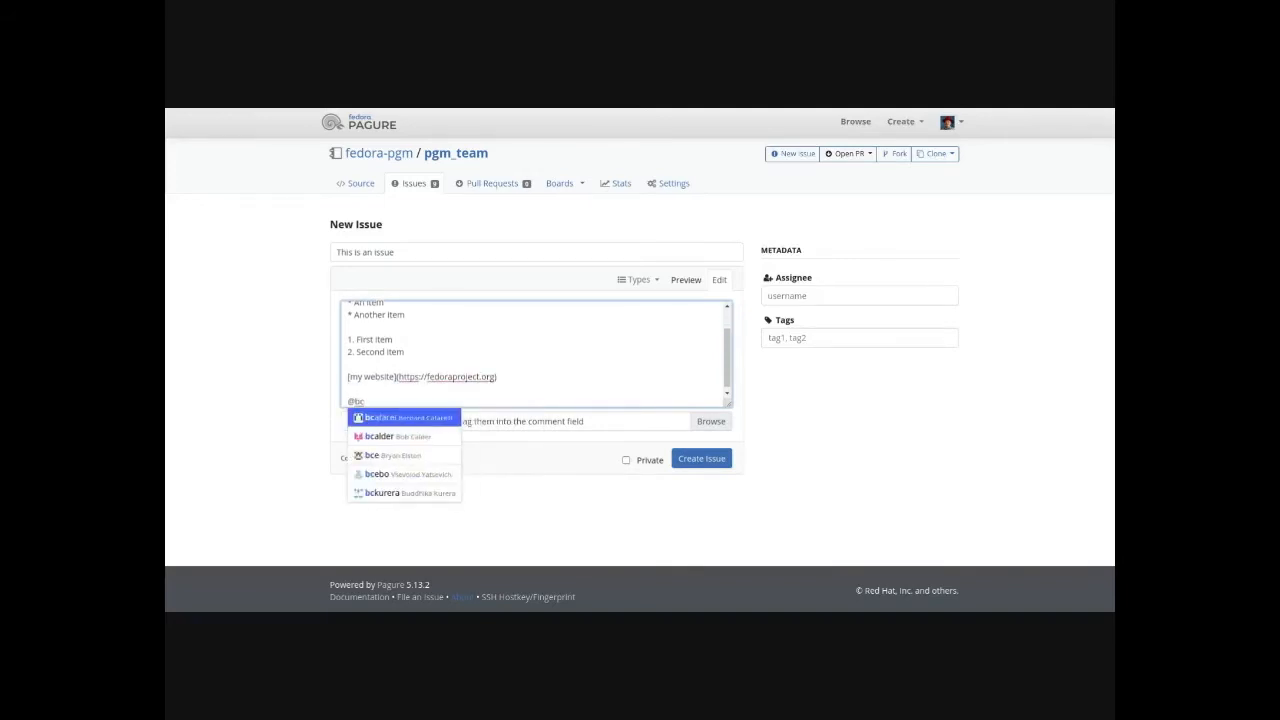
pyautogui.write('otton')
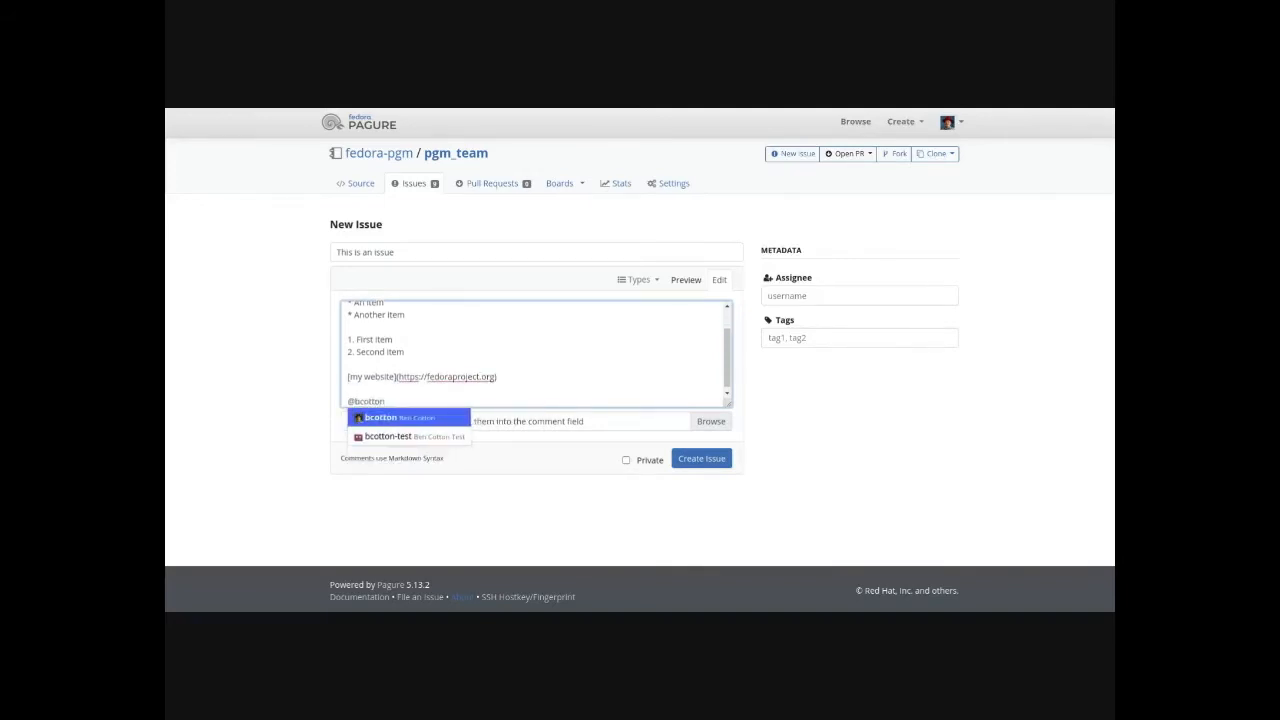
pyautogui.press('Backspace')
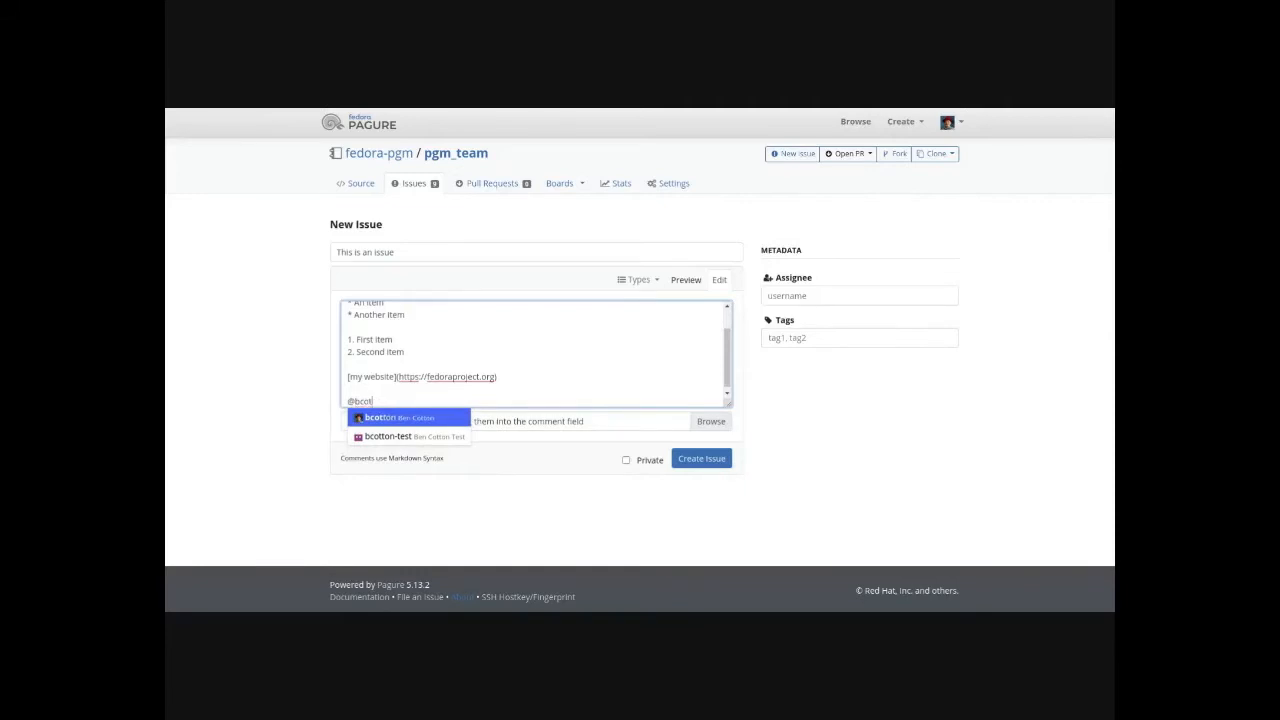
pyautogui.write('@ben')
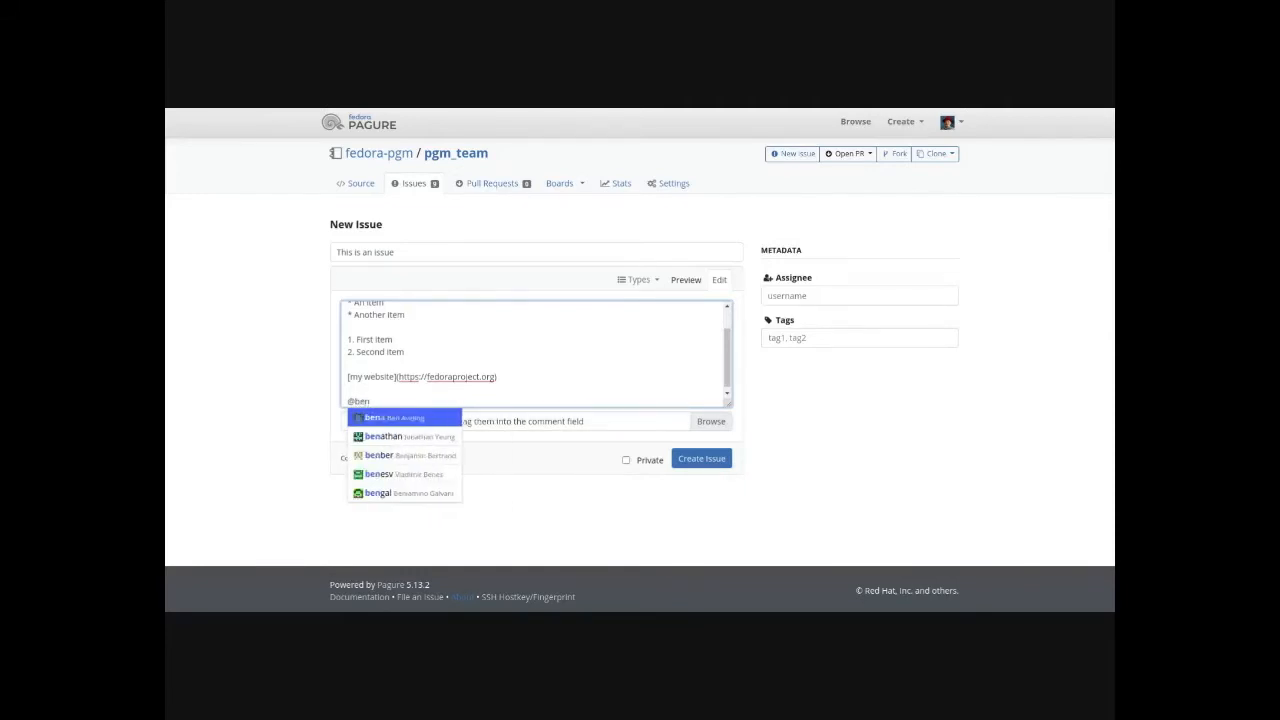
pyautogui.click(380, 418)
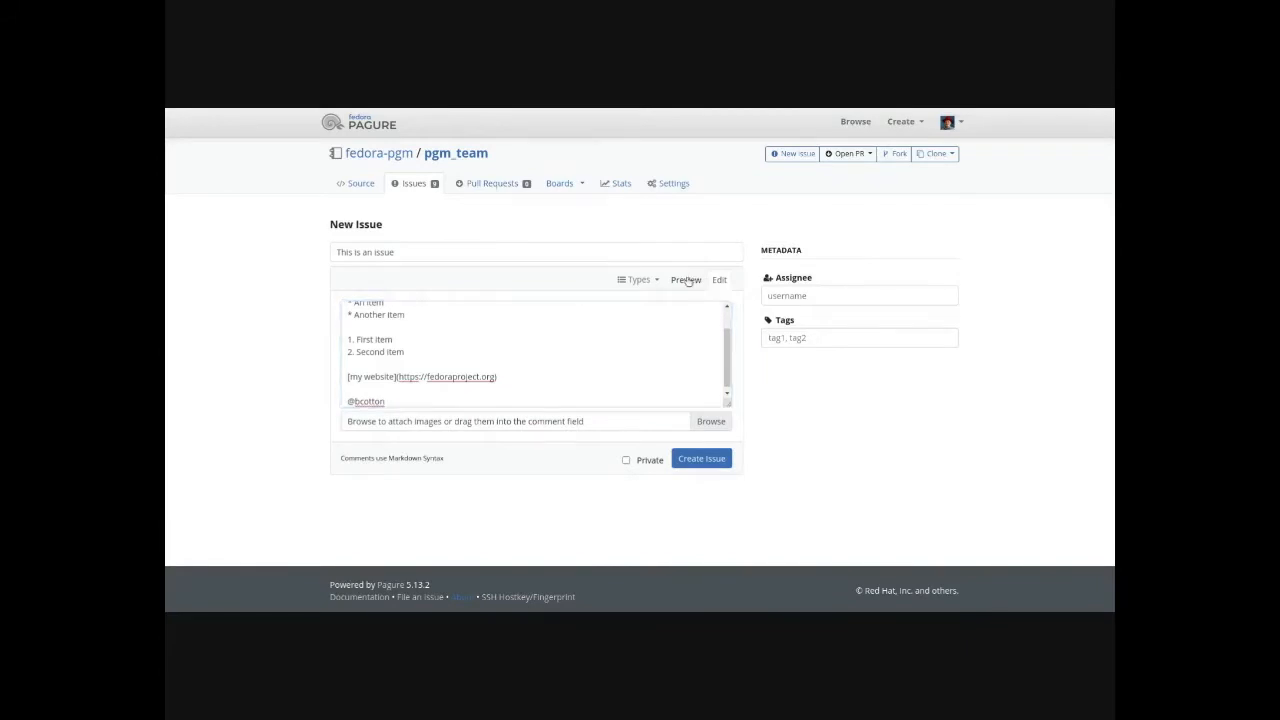
pyautogui.click(686, 280)
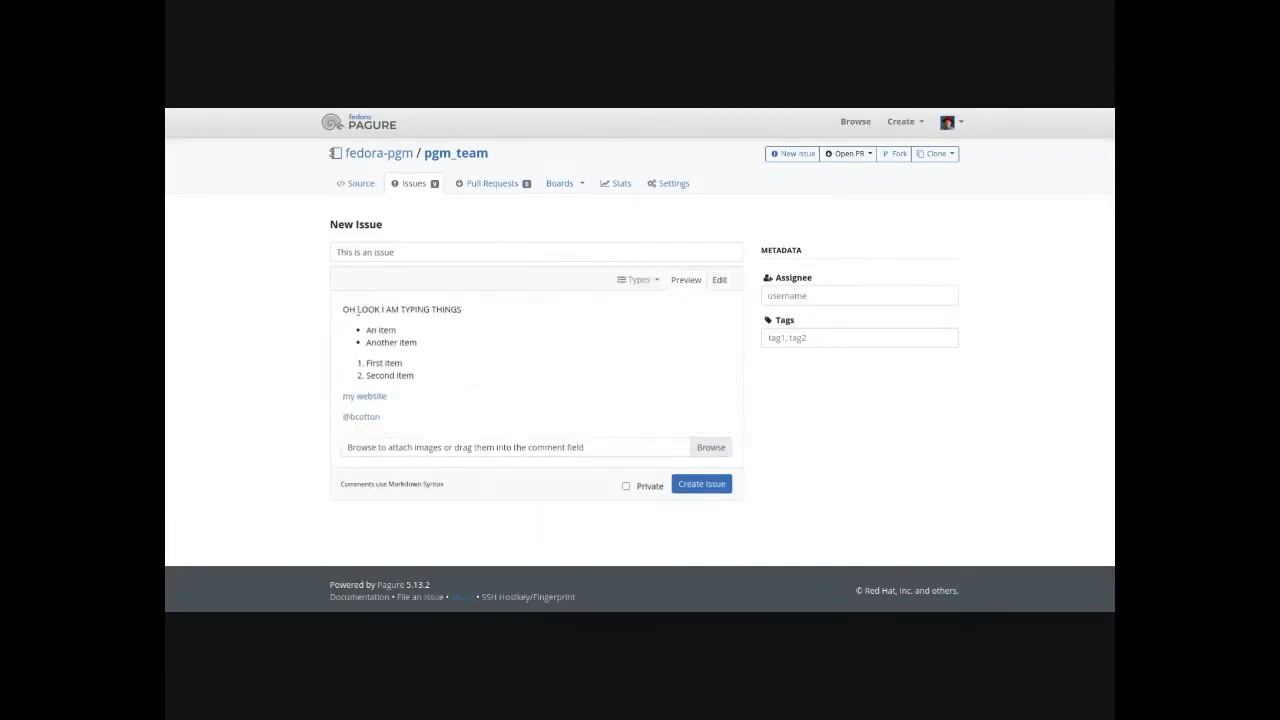
pyautogui.moveTo(536, 316)
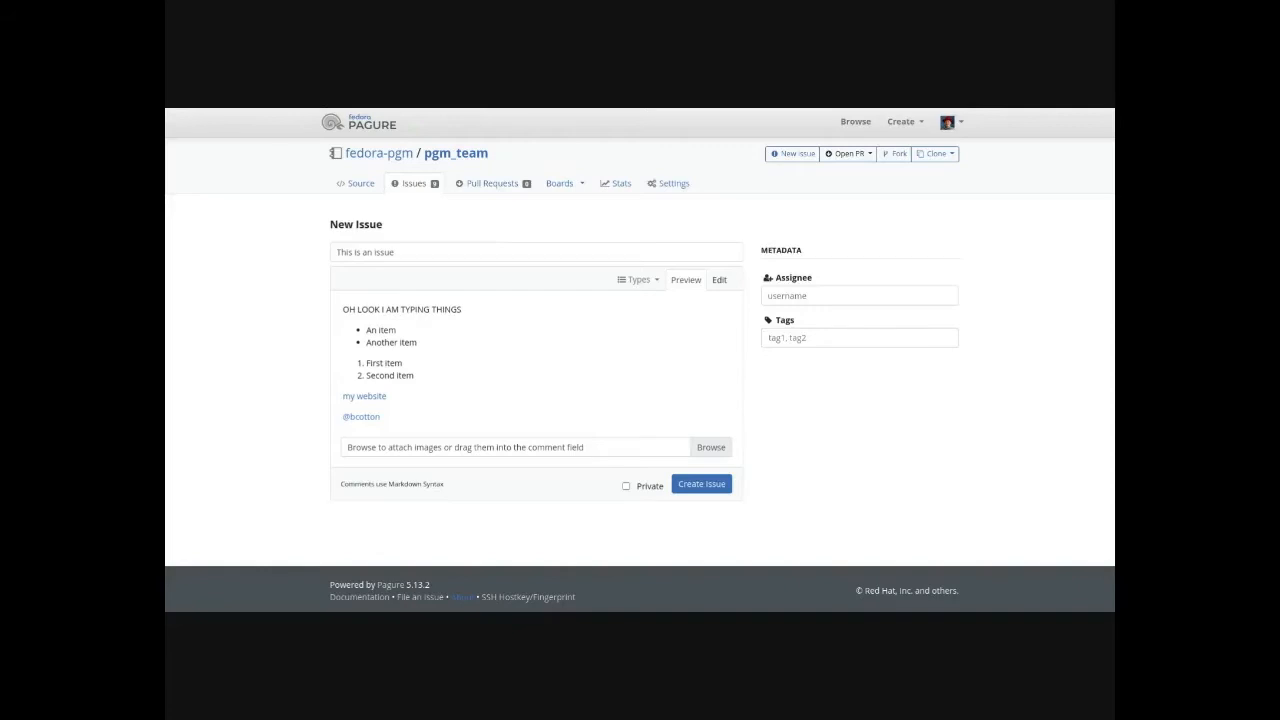
pyautogui.moveTo(546, 364)
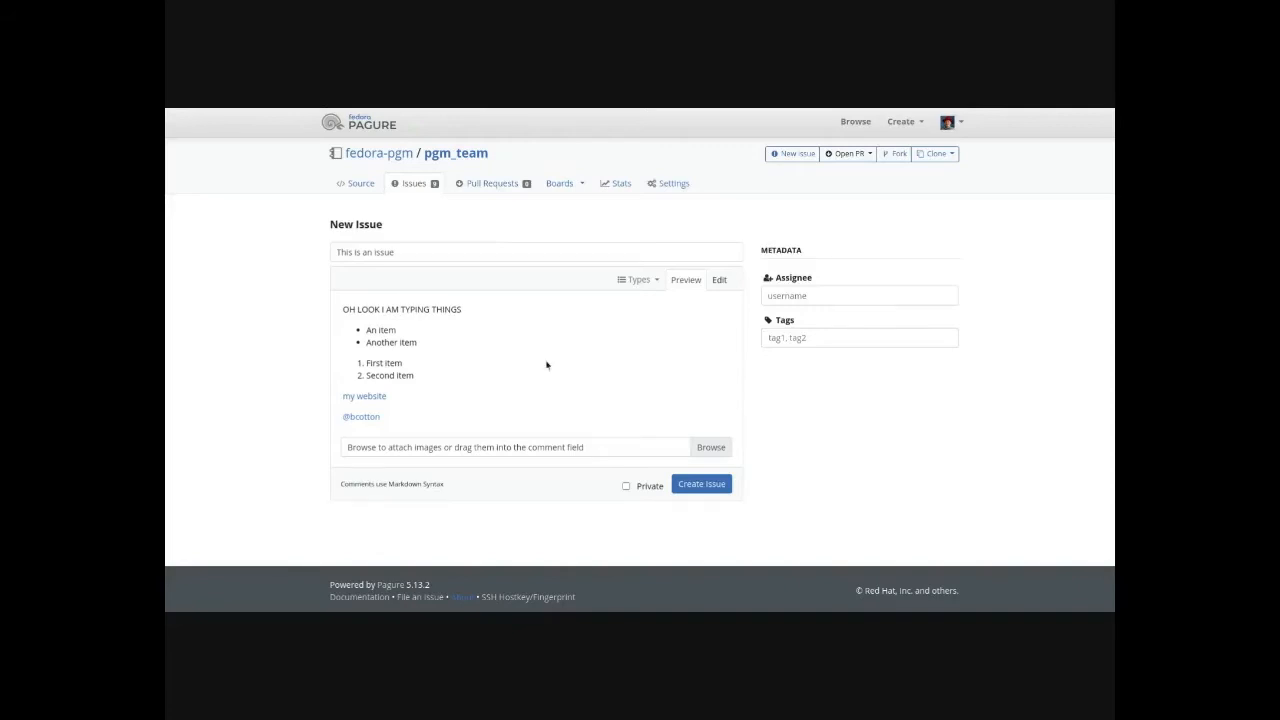
pyautogui.click(720, 280)
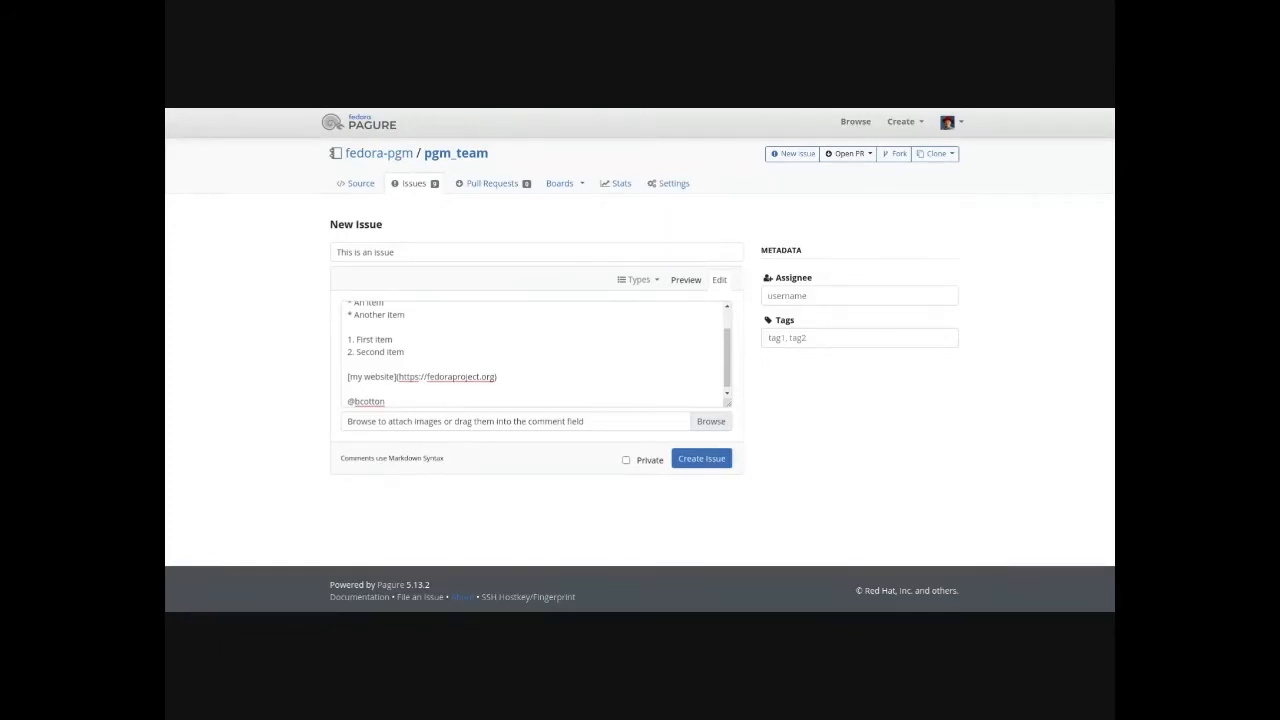
pyautogui.moveTo(700, 458)
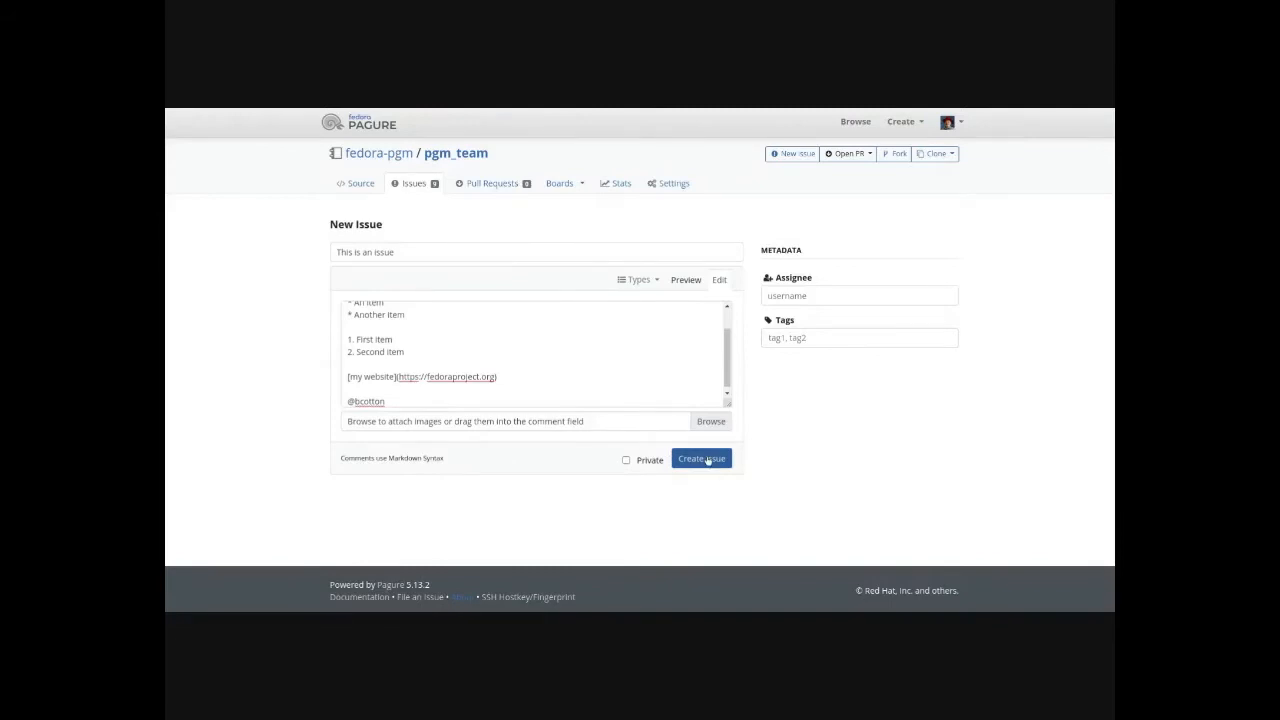
# Step: Create the issue as #23 and move into its new-comment box
pyautogui.click(700, 458)
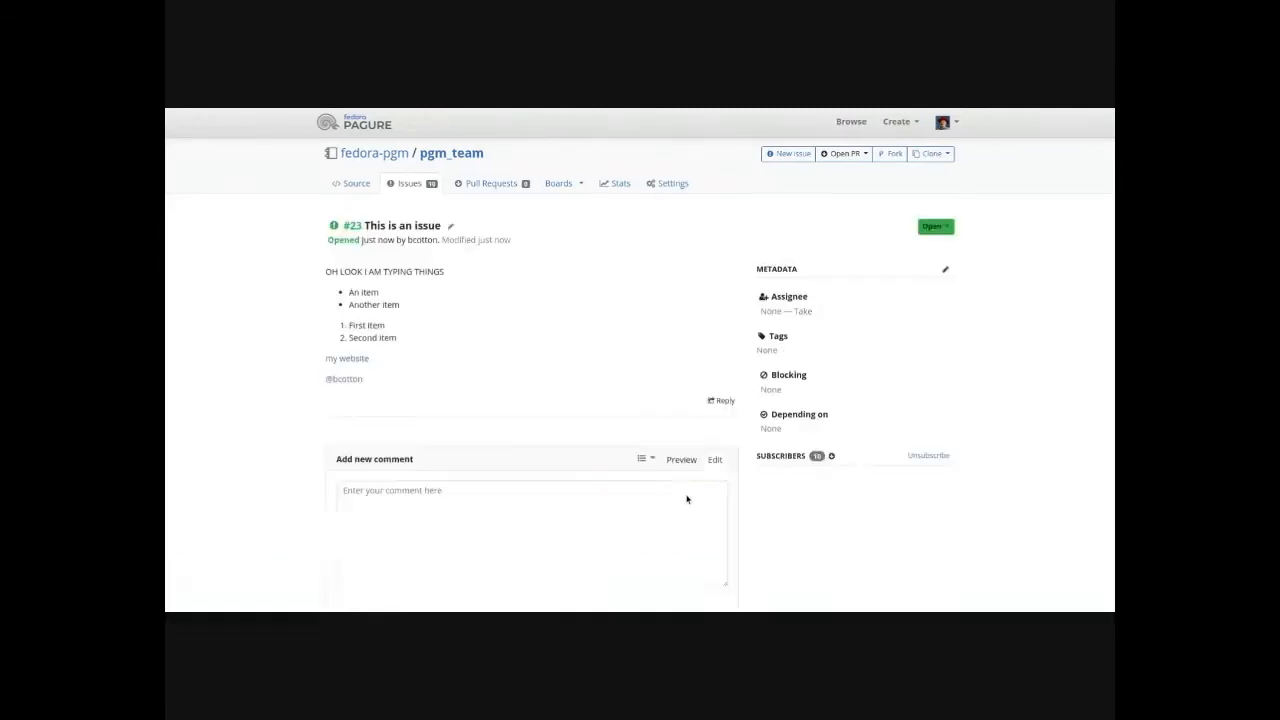
pyautogui.click(530, 536)
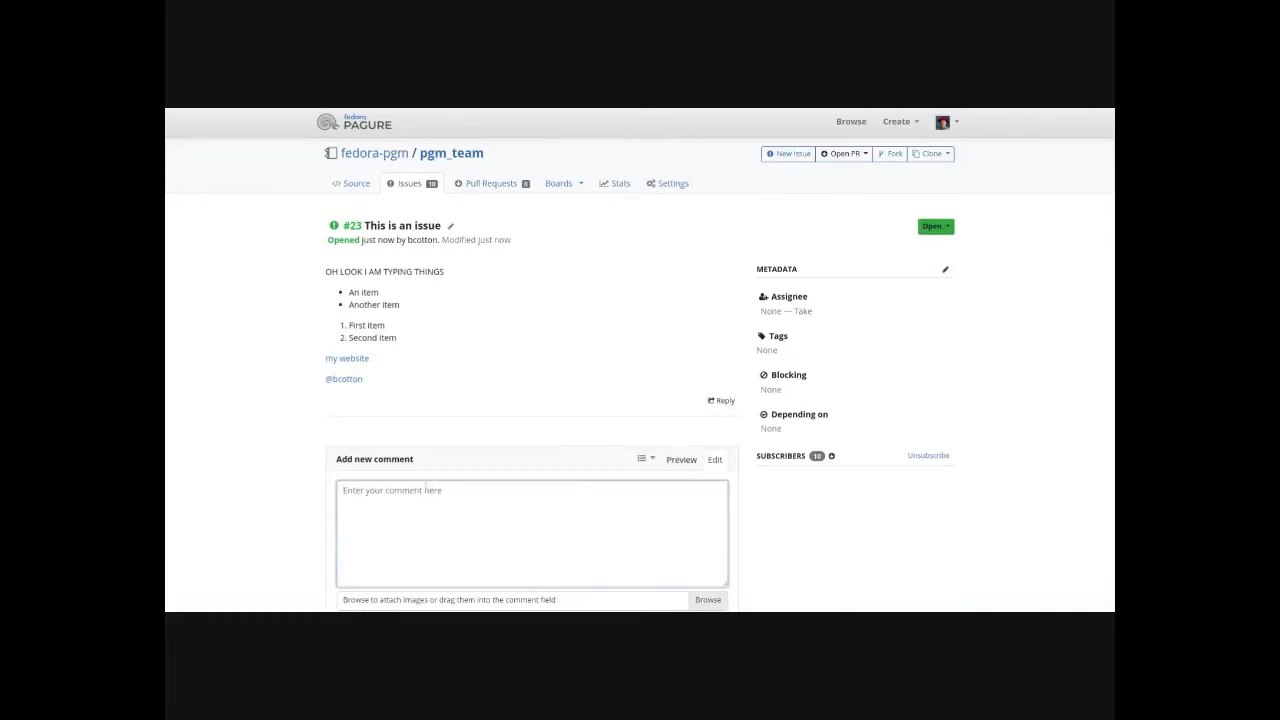
pyautogui.moveTo(476, 240)
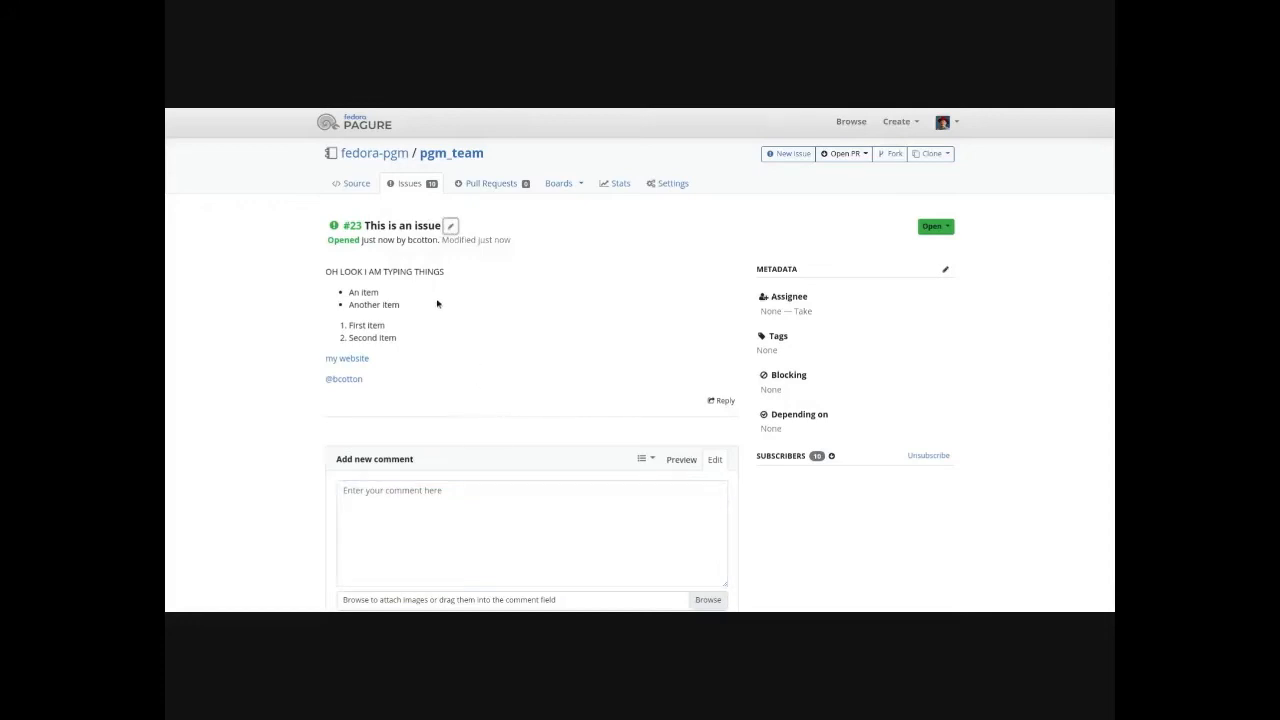
pyautogui.click(450, 224)
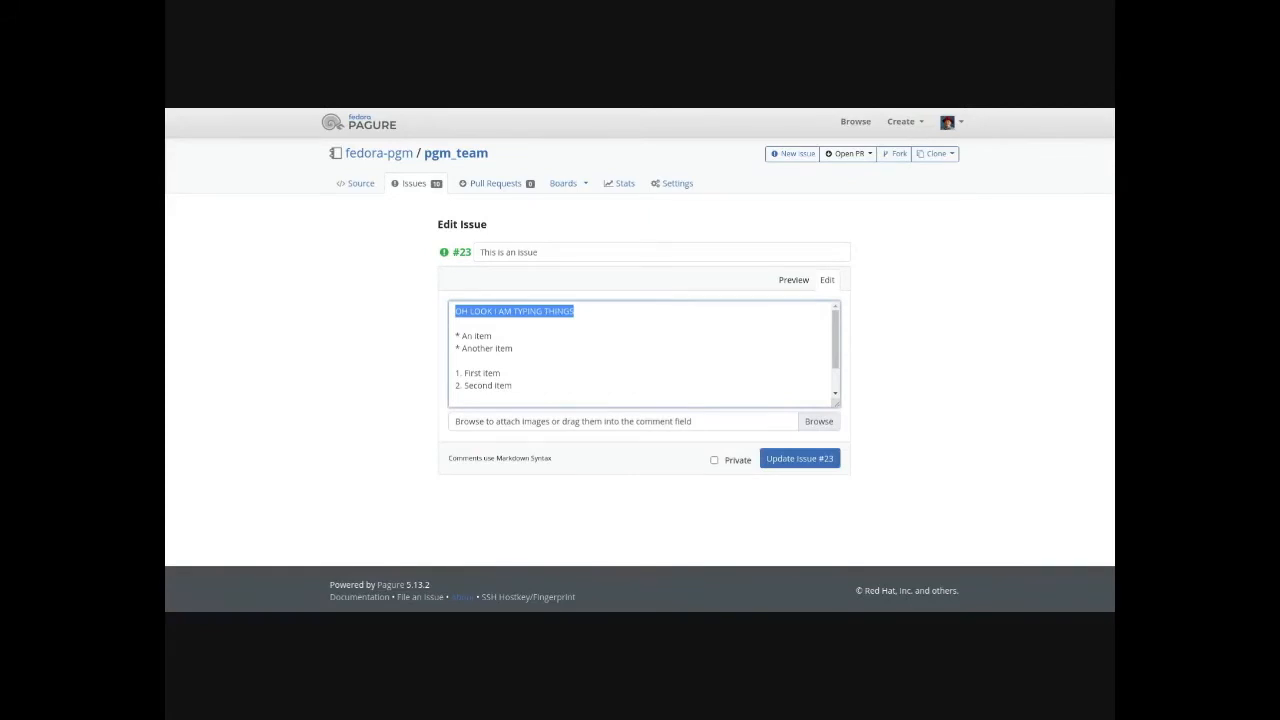
pyautogui.write('I MADE AN')
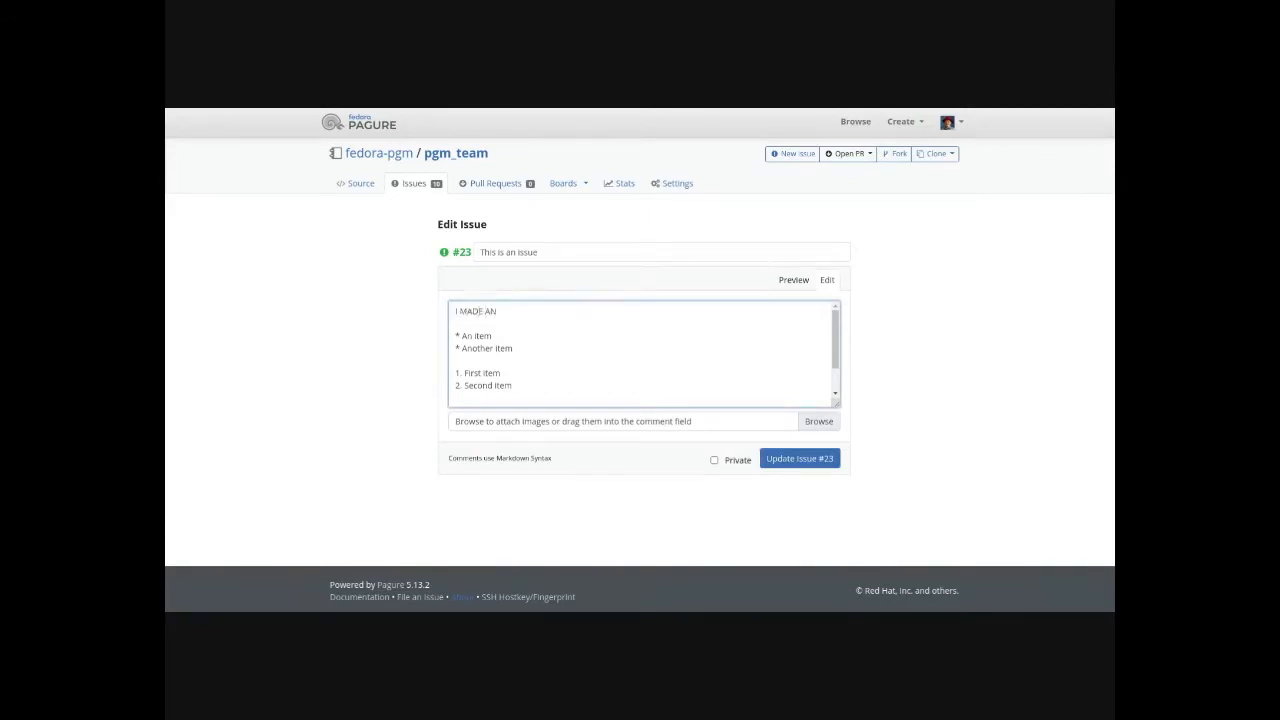
pyautogui.write('EDIT')
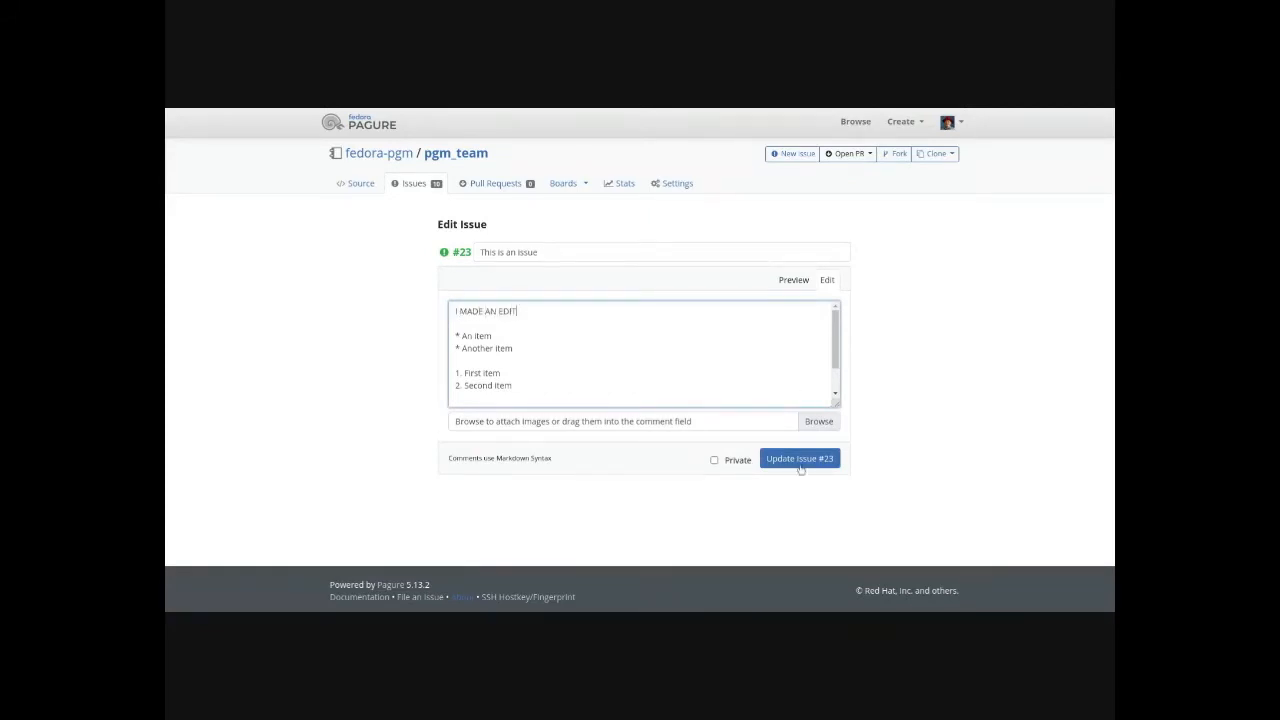
pyautogui.click(800, 458)
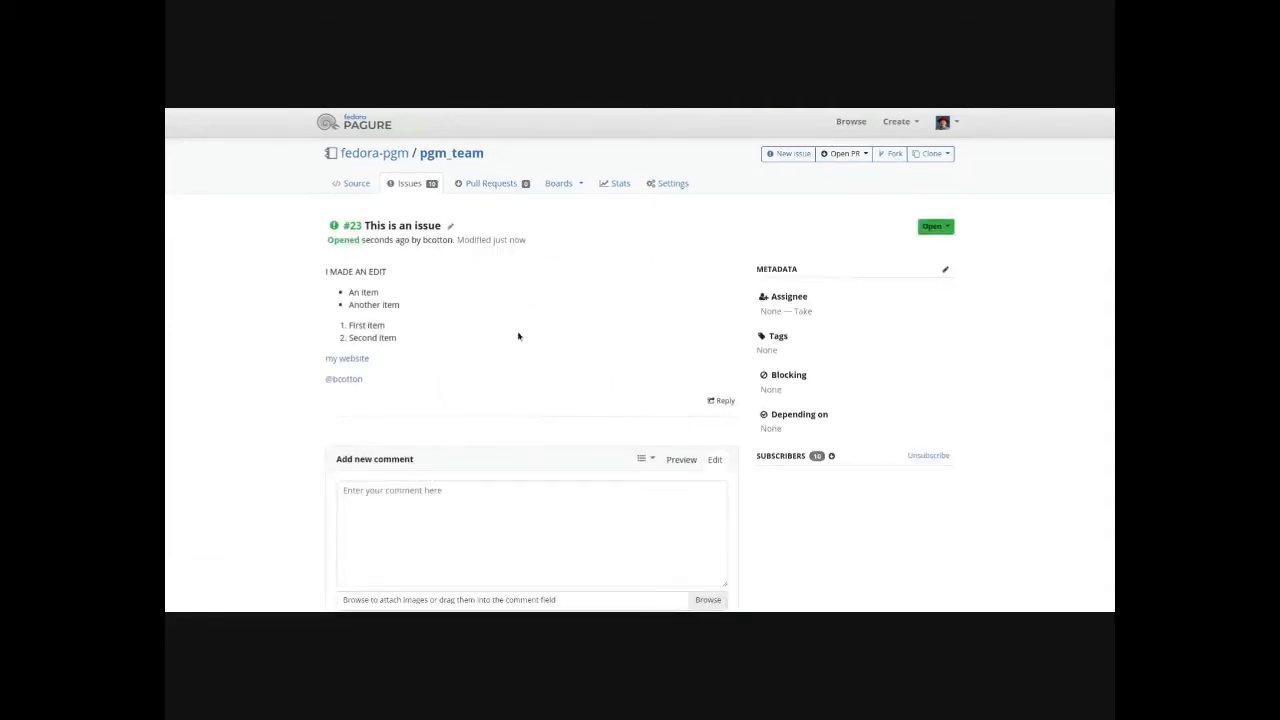
pyautogui.moveTo(436, 328)
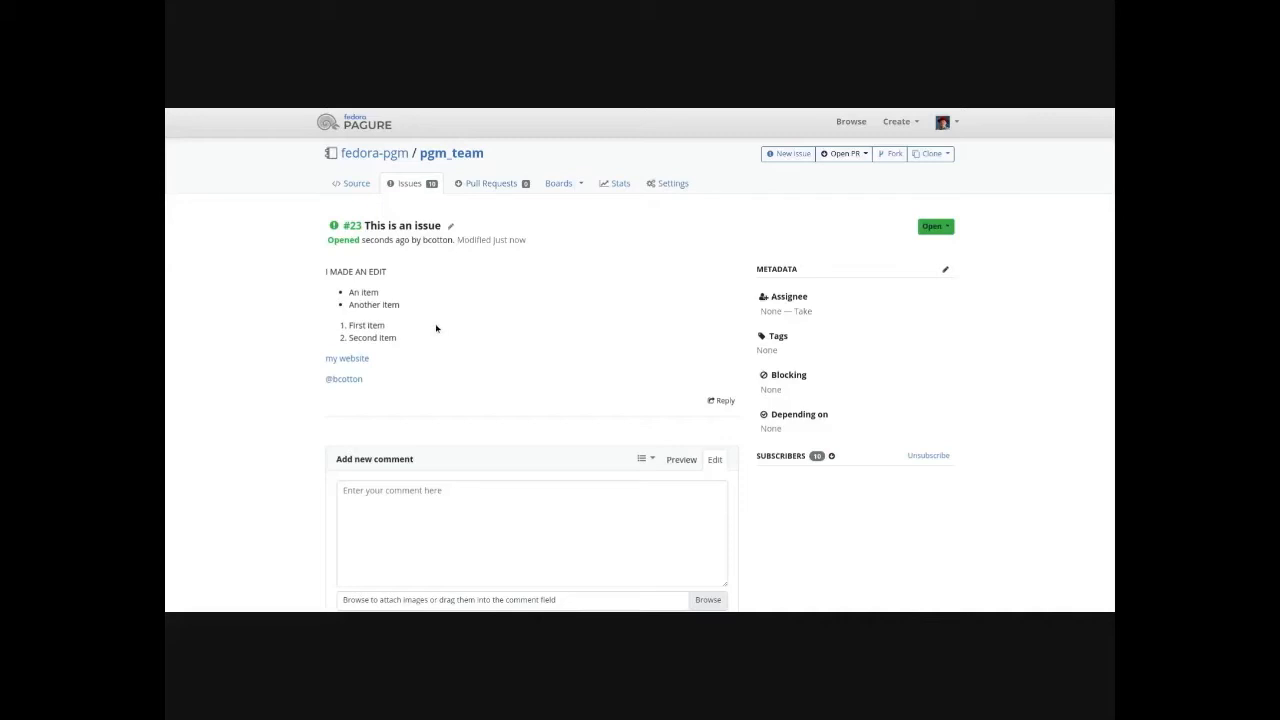
pyautogui.moveTo(394, 328)
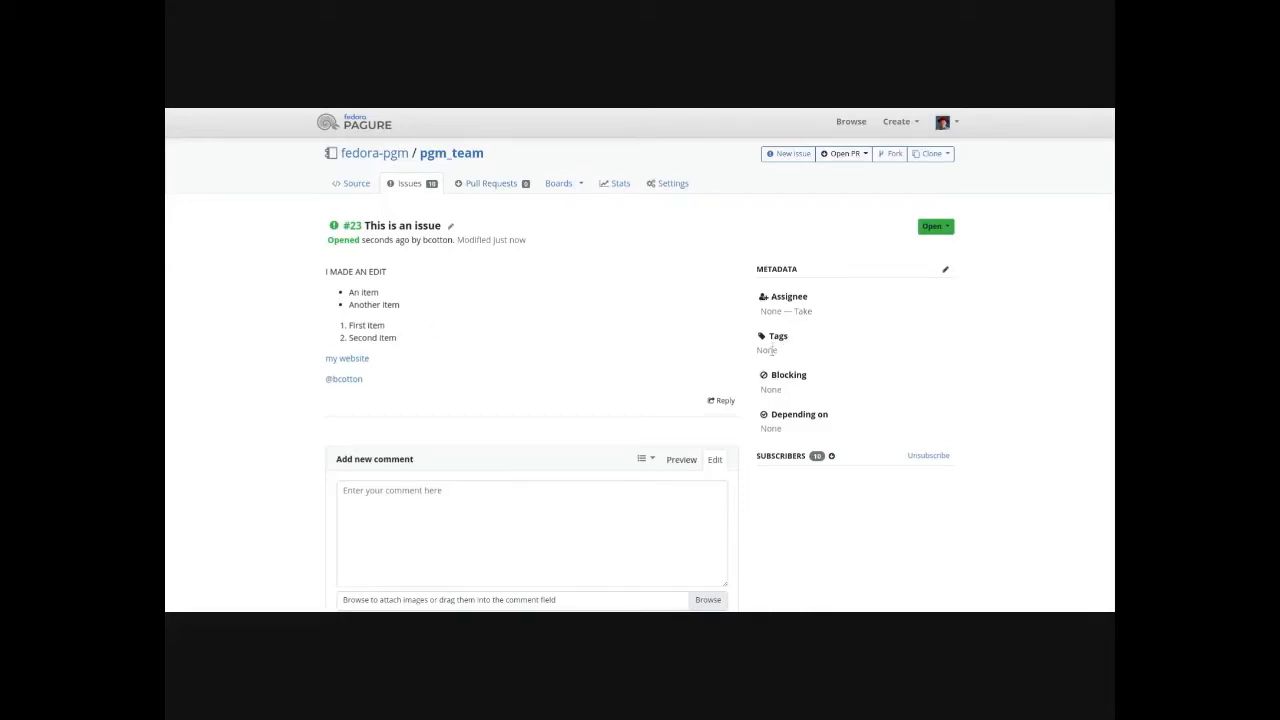
# Step: Tag issue #23 with training, mark it as blocking #9 and save the metadata update
pyautogui.click(944, 268)
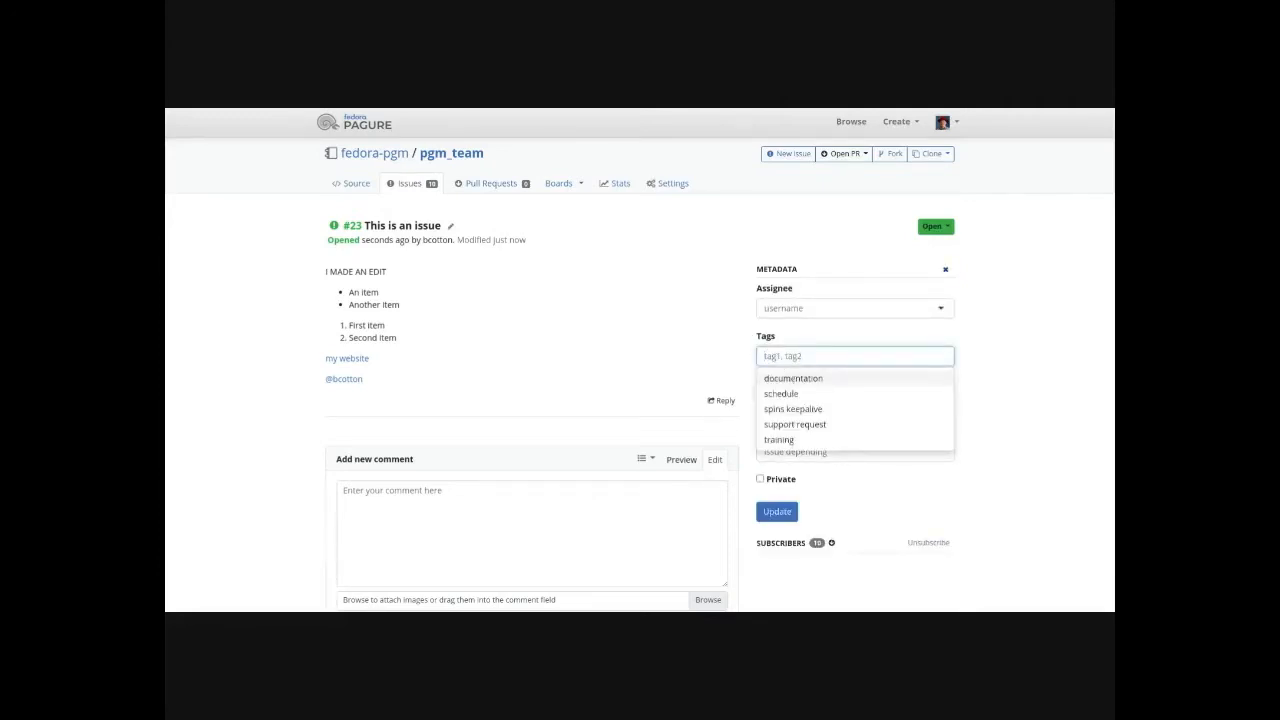
pyautogui.moveTo(778, 440)
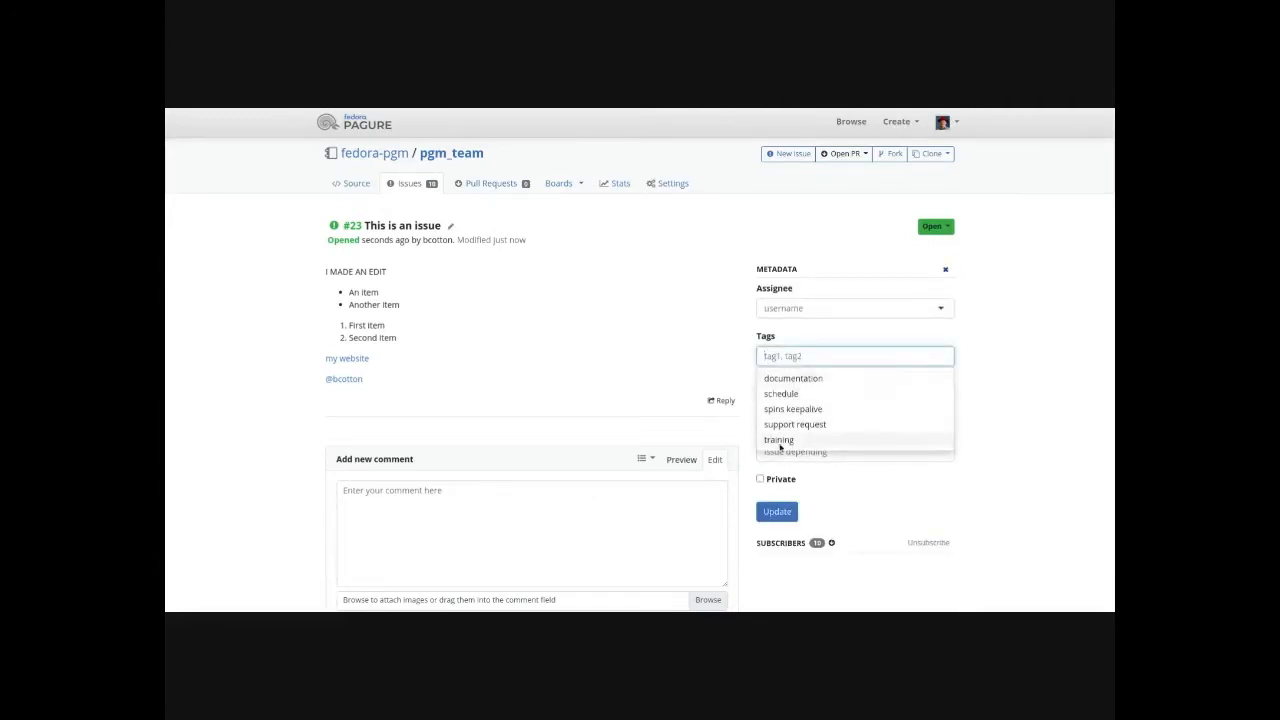
pyautogui.click(778, 440)
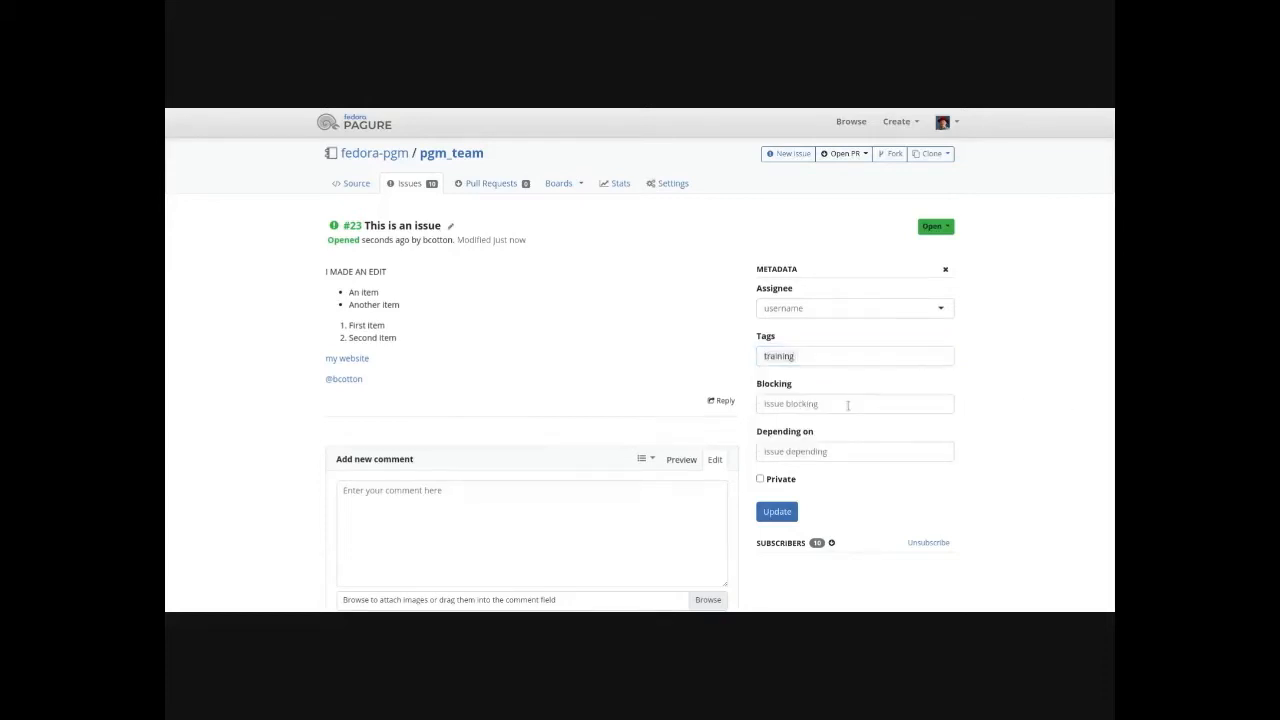
pyautogui.click(854, 404)
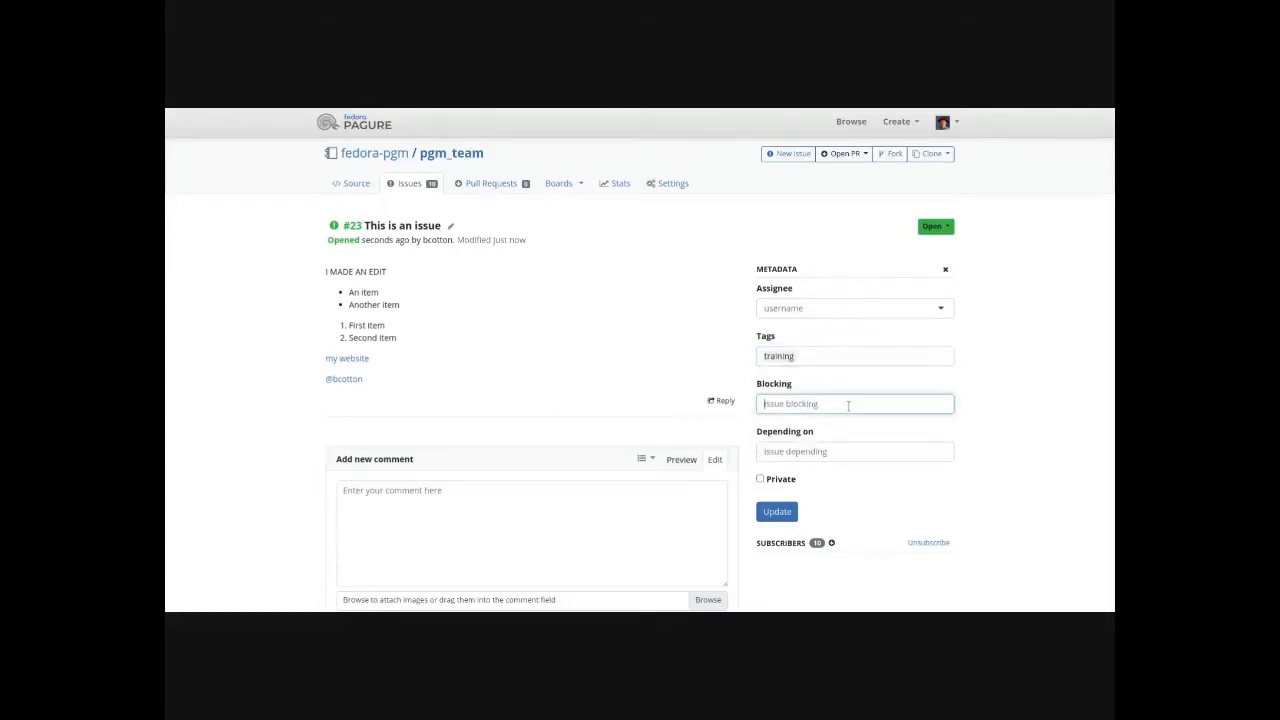
pyautogui.write('4')
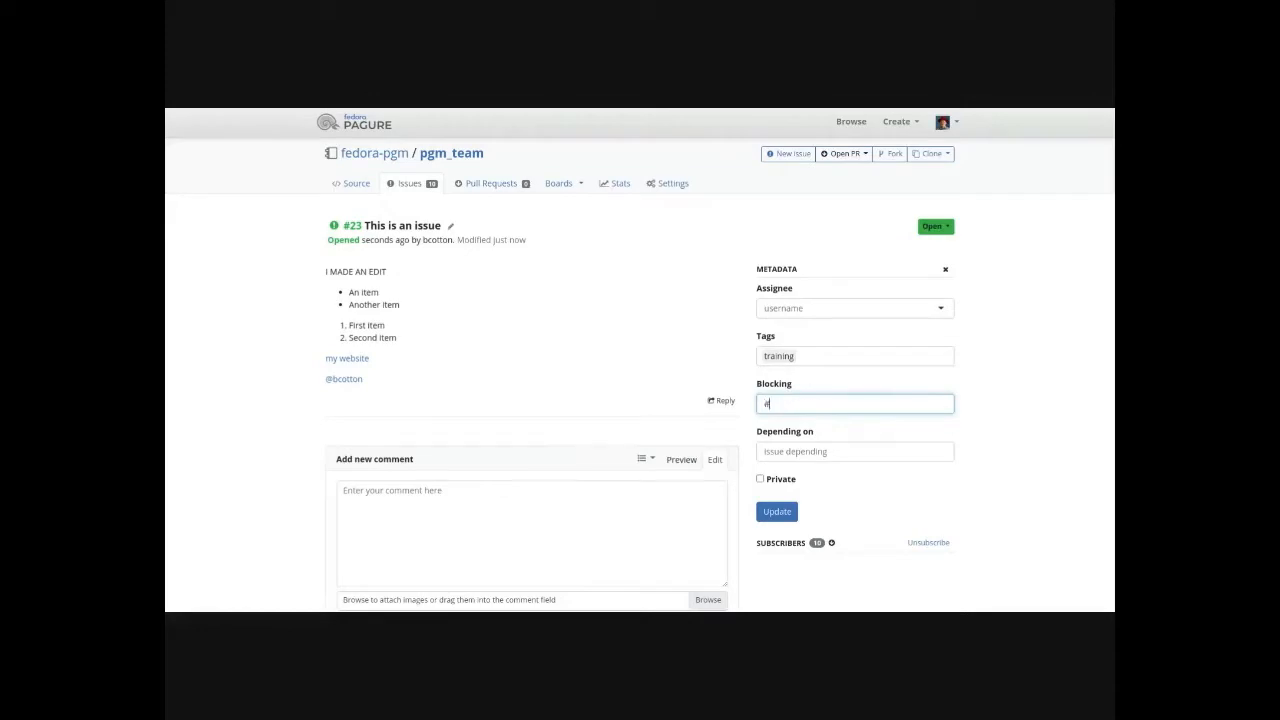
pyautogui.write('taiga')
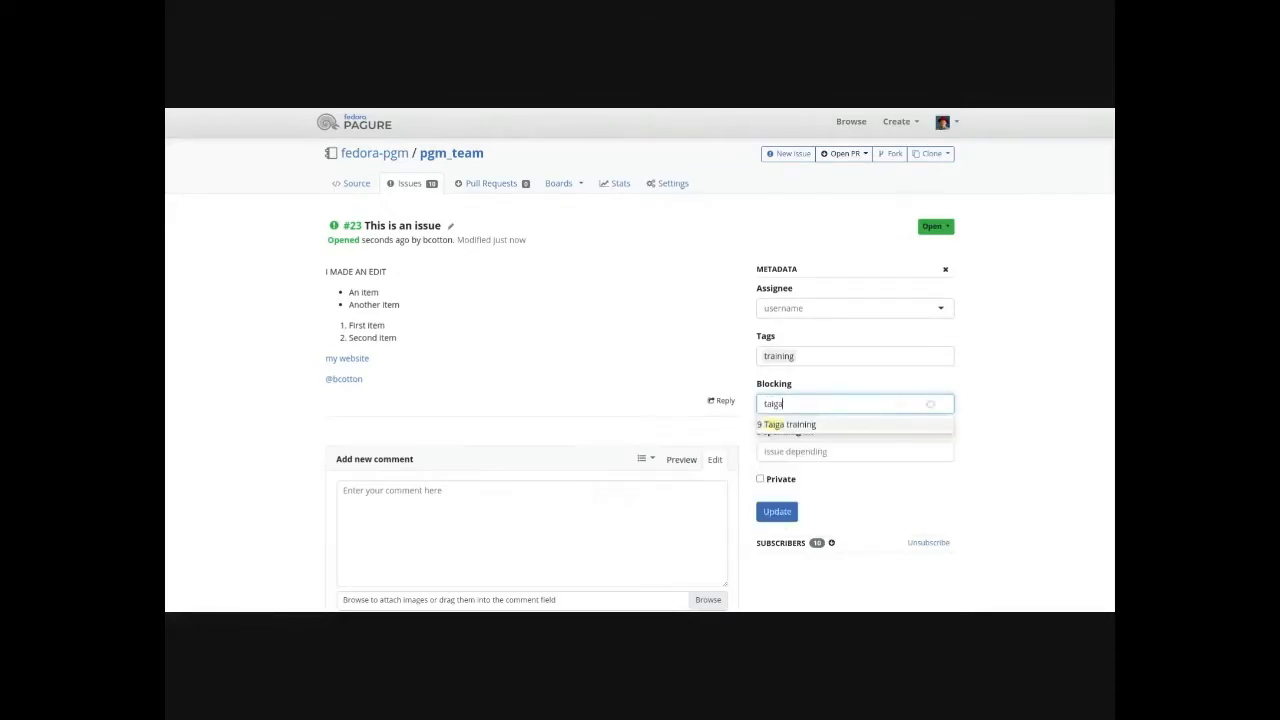
pyautogui.write('#9')
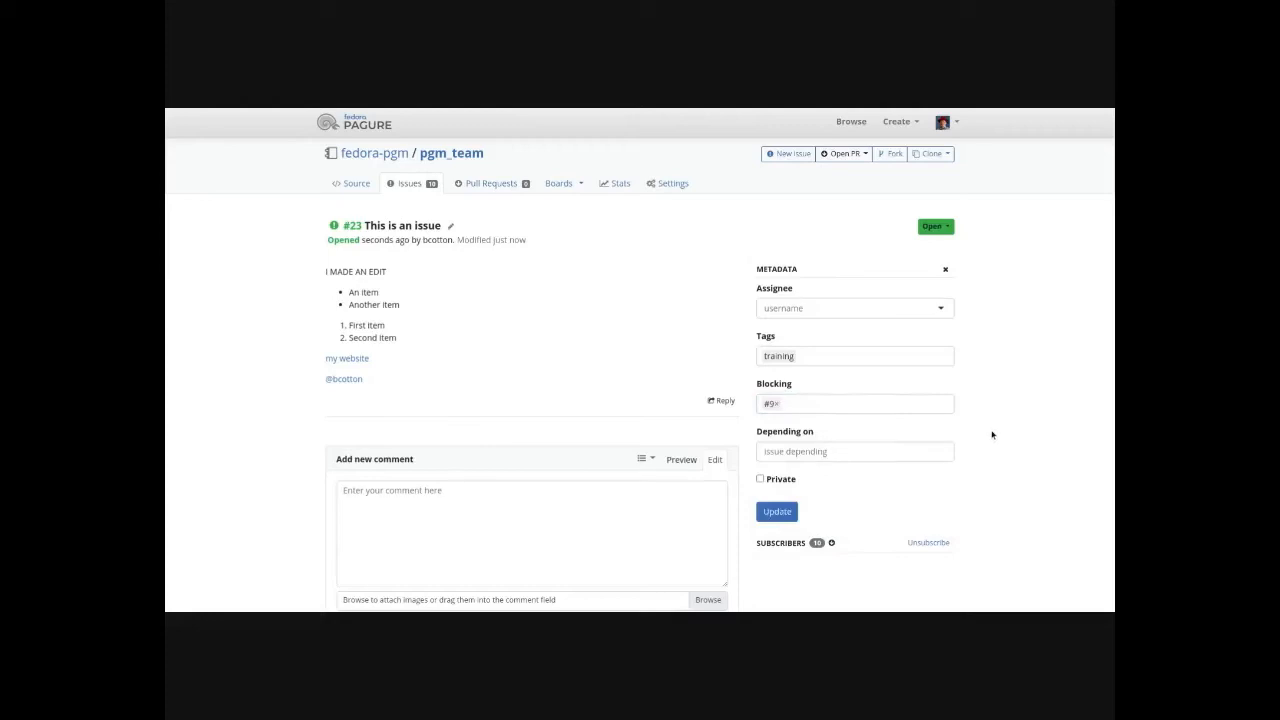
pyautogui.moveTo(992, 436)
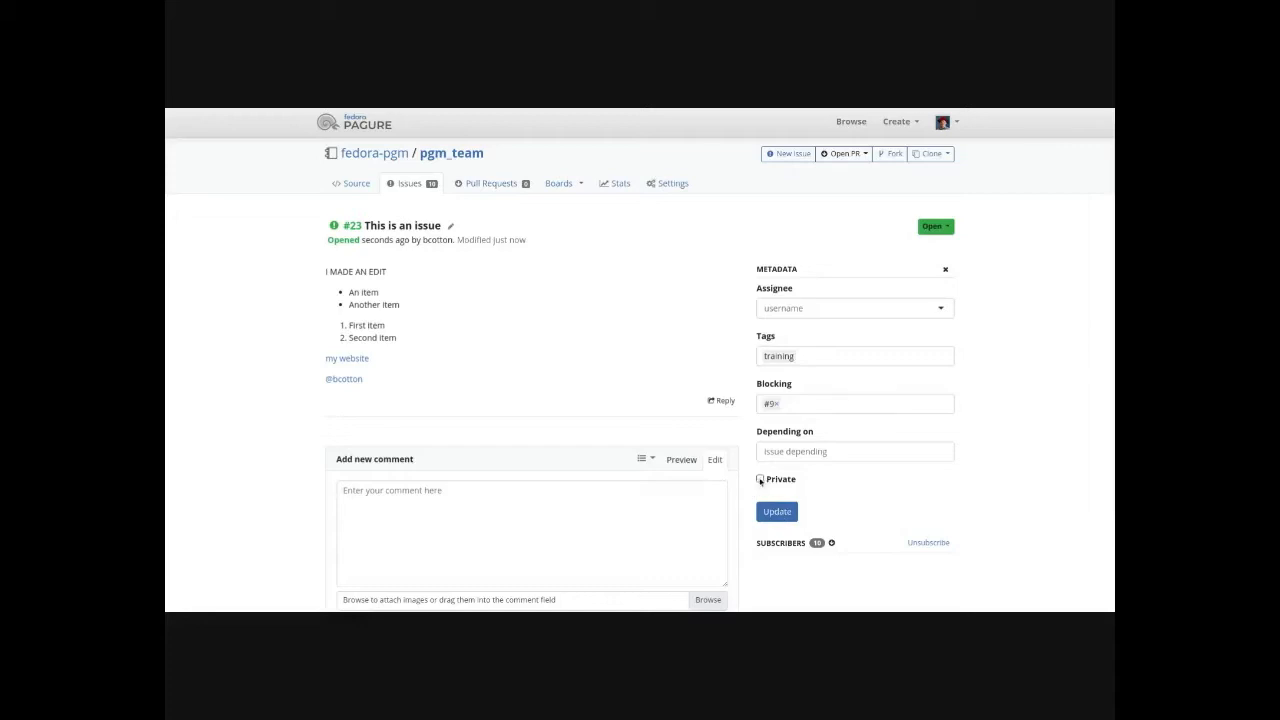
pyautogui.click(760, 478)
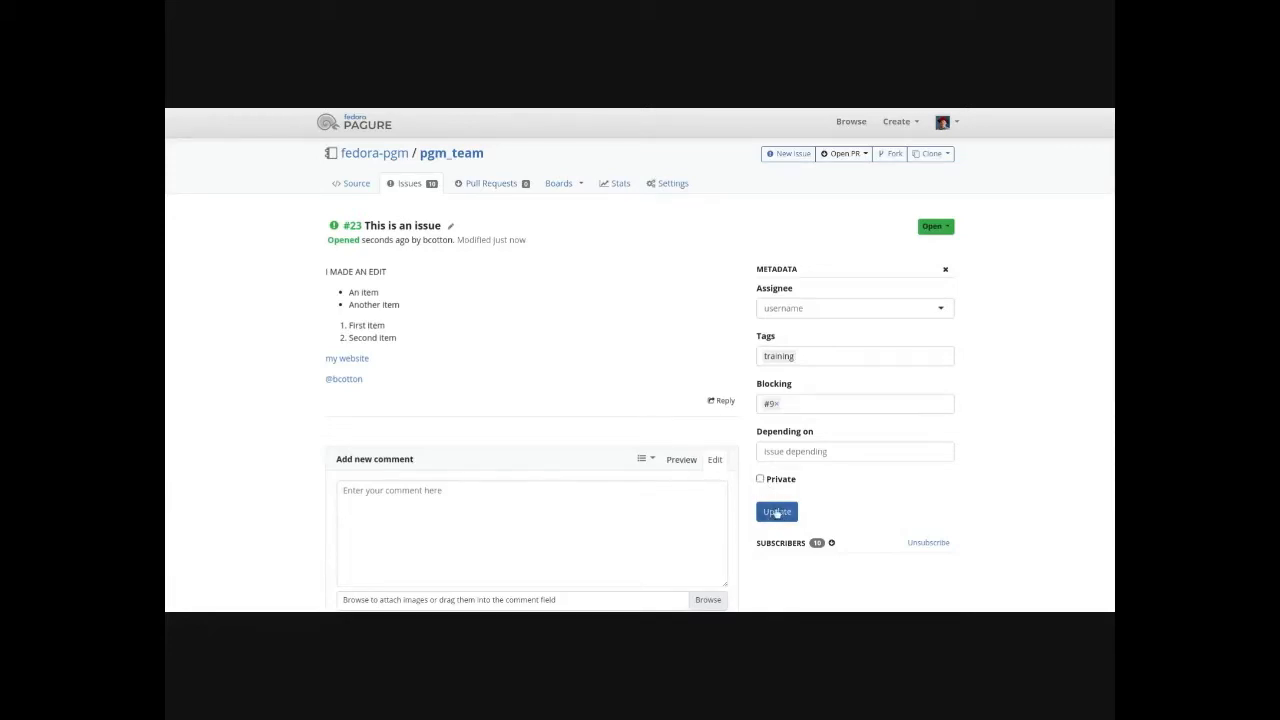
pyautogui.click(776, 512)
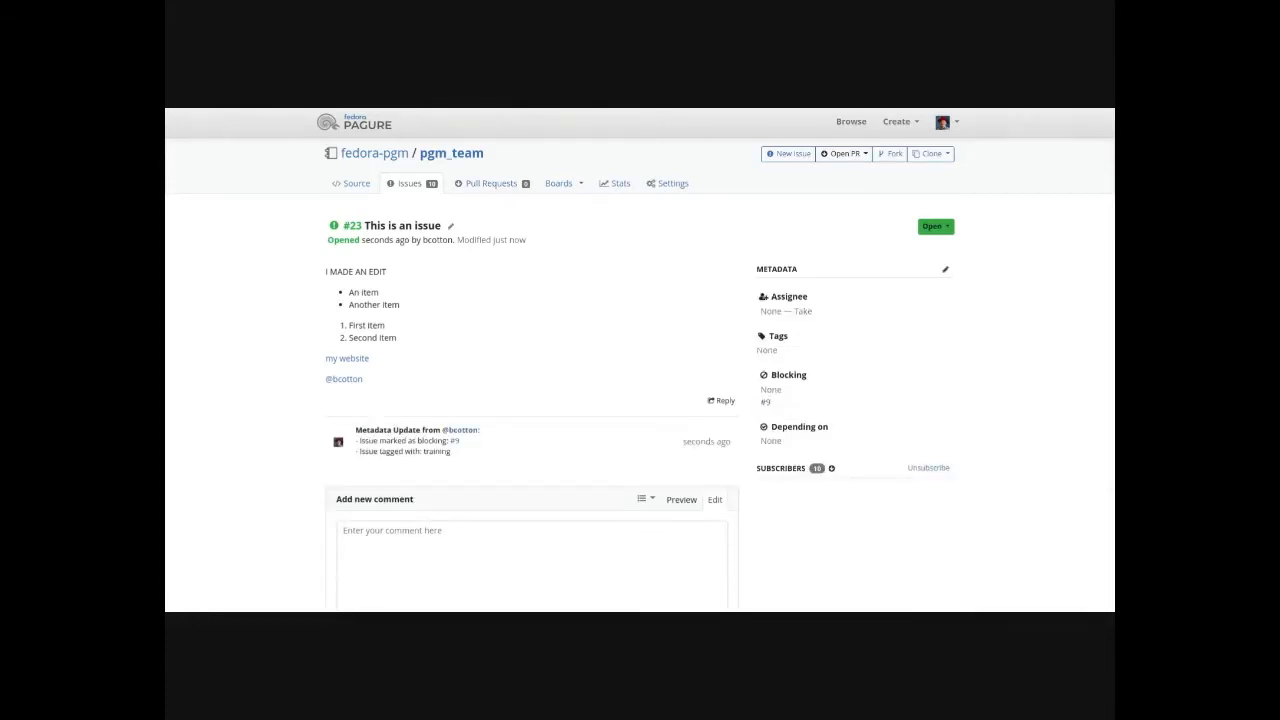
pyautogui.moveTo(800, 540)
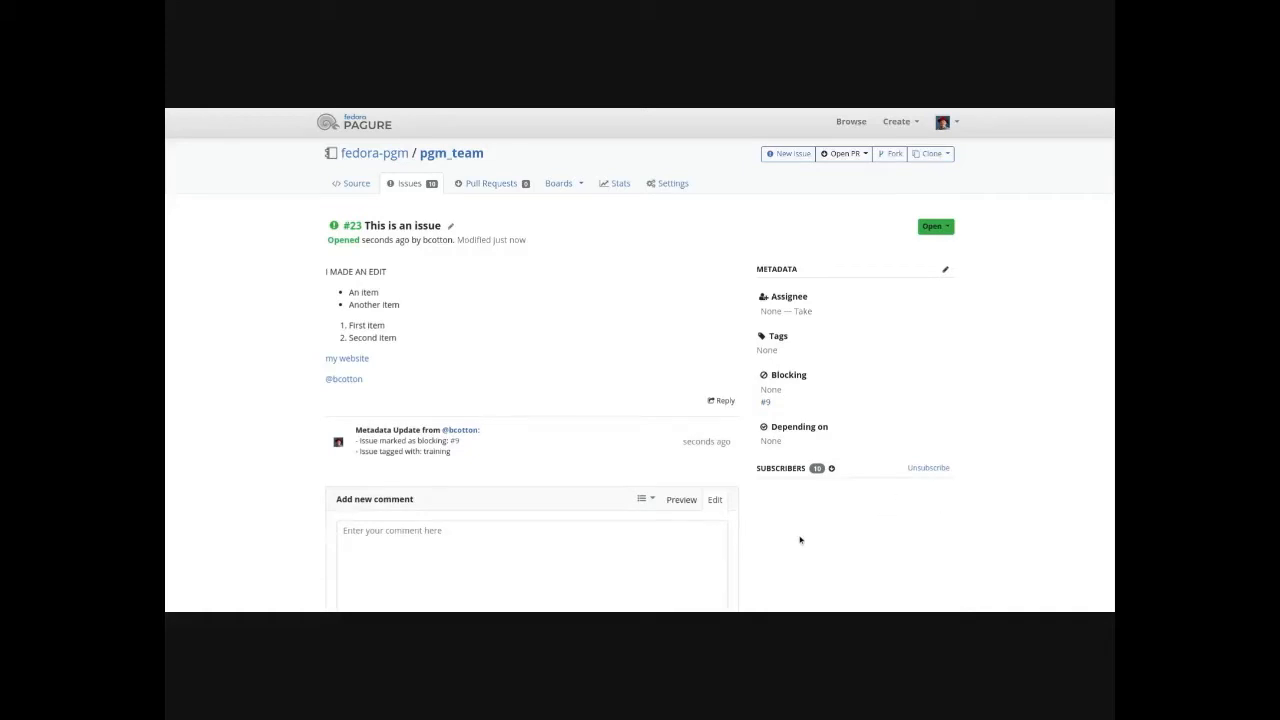
pyautogui.moveTo(580, 494)
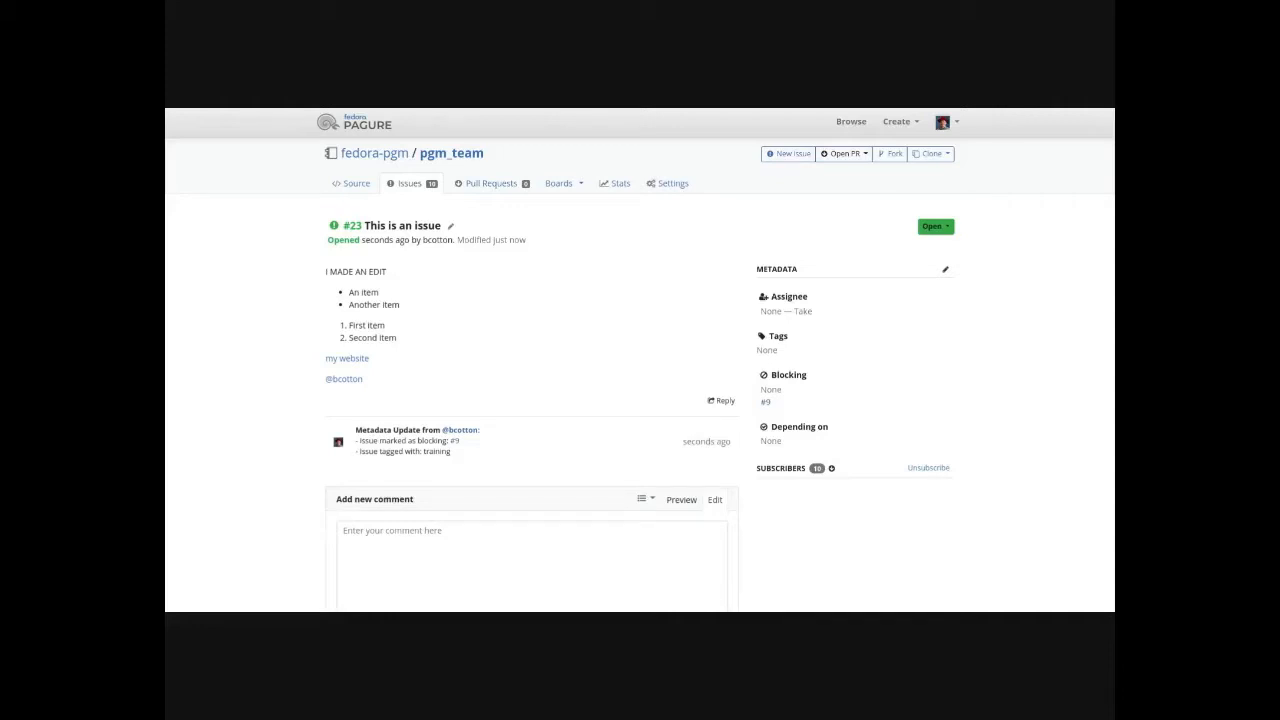
pyautogui.moveTo(844, 446)
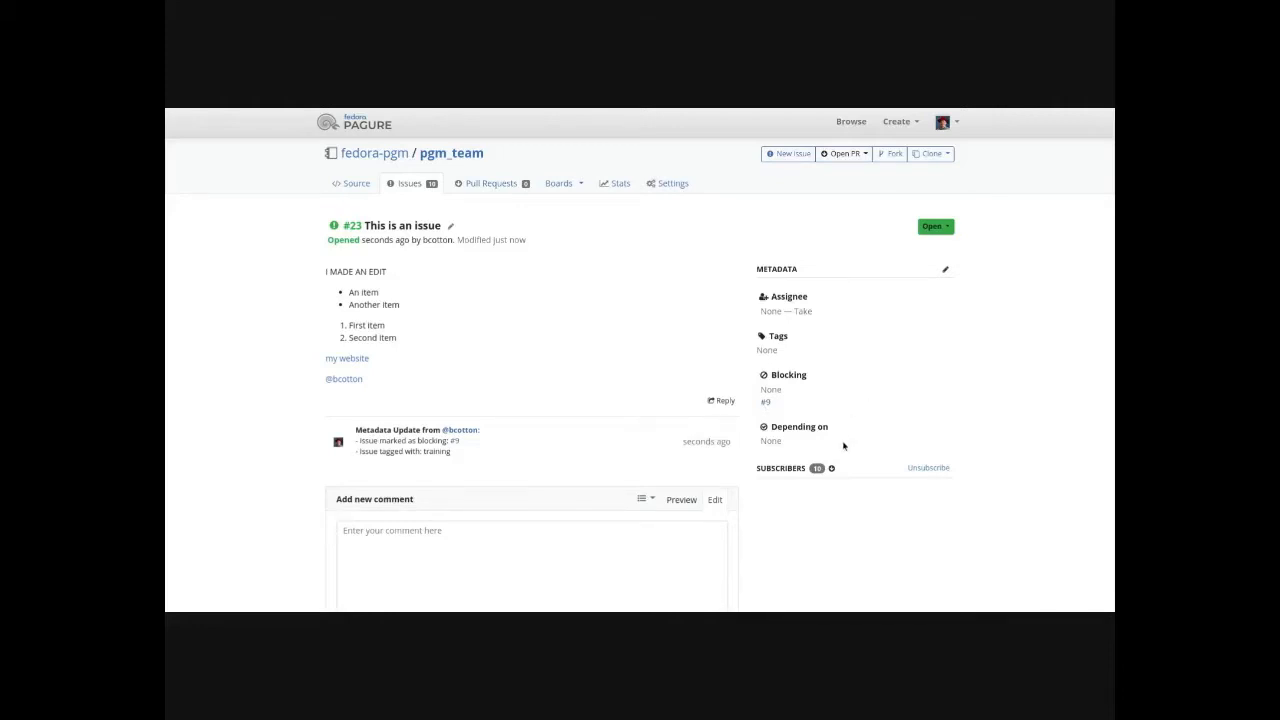
pyautogui.moveTo(676, 374)
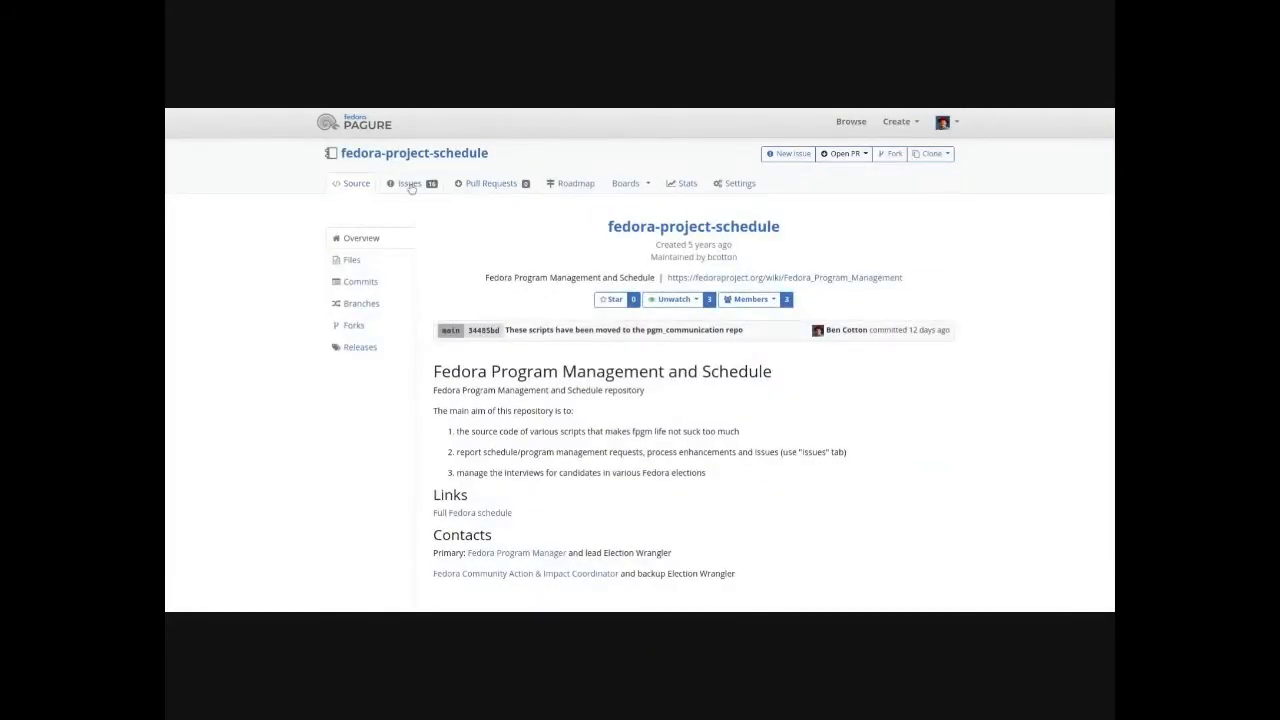
# Step: View issue #251 'F34 Mindshare interviews' and its available close reasons (invalid, fixed, duplicate)
pyautogui.click(408, 184)
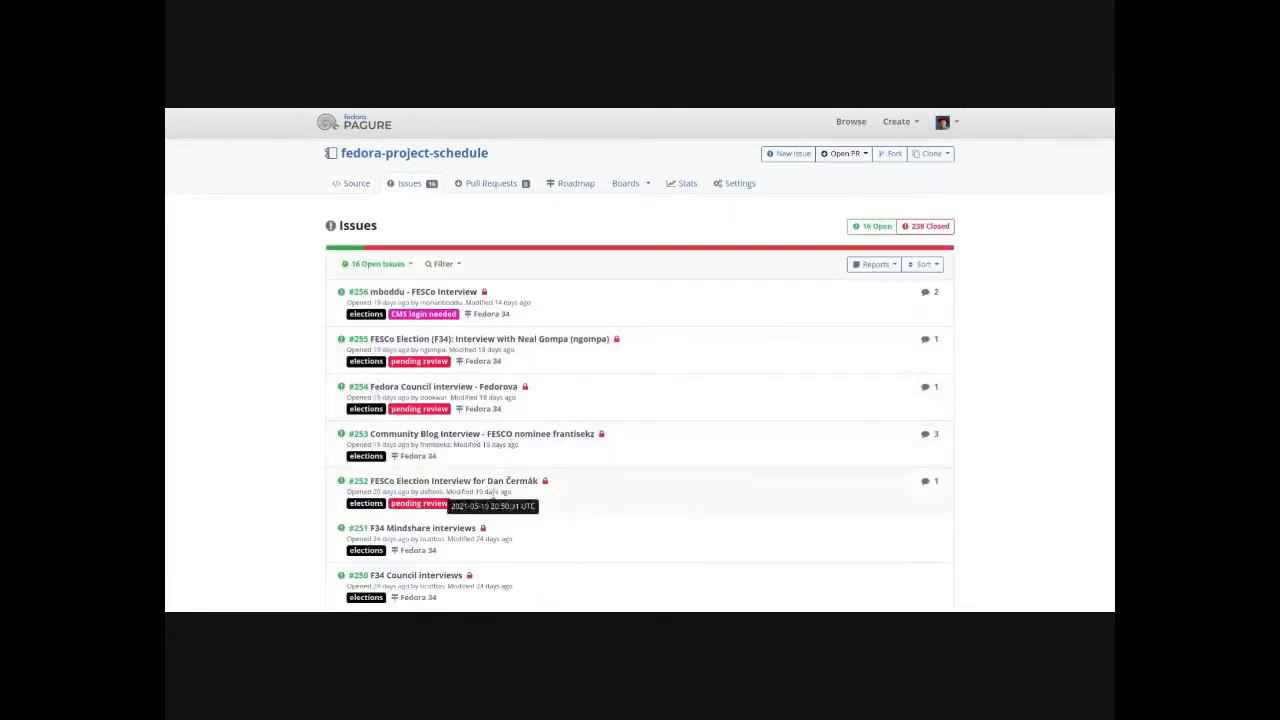
pyautogui.click(416, 528)
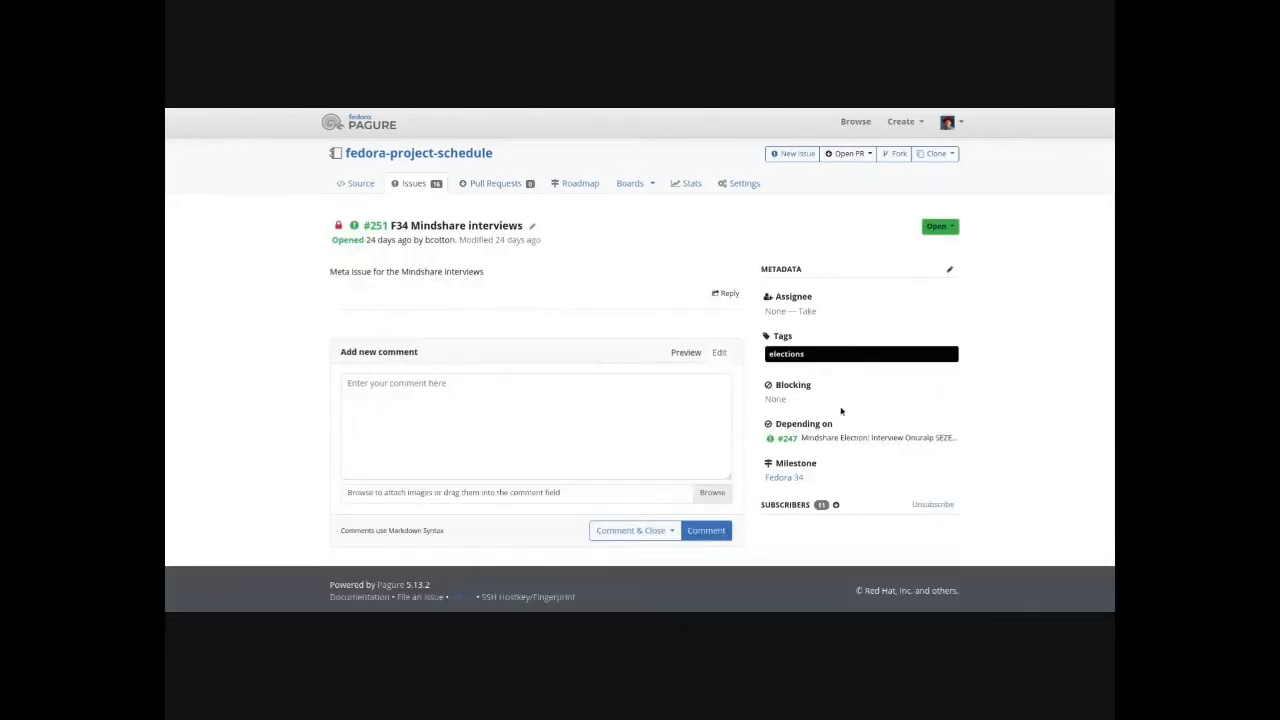
pyautogui.moveTo(784, 476)
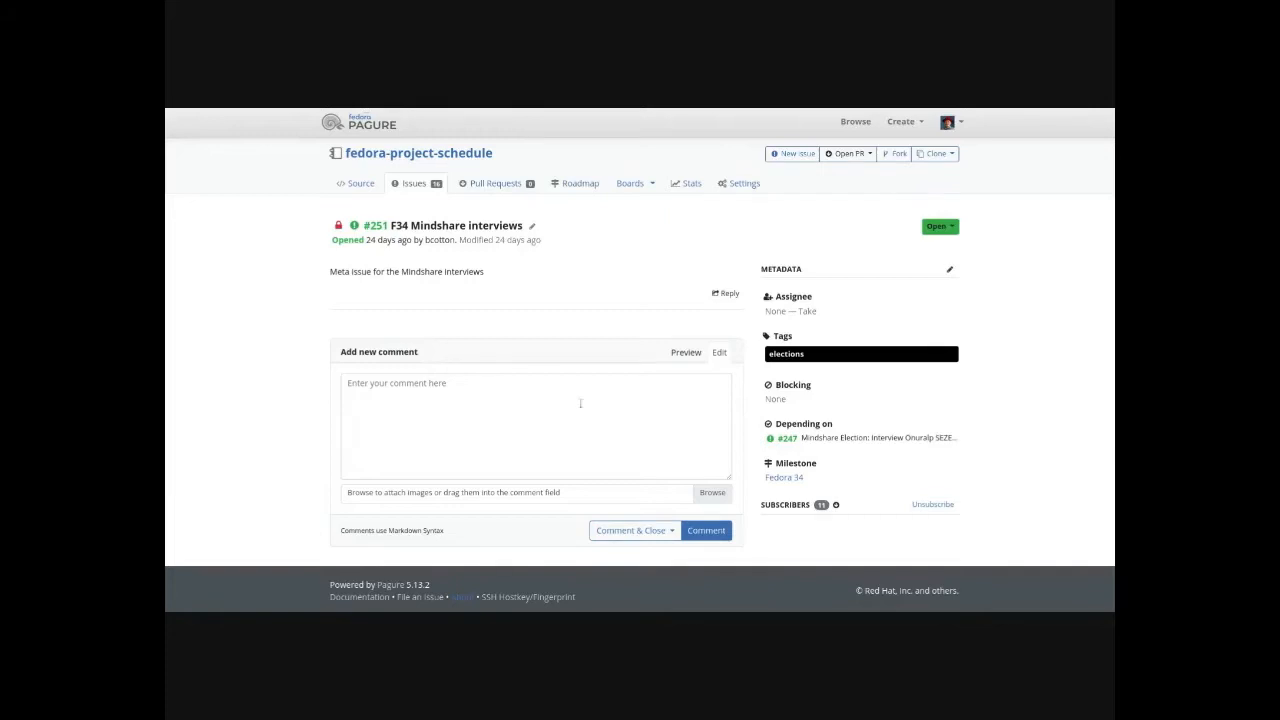
pyautogui.moveTo(632, 530)
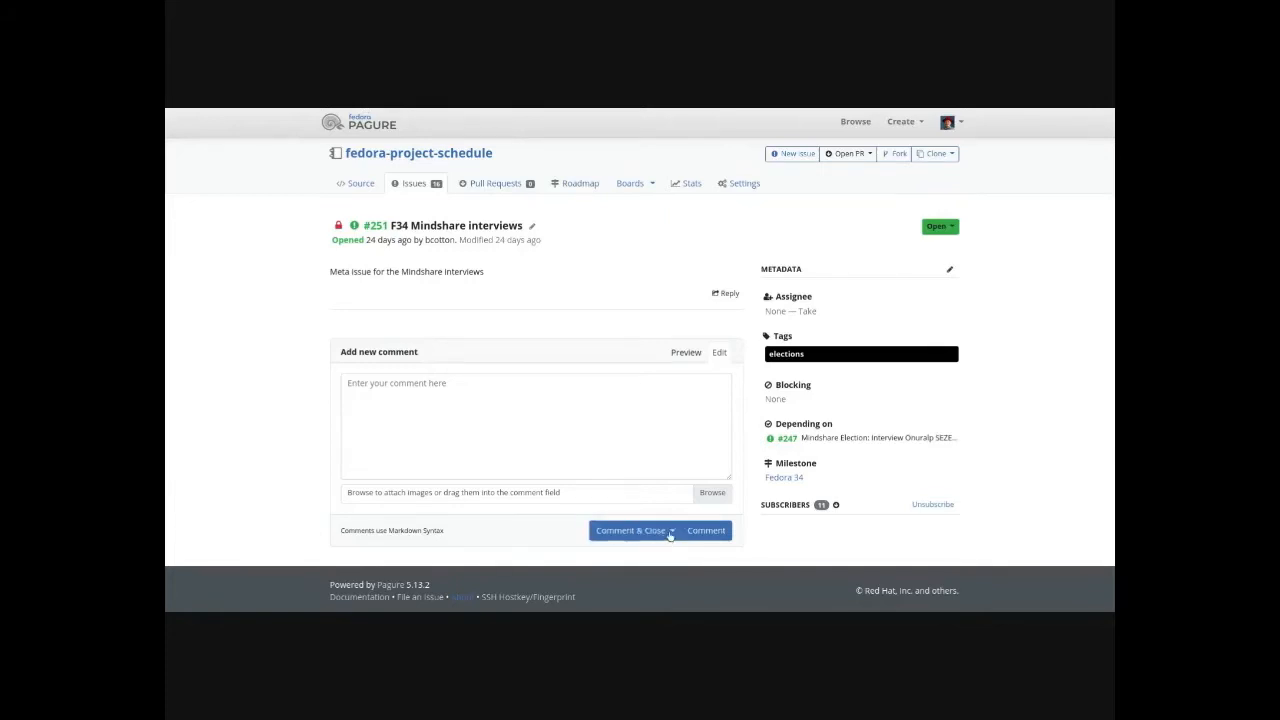
pyautogui.click(672, 532)
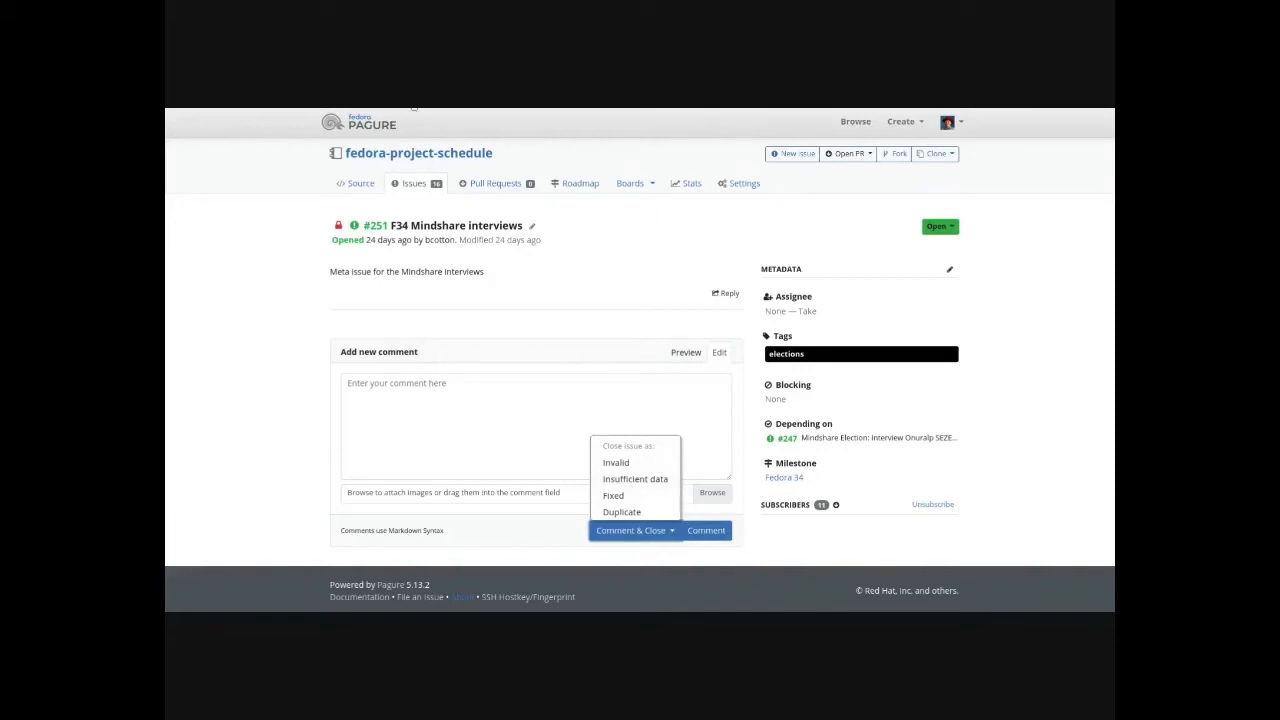
pyautogui.moveTo(622, 470)
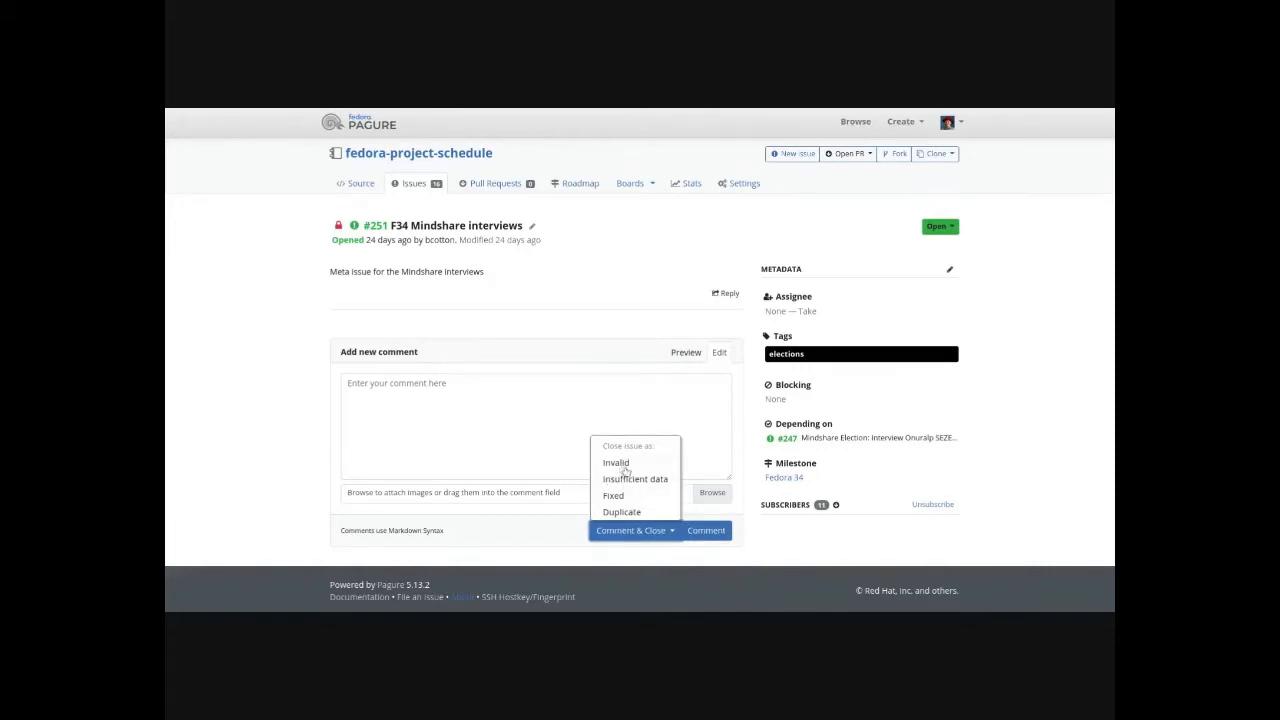
pyautogui.moveTo(632, 490)
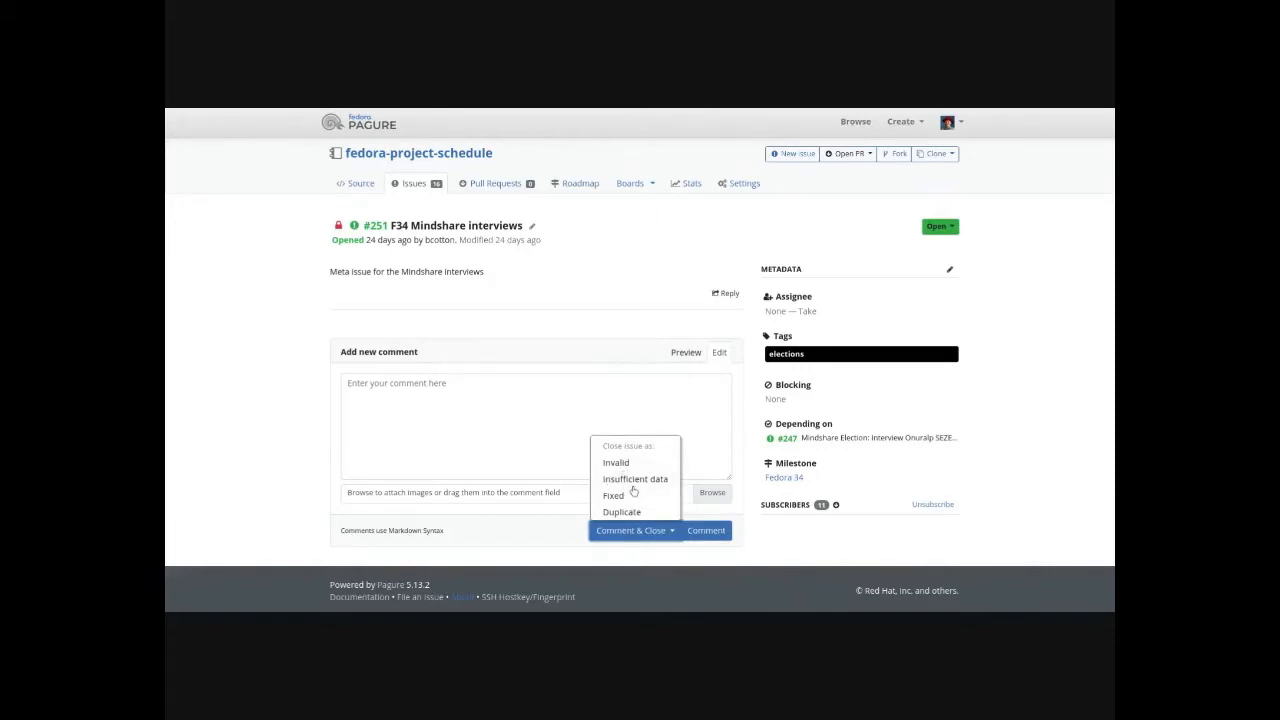
pyautogui.moveTo(296, 402)
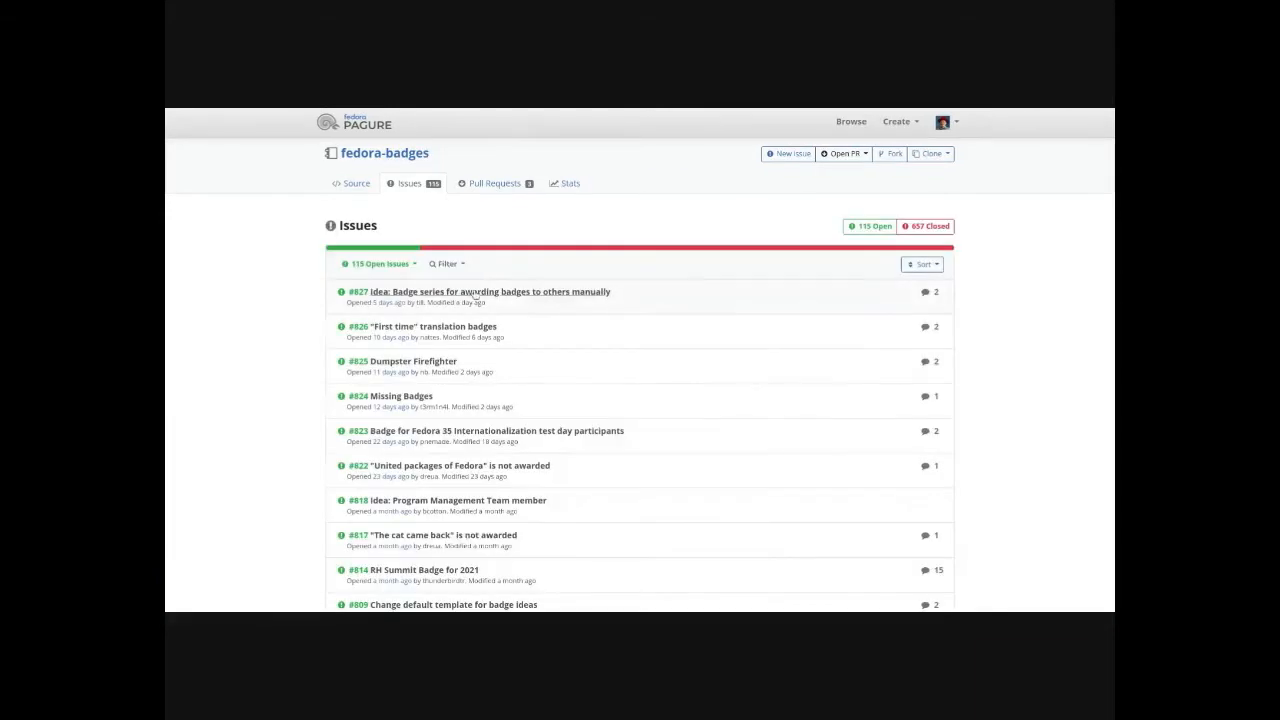
# Step: View issue #827's badge series idea and its custom Metadata fields further down
pyautogui.click(488, 292)
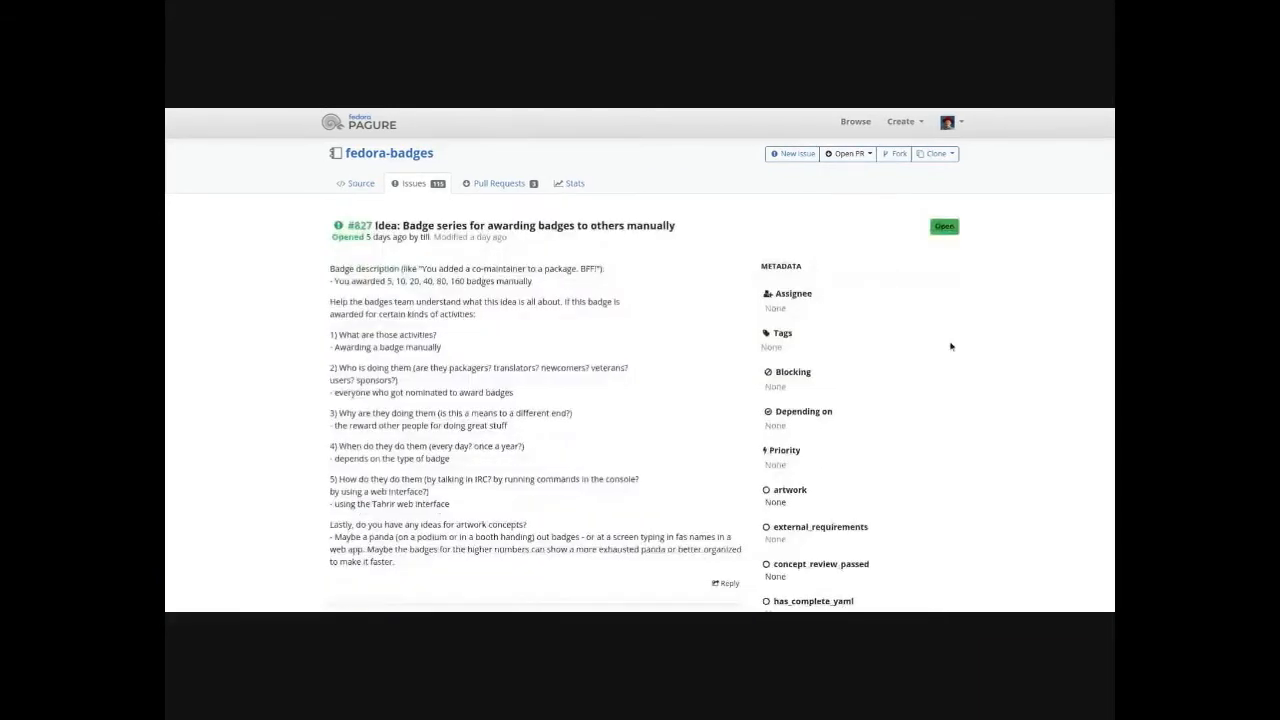
pyautogui.scroll(-3)
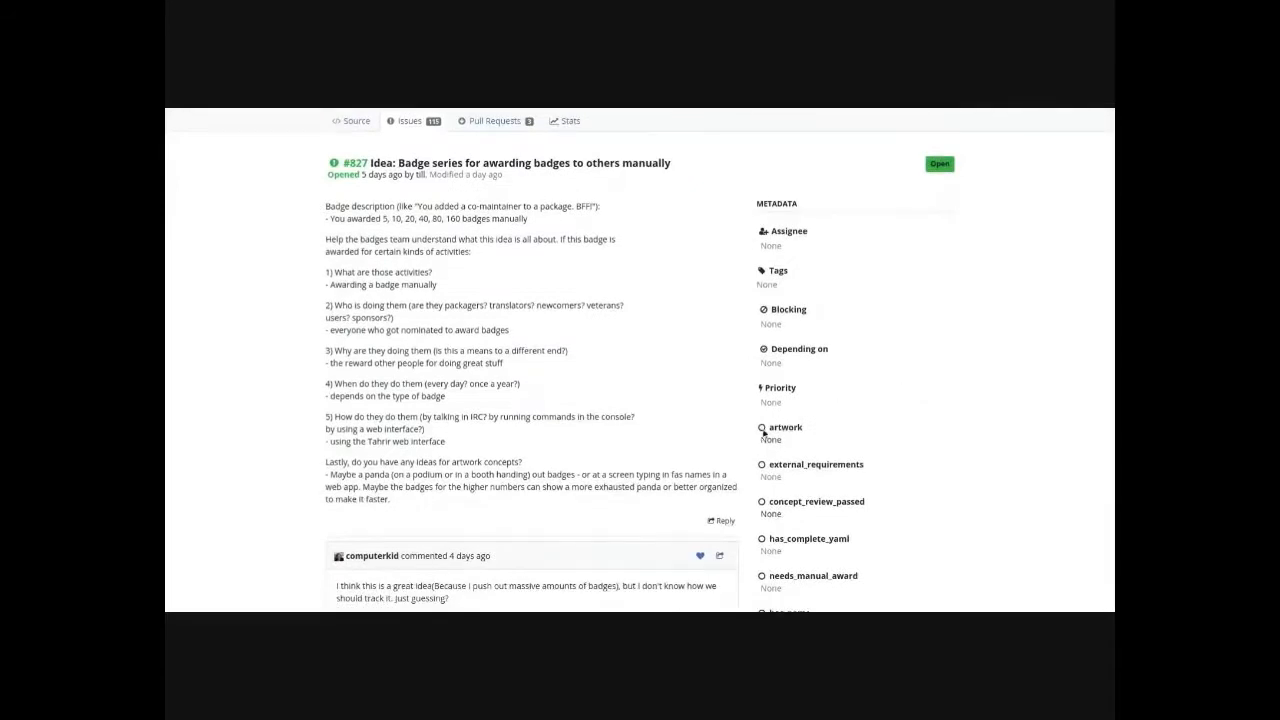
pyautogui.scroll(-3)
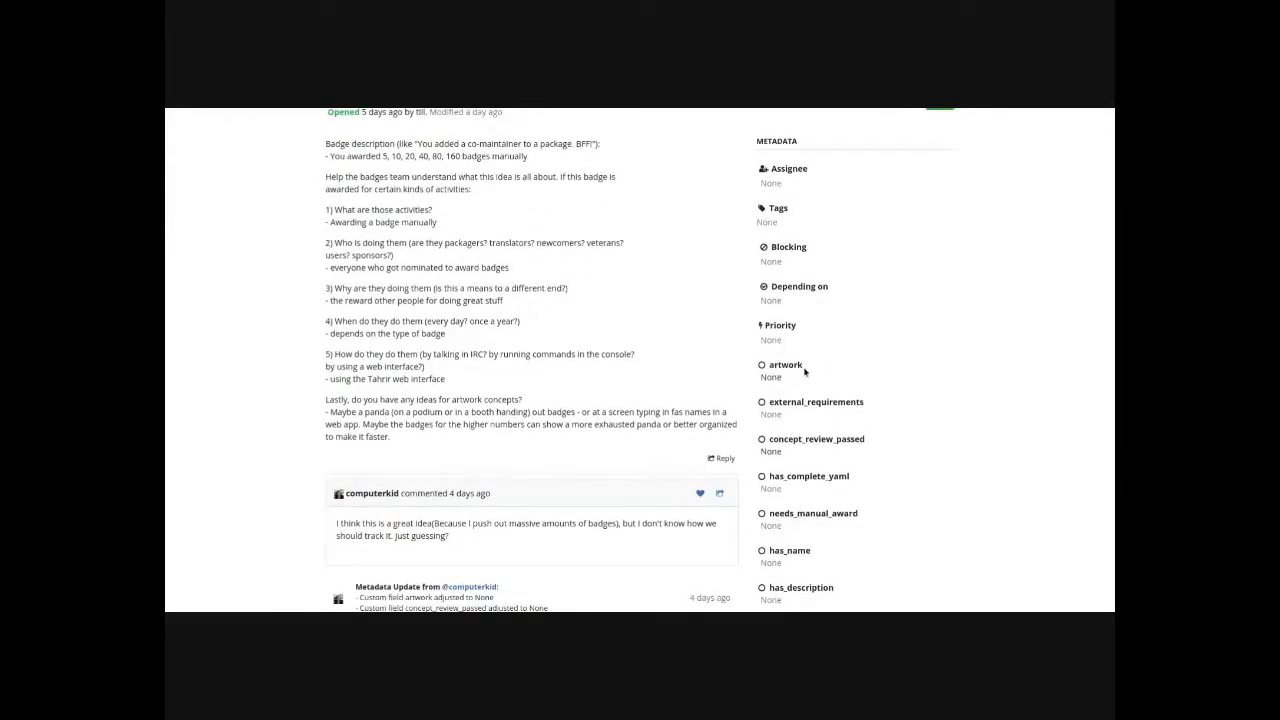
pyautogui.moveTo(820, 410)
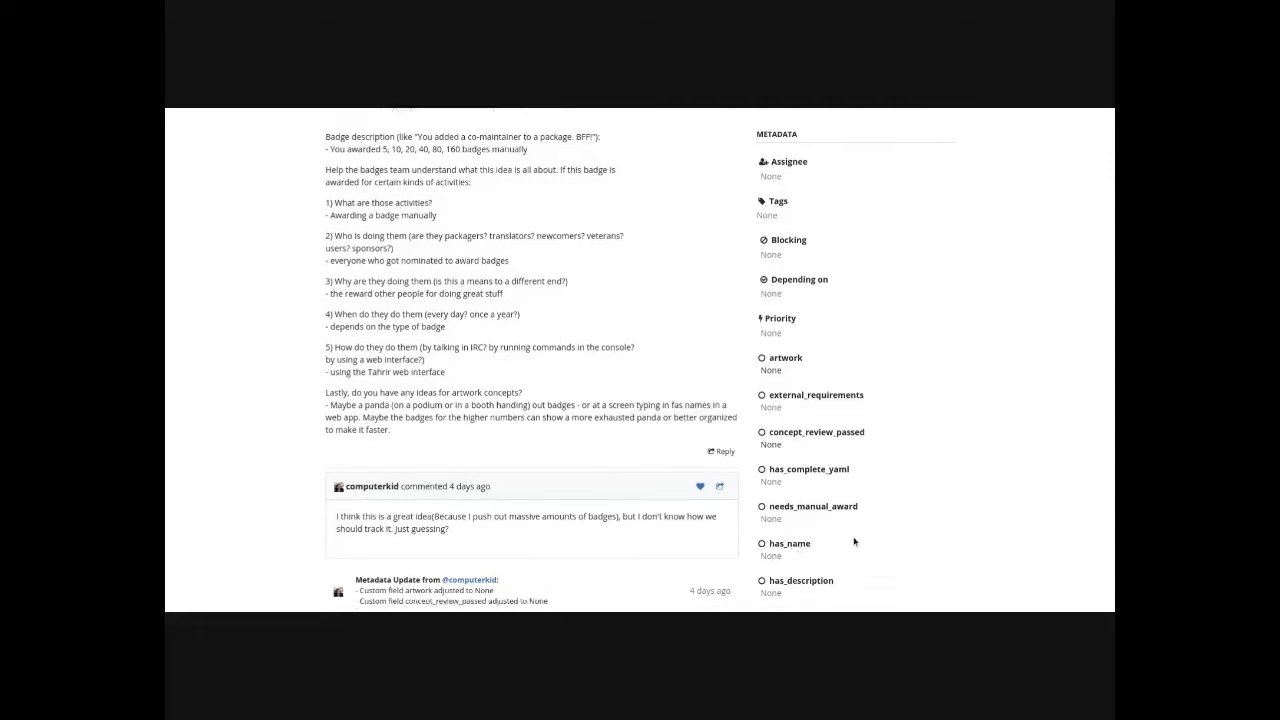
pyautogui.scroll(-3)
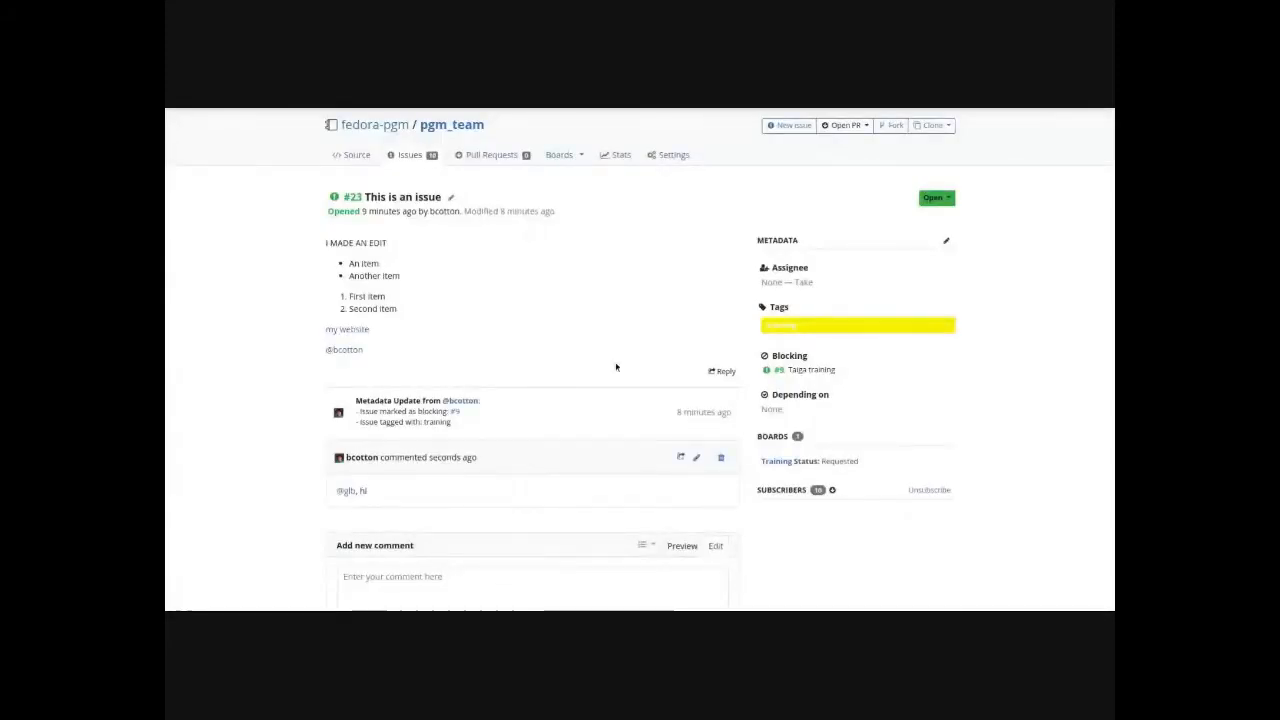
pyautogui.moveTo(900, 540)
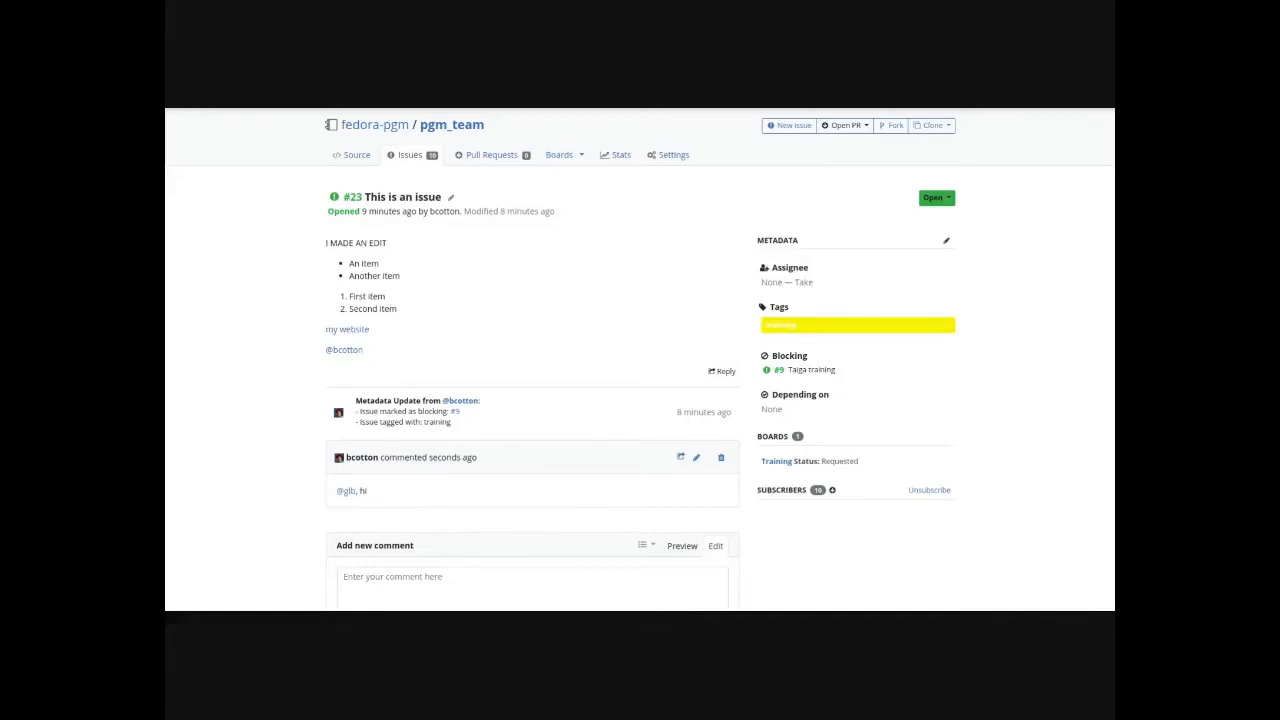
pyautogui.moveTo(792, 502)
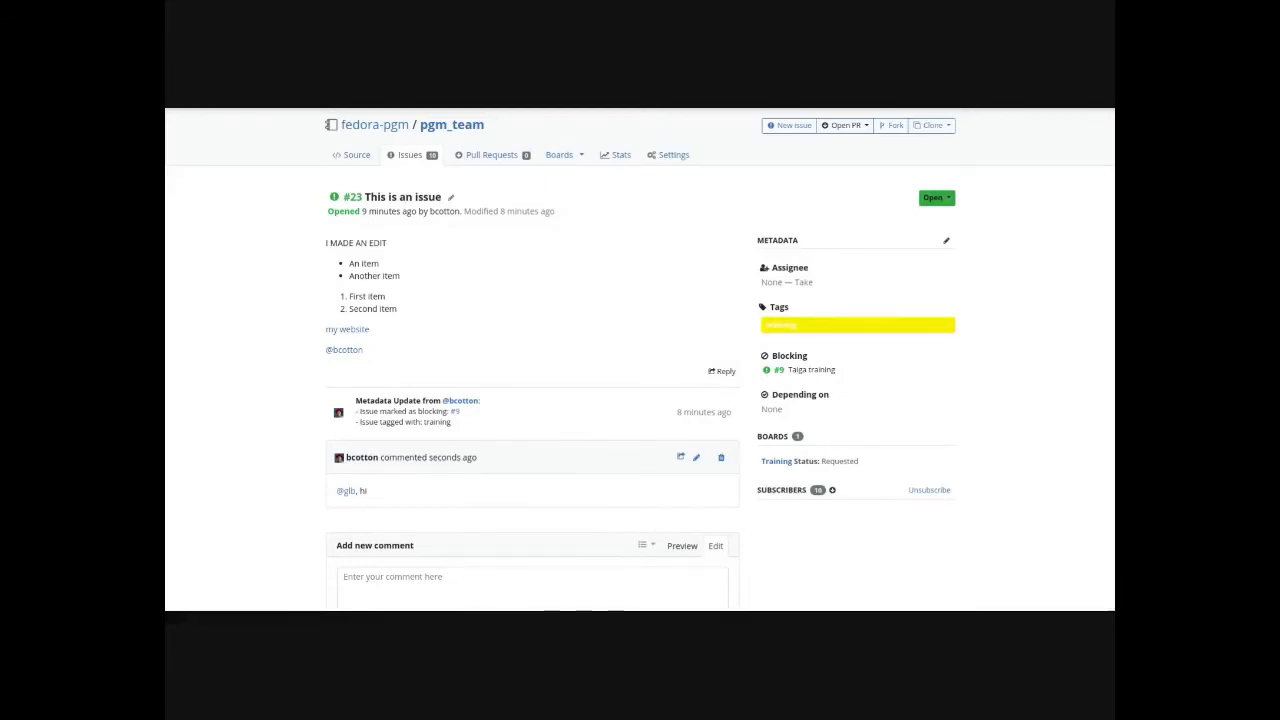
pyautogui.moveTo(830, 516)
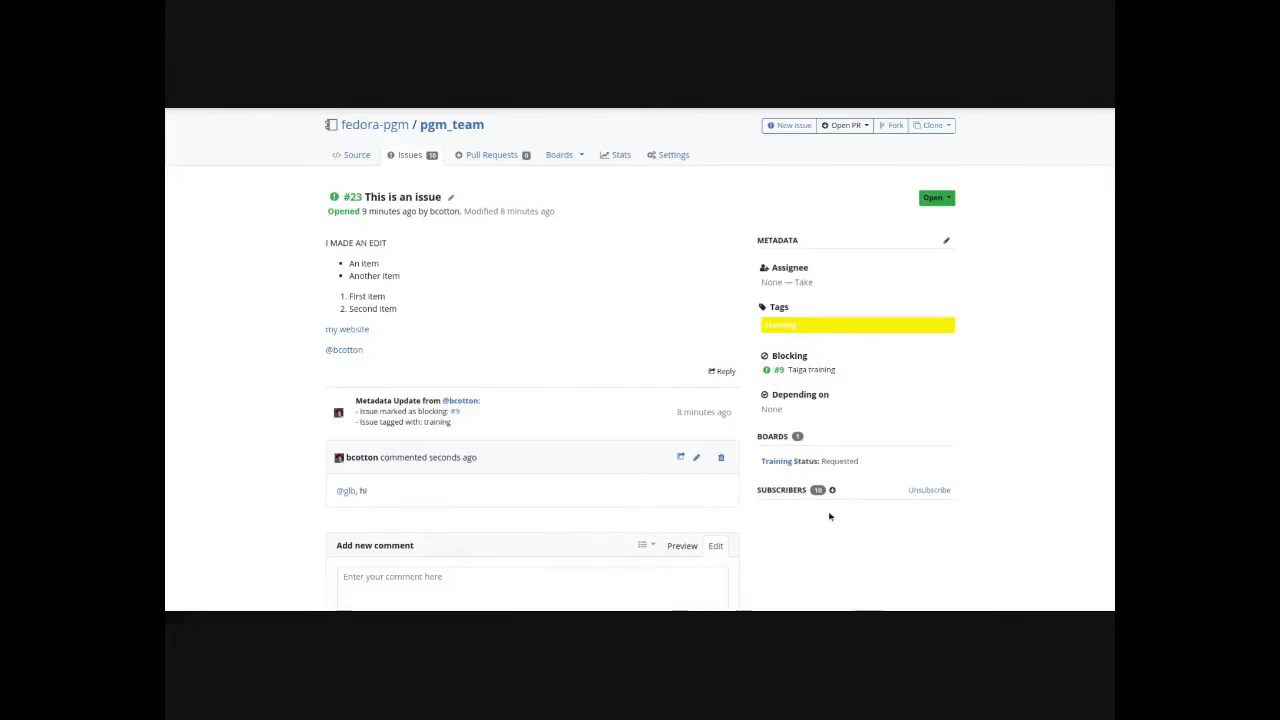
pyautogui.moveTo(820, 498)
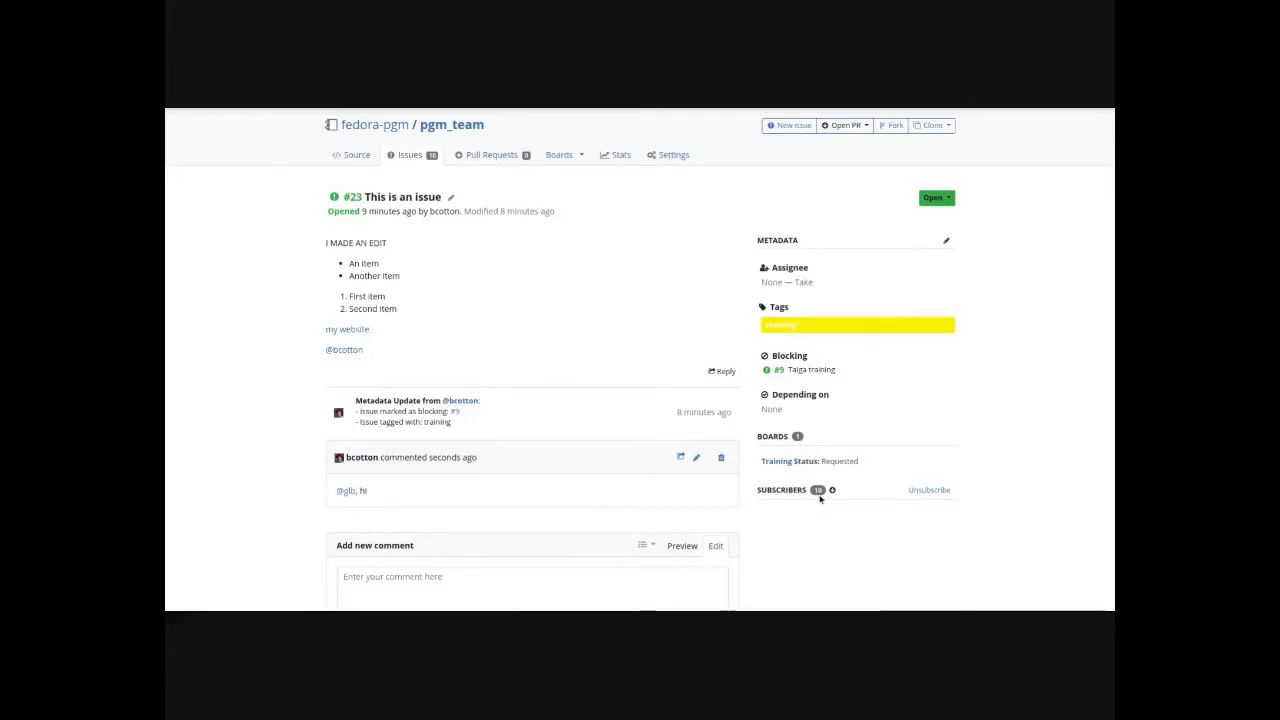
pyautogui.moveTo(928, 490)
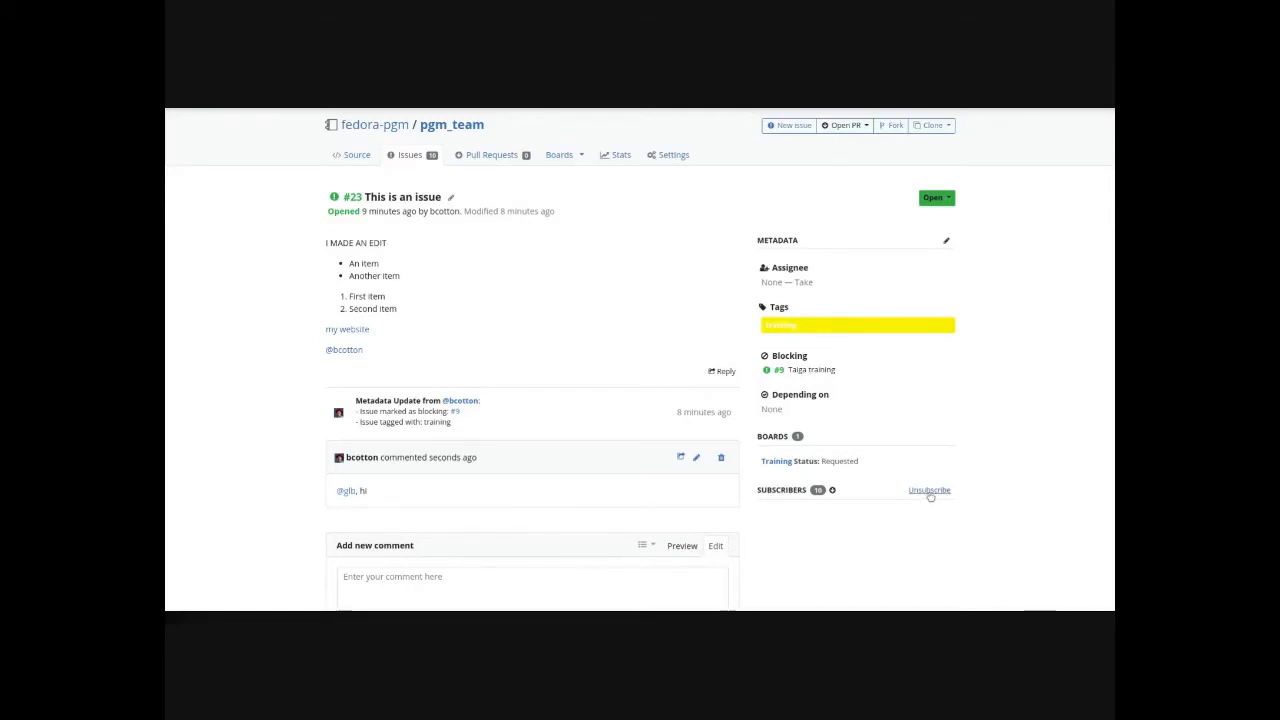
pyautogui.moveTo(844, 504)
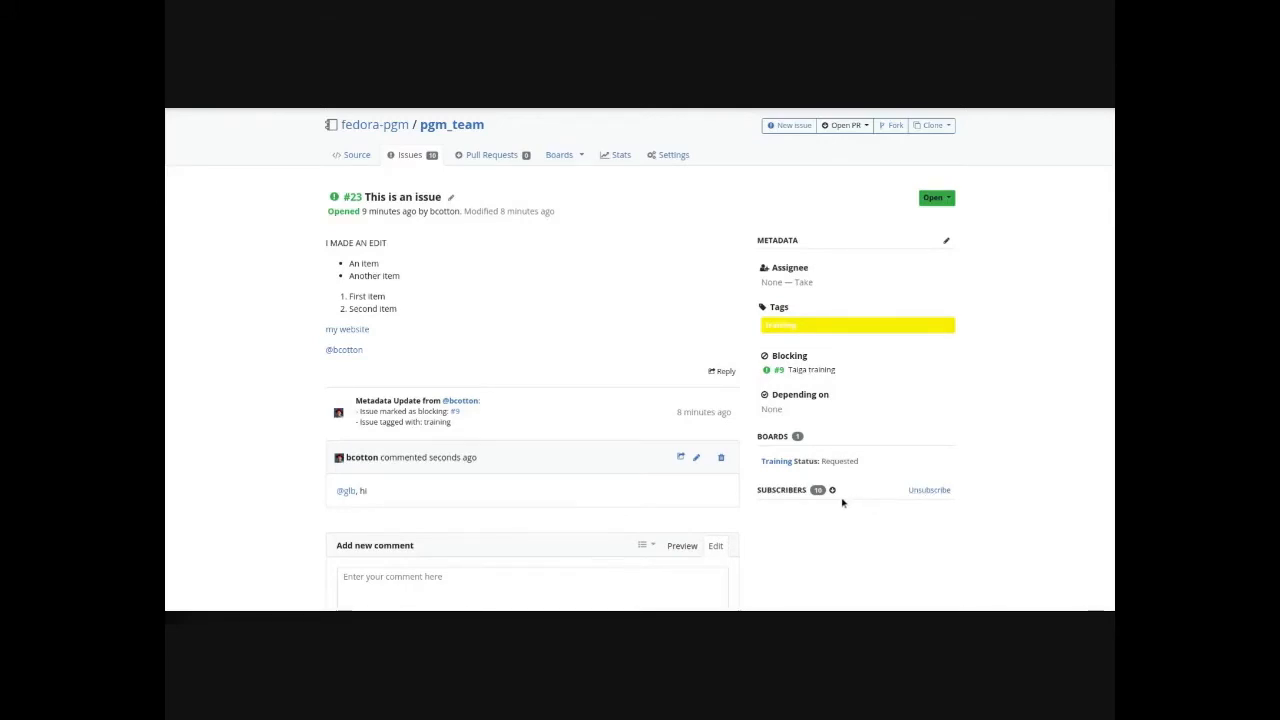
pyautogui.moveTo(928, 490)
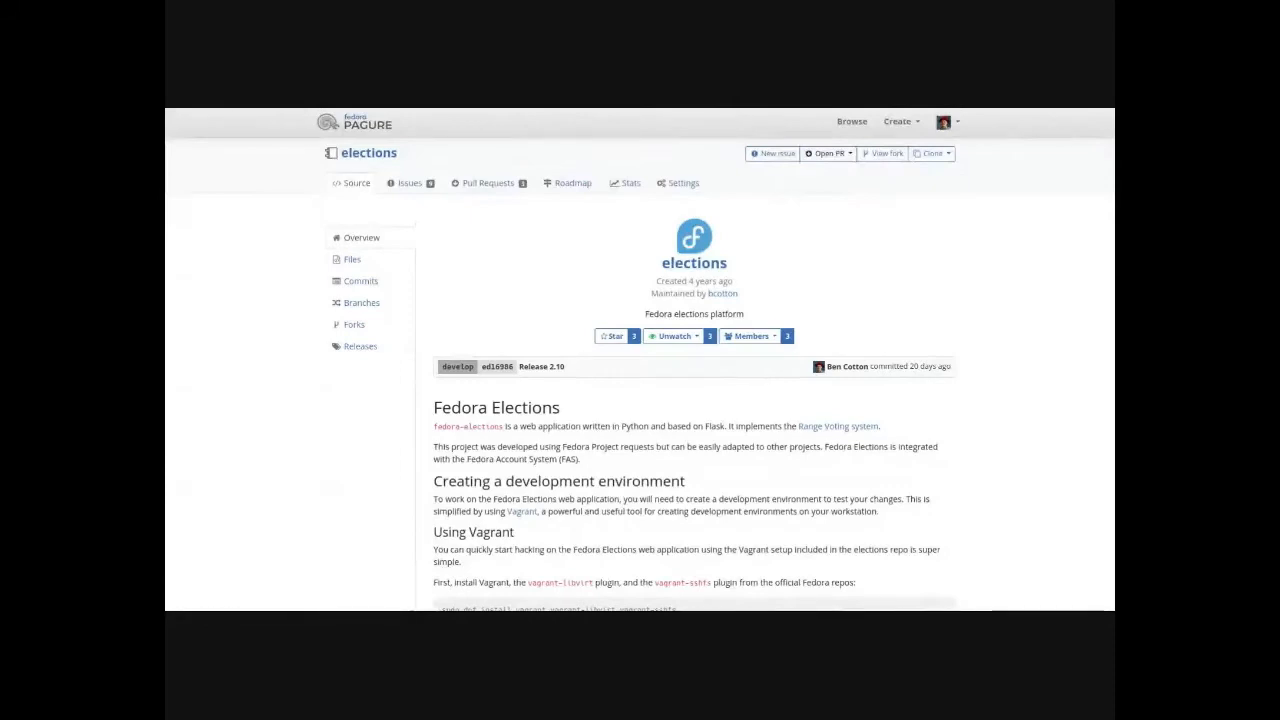
pyautogui.moveTo(400, 296)
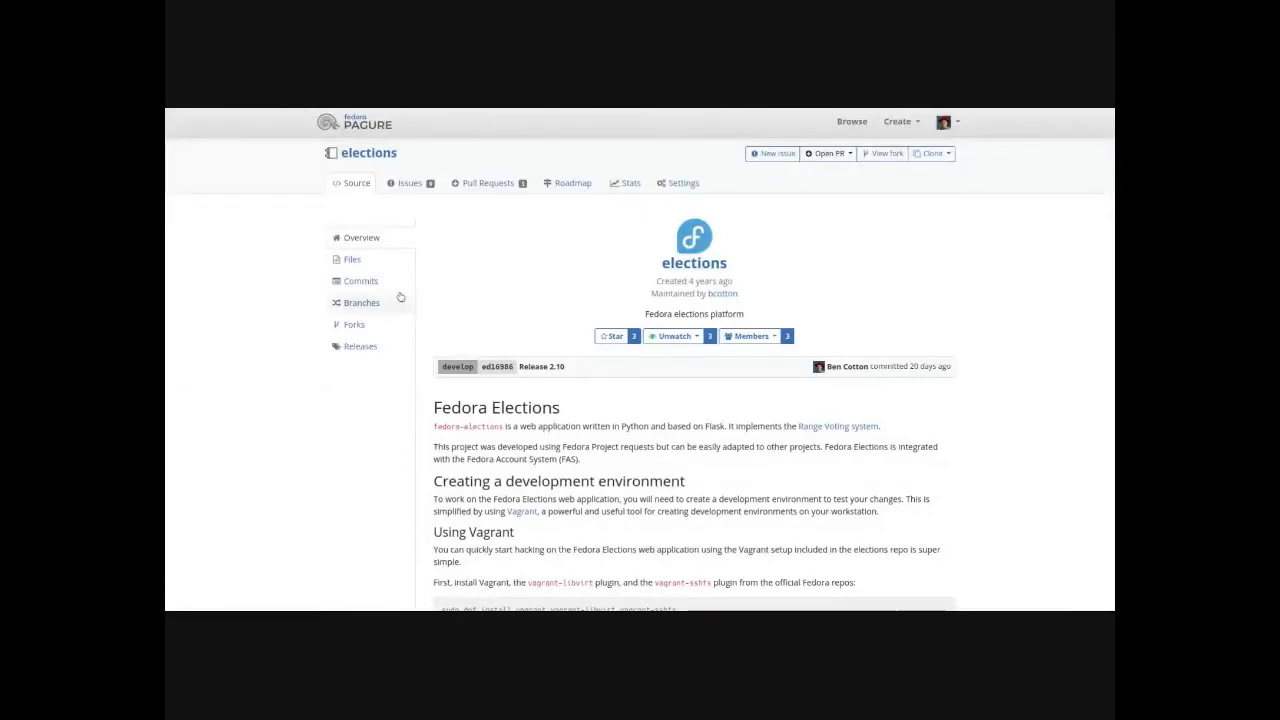
# Step: Display the elections repo's COPYING GPL file from the develop branch
pyautogui.click(352, 260)
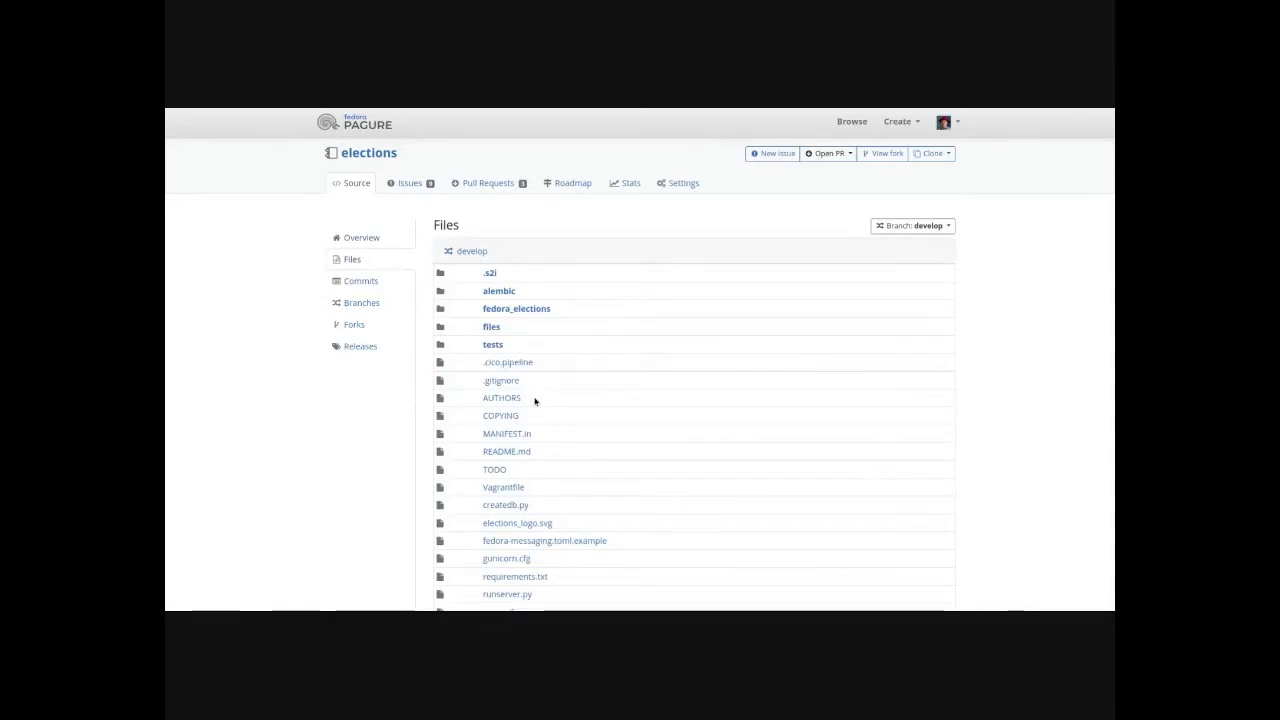
pyautogui.click(500, 414)
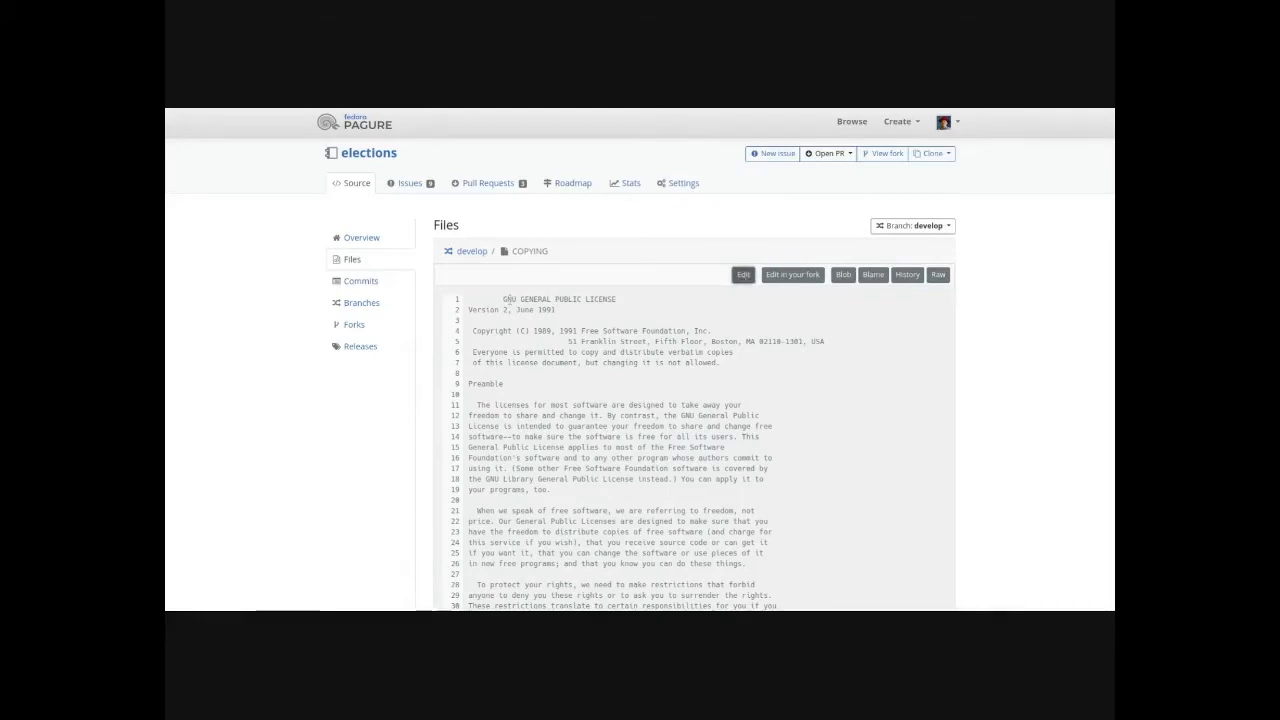
pyautogui.click(744, 274)
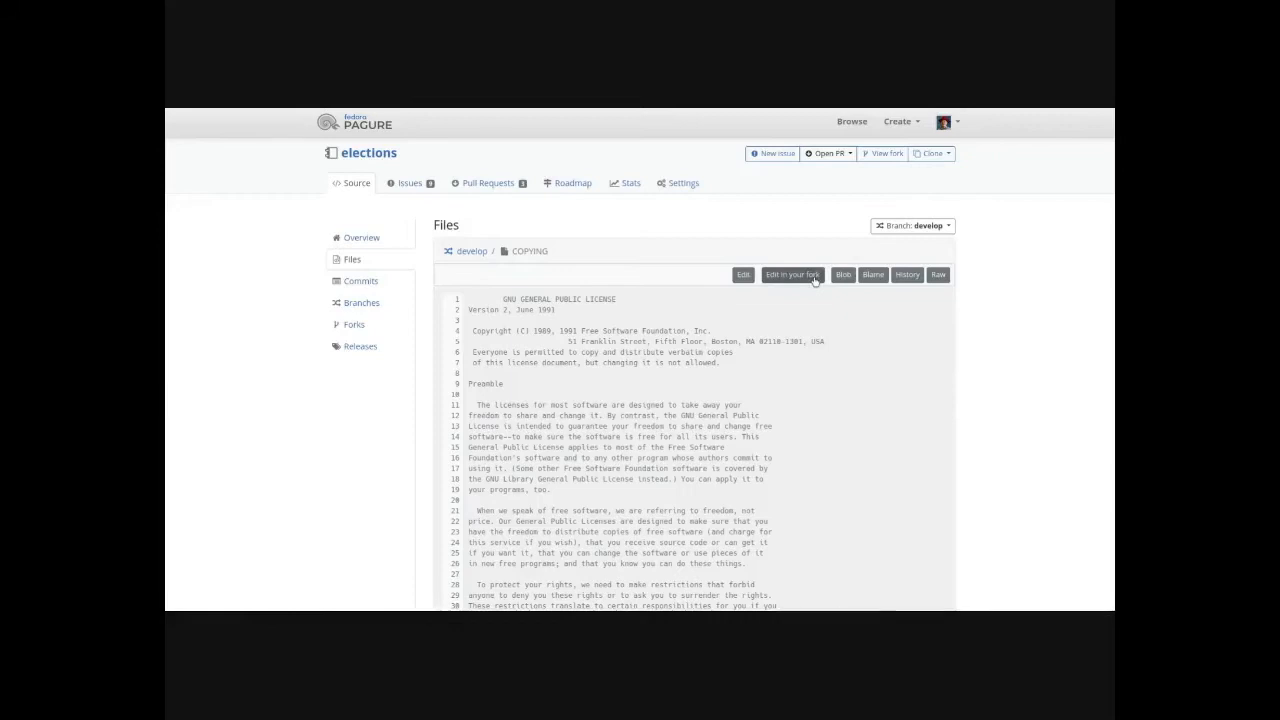
pyautogui.moveTo(872, 274)
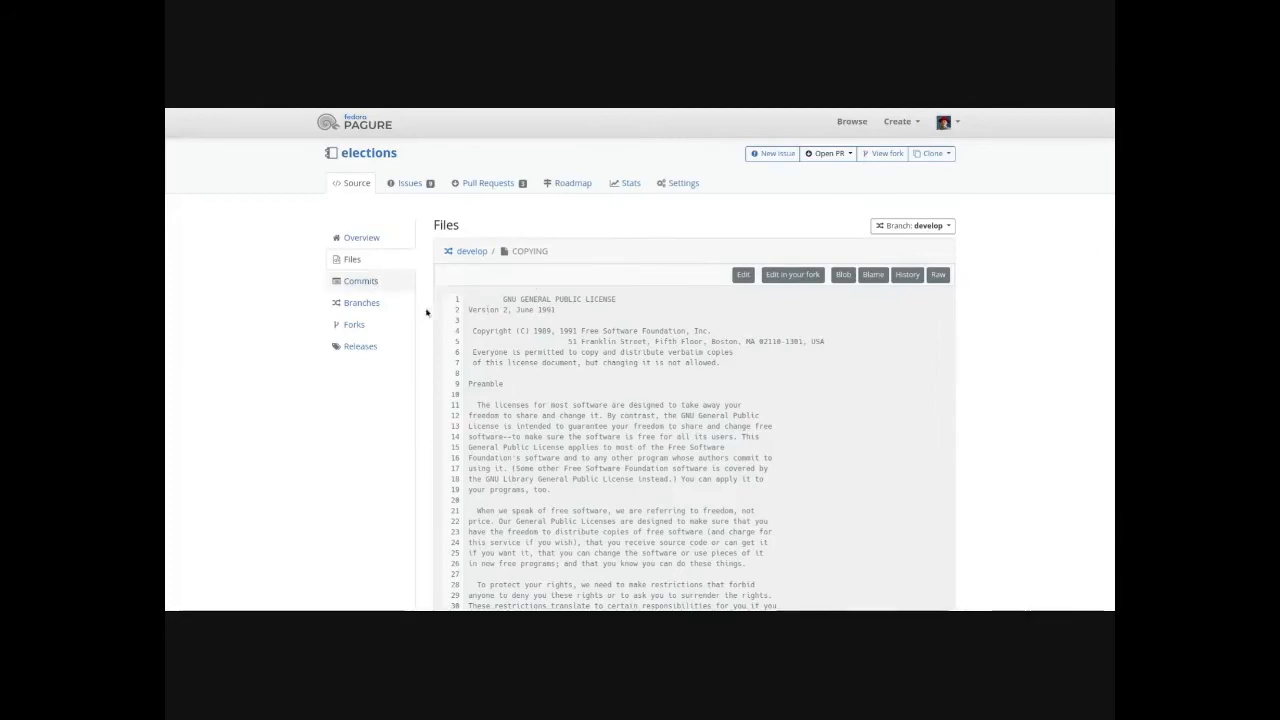
# Step: Browse the elections project's commits, branches, forks and releases (2.10 newest)
pyautogui.click(360, 280)
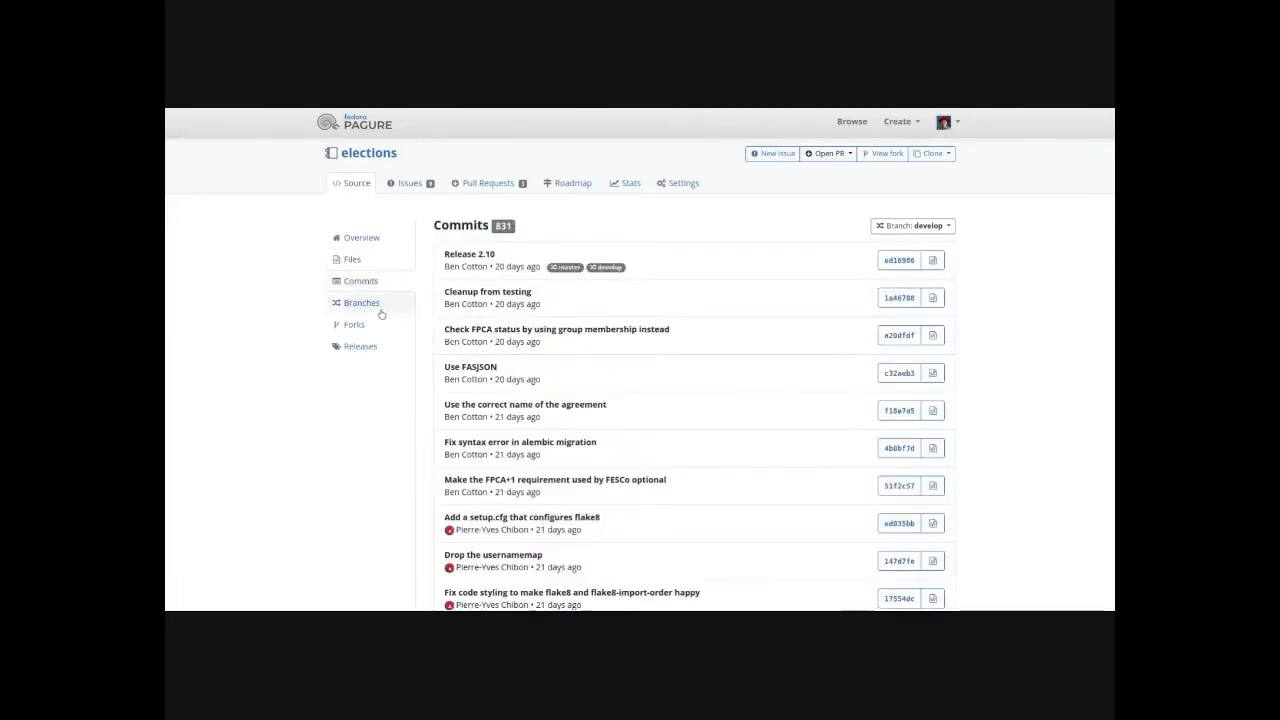
pyautogui.click(360, 302)
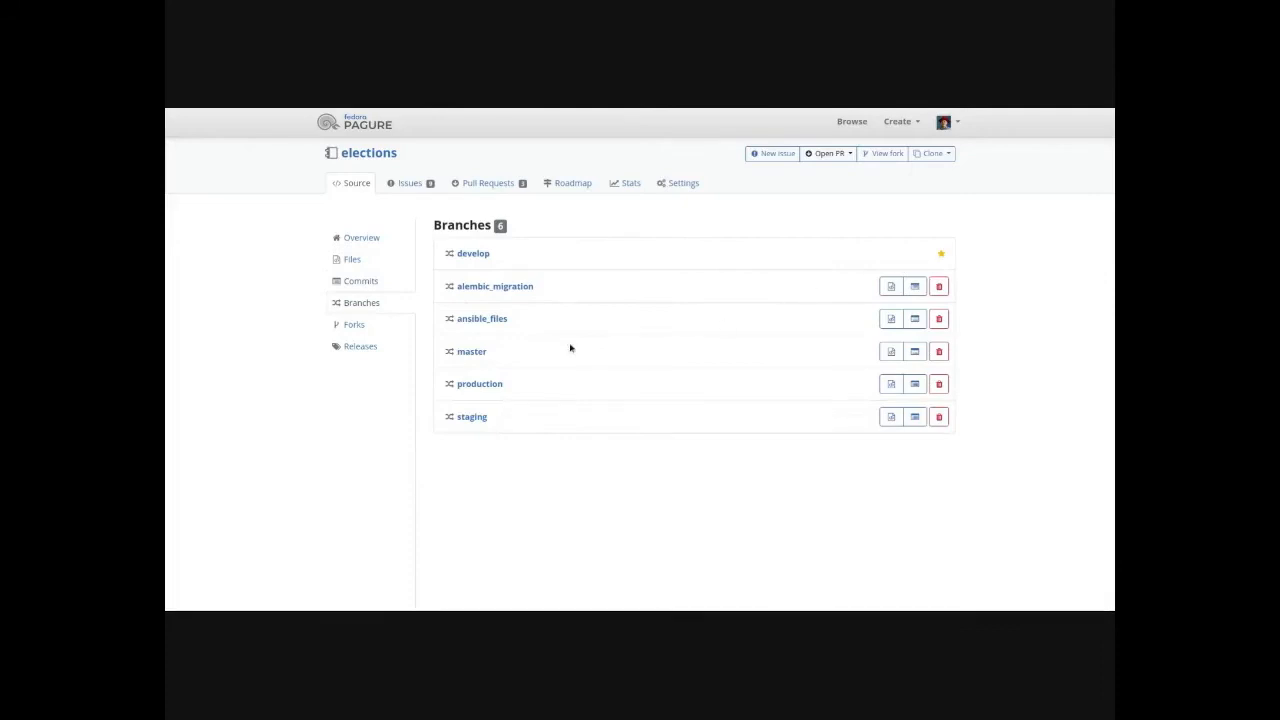
pyautogui.click(354, 324)
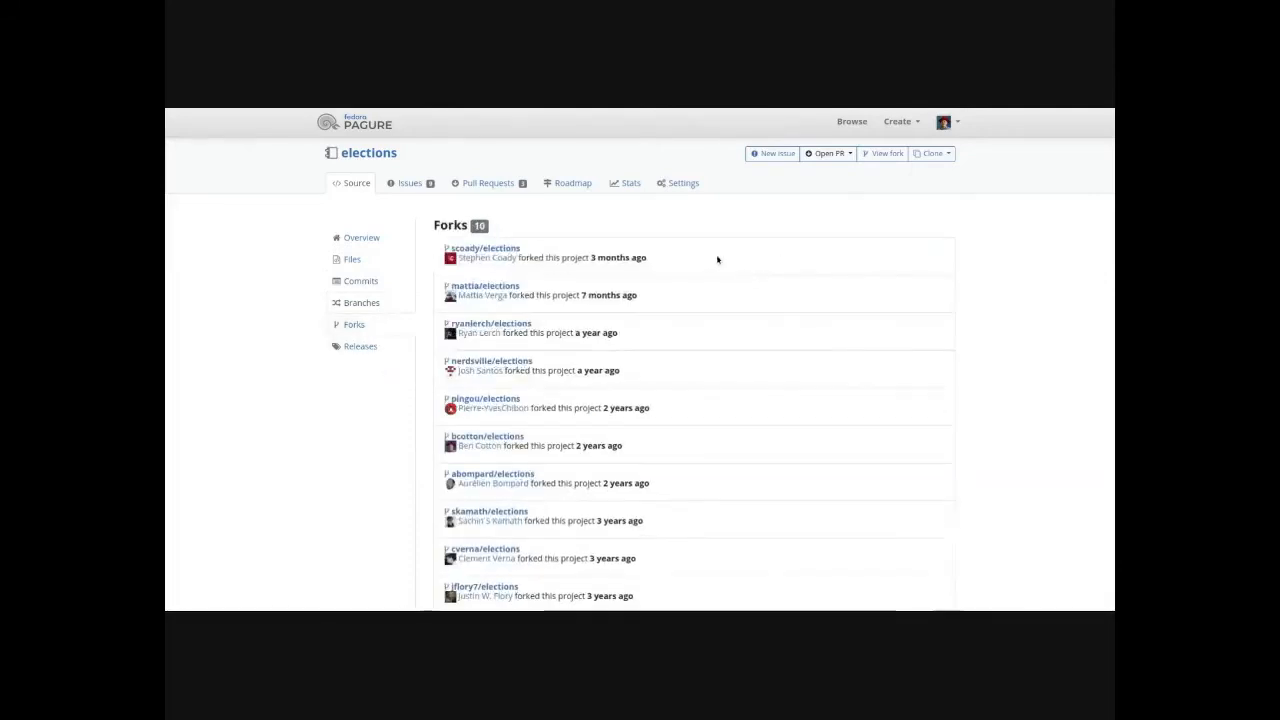
pyautogui.moveTo(360, 346)
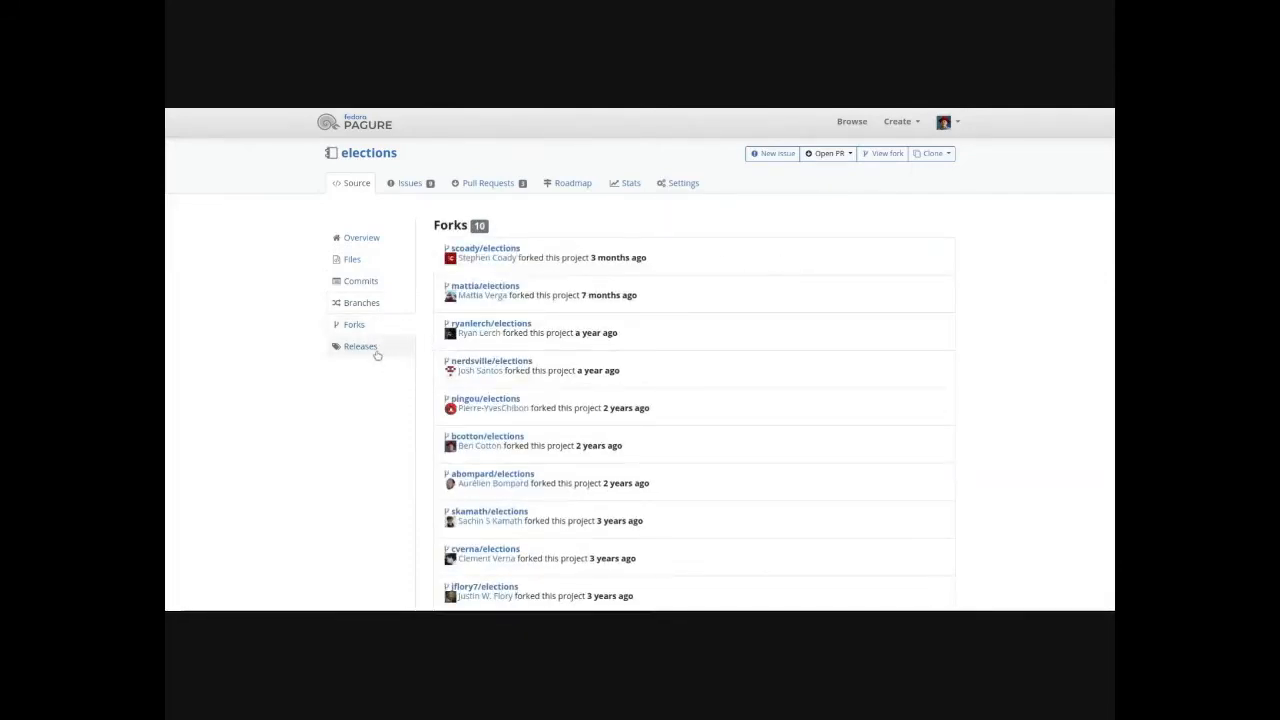
pyautogui.click(360, 346)
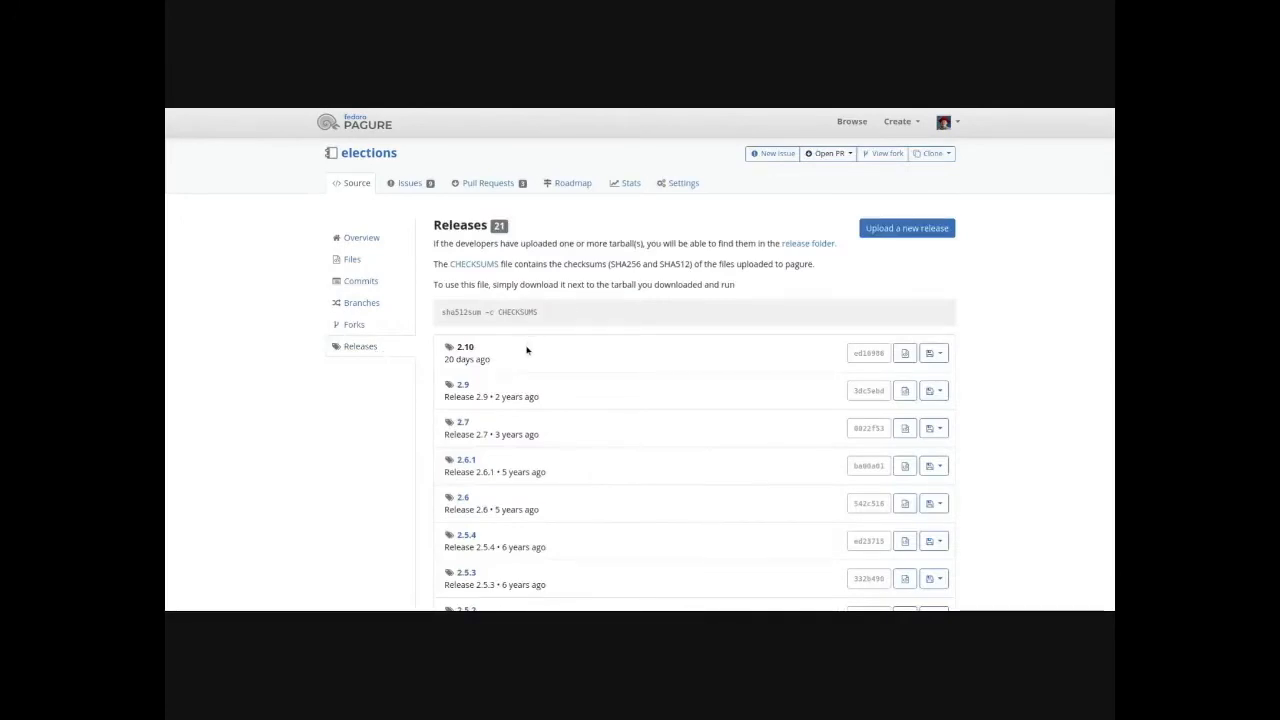
pyautogui.moveTo(508, 356)
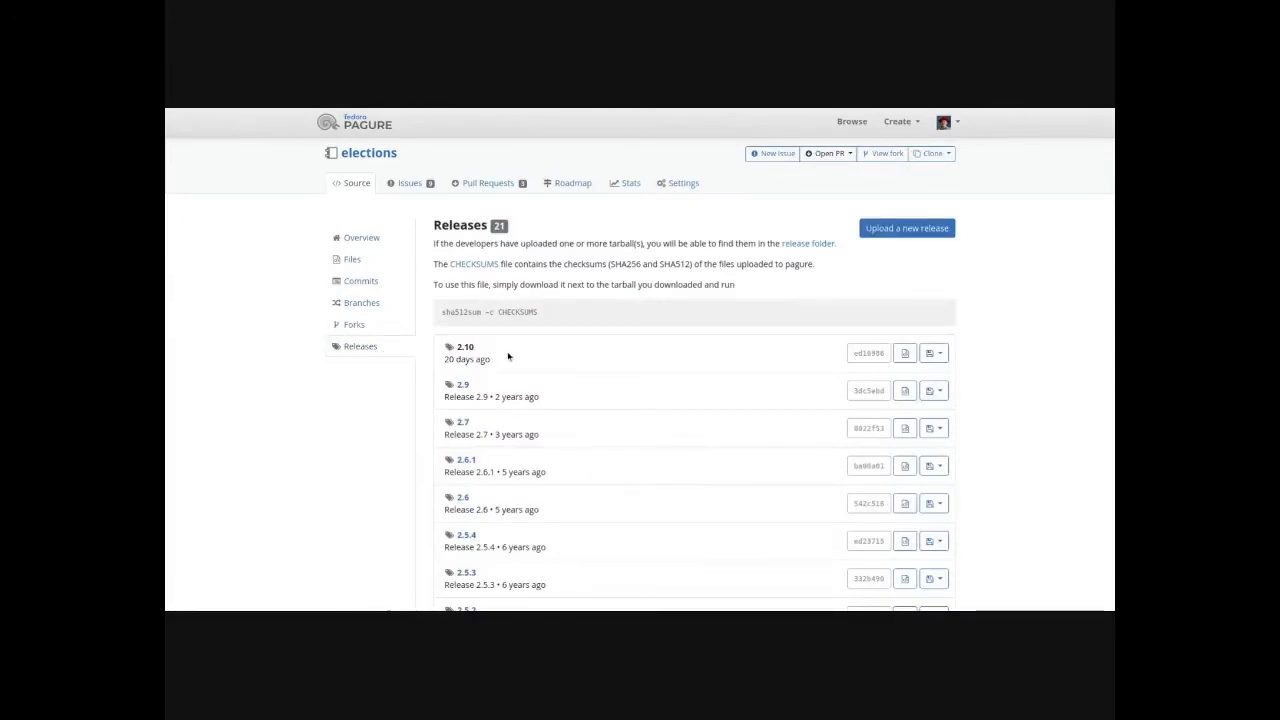
pyautogui.moveTo(508, 356)
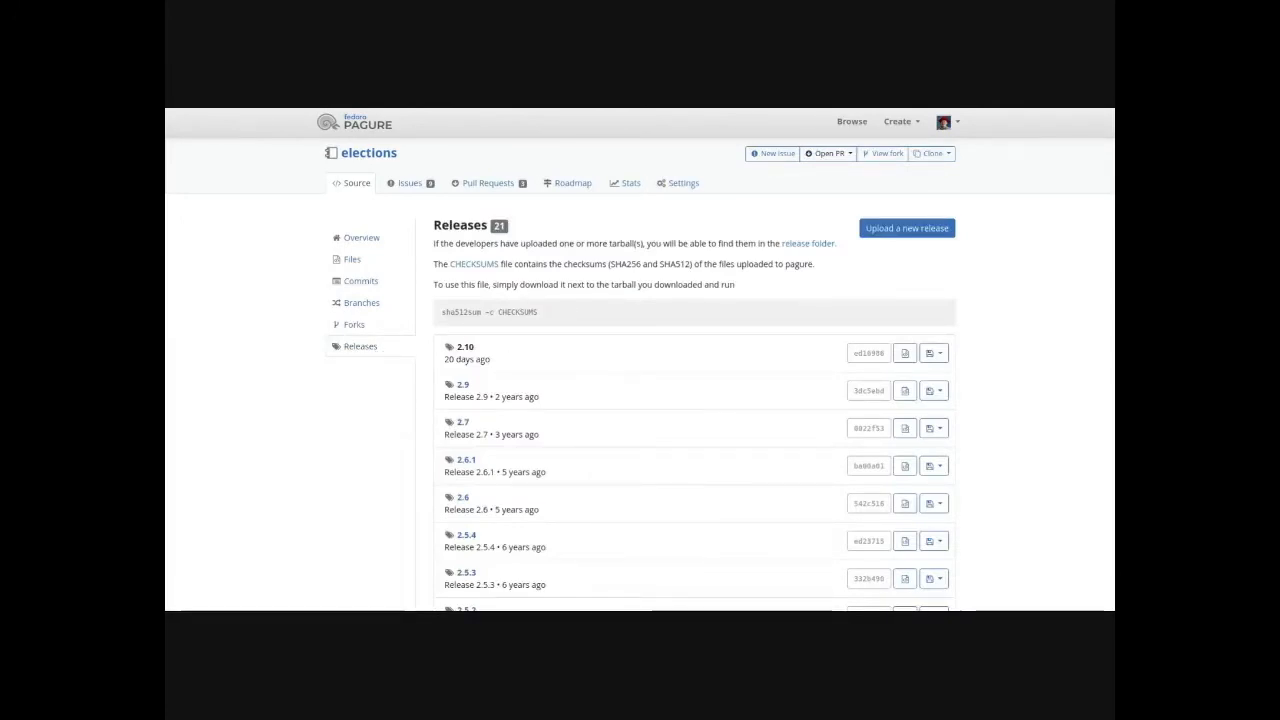
pyautogui.moveTo(466, 360)
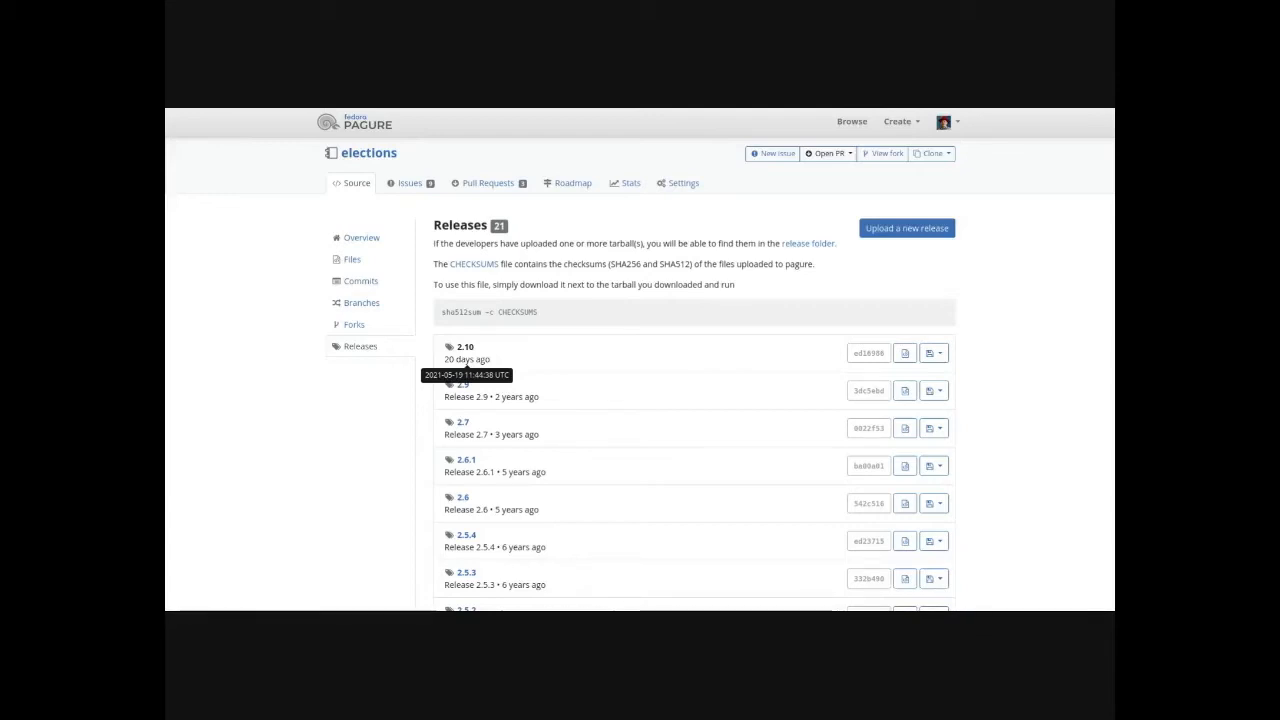
pyautogui.moveTo(480, 352)
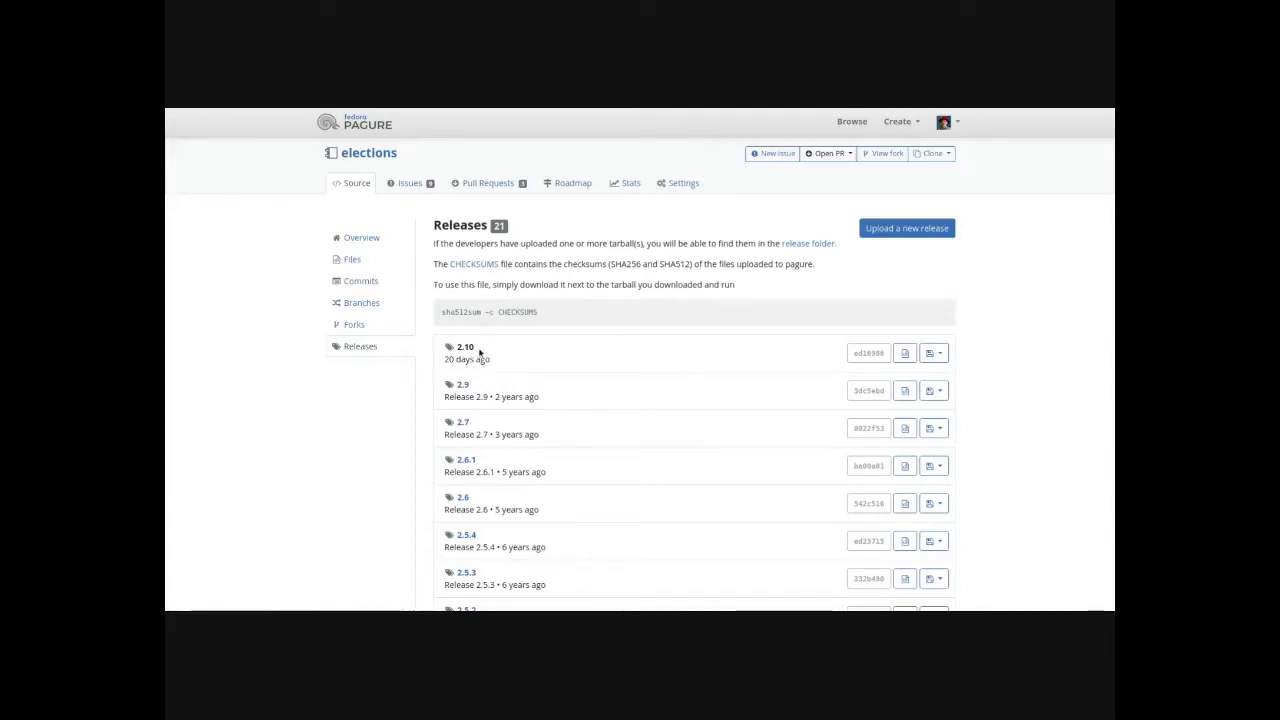
pyautogui.moveTo(556, 354)
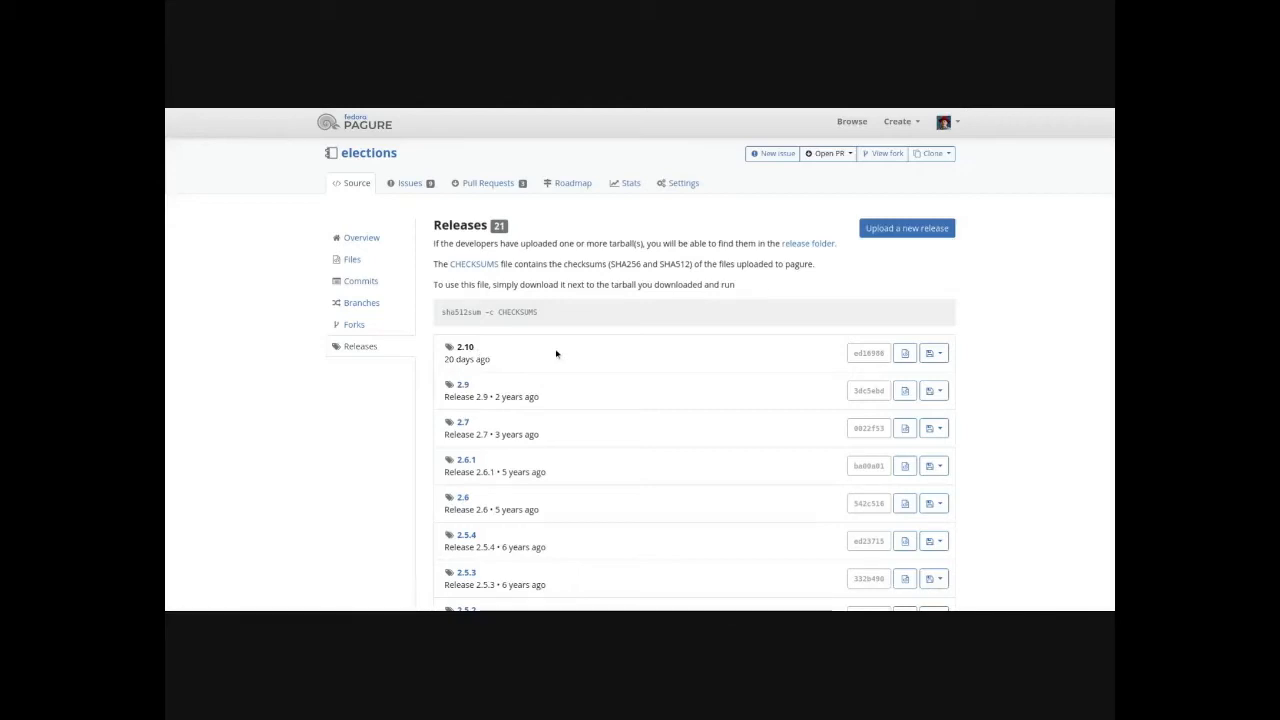
pyautogui.moveTo(462, 304)
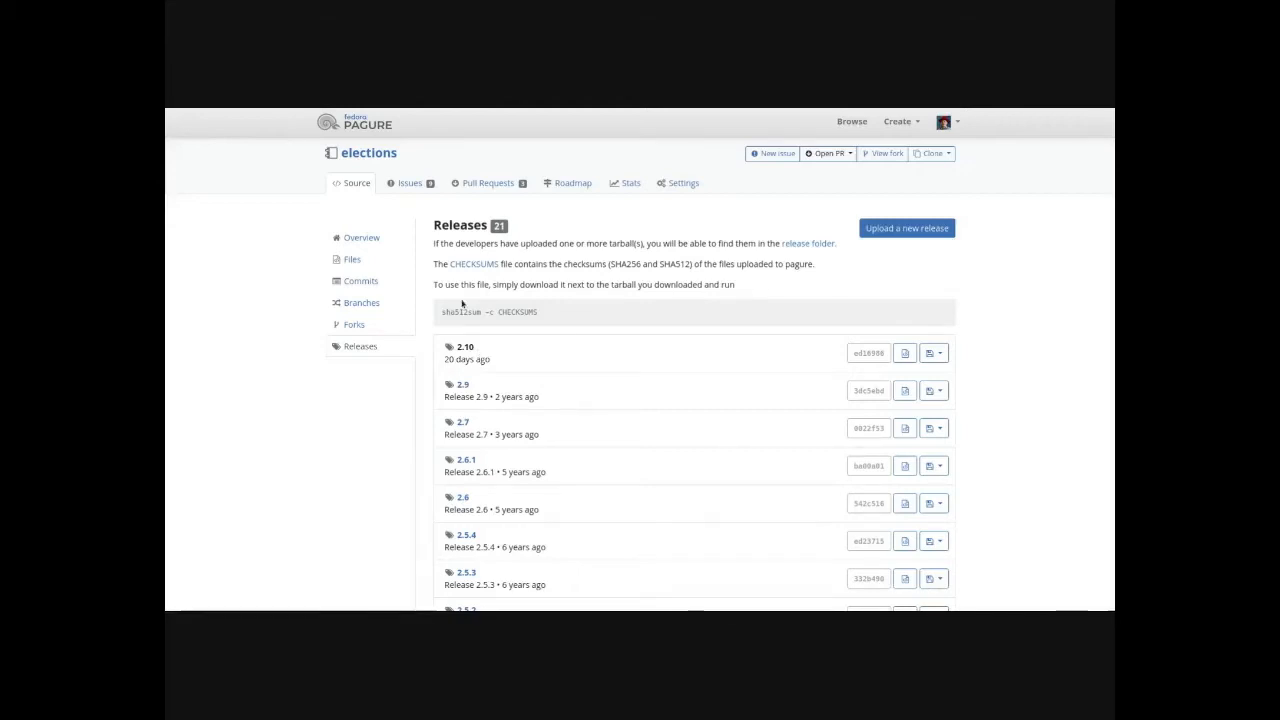
pyautogui.moveTo(660, 316)
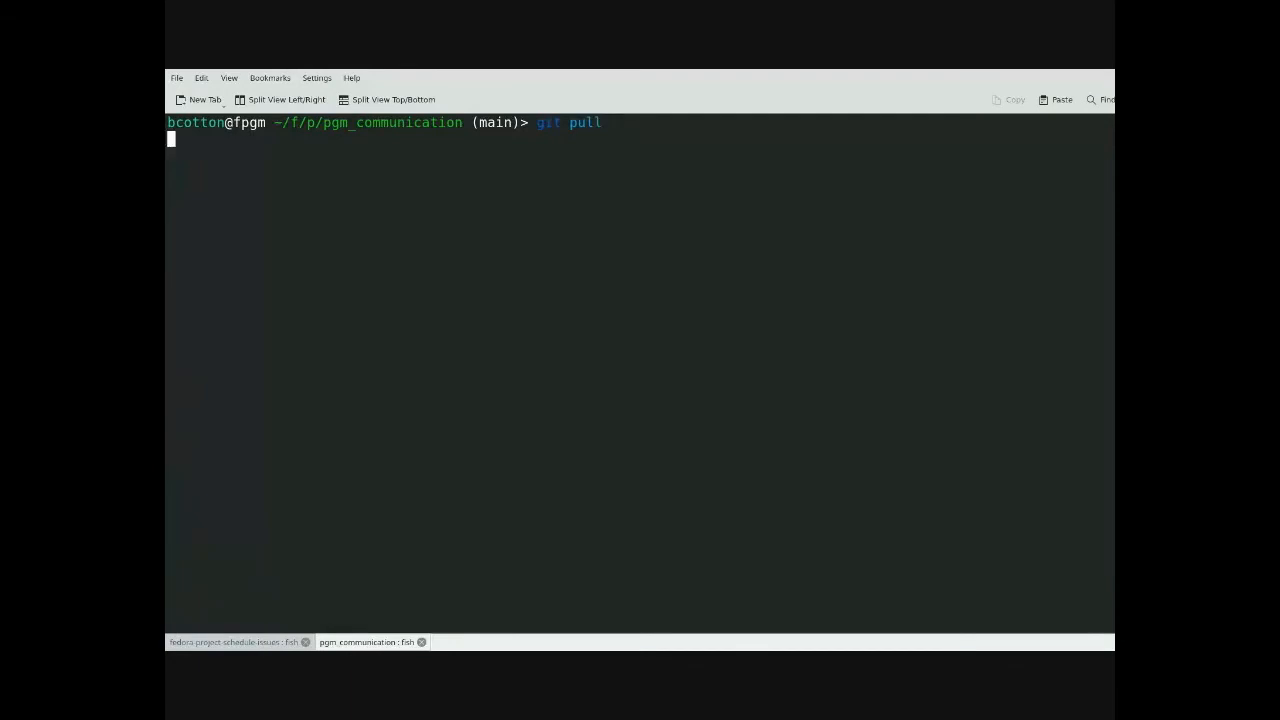
# Step: Pull, edit README.md in vim, commit 'I added a newline yay' and push
pyautogui.press('Return')
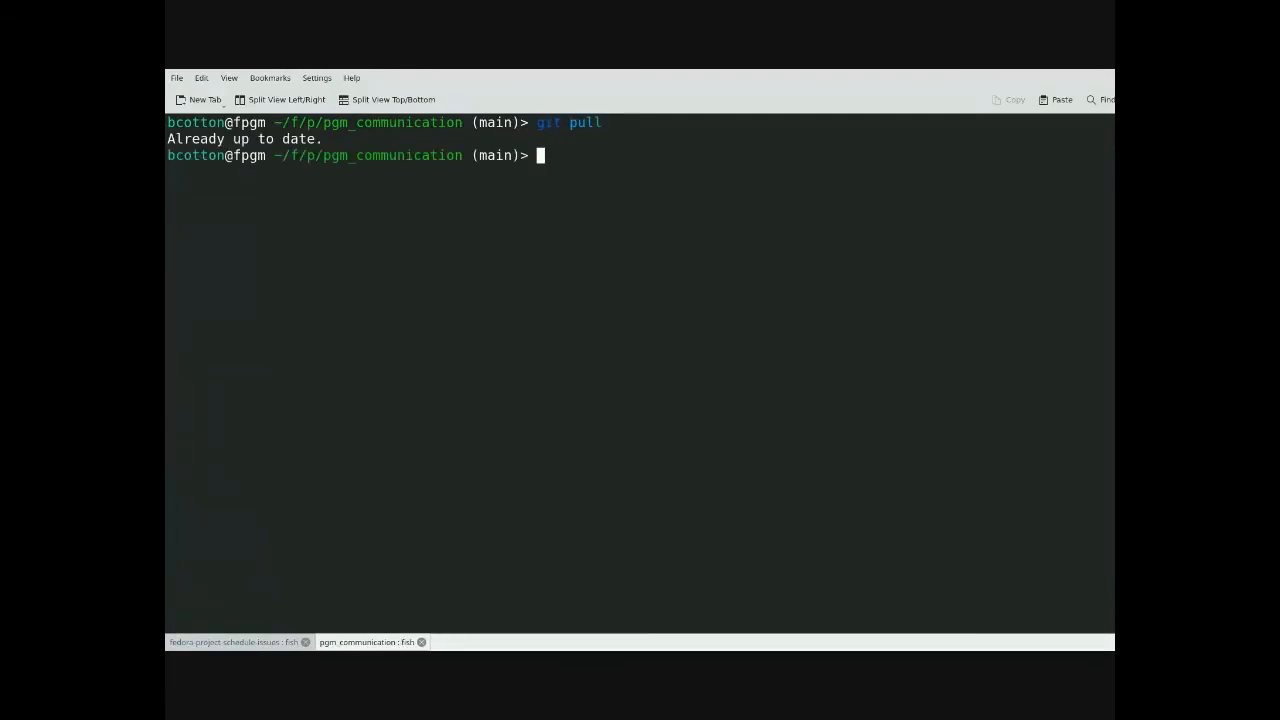
pyautogui.write('vim README.md')
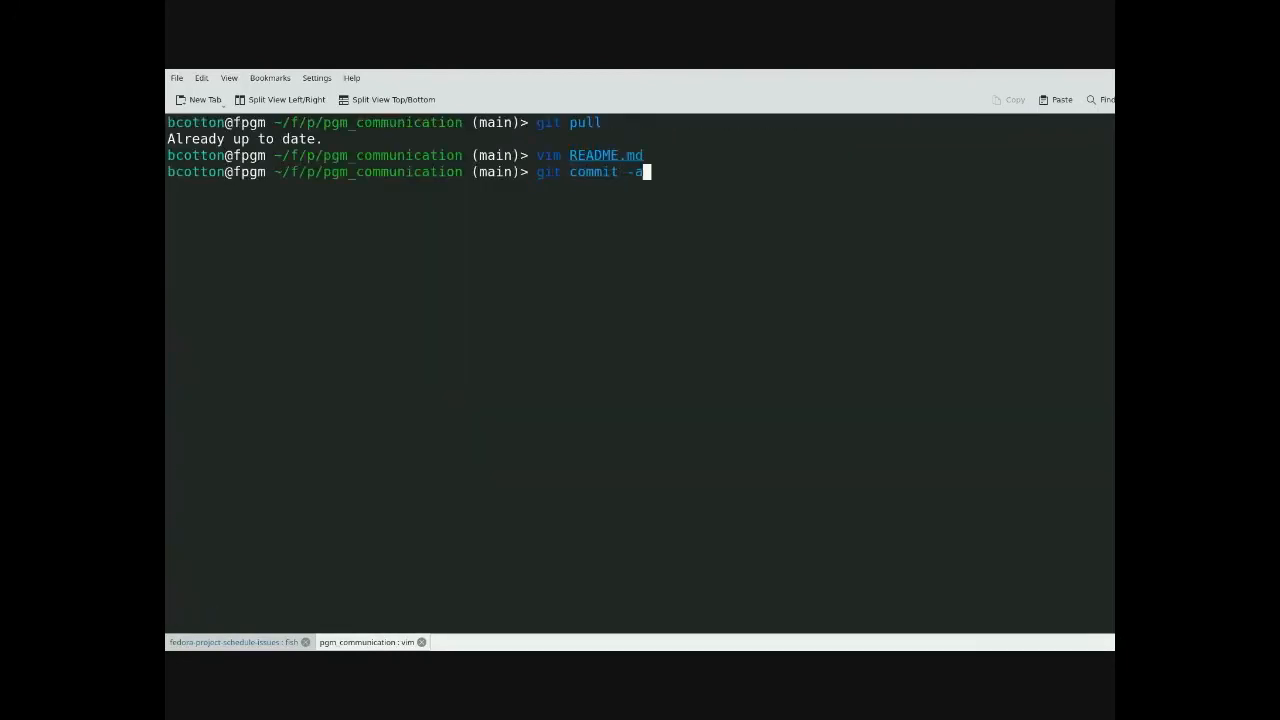
pyautogui.write("m 'I added a newline yay")
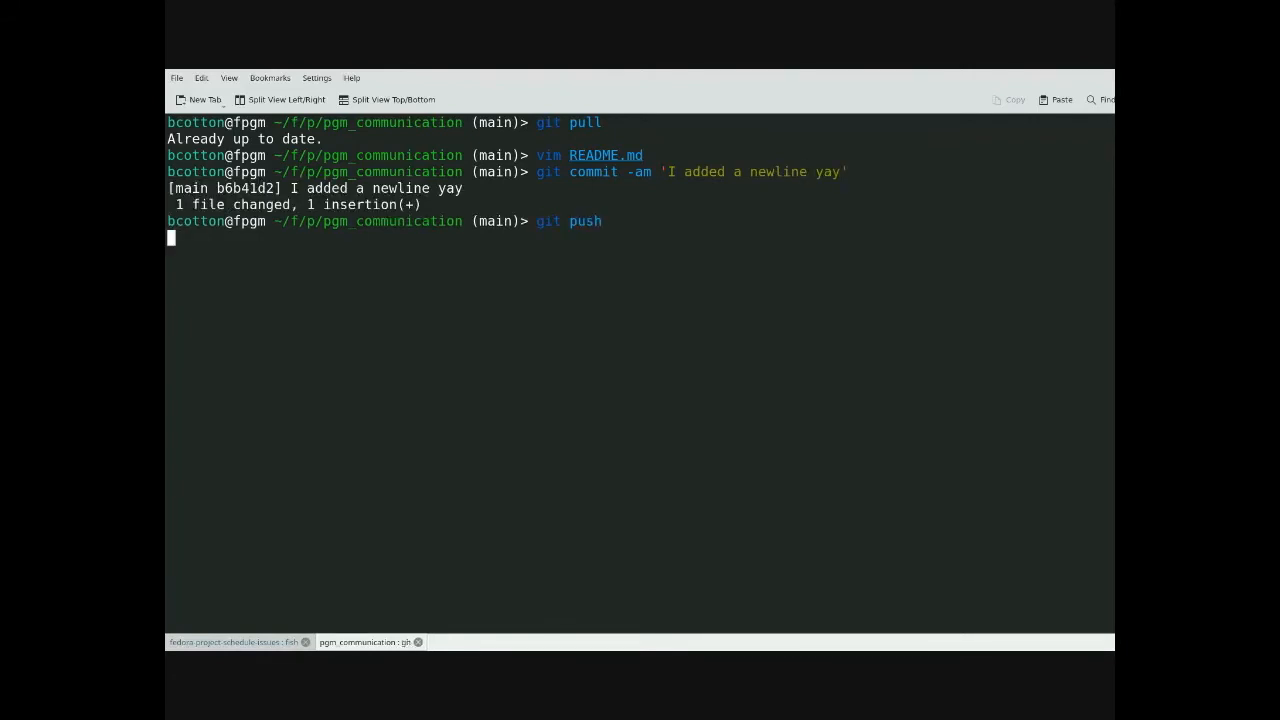
pyautogui.press('Return')
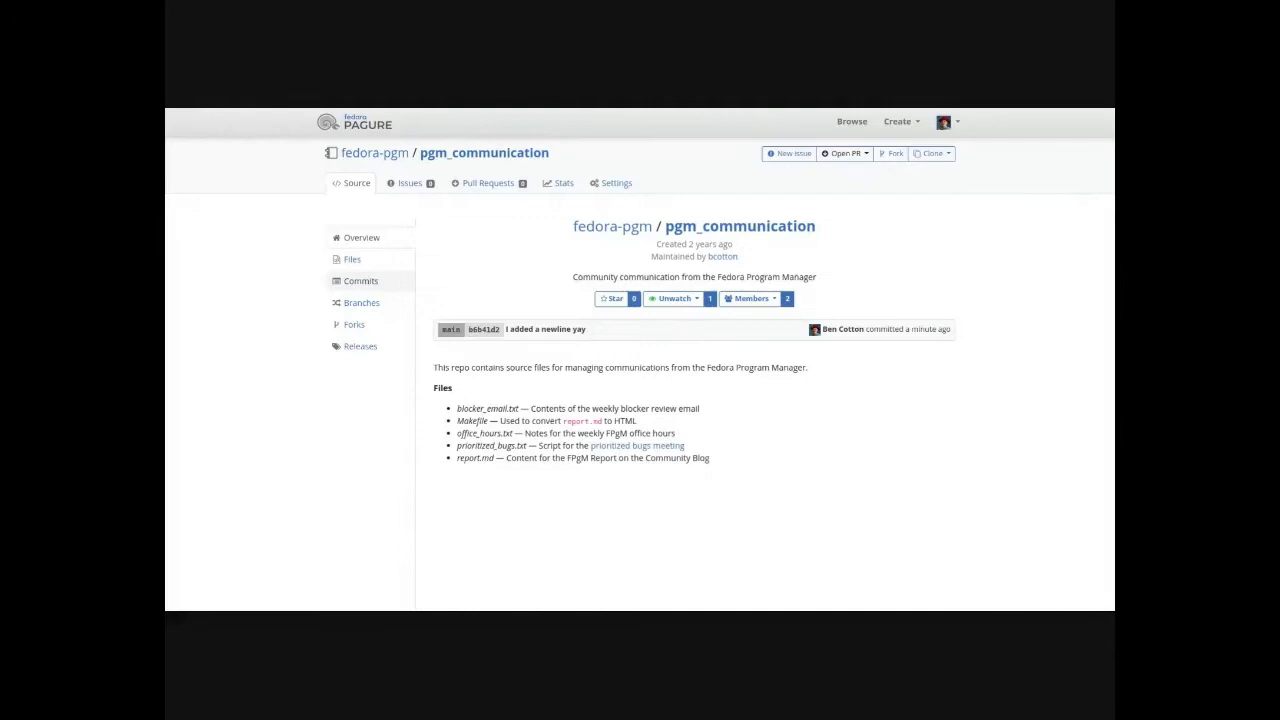
# Step: Show pgm_communication's commit history topped by 'I added a newline yay'
pyautogui.click(360, 280)
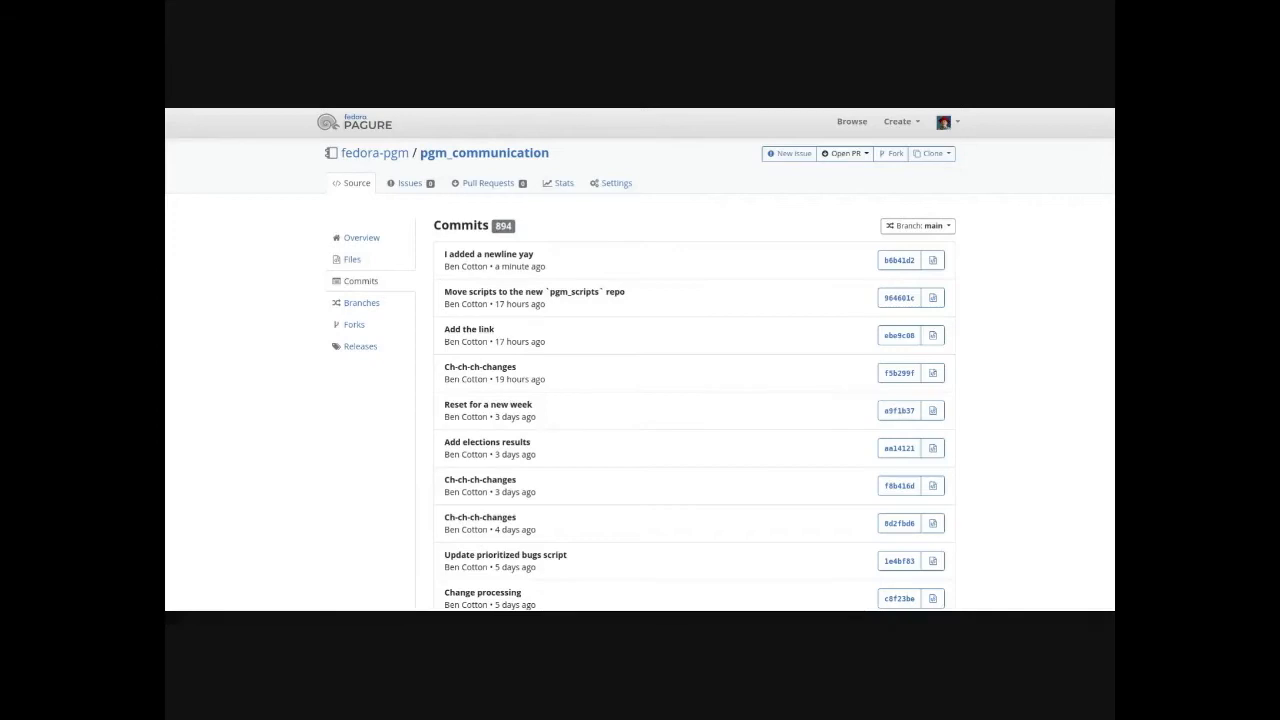
pyautogui.moveTo(664, 348)
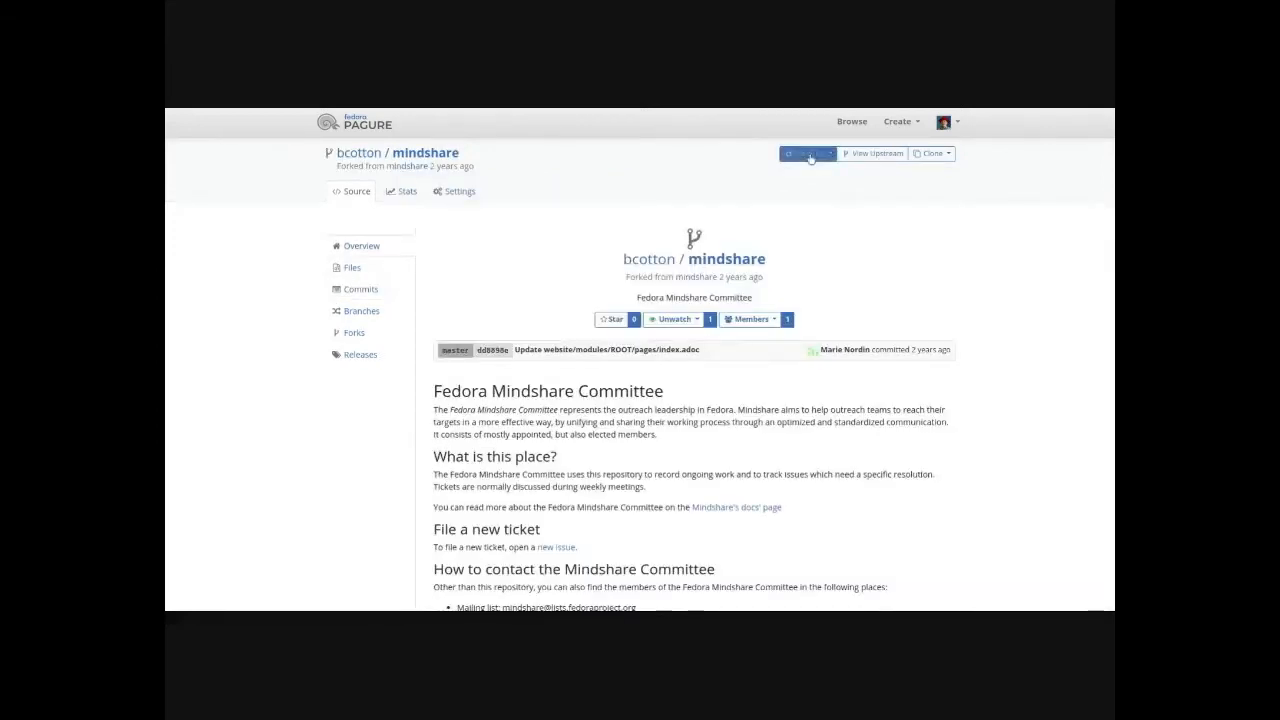
# Step: Bring up the pull request options listing the fork and upstream as sources
pyautogui.click(804, 152)
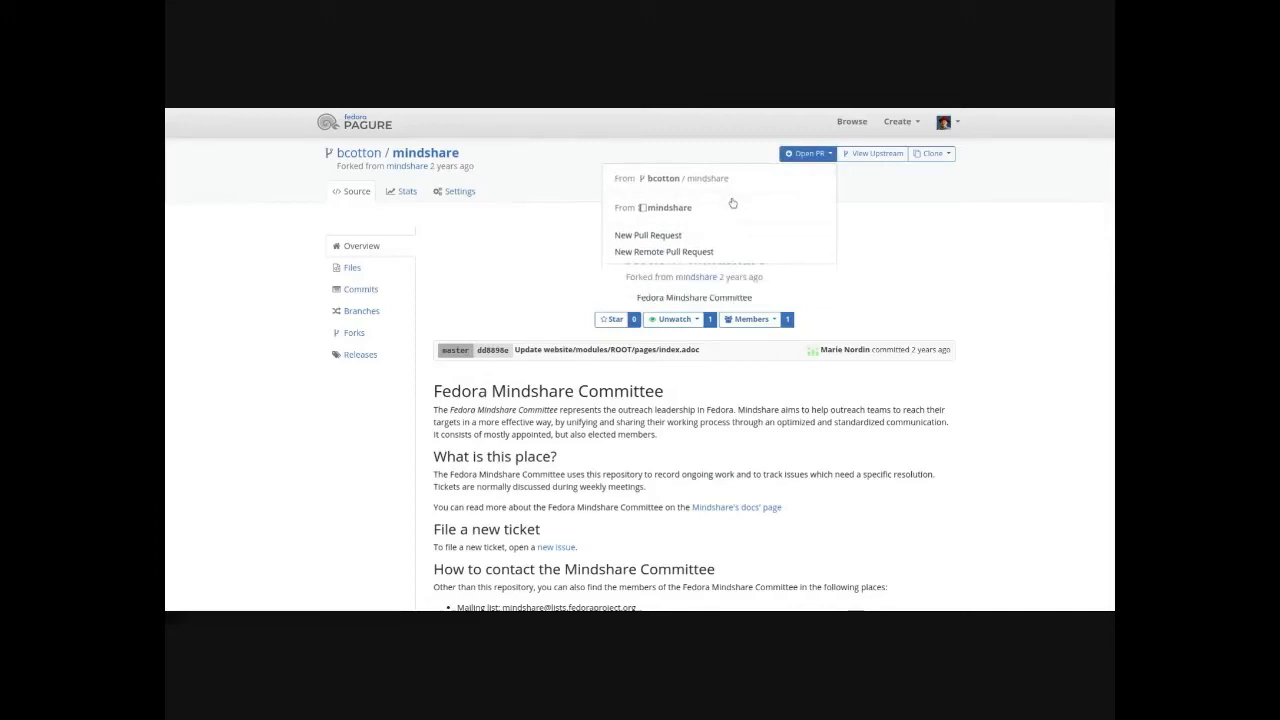
pyautogui.moveTo(682, 224)
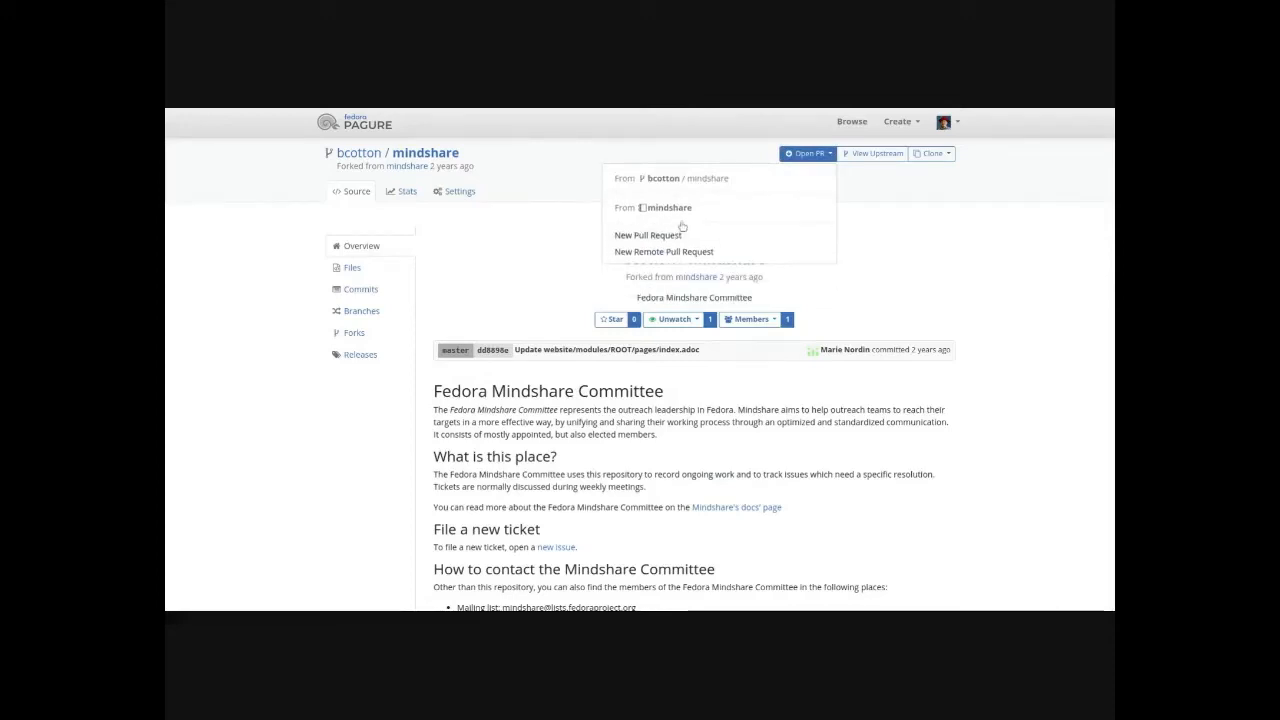
pyautogui.moveTo(588, 248)
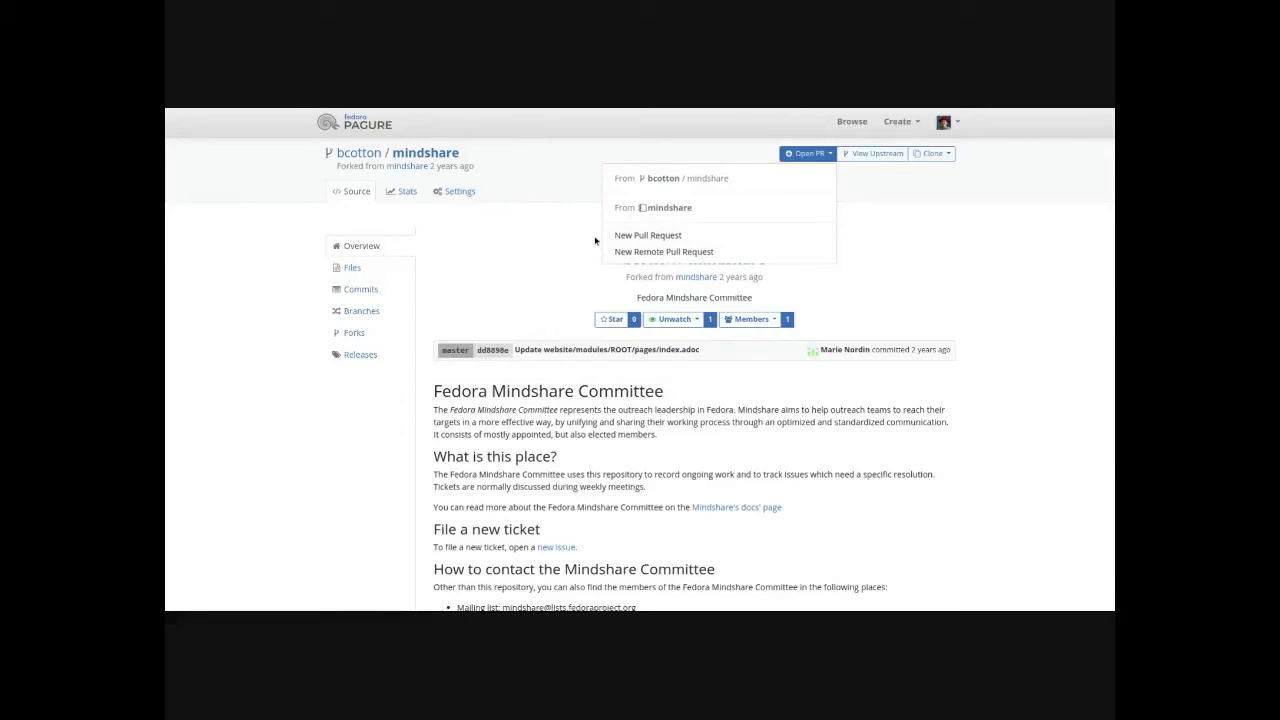
pyautogui.moveTo(528, 252)
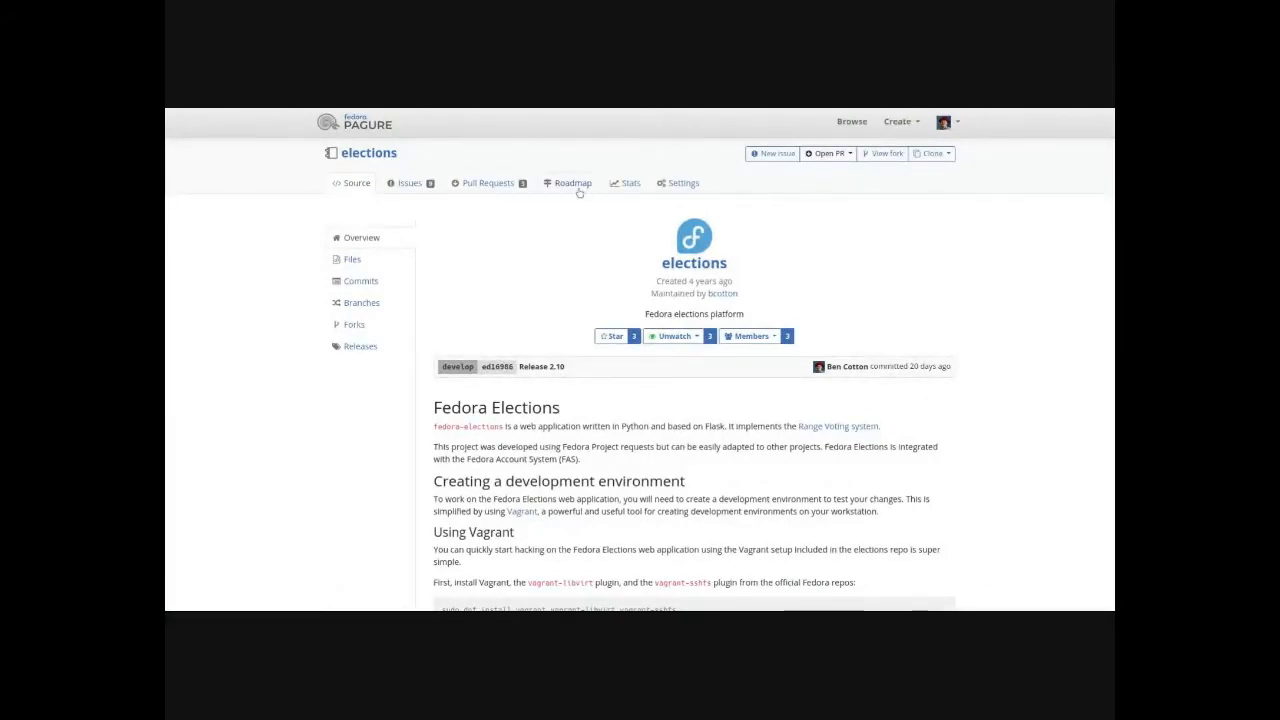
# Step: Show only the inactive milestones on the elections project roadmap
pyautogui.click(568, 184)
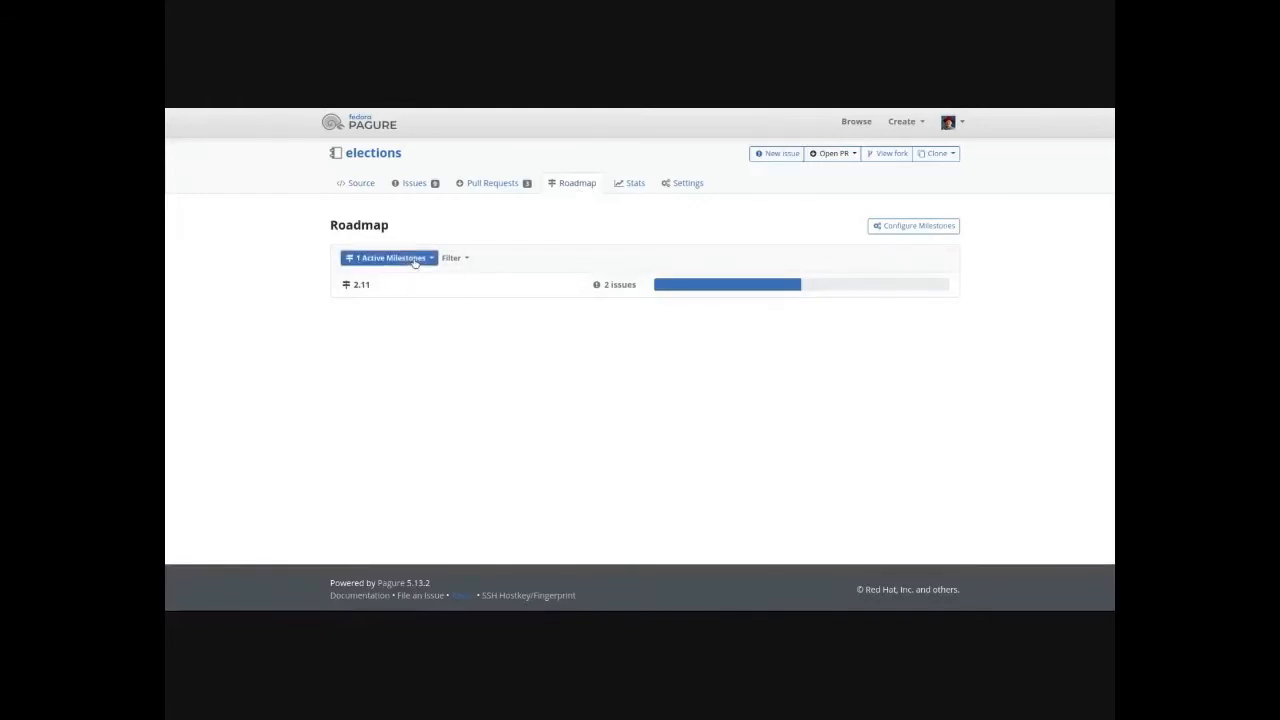
pyautogui.click(388, 256)
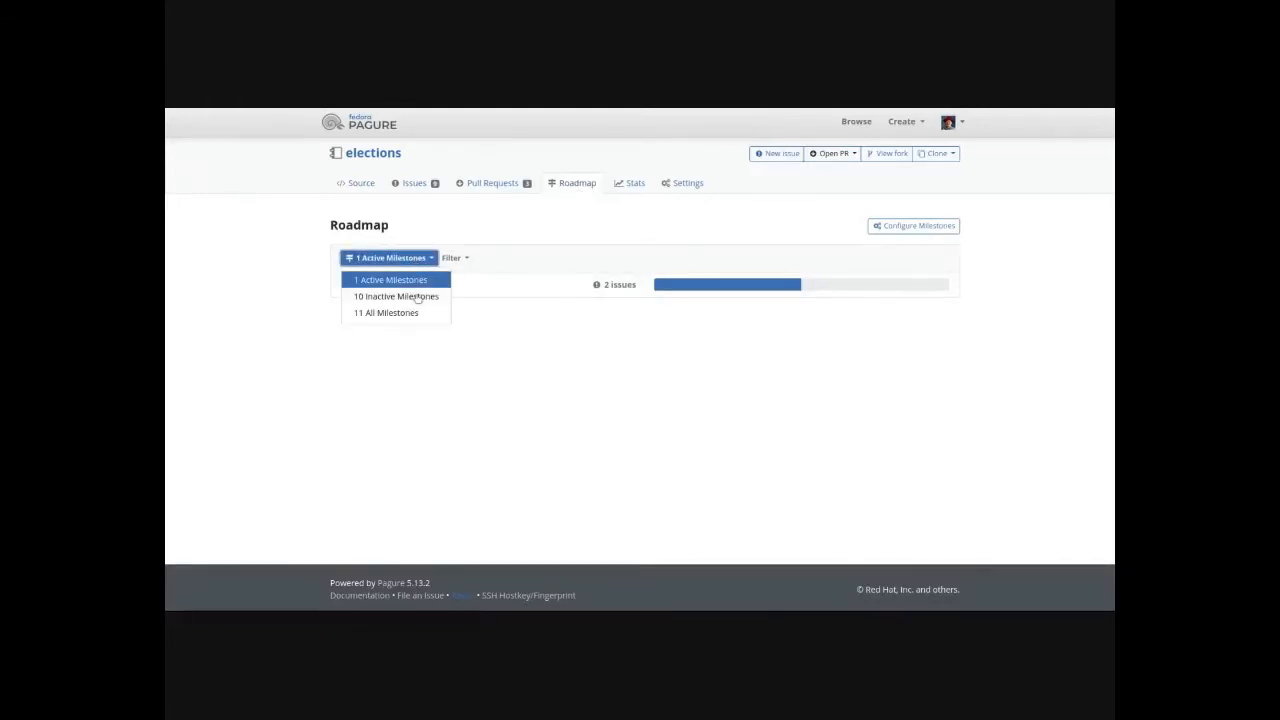
pyautogui.click(396, 296)
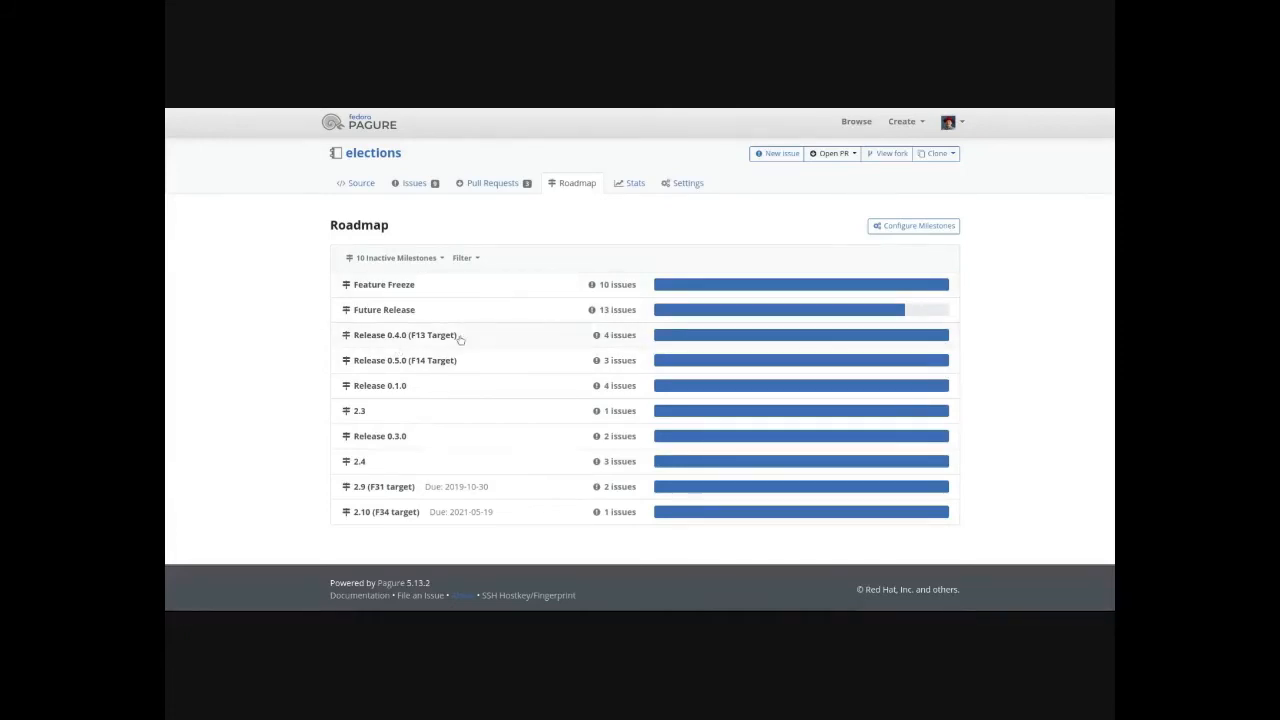
pyautogui.moveTo(416, 366)
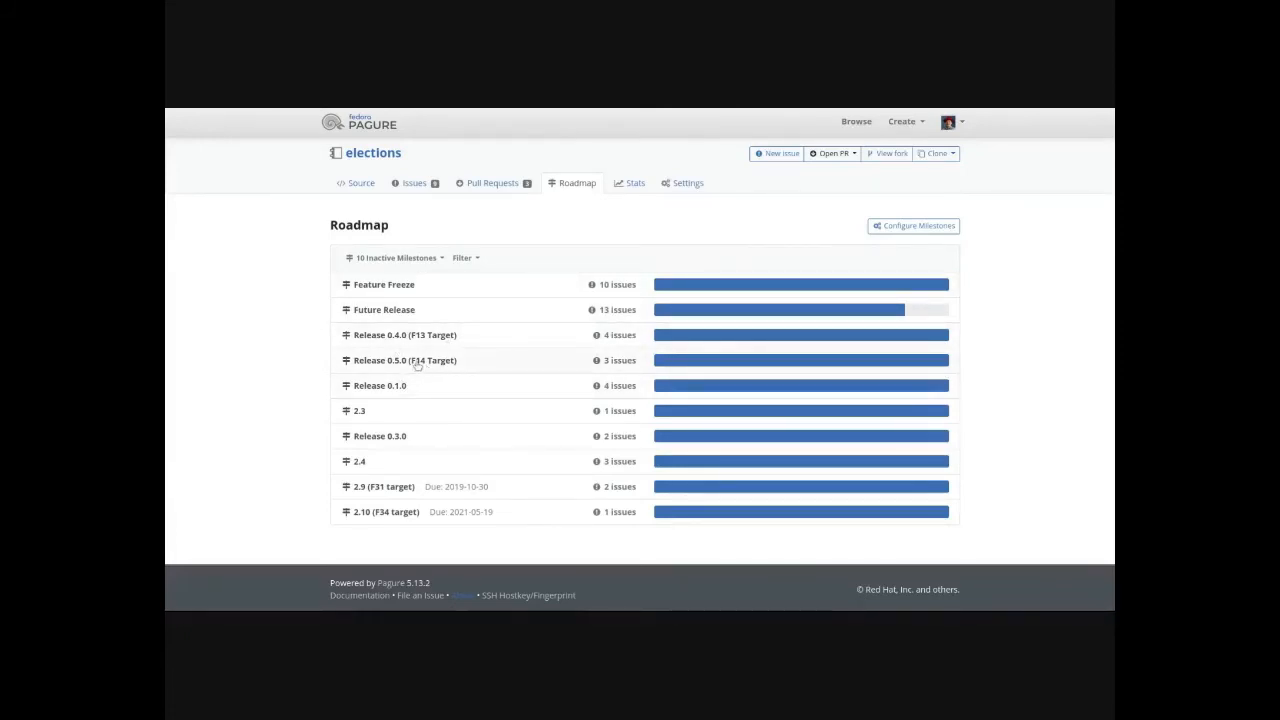
pyautogui.moveTo(598, 296)
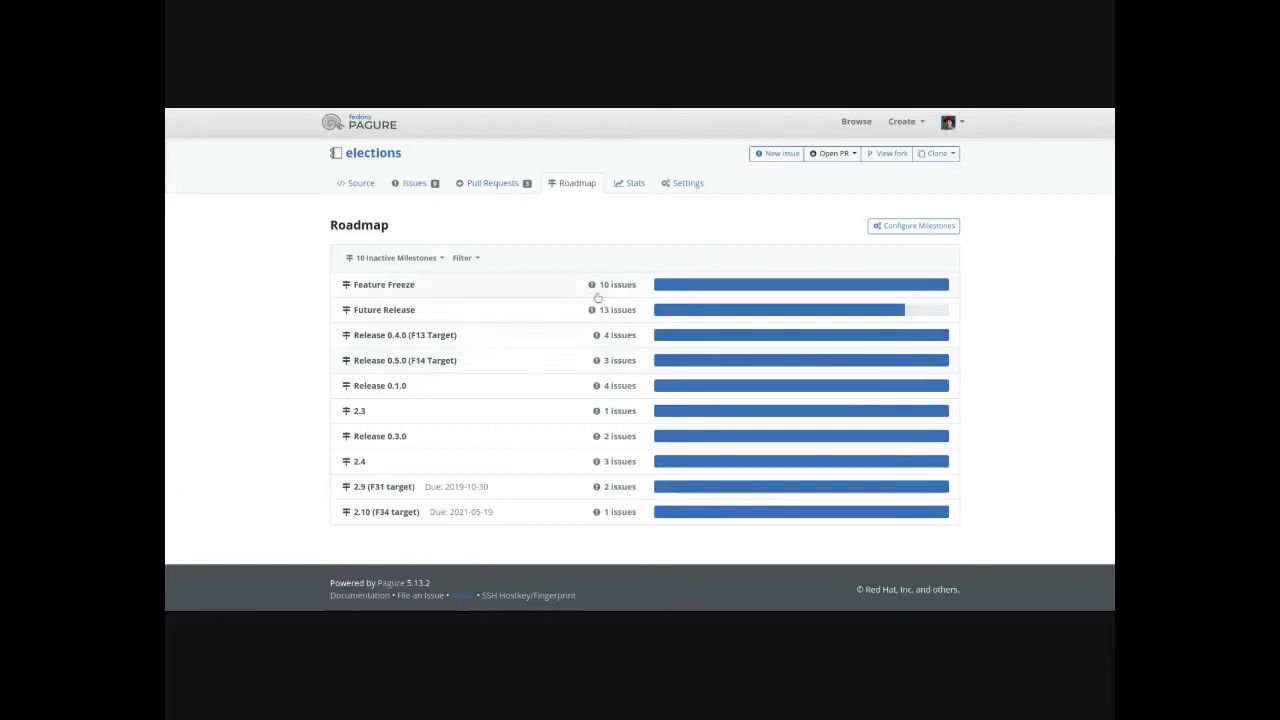
pyautogui.moveTo(570, 346)
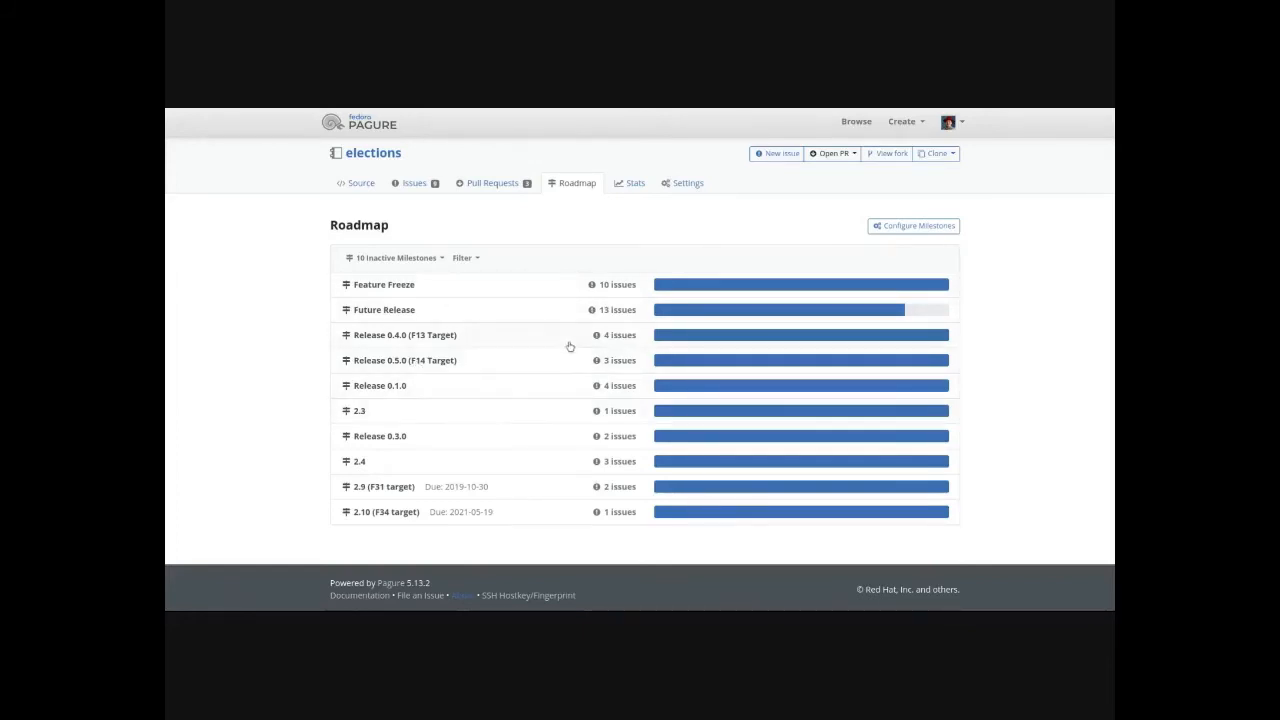
pyautogui.moveTo(812, 294)
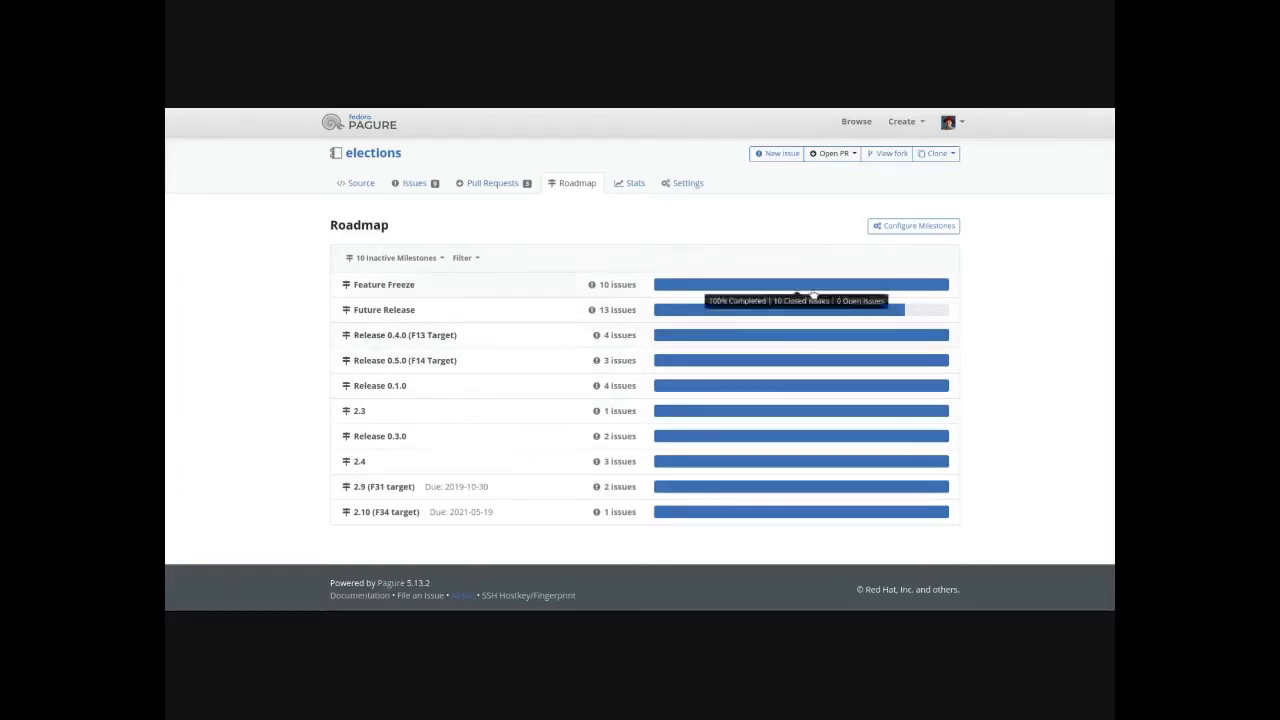
pyautogui.moveTo(796, 308)
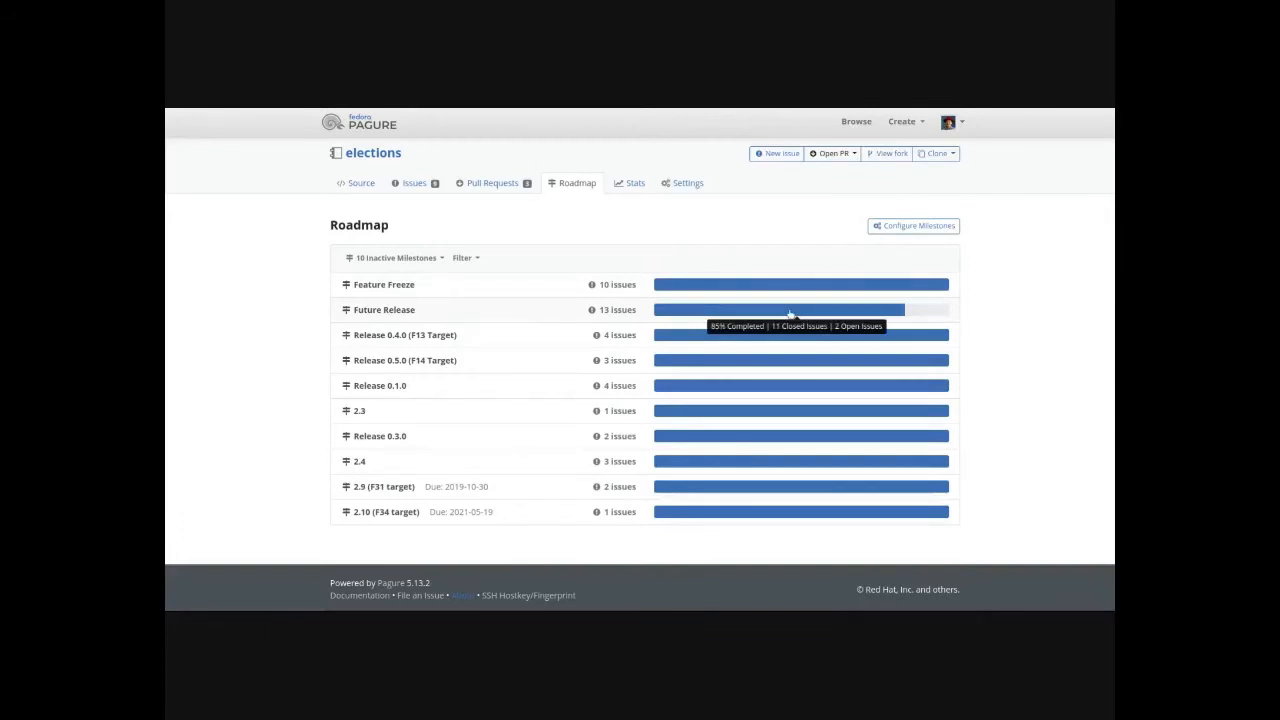
pyautogui.moveTo(924, 316)
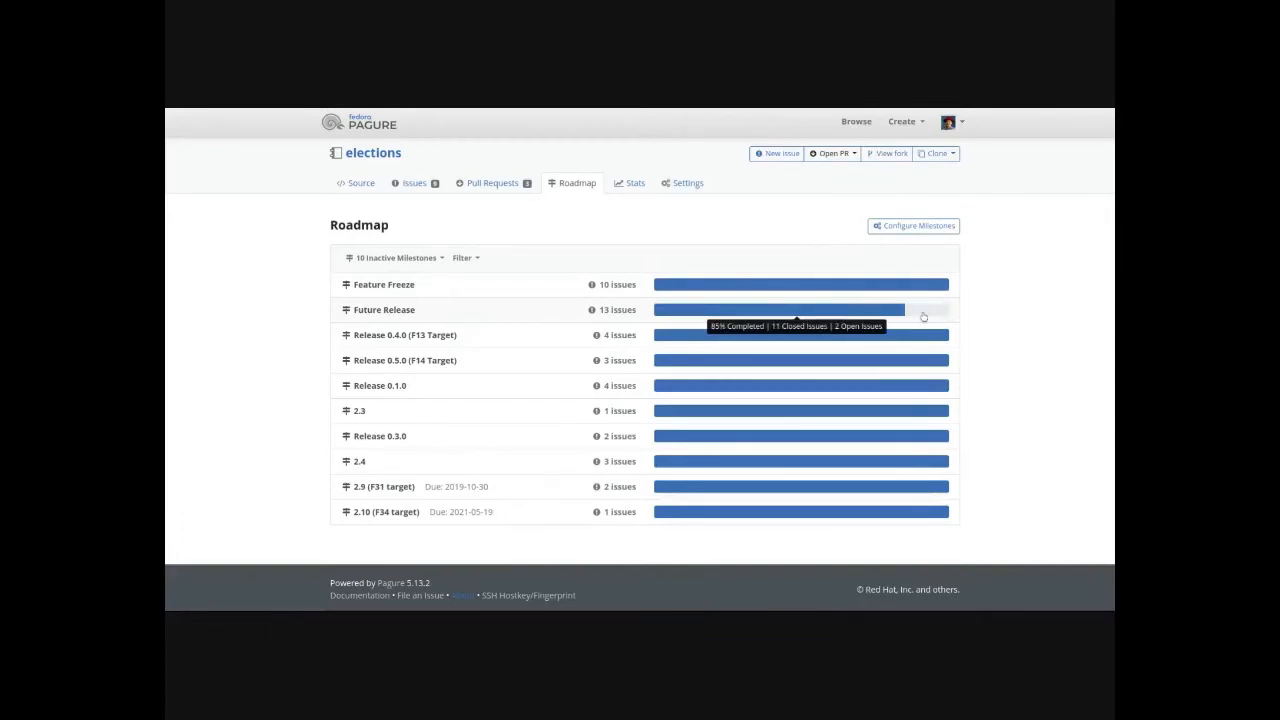
pyautogui.moveTo(484, 510)
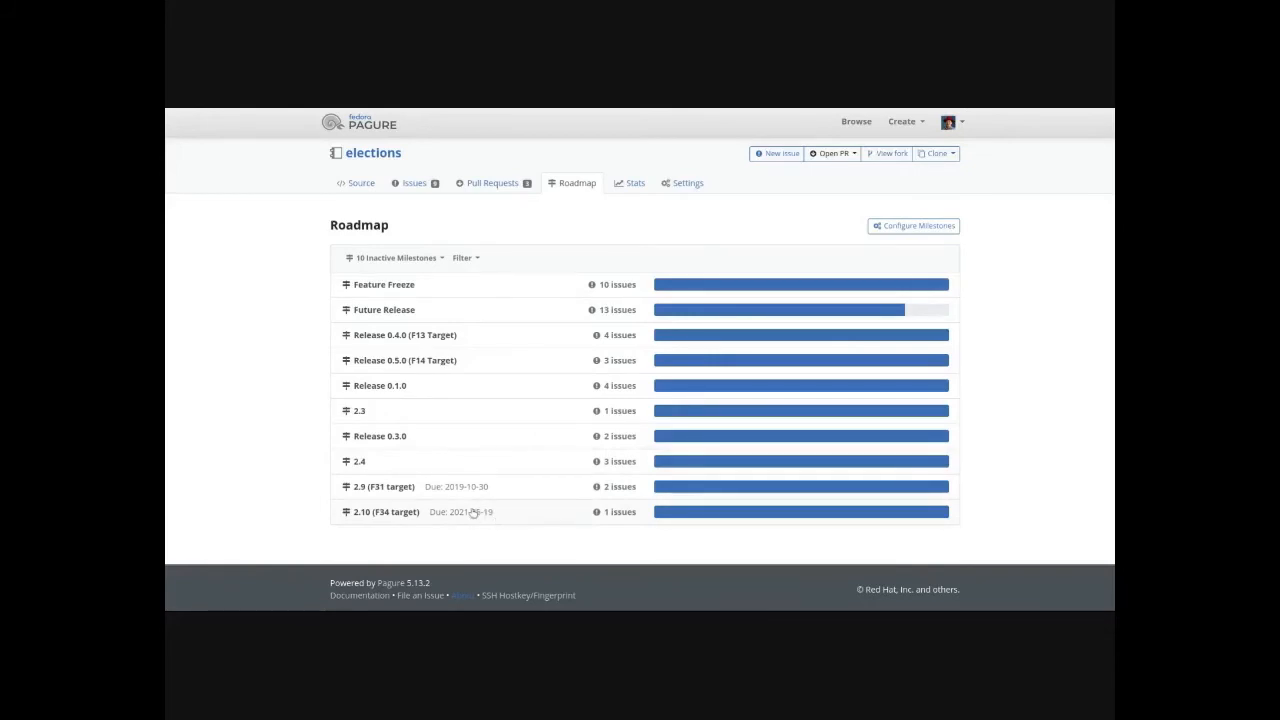
pyautogui.moveTo(600, 528)
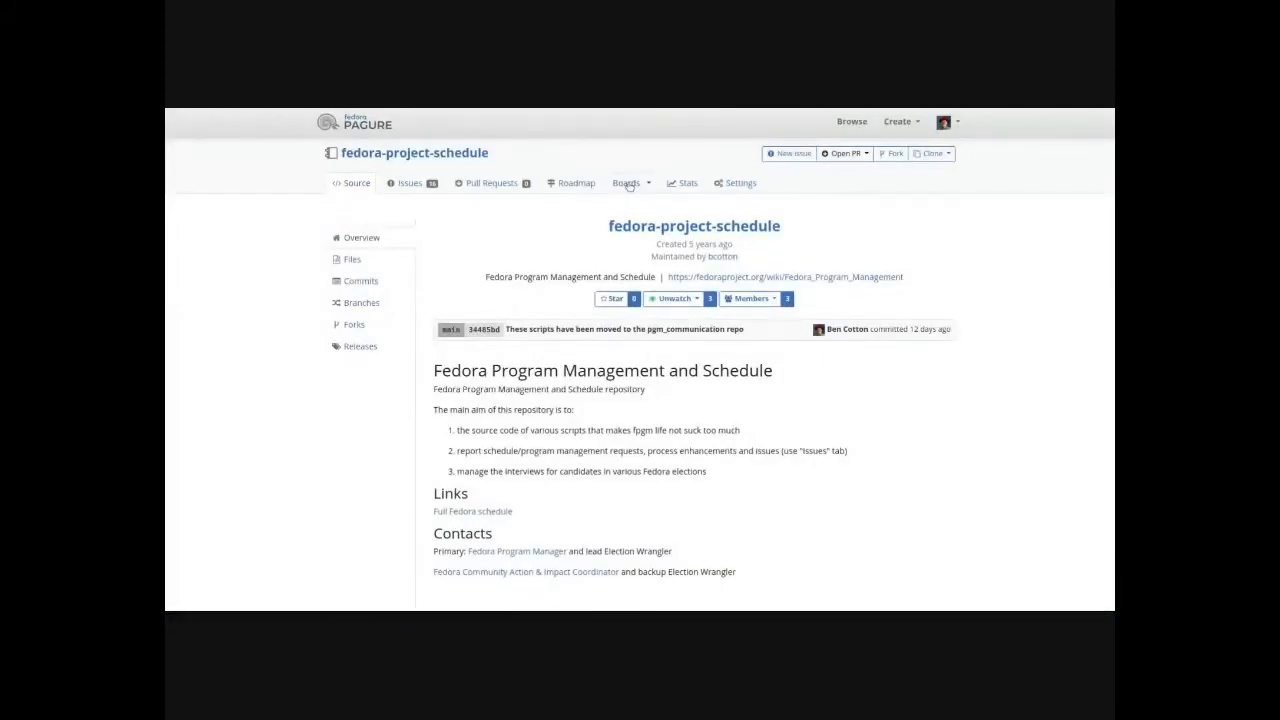
# Step: Open the Election interviews board from the project's Boards list
pyautogui.click(628, 184)
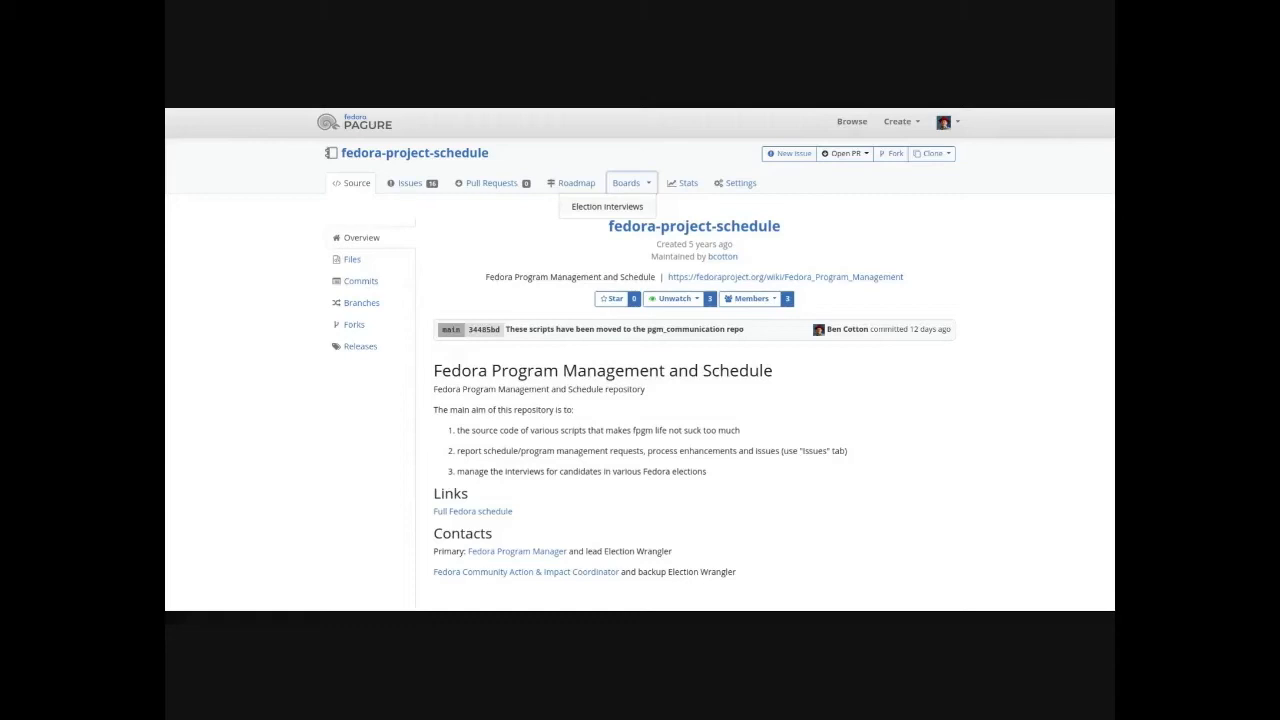
pyautogui.click(606, 206)
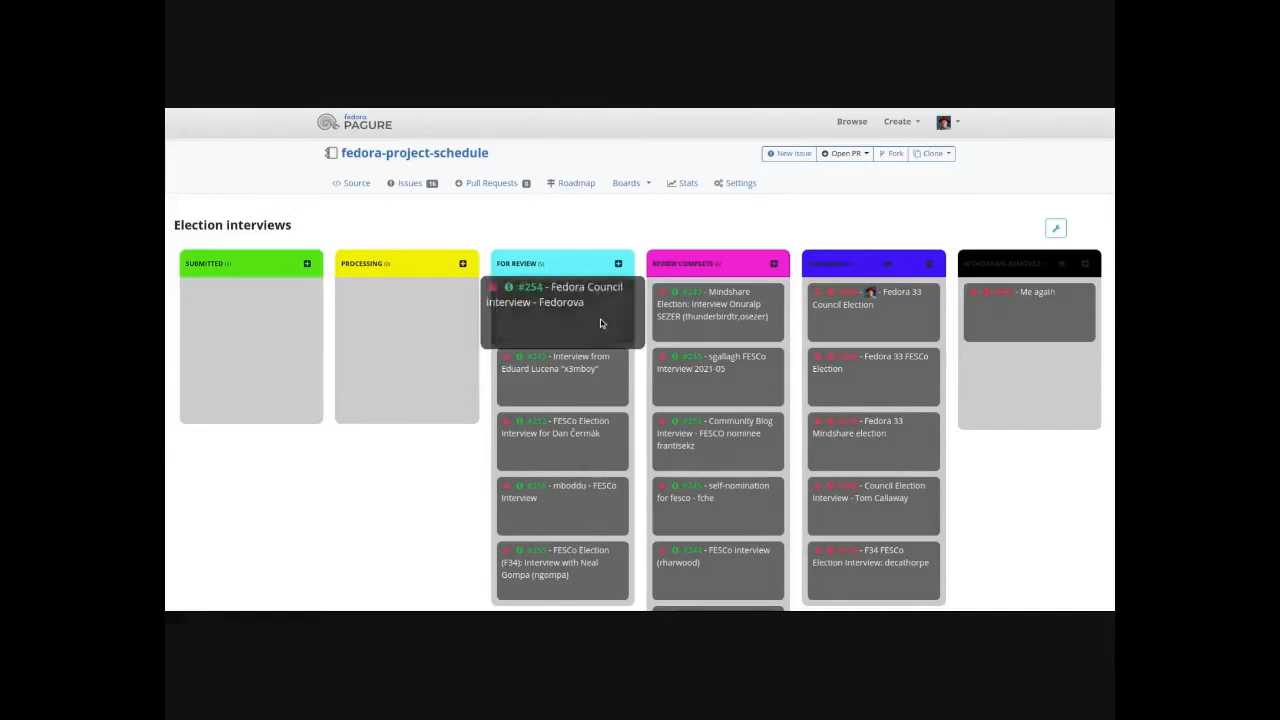
# Step: Drag the Fedorova interview card into Processing, back to review, then further along the board
pyautogui.moveTo(562, 300); pyautogui.dragTo(406, 300)
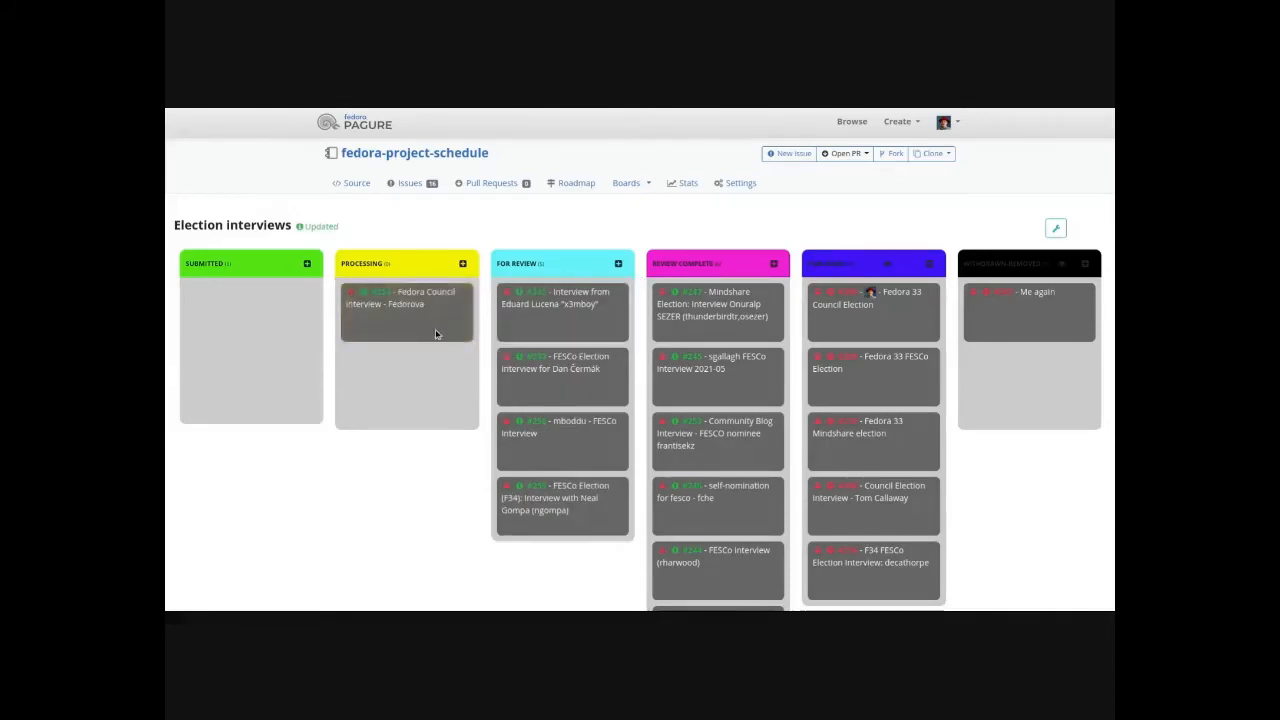
pyautogui.moveTo(406, 304); pyautogui.dragTo(562, 376)
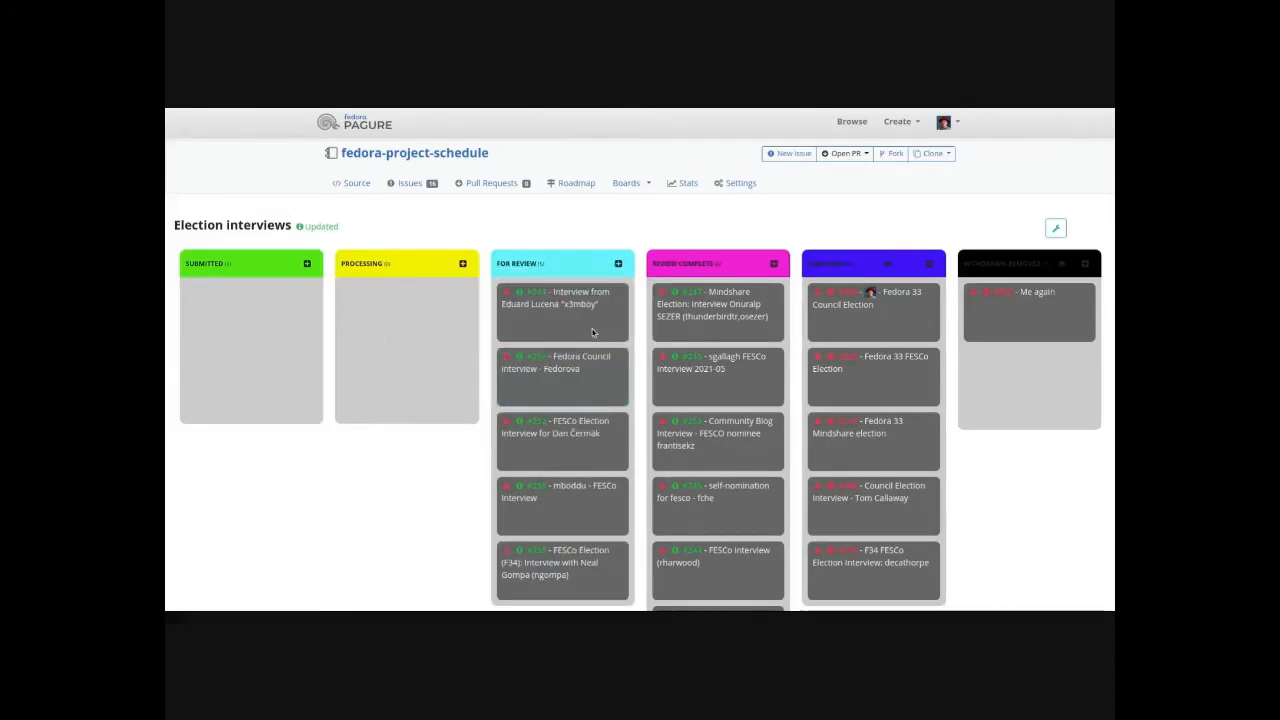
pyautogui.moveTo(562, 296); pyautogui.dragTo(716, 376)
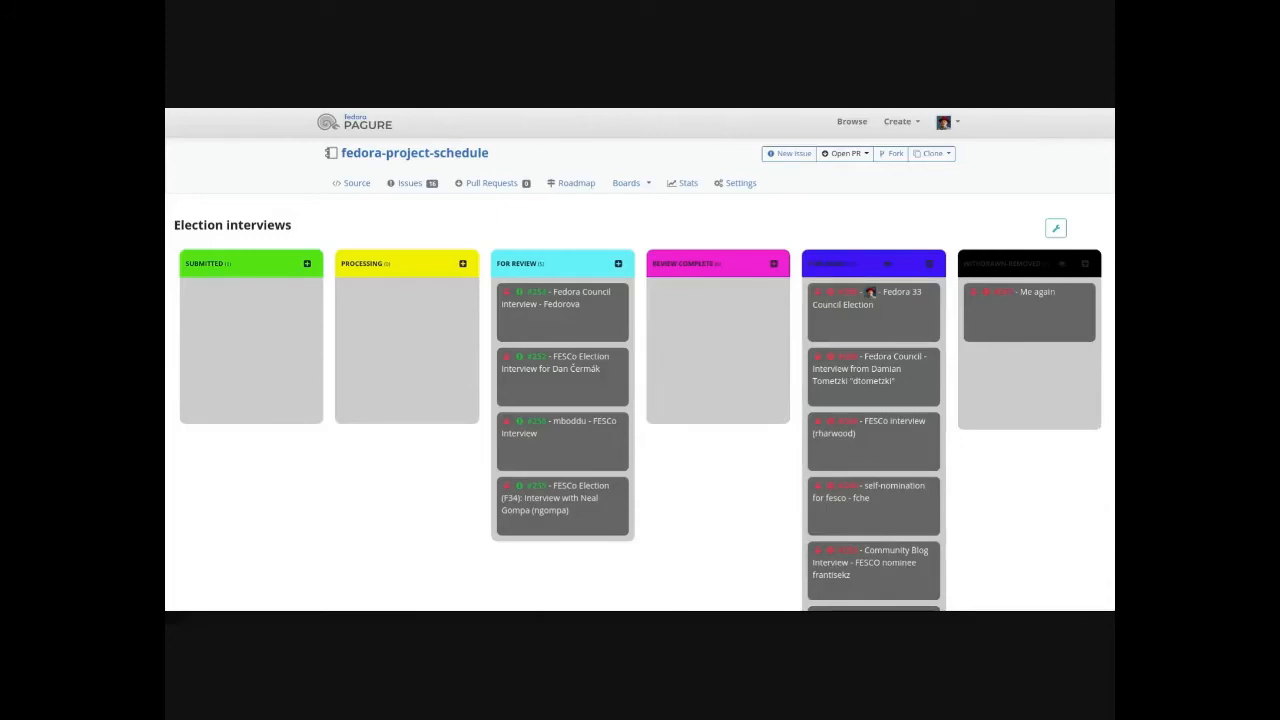
pyautogui.moveTo(588, 330)
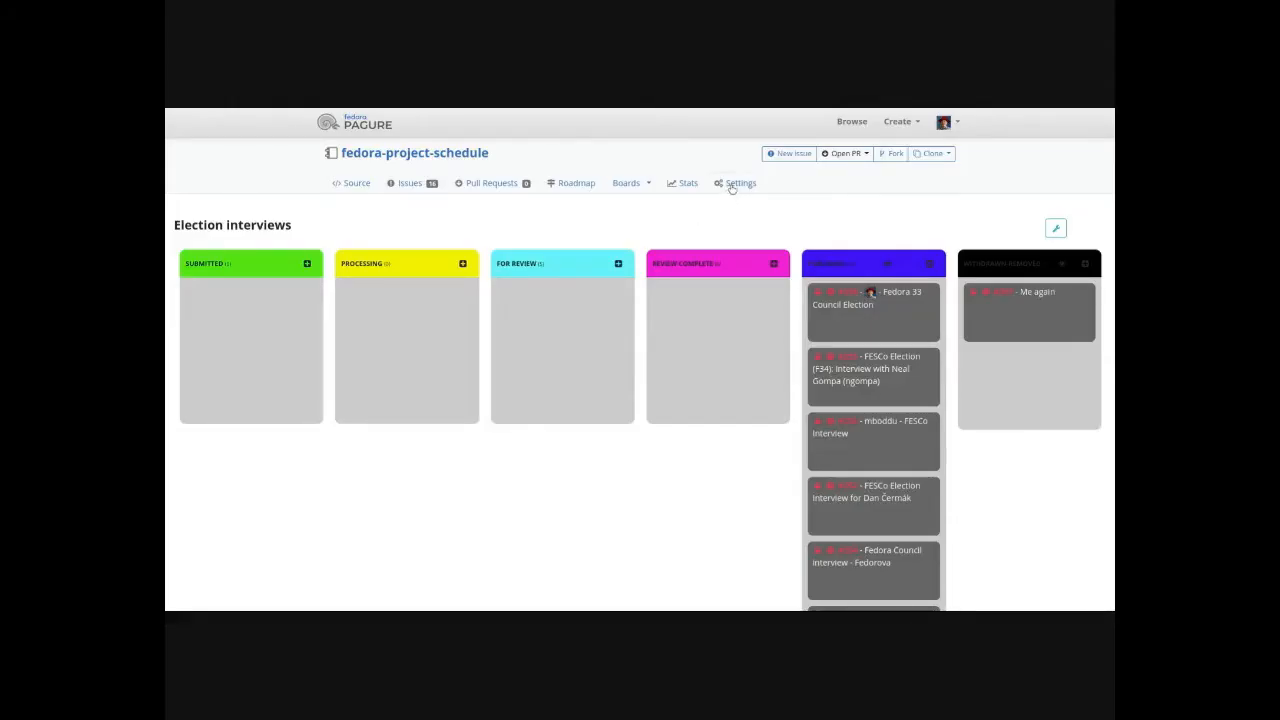
pyautogui.moveTo(736, 184)
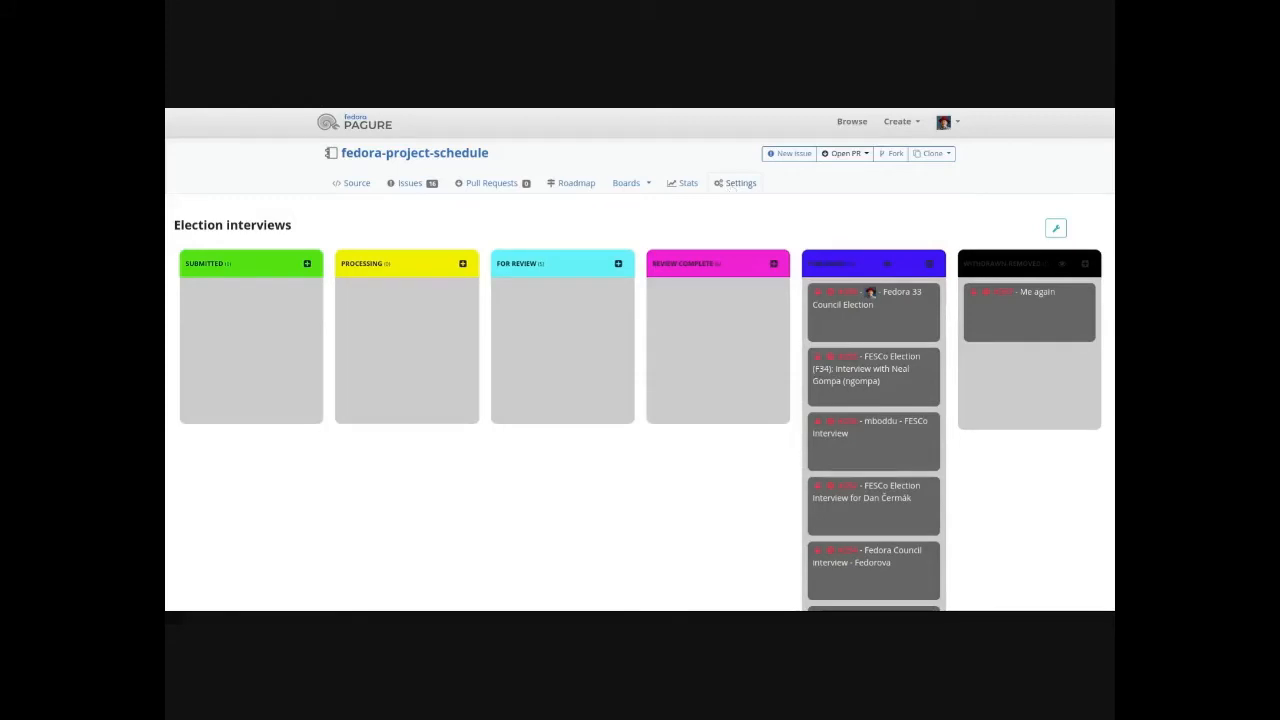
pyautogui.moveTo(752, 222)
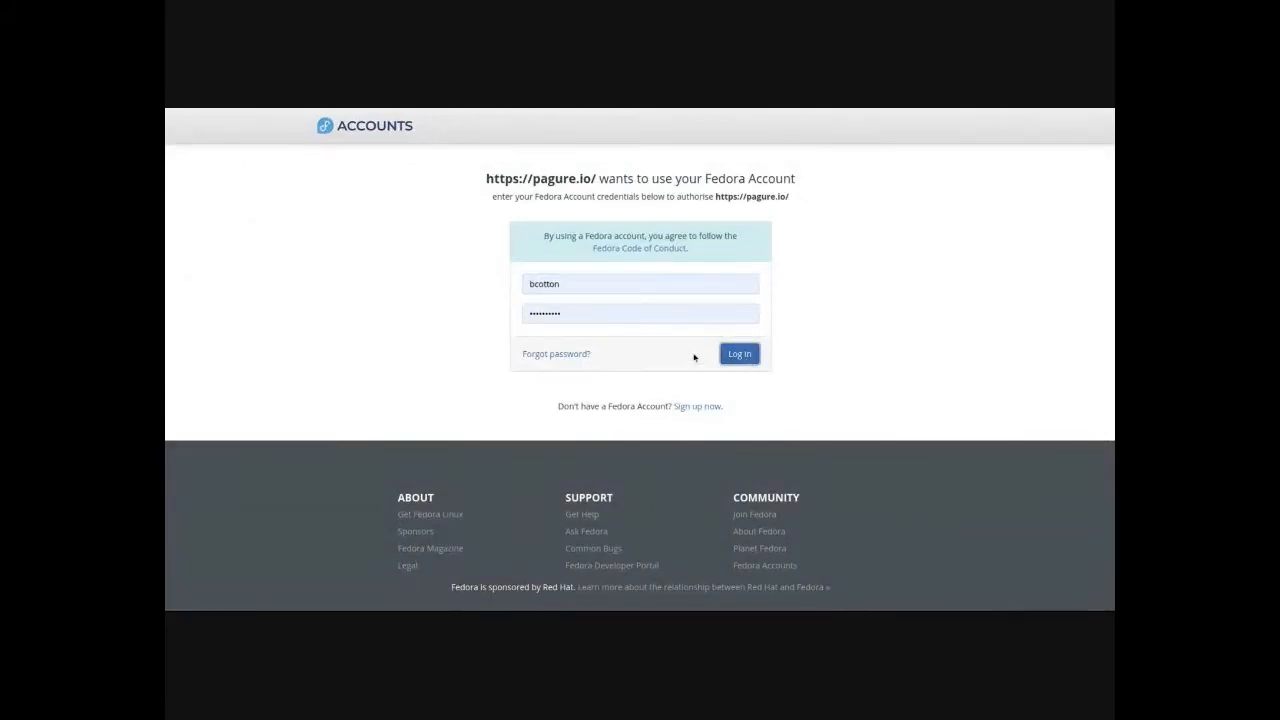
pyautogui.moveTo(452, 278)
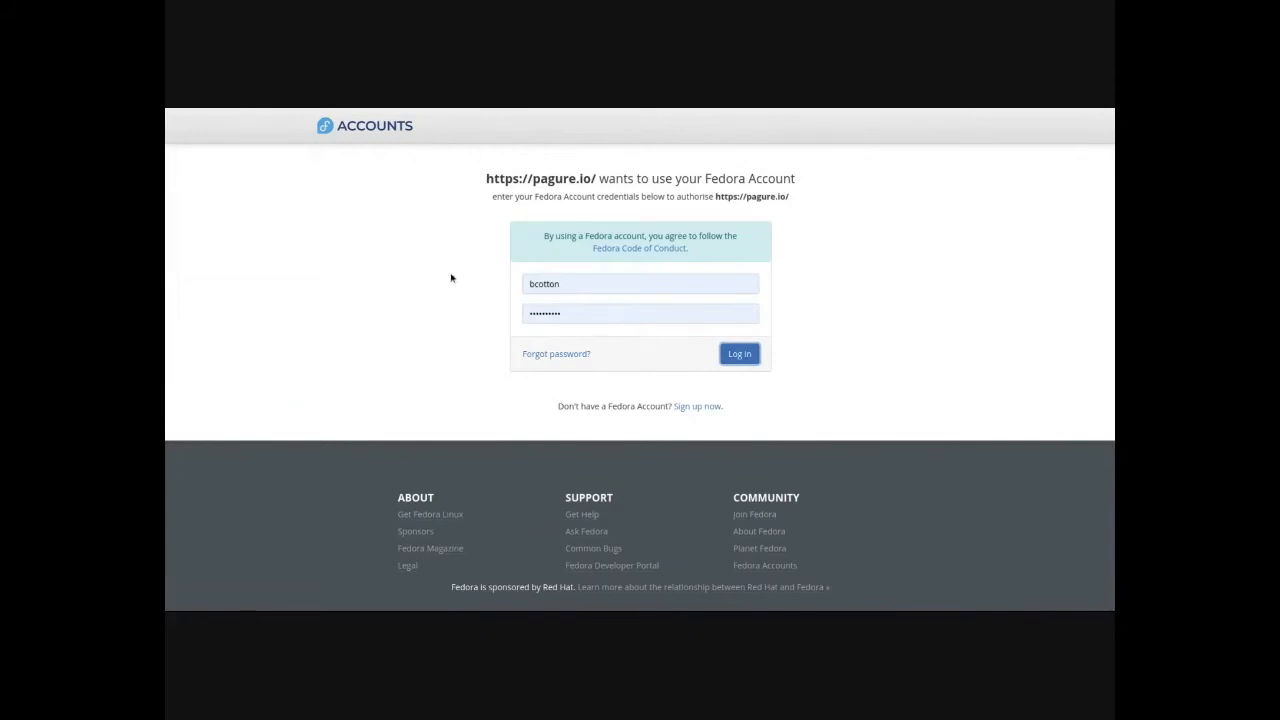
# Step: Sign in through Fedora Accounts to reach the project's settings
pyautogui.click(740, 352)
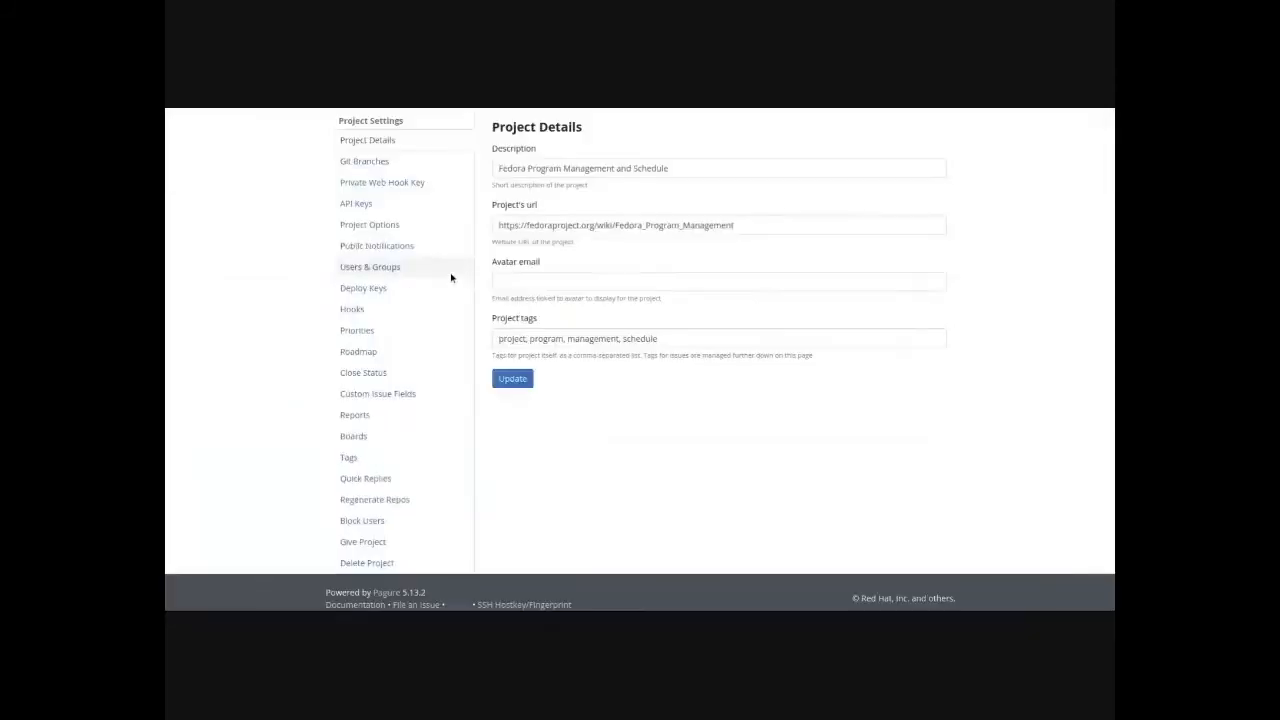
pyautogui.moveTo(676, 260)
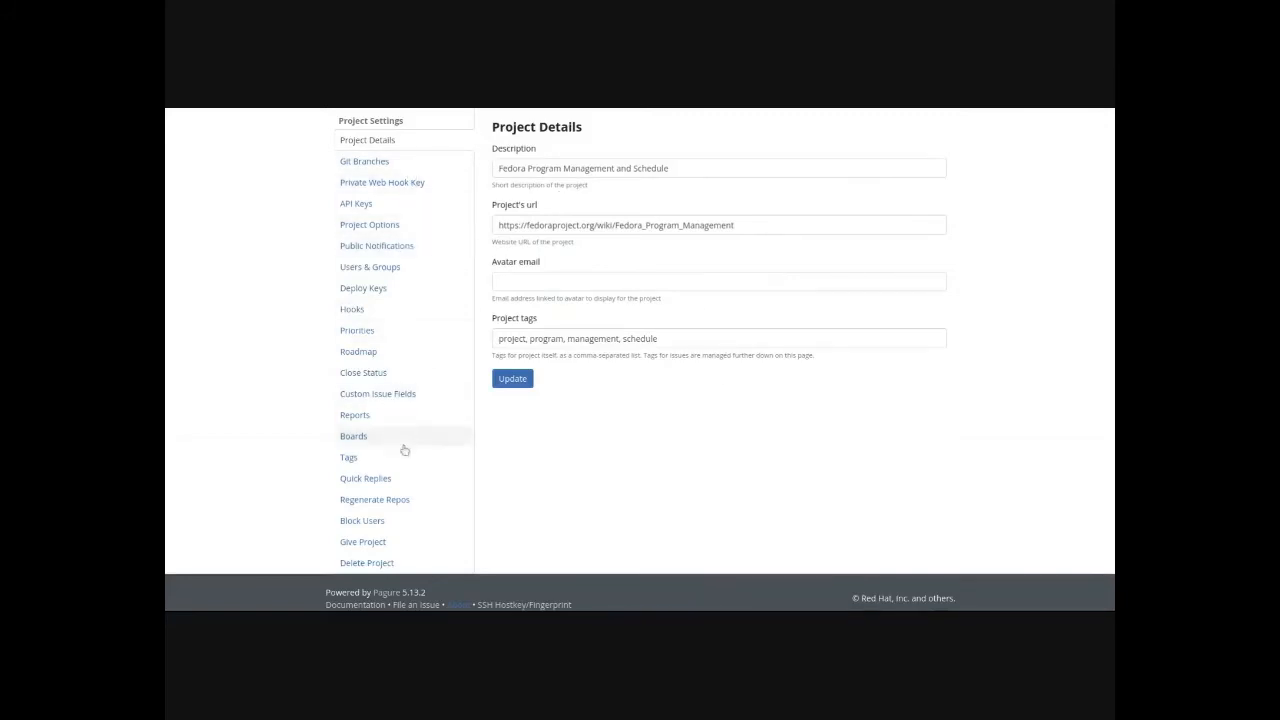
pyautogui.moveTo(396, 352)
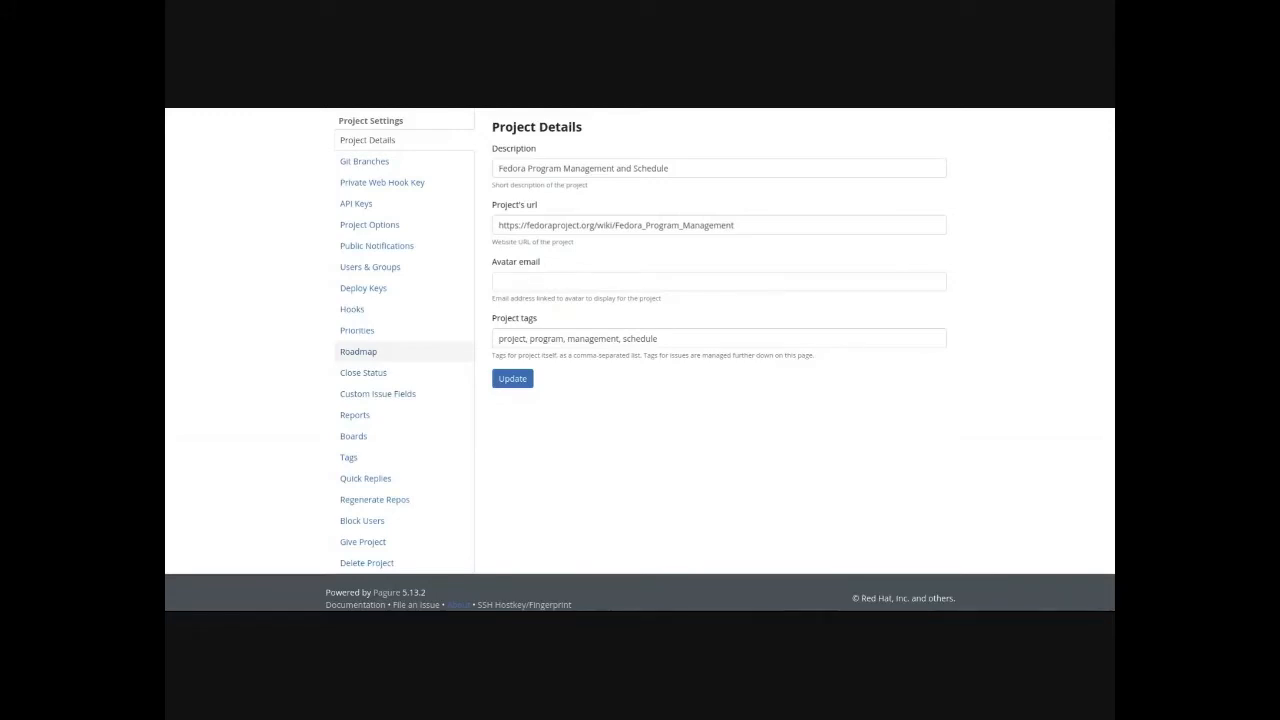
pyautogui.moveTo(370, 268)
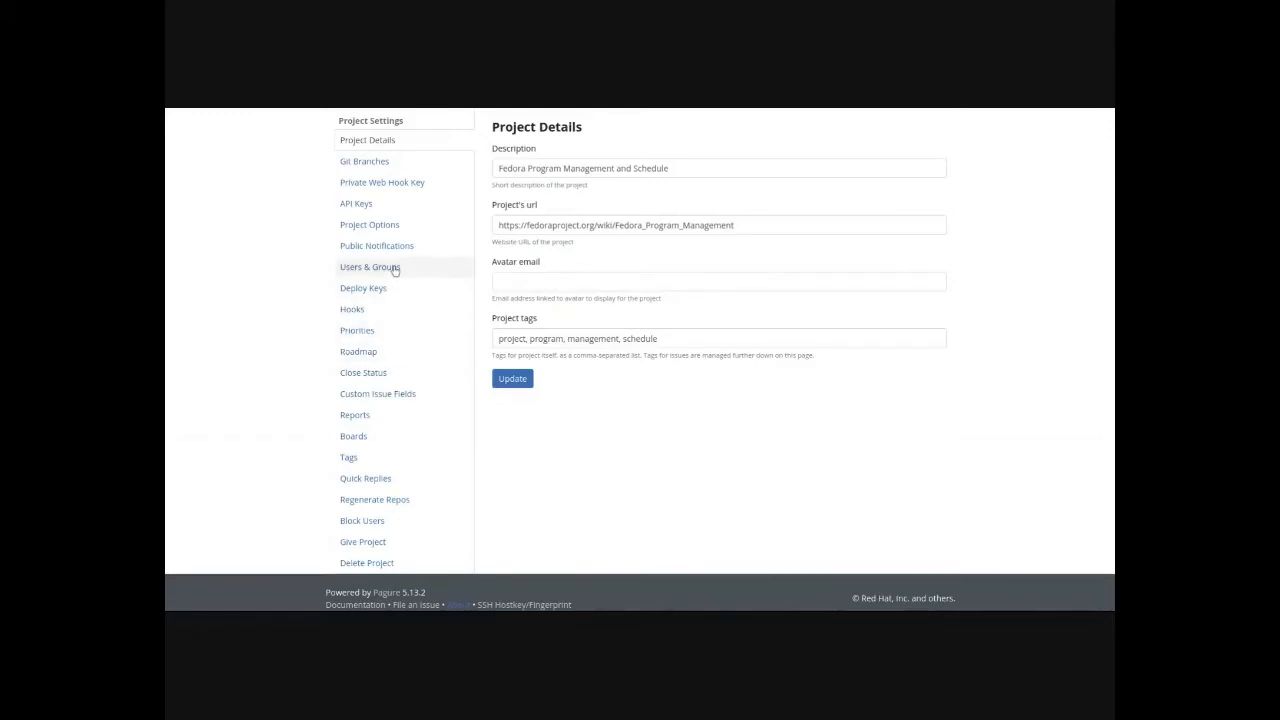
pyautogui.click(370, 268)
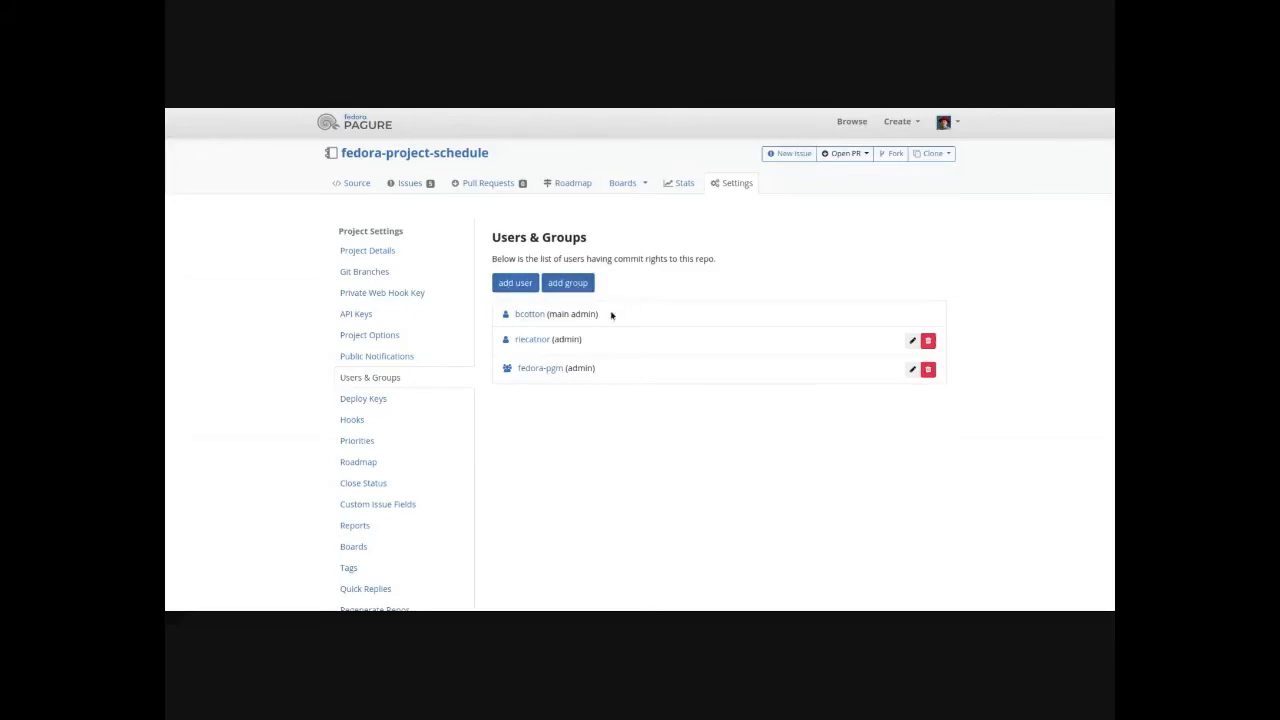
pyautogui.moveTo(540, 368)
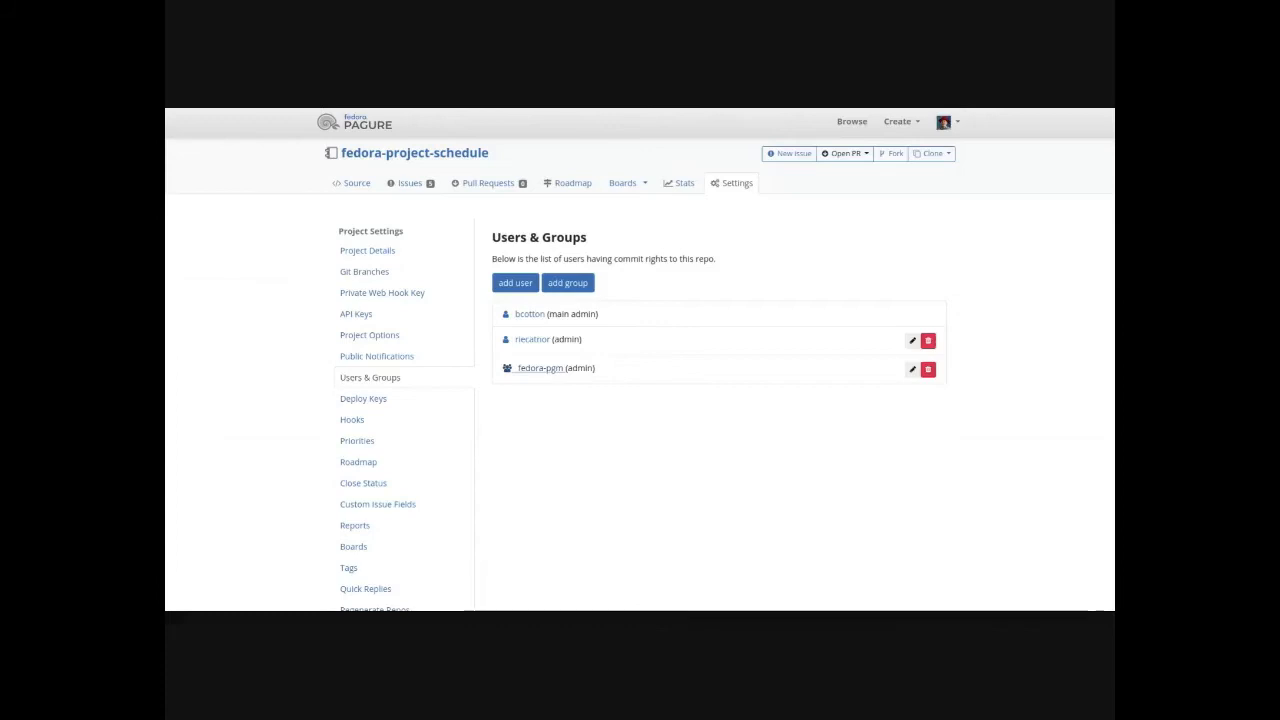
pyautogui.moveTo(556, 372)
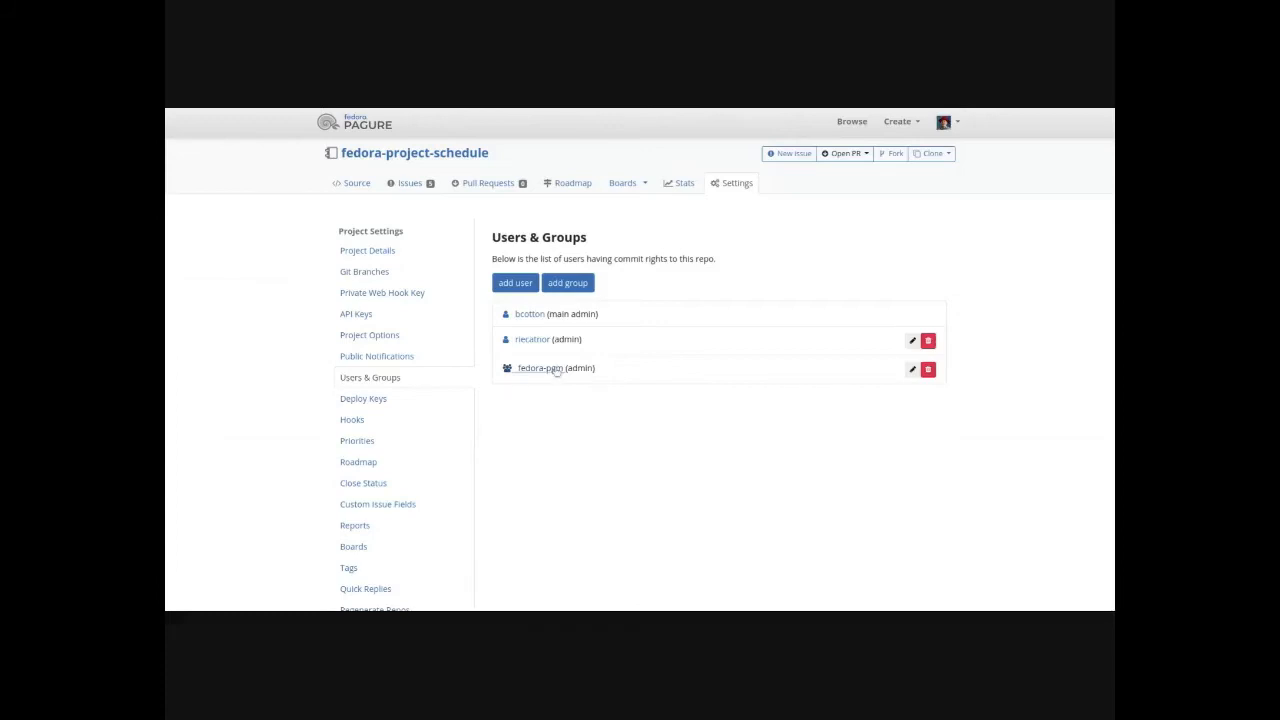
pyautogui.moveTo(628, 110)
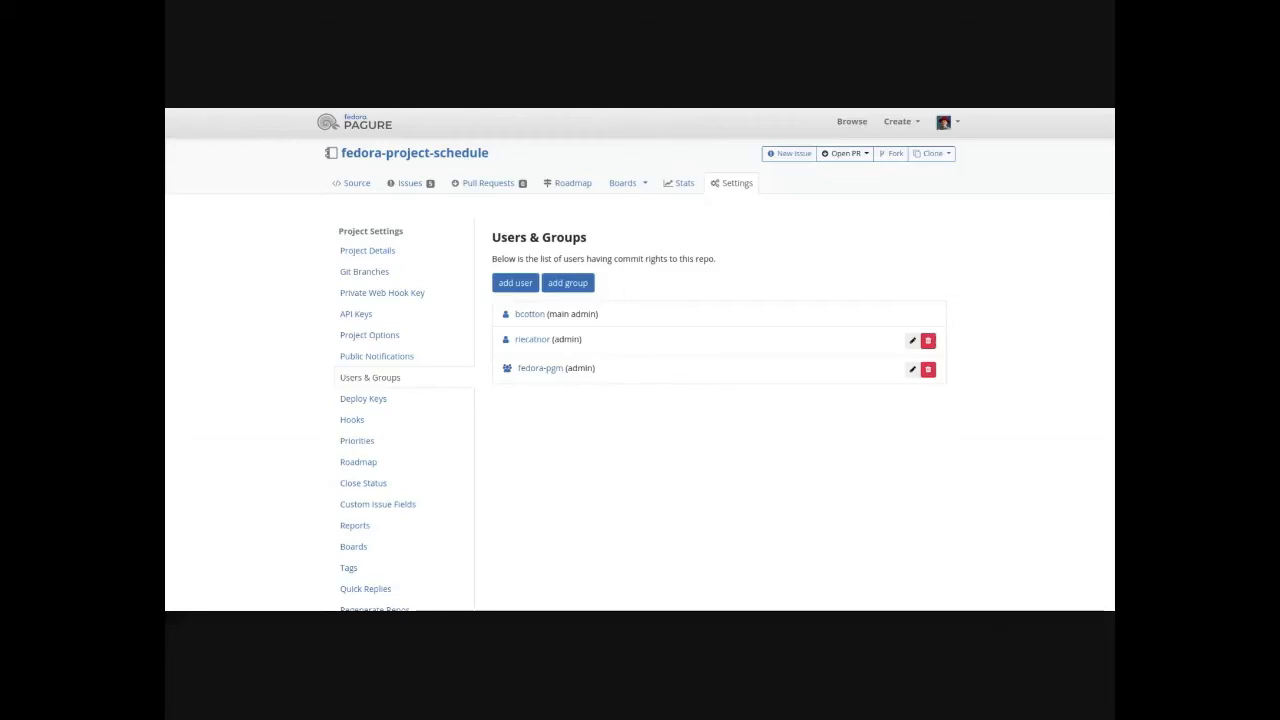
pyautogui.moveTo(592, 344)
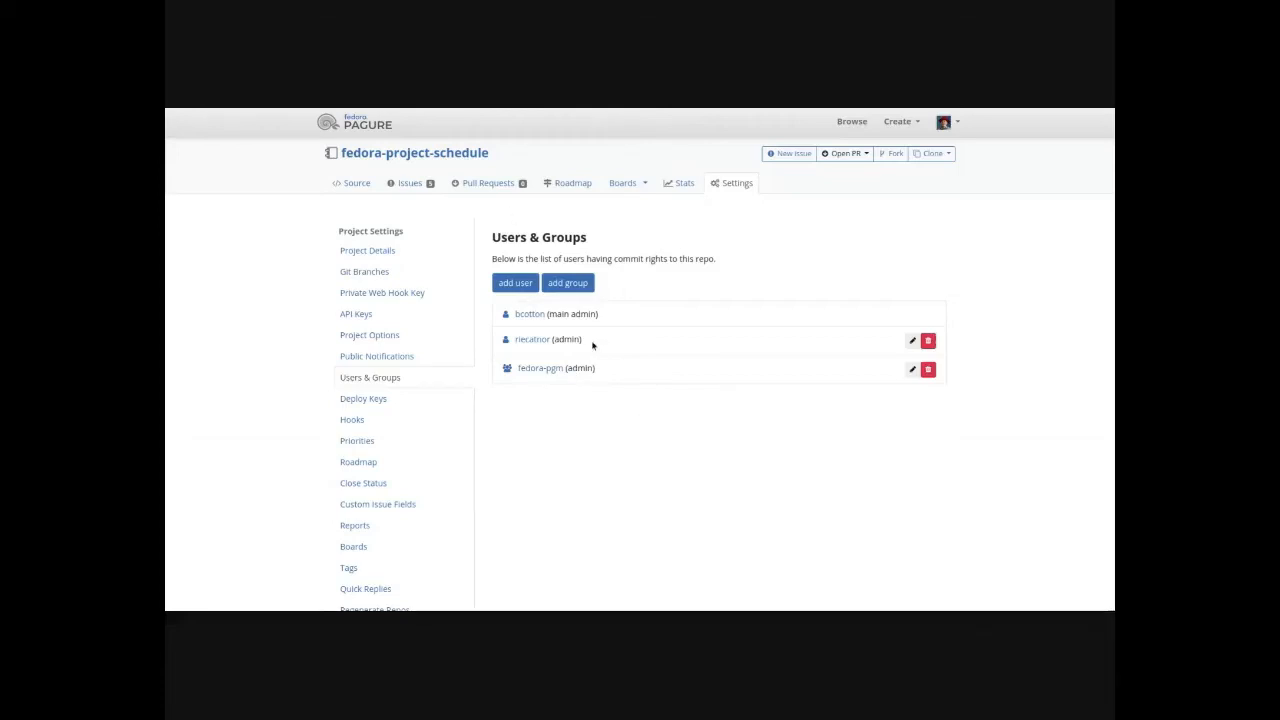
pyautogui.moveTo(580, 324)
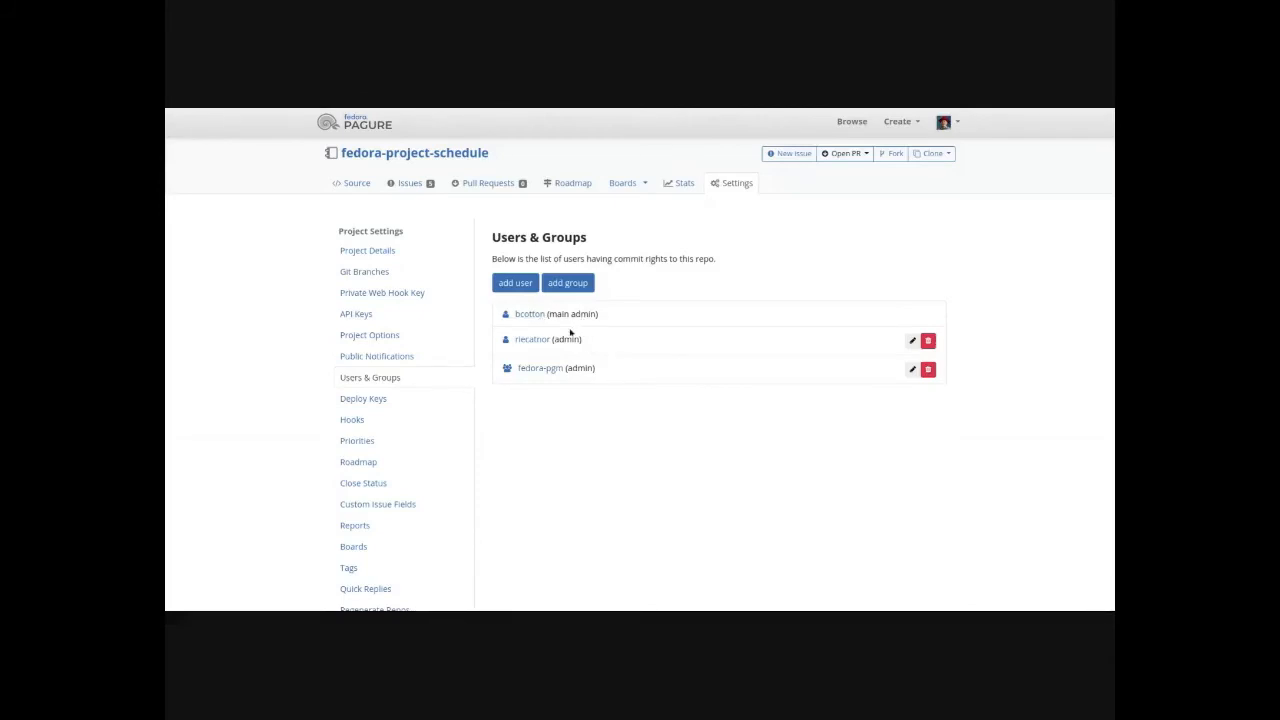
pyautogui.moveTo(536, 352)
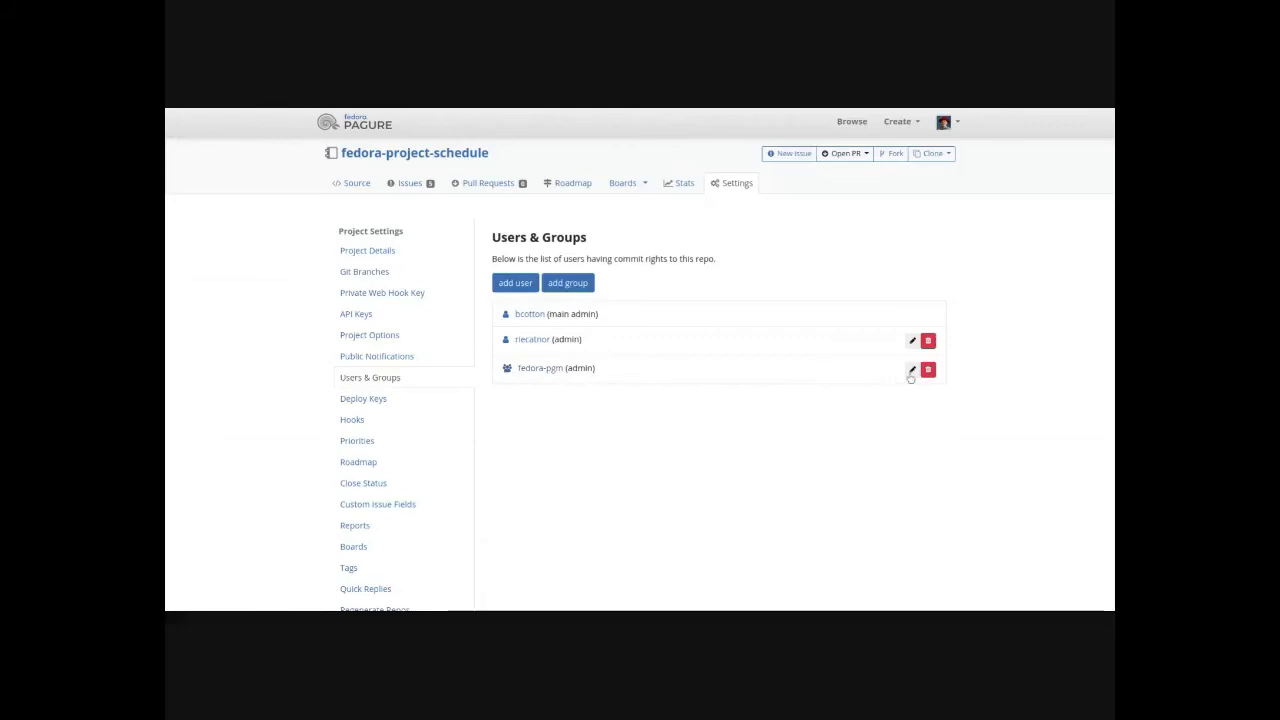
# Step: Edit the fedora-pgm group's access and review the access-level descriptions
pyautogui.click(912, 368)
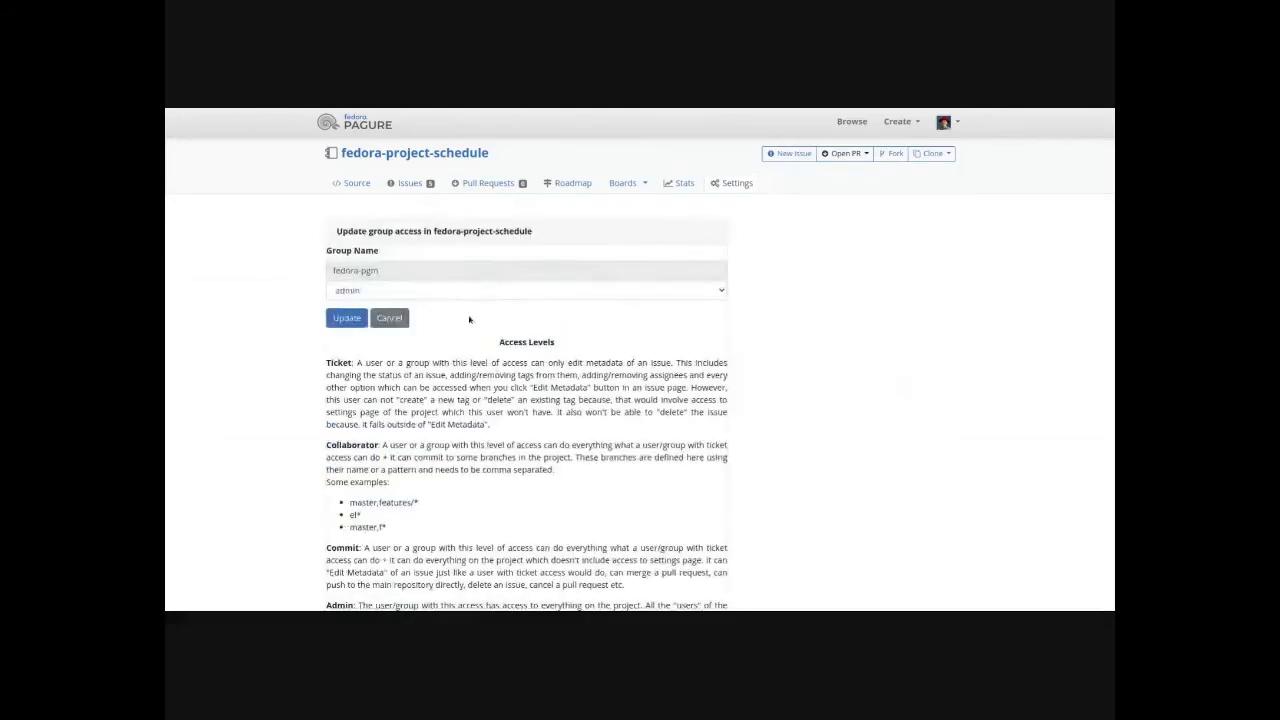
pyautogui.scroll(-3)
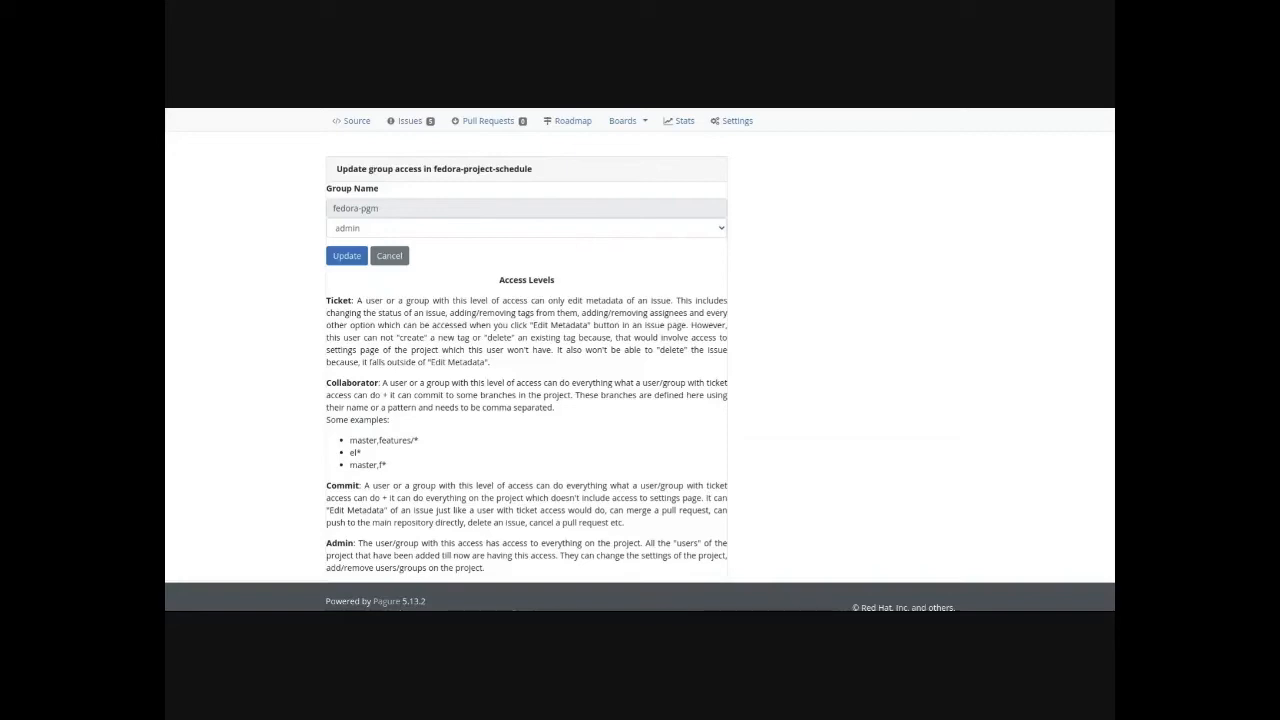
pyautogui.moveTo(436, 230)
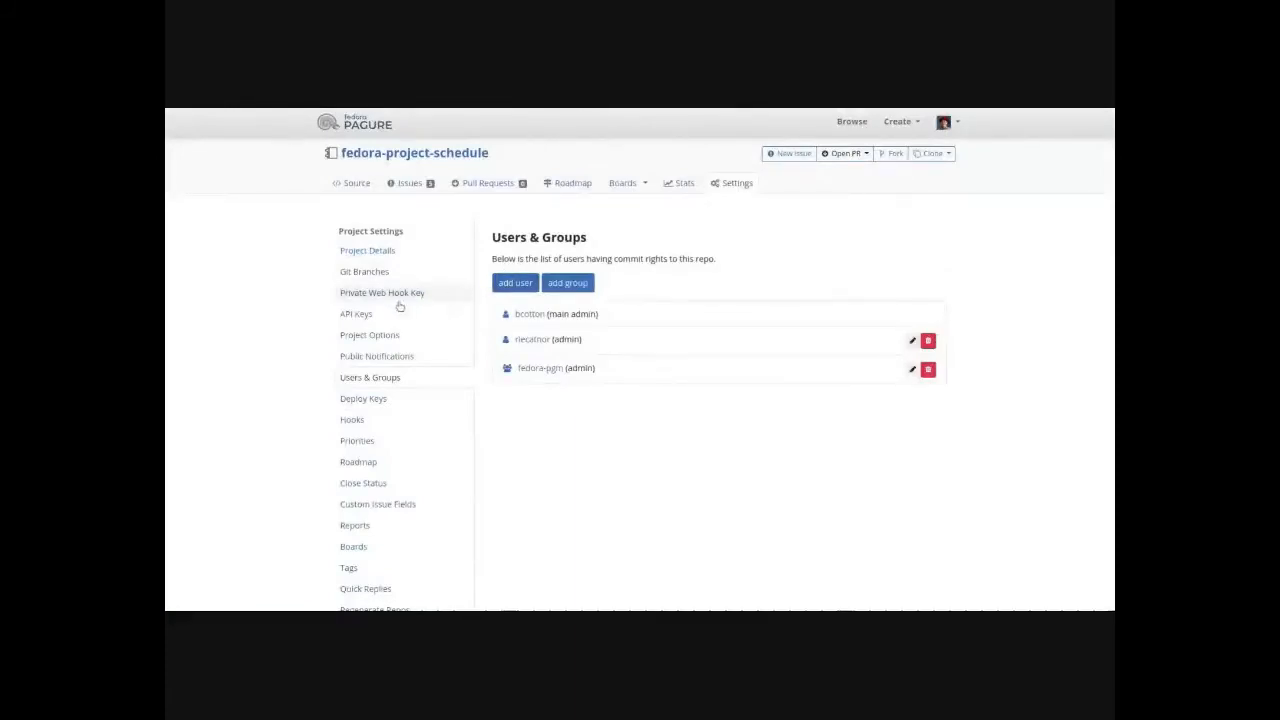
pyautogui.moveTo(356, 442)
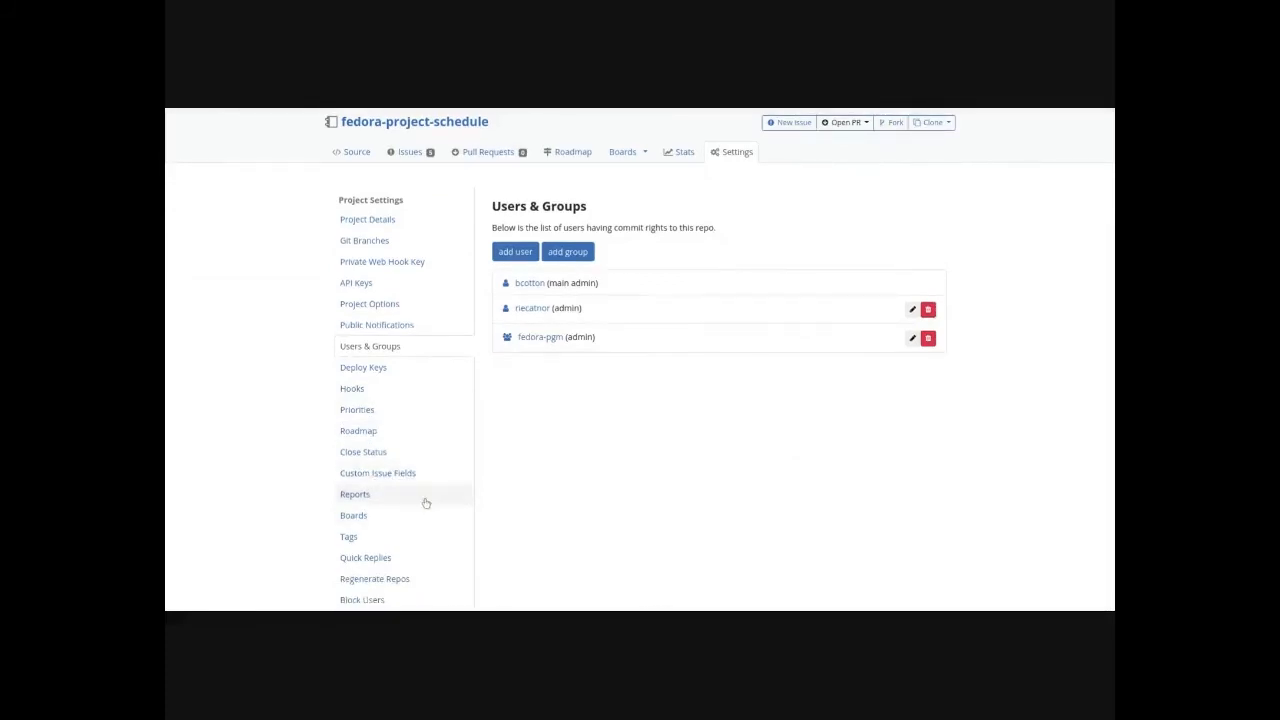
pyautogui.moveTo(388, 282)
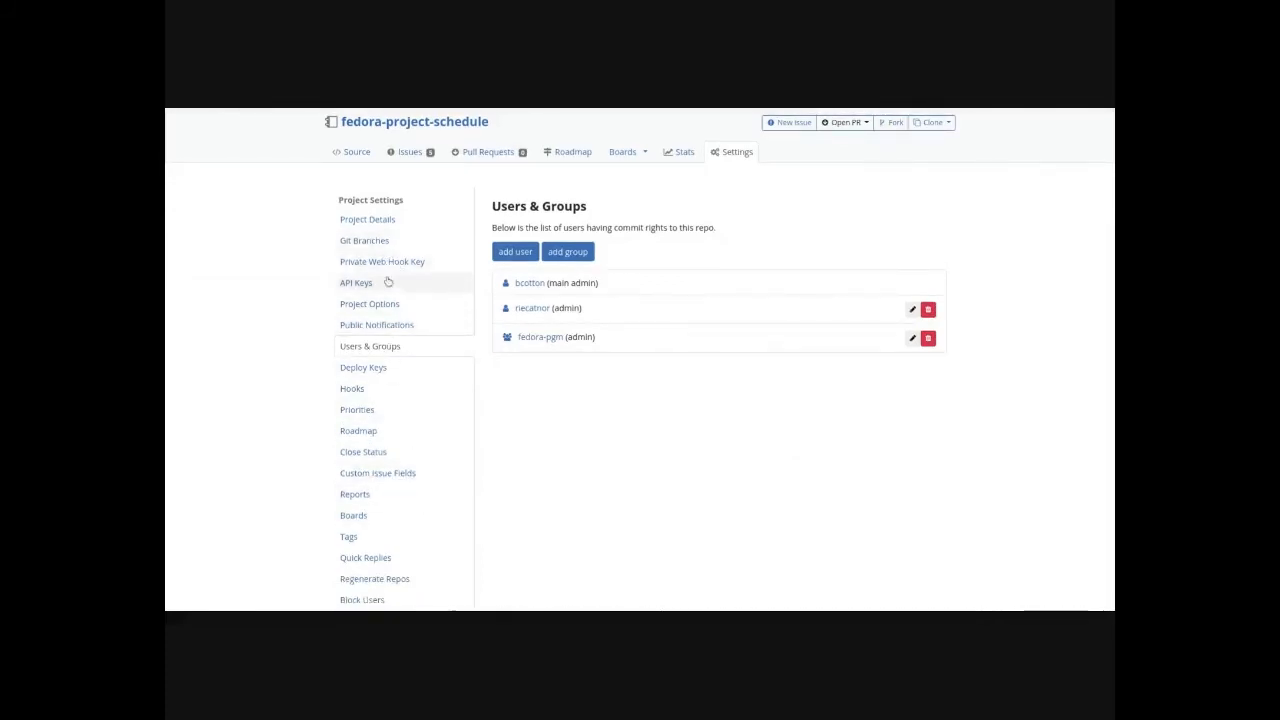
# Step: Show the Project Options toggles for merge, notifications and issue tracker
pyautogui.click(368, 304)
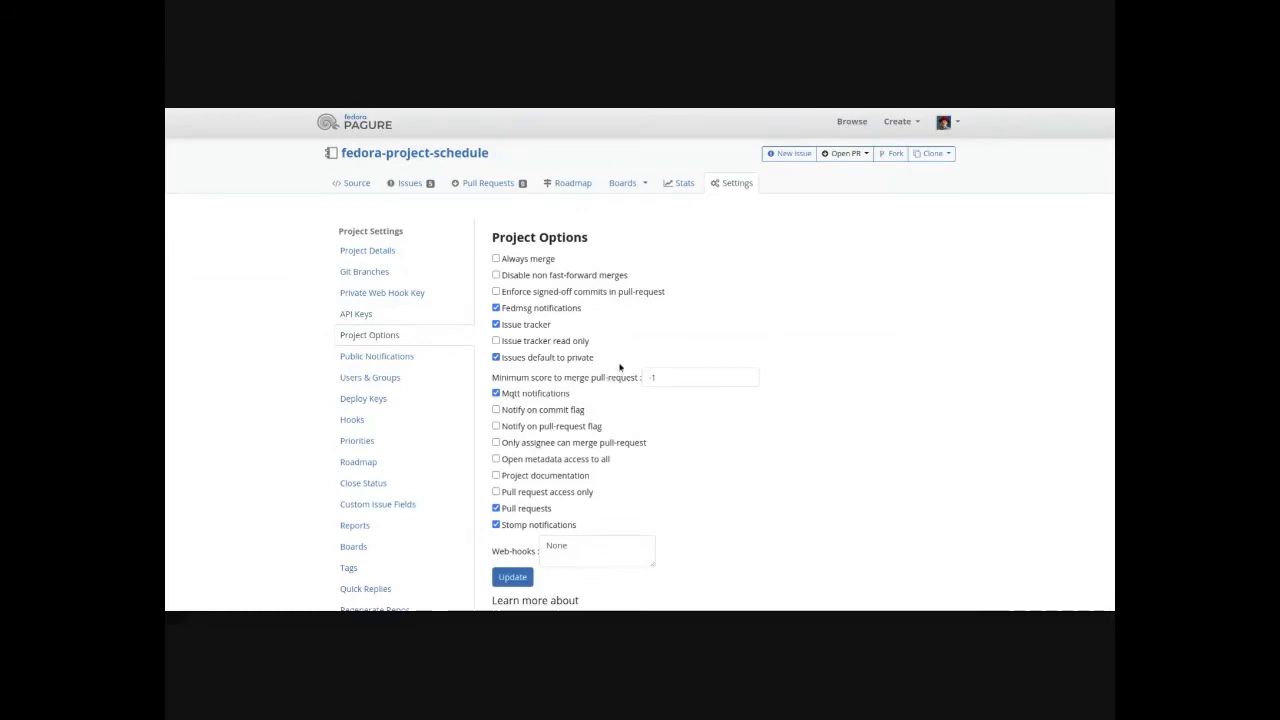
pyautogui.moveTo(600, 464)
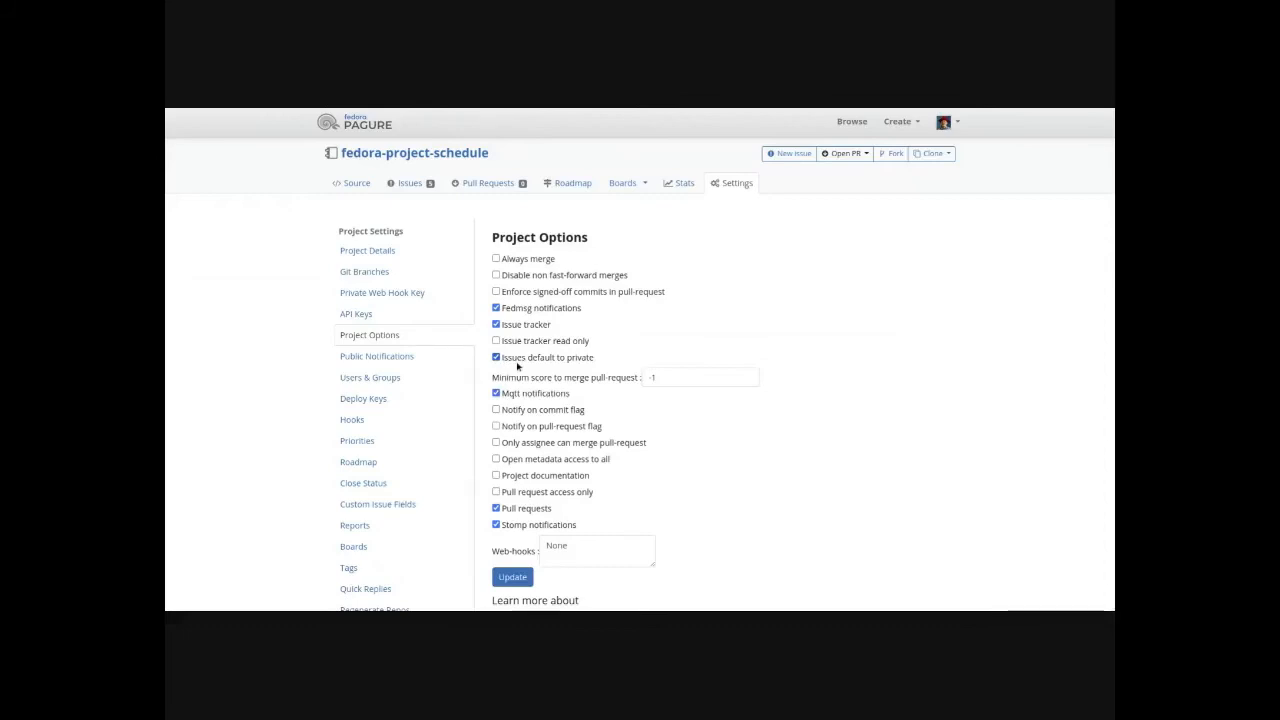
pyautogui.moveTo(532, 352)
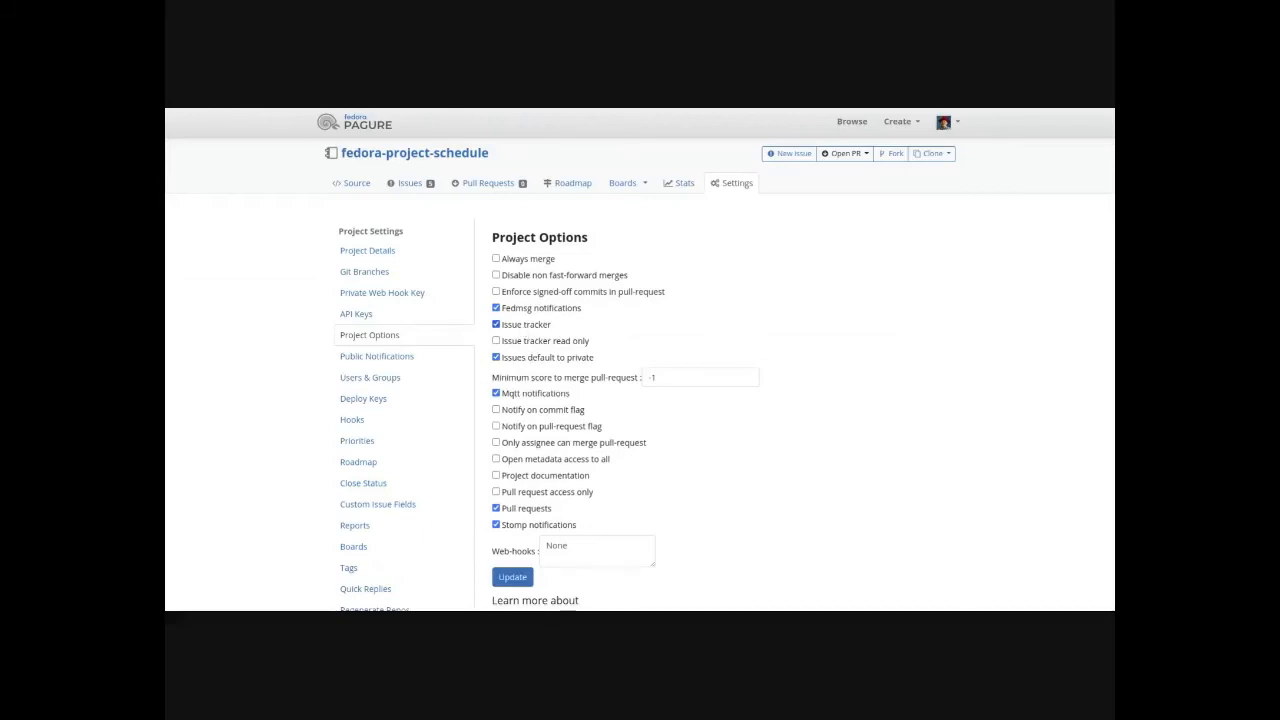
pyautogui.moveTo(628, 492)
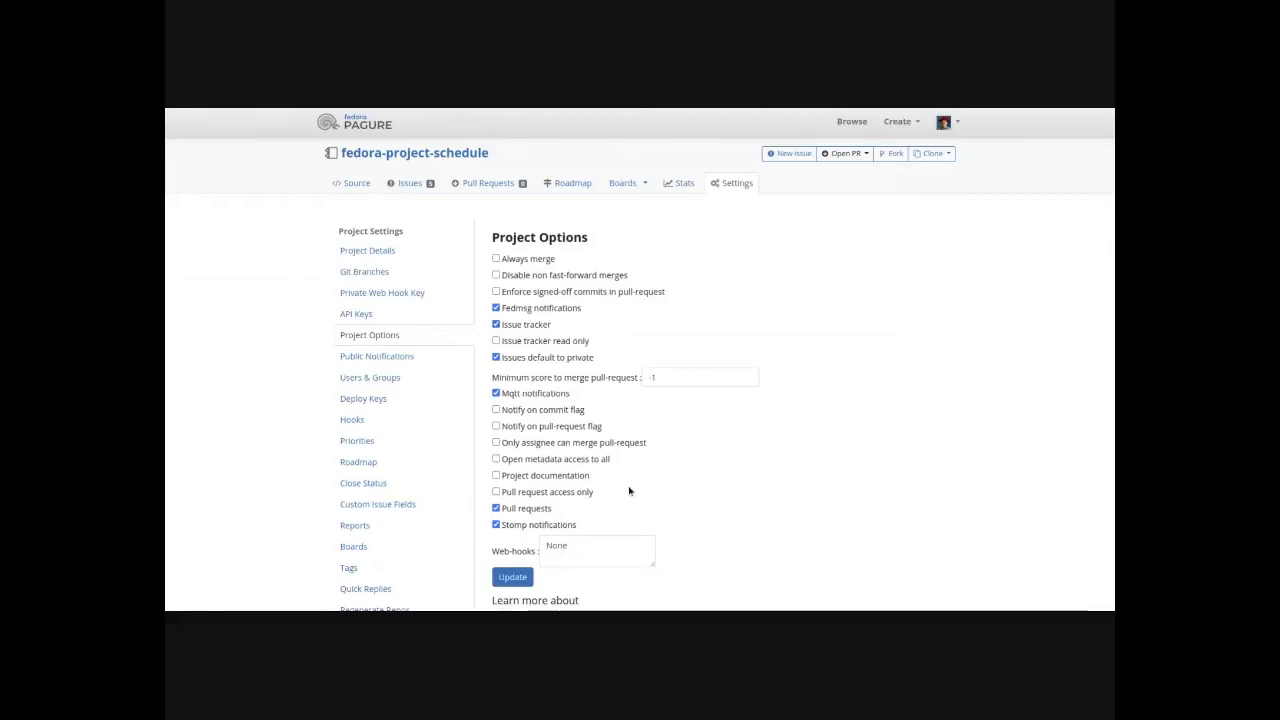
pyautogui.moveTo(680, 514)
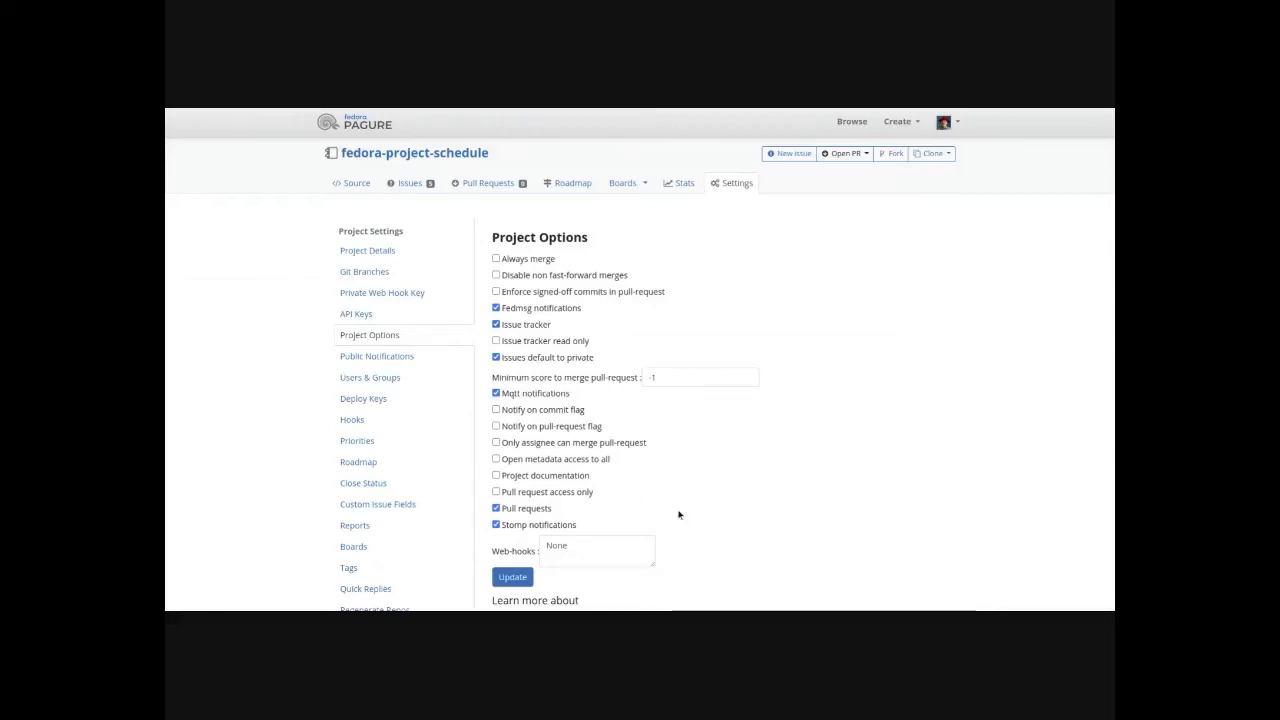
pyautogui.moveTo(586, 442)
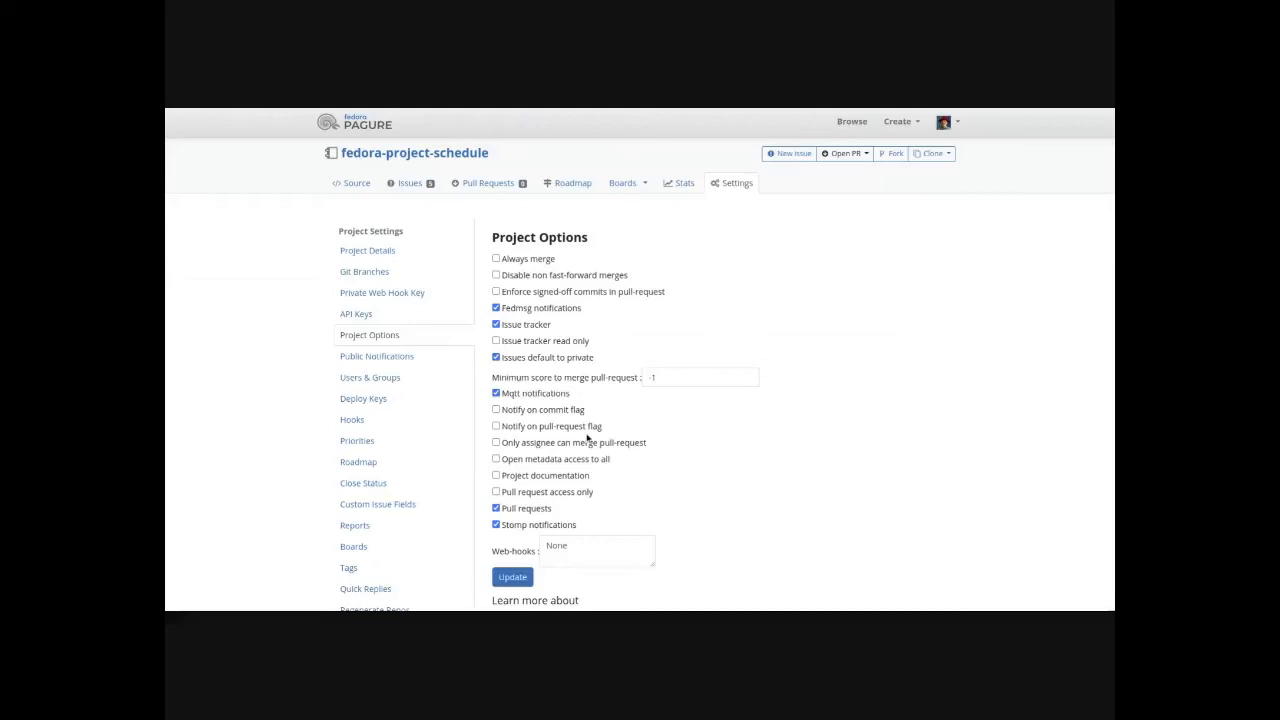
pyautogui.moveTo(424, 442)
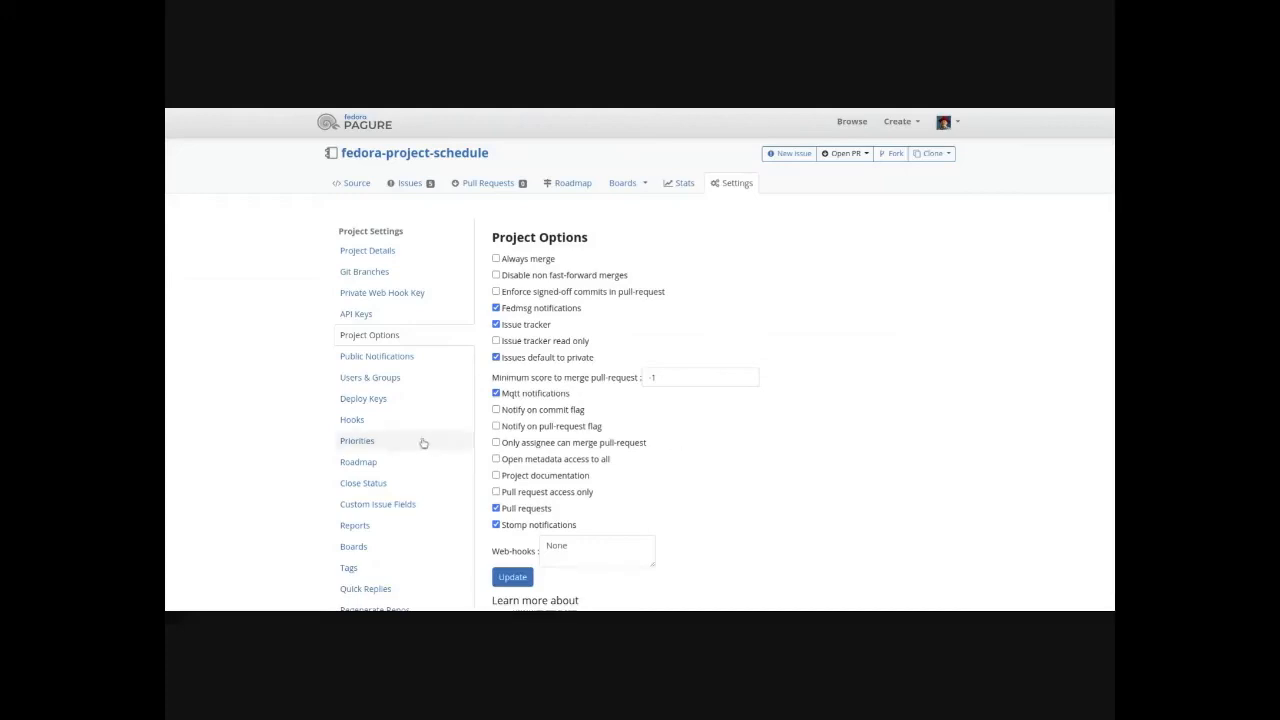
pyautogui.moveTo(348, 568)
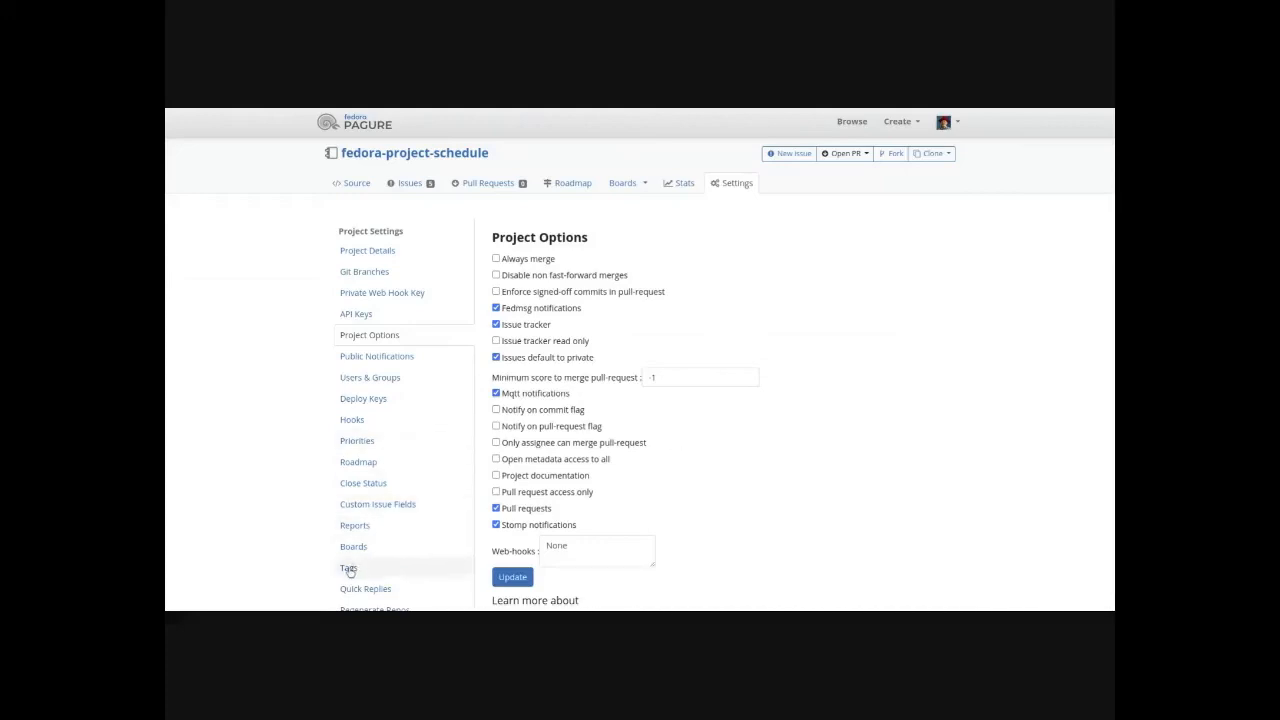
# Step: Open the tag settings and the 'CMS login needed' tag's edit form
pyautogui.click(348, 568)
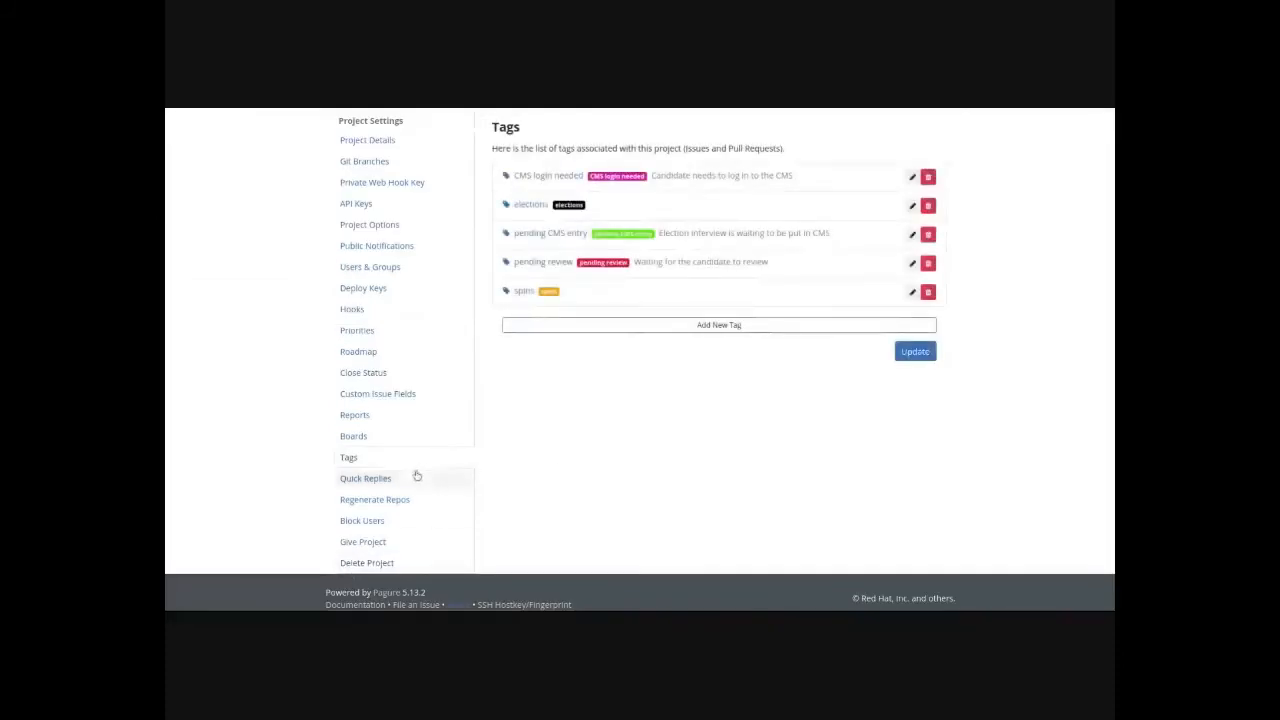
pyautogui.moveTo(770, 344)
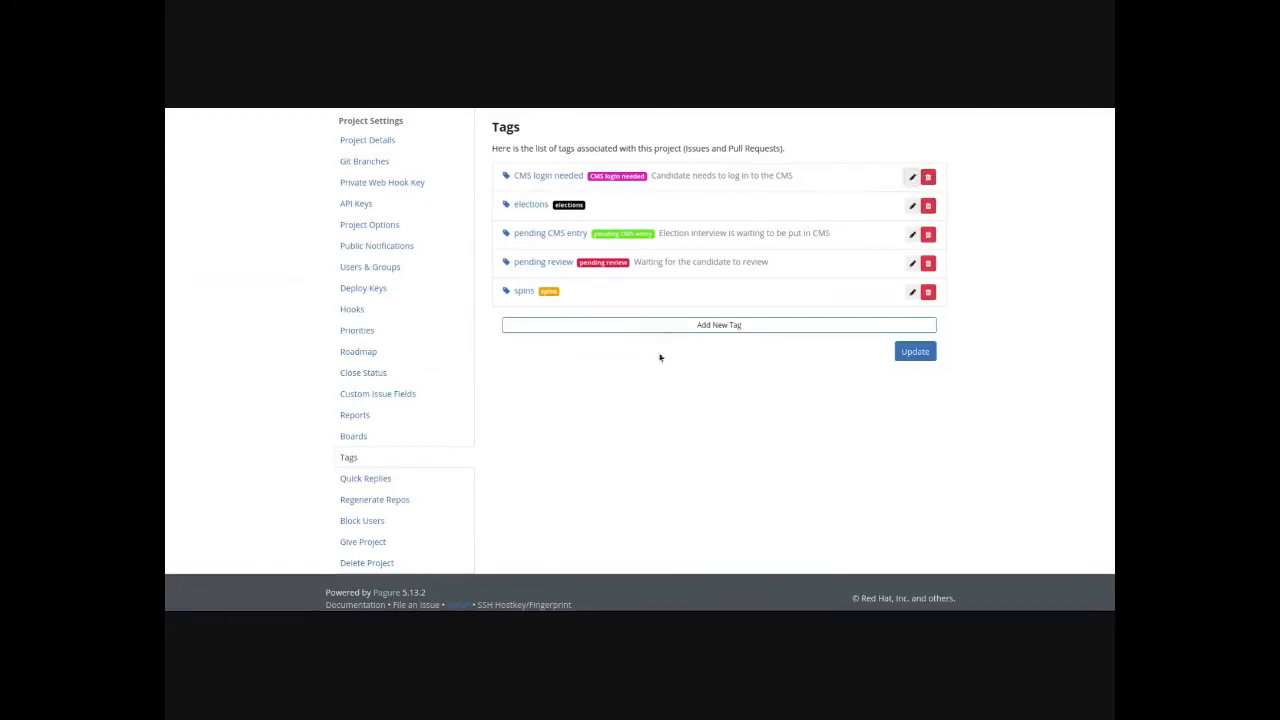
pyautogui.click(912, 176)
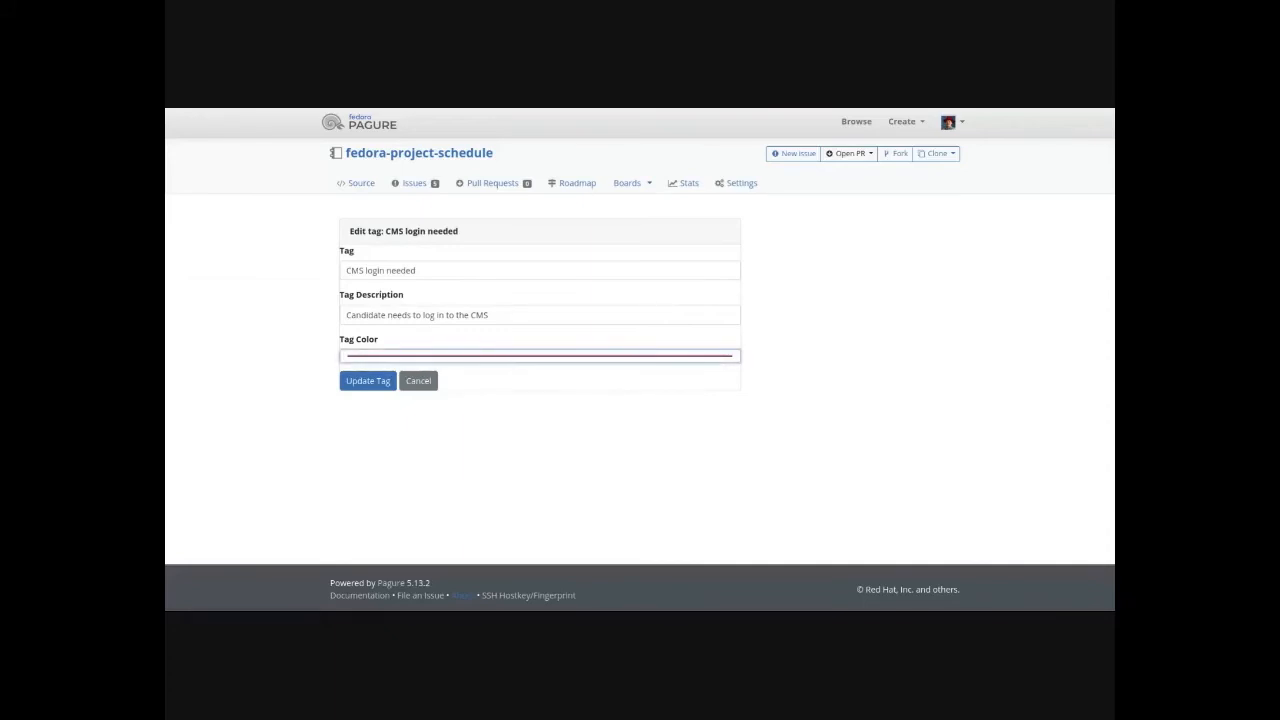
pyautogui.moveTo(476, 408)
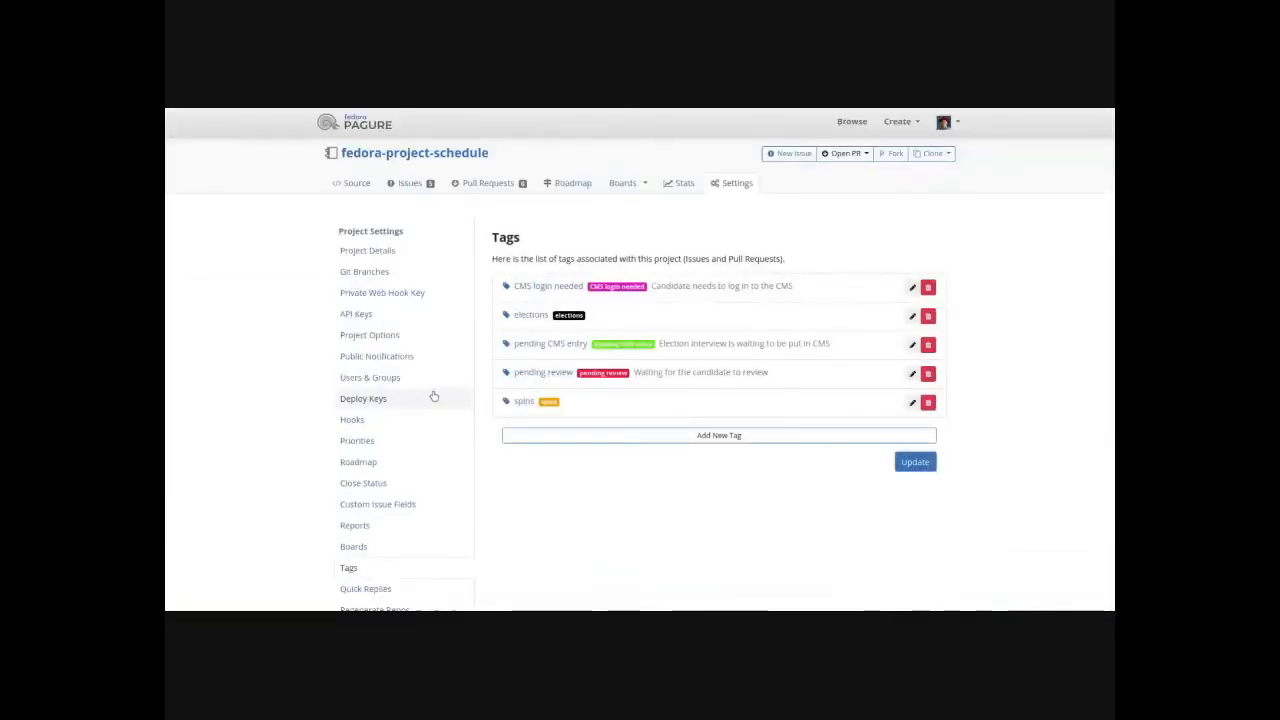
pyautogui.moveTo(548, 300)
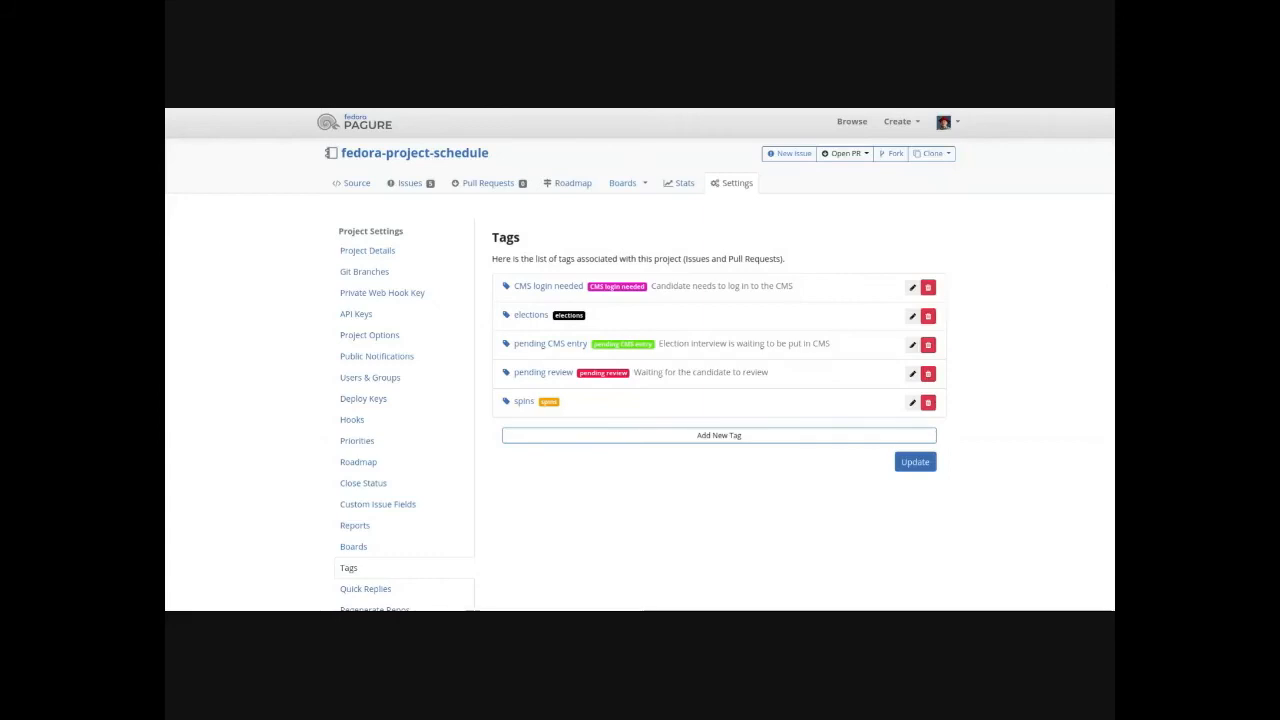
# Step: Show the Boards settings listing the Election interviews board
pyautogui.click(352, 546)
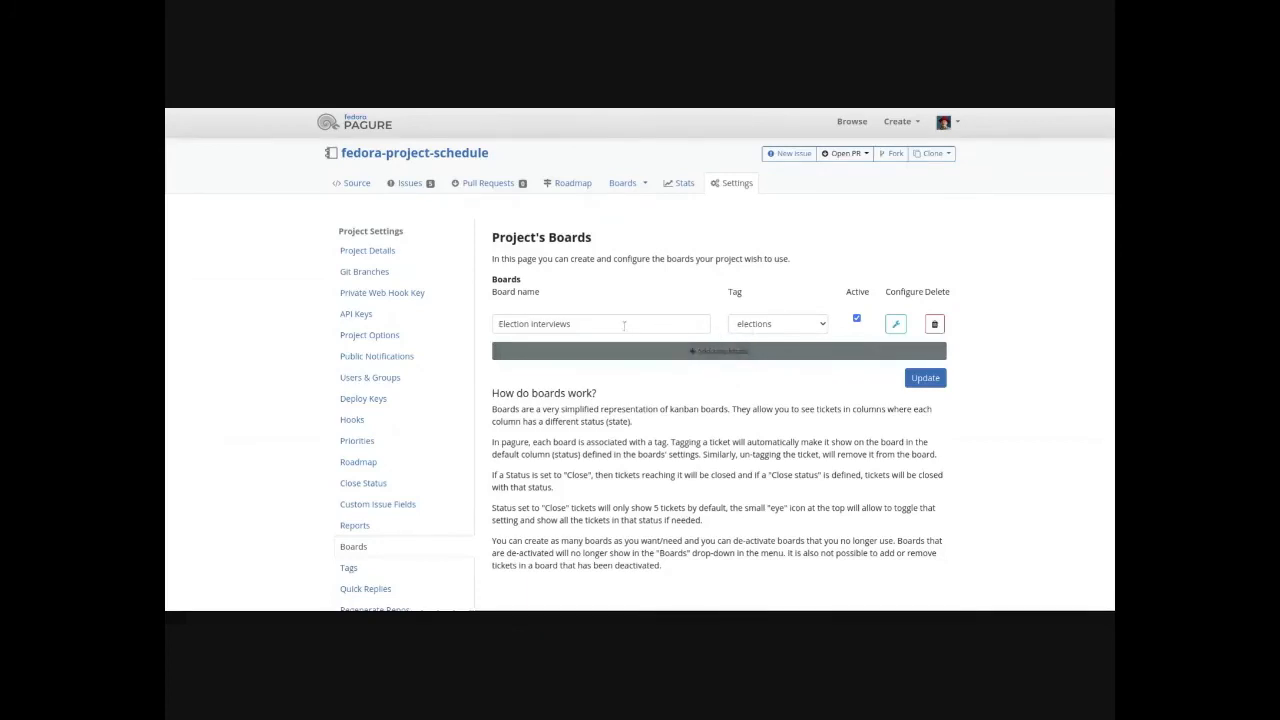
pyautogui.moveTo(798, 328)
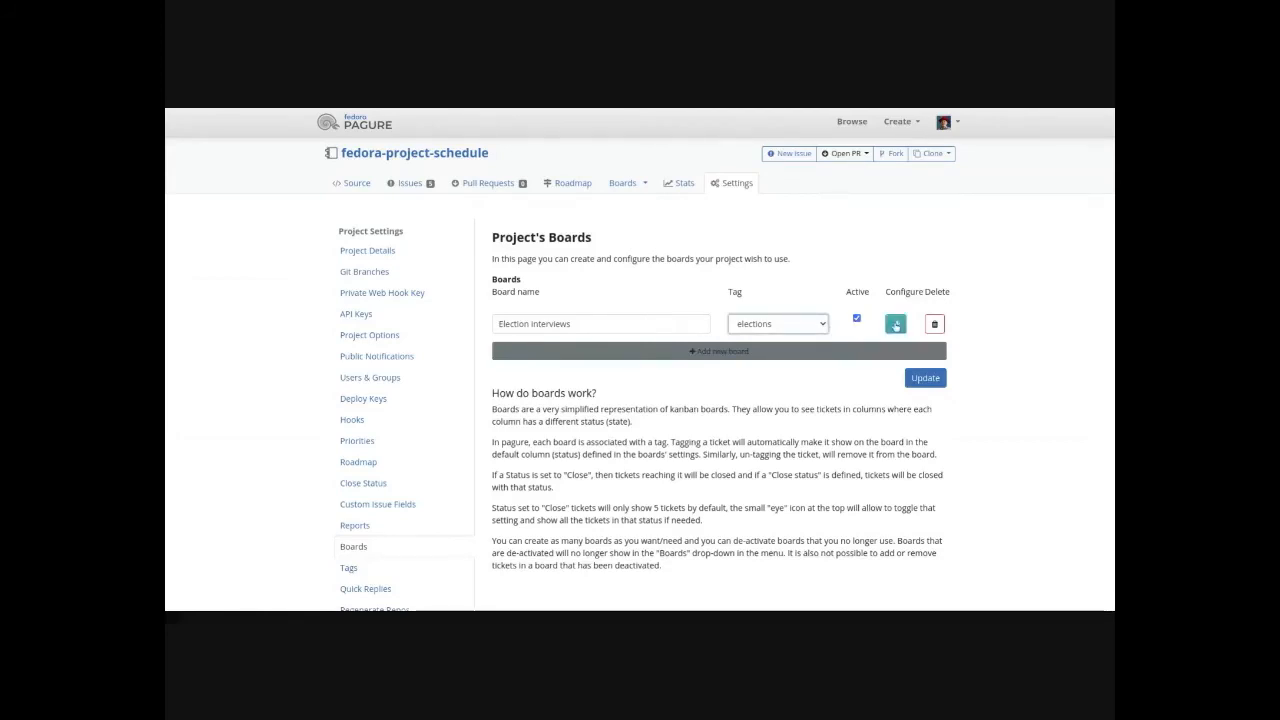
# Step: Open the Election interviews board's status configuration with its six statuses
pyautogui.click(896, 324)
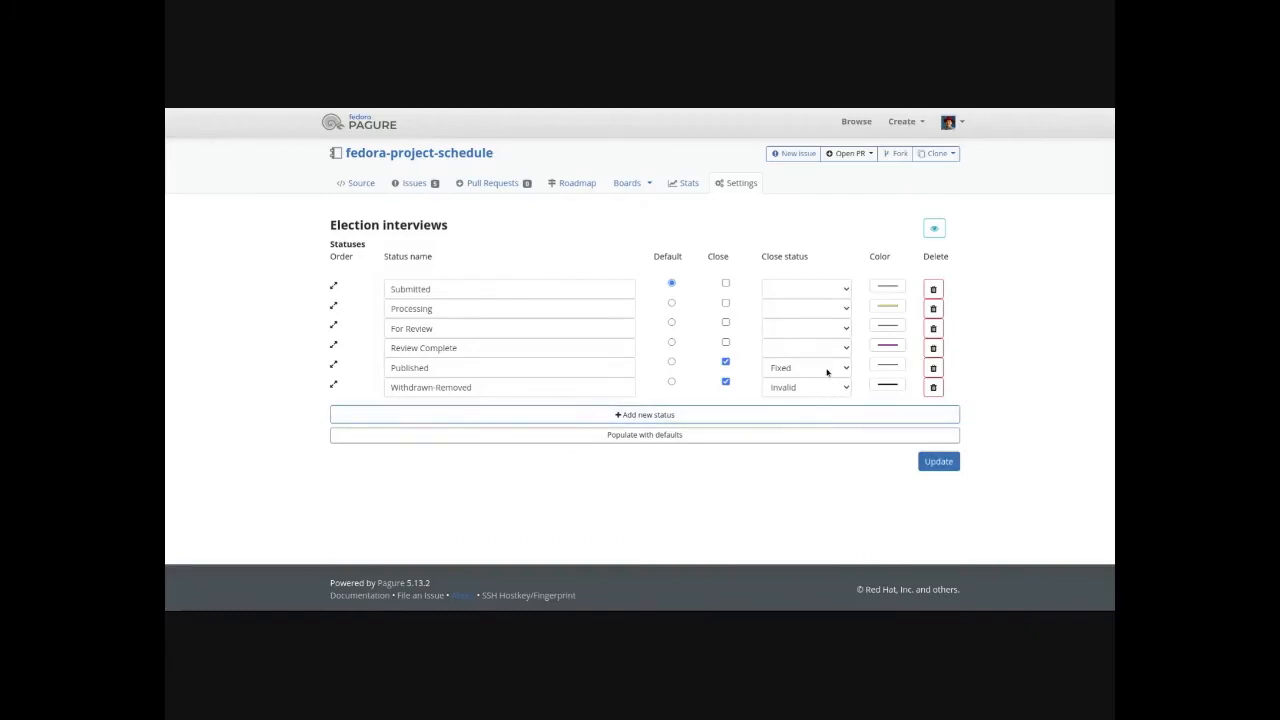
pyautogui.moveTo(908, 244)
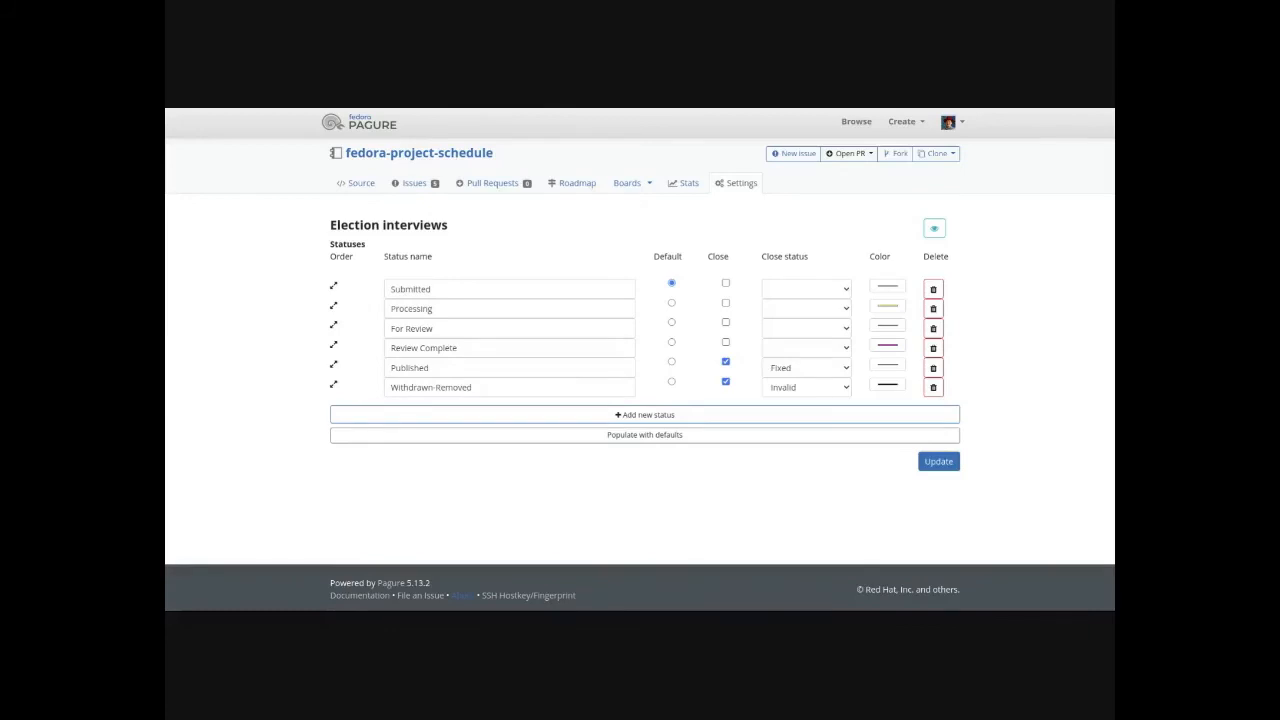
pyautogui.moveTo(460, 248)
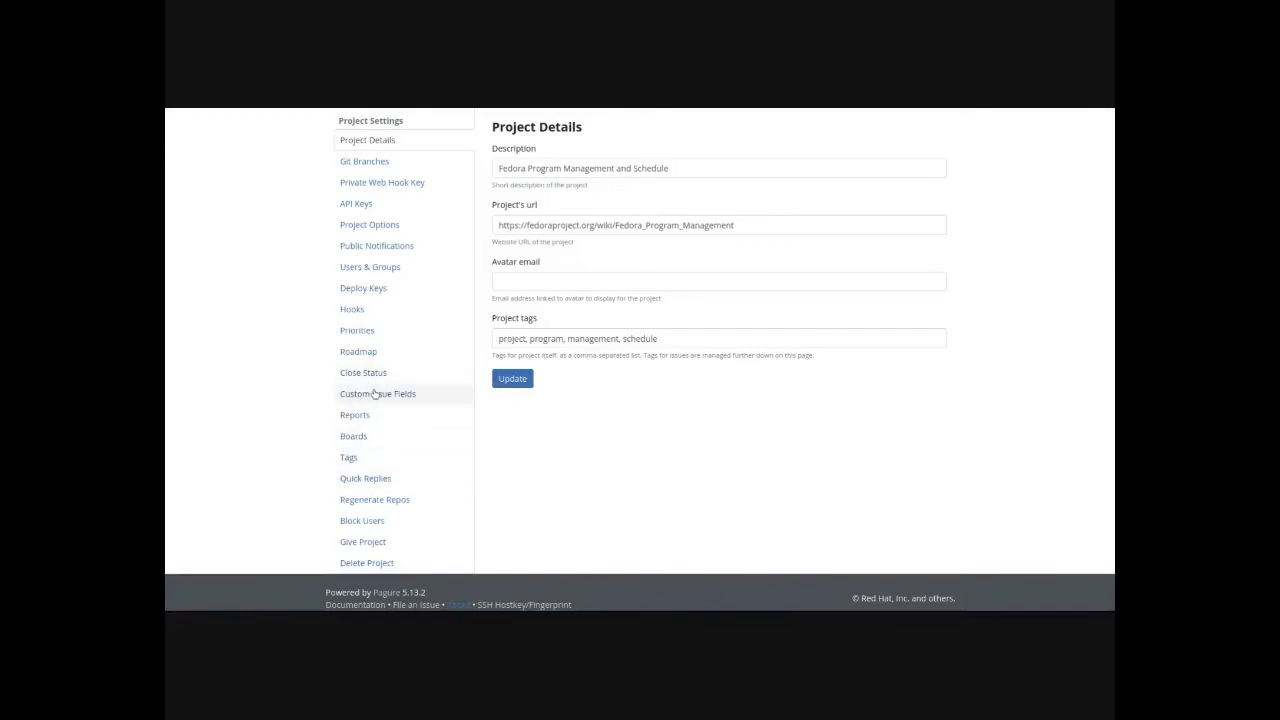
# Step: Add a trial custom issue field named 'bob', then delete its row without saving
pyautogui.click(376, 392)
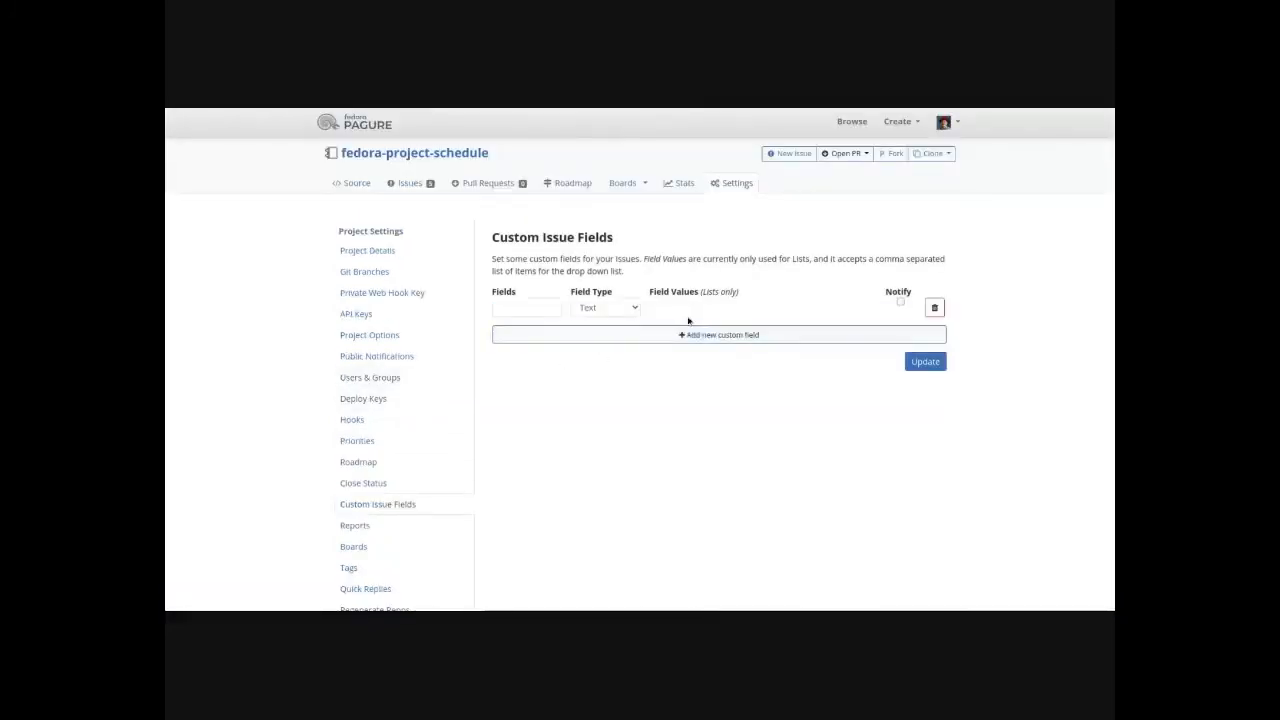
pyautogui.click(526, 308)
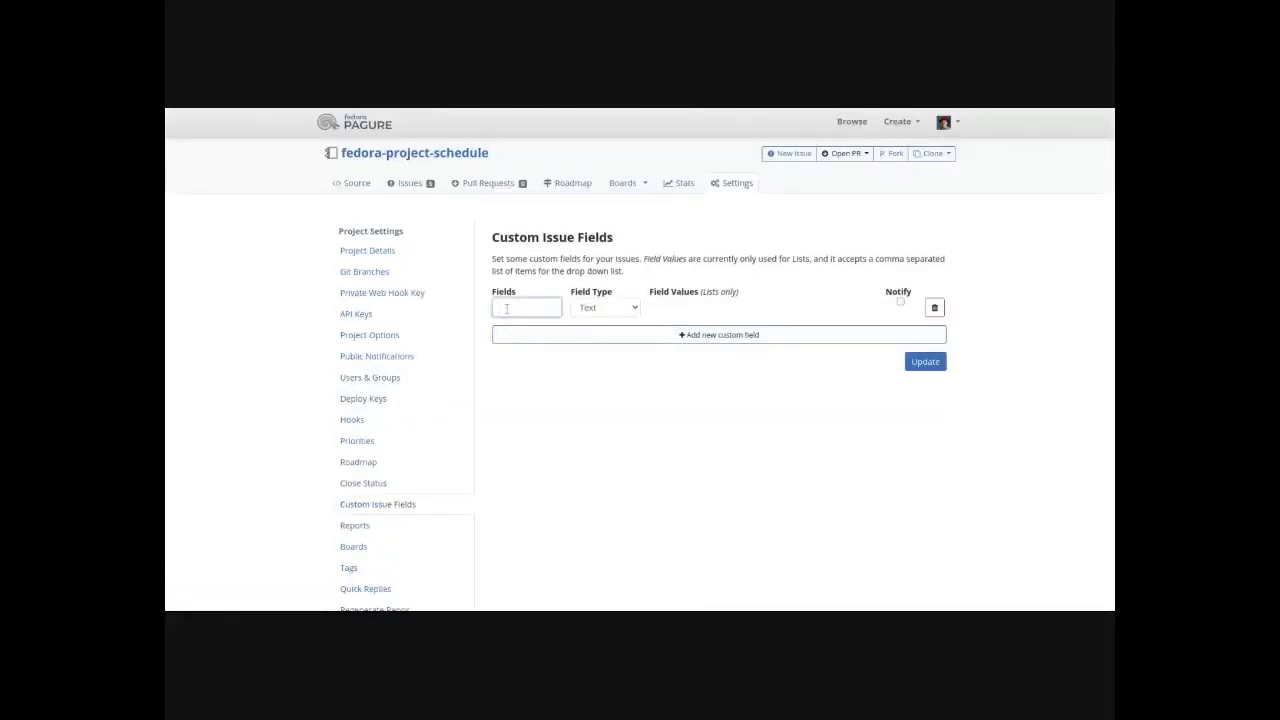
pyautogui.write('bob')
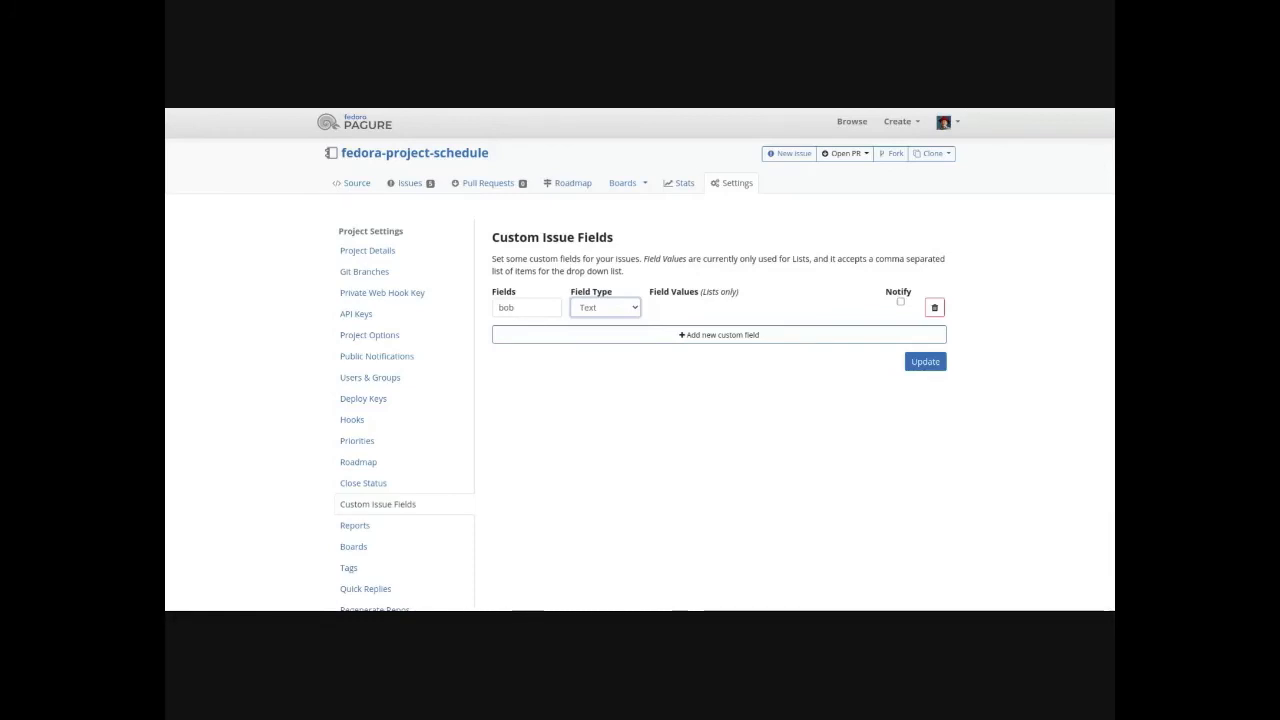
pyautogui.moveTo(804, 304)
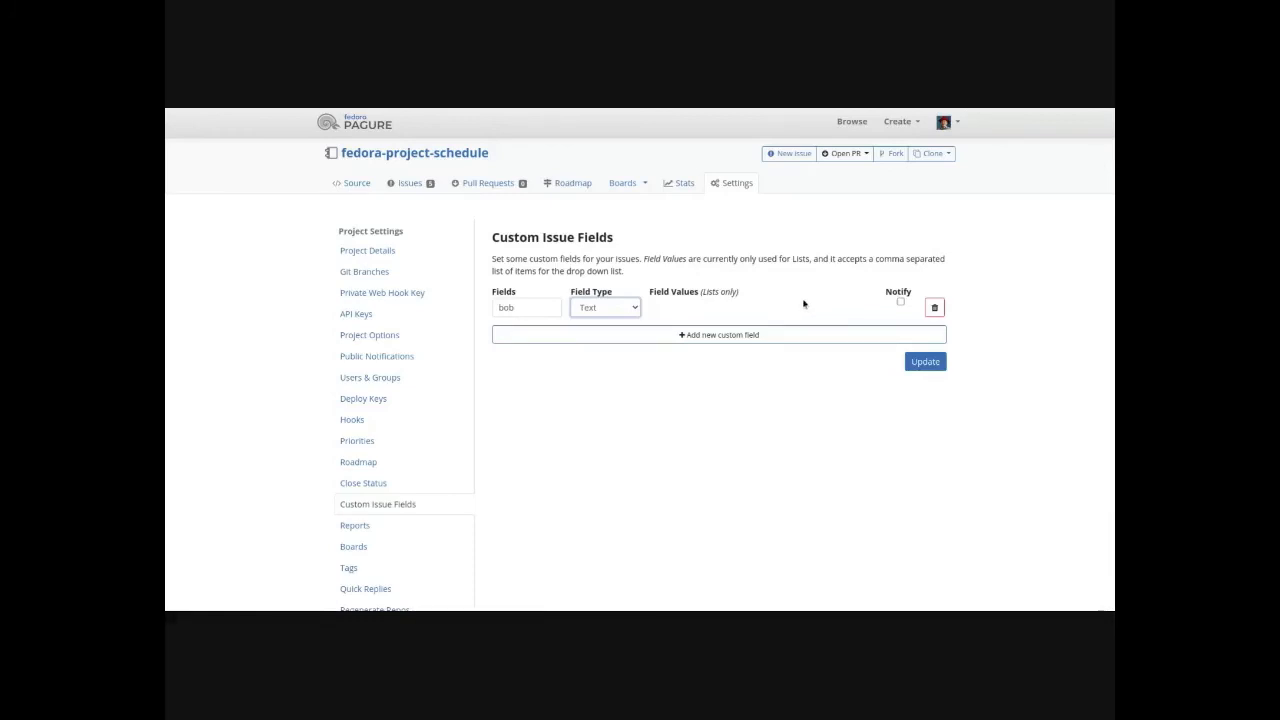
pyautogui.click(934, 308)
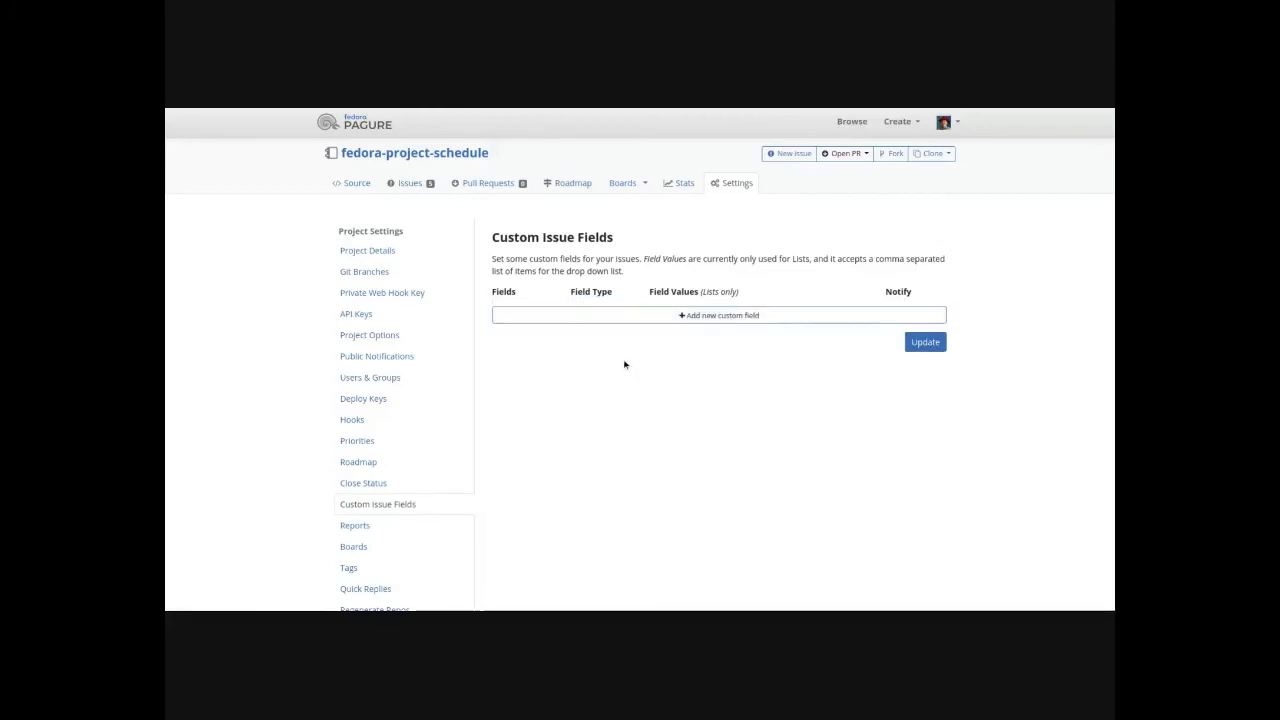
pyautogui.moveTo(654, 348)
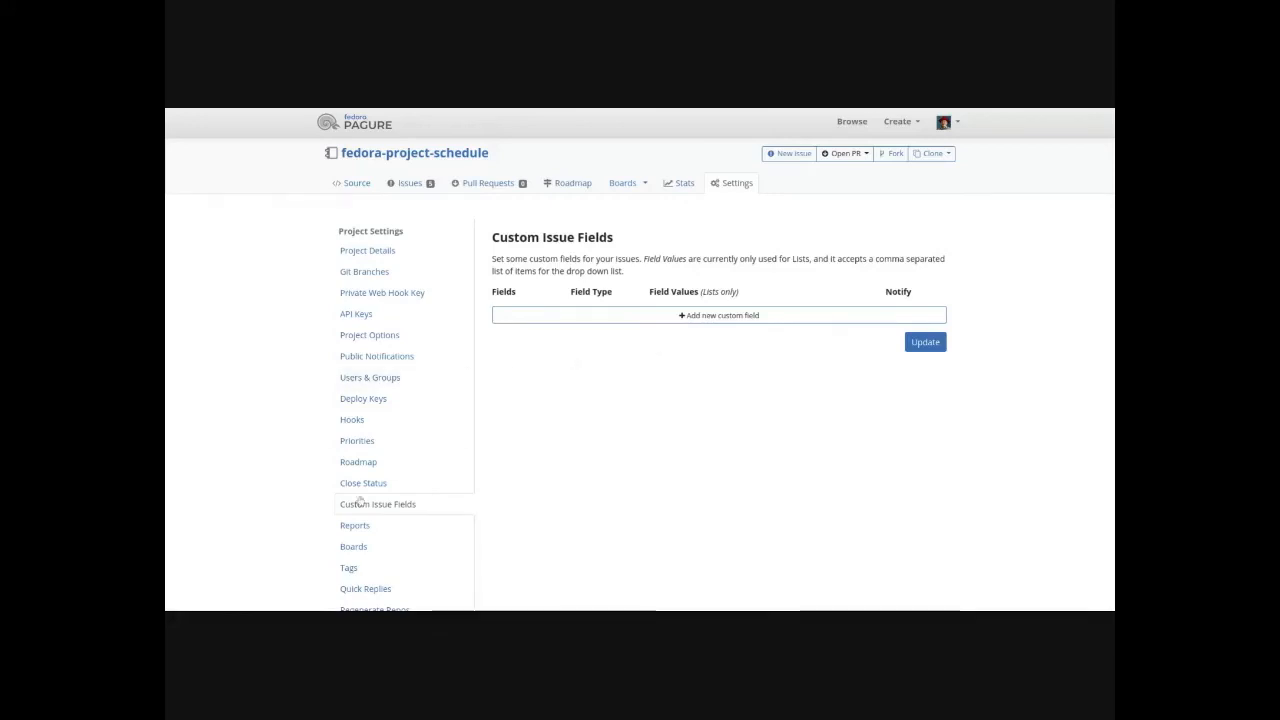
# Step: Review the Close Status list, then the Roadmap settings listing the active Fedora 34 milestone
pyautogui.click(364, 482)
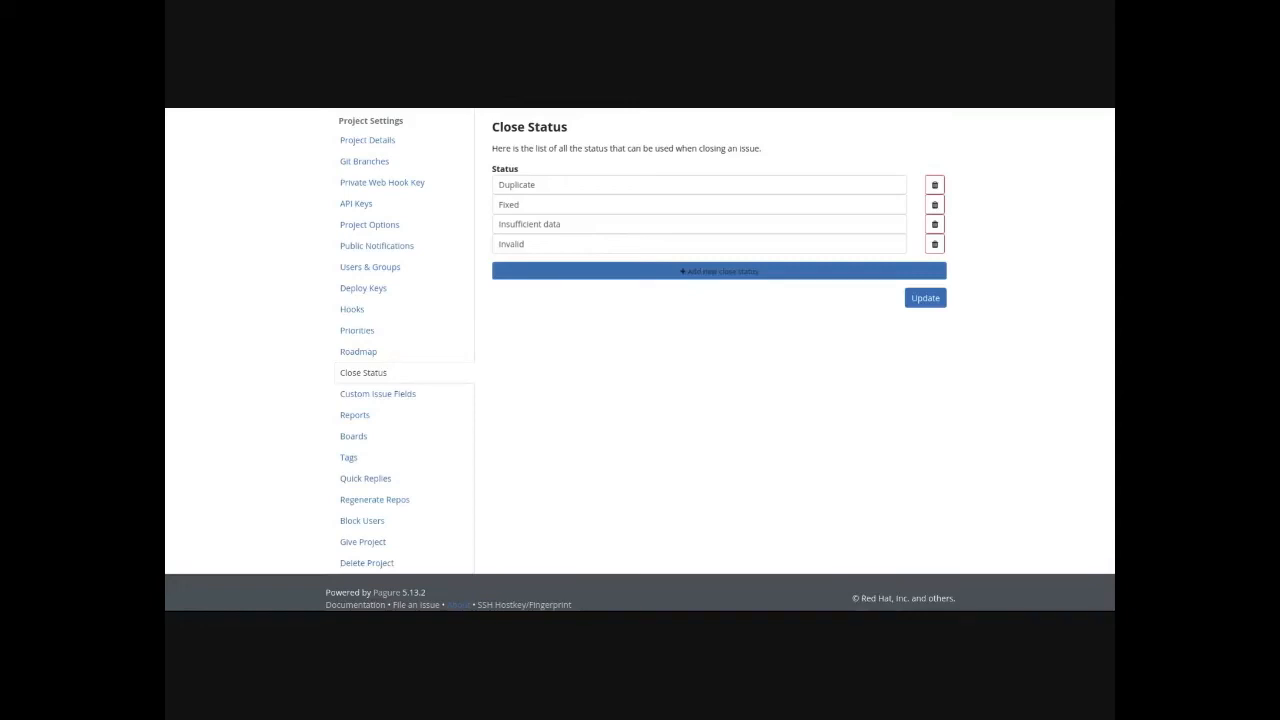
pyautogui.click(358, 352)
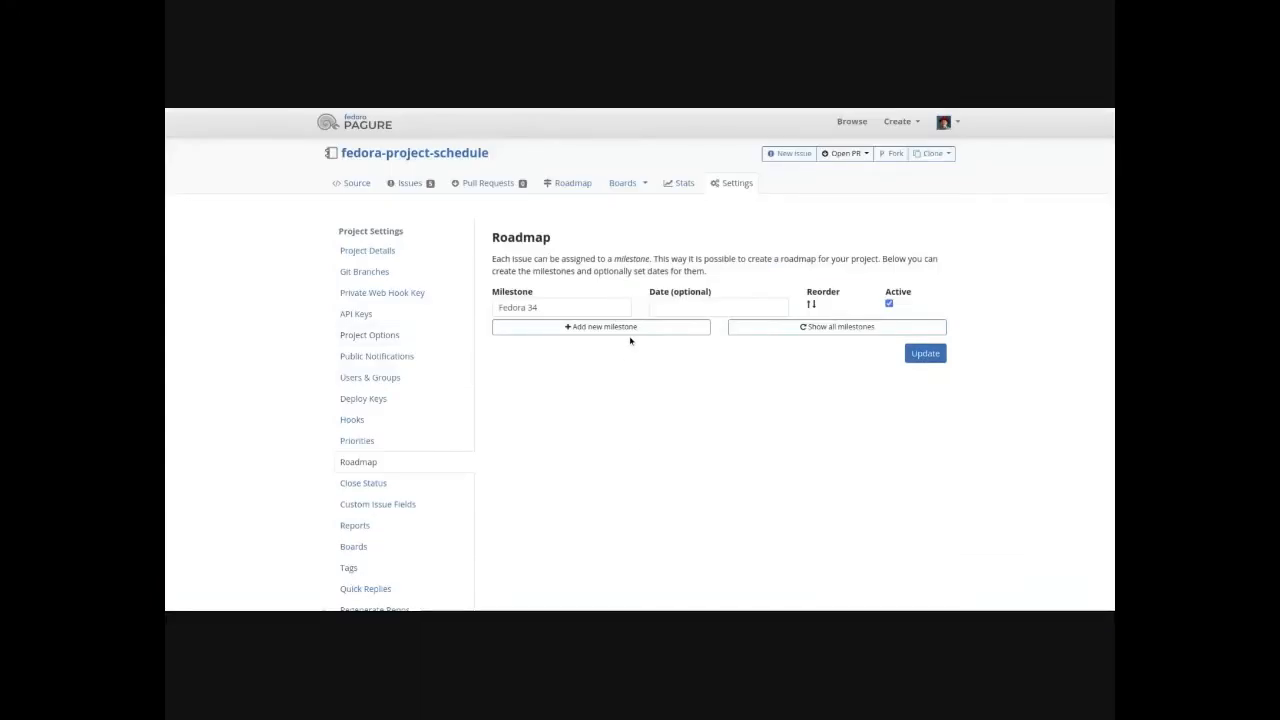
pyautogui.moveTo(578, 368)
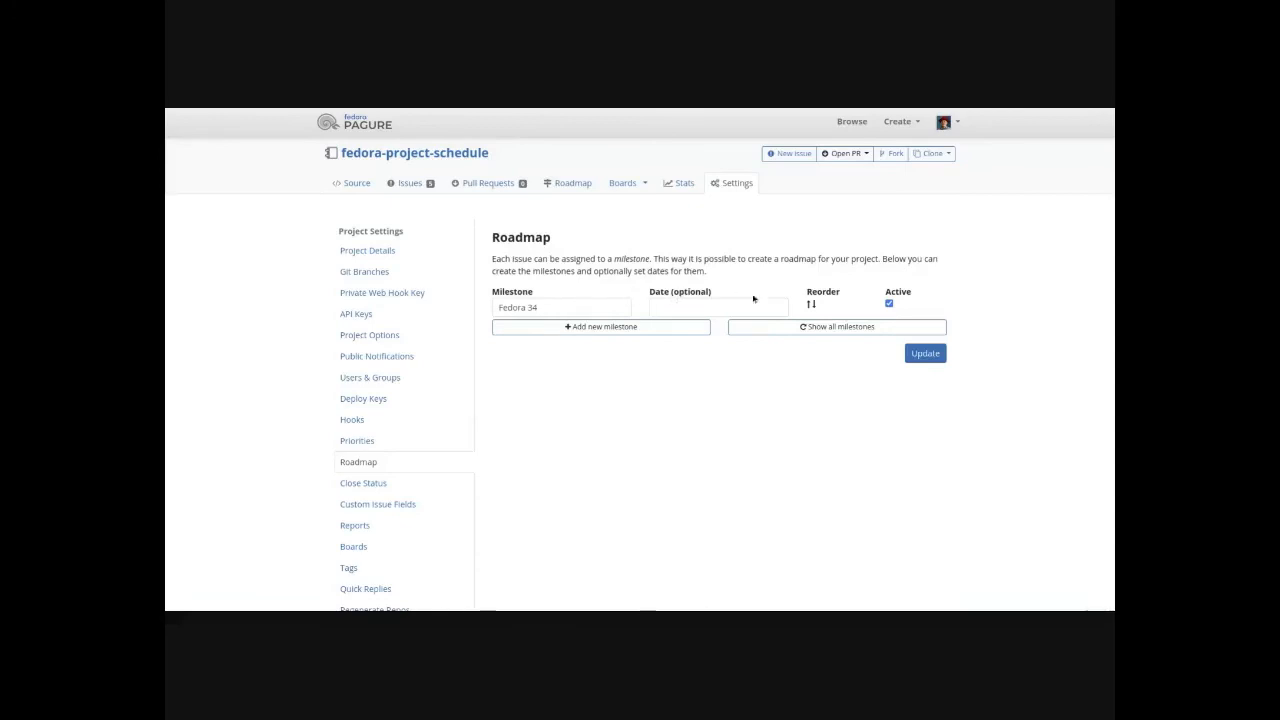
# Step: Toggle showing all milestones on and off, then move to the empty Priorities settings
pyautogui.click(888, 304)
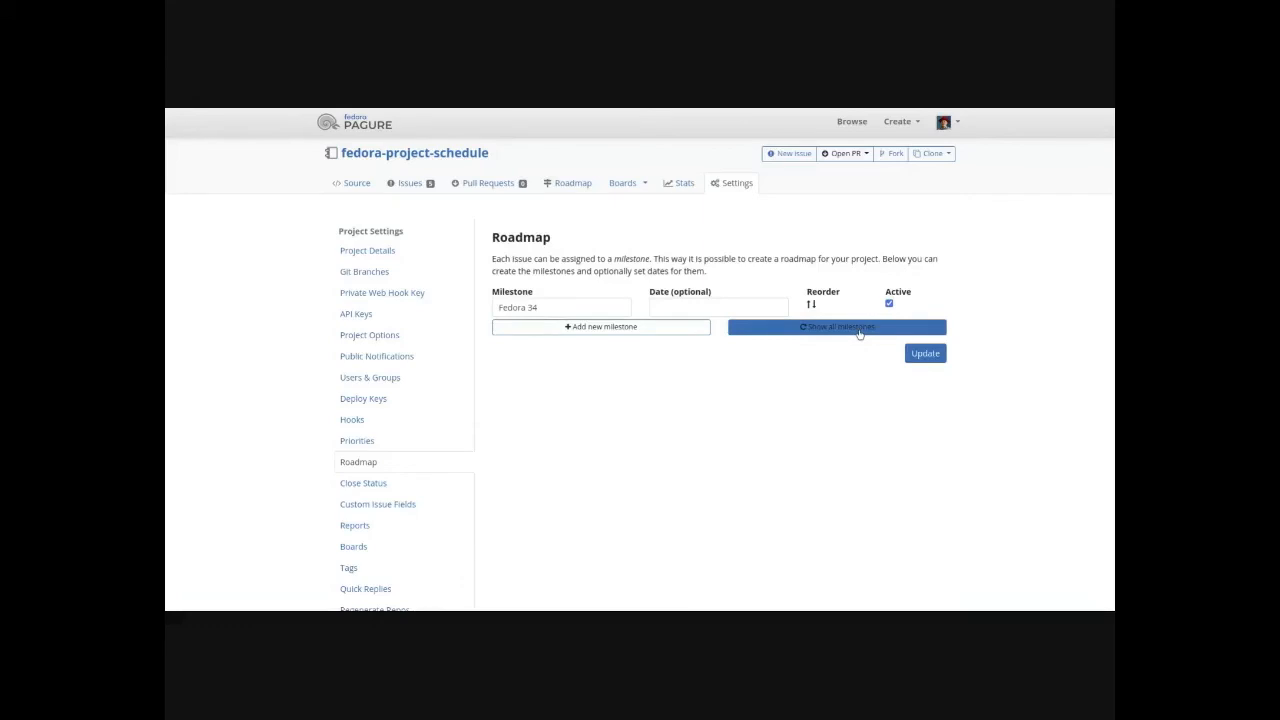
pyautogui.click(836, 326)
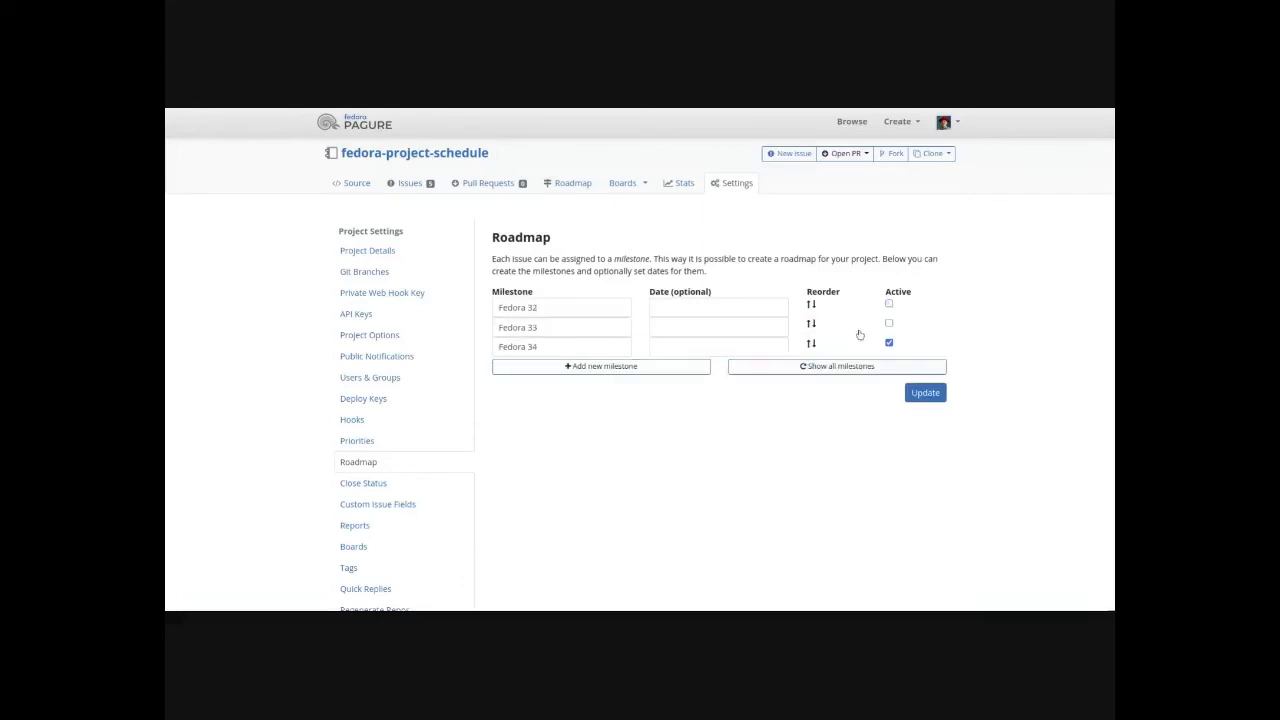
pyautogui.moveTo(836, 366)
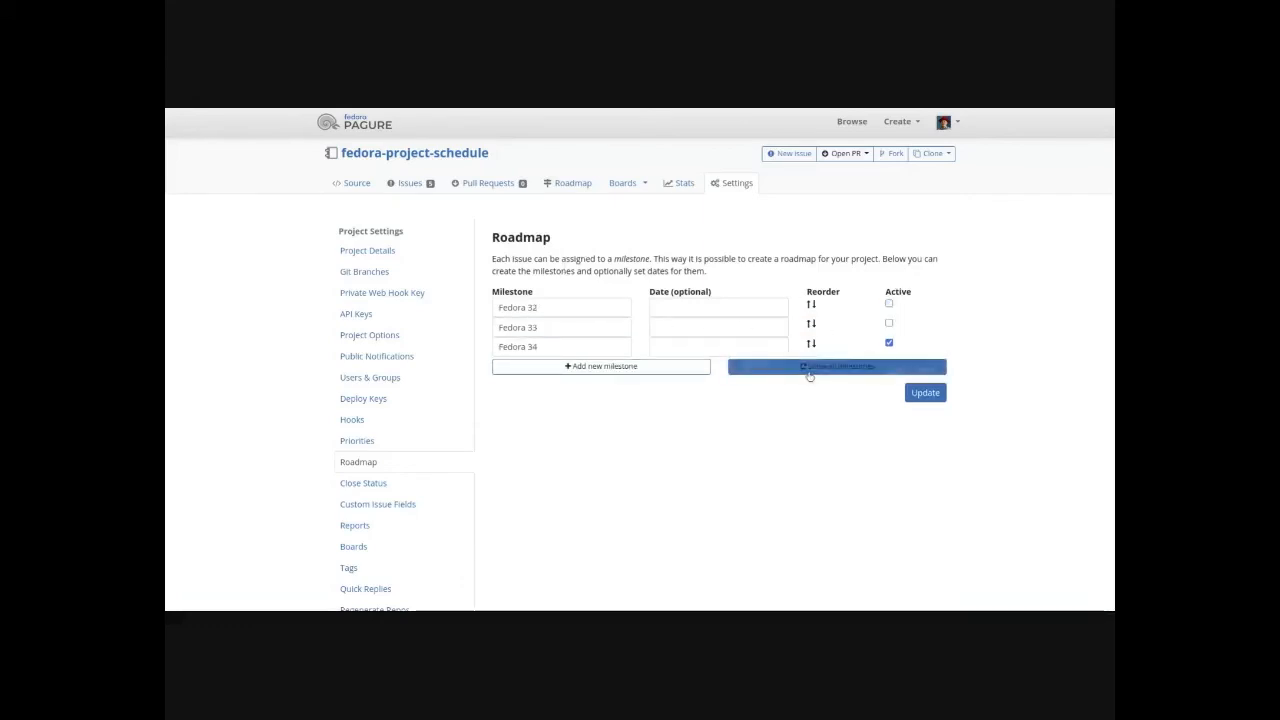
pyautogui.click(836, 366)
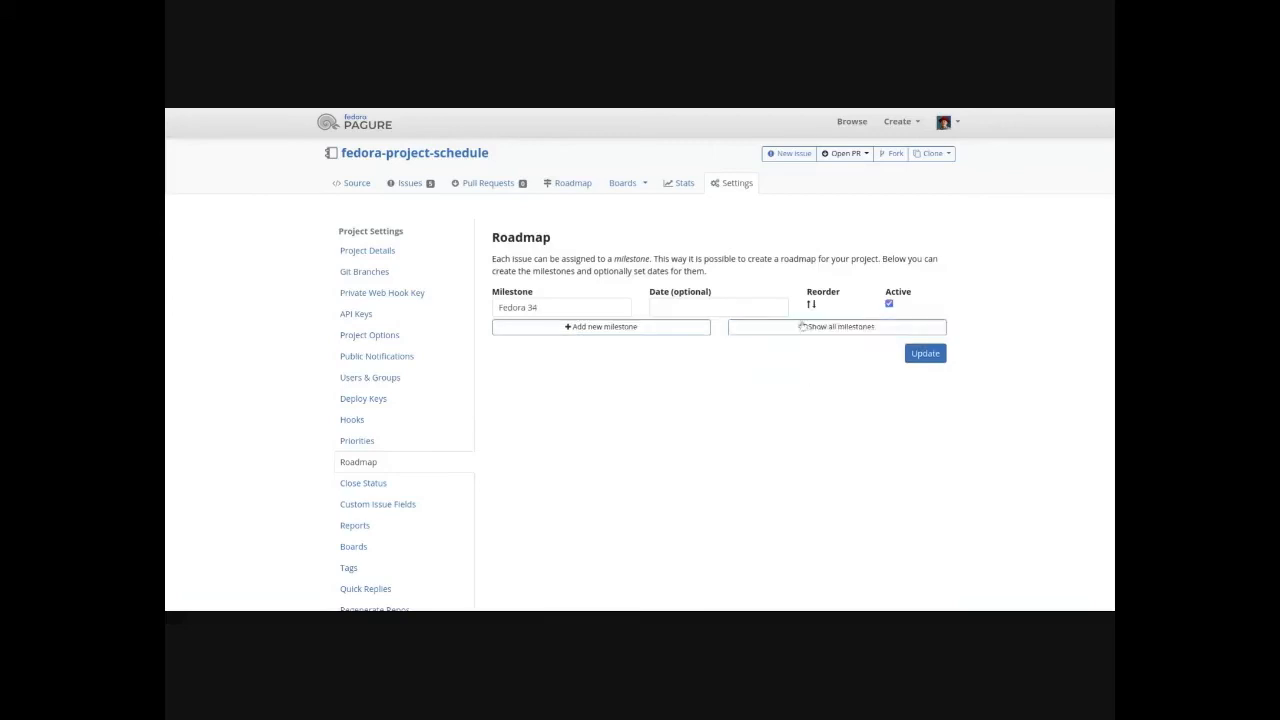
pyautogui.moveTo(796, 360)
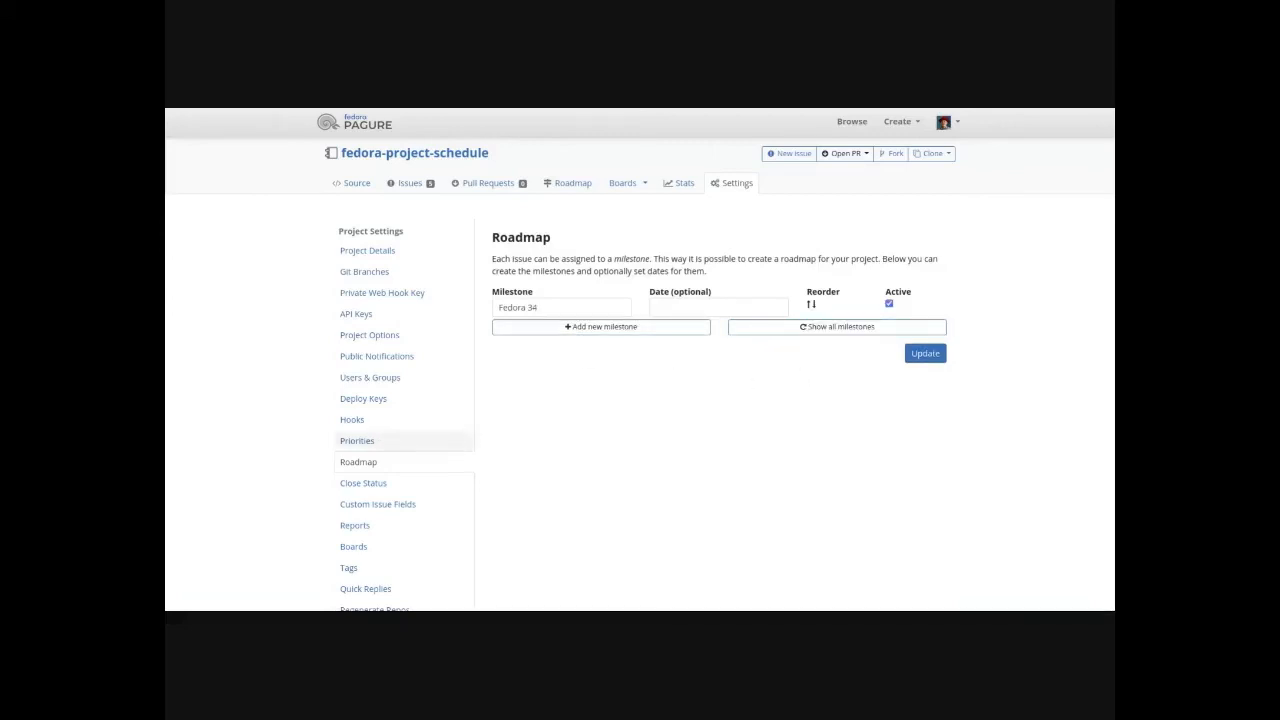
pyautogui.click(356, 440)
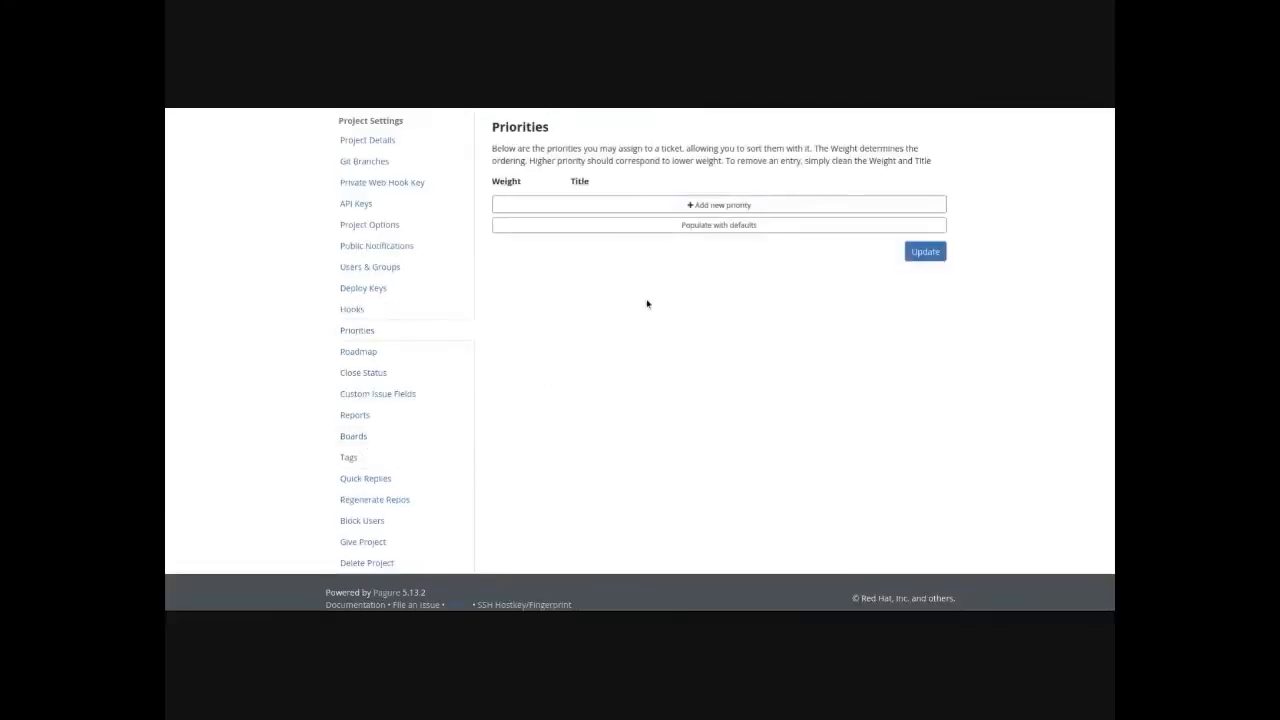
# Step: Add a priority with weight 1 titled 'OMG ON FIRE', correcting a typo
pyautogui.click(718, 204)
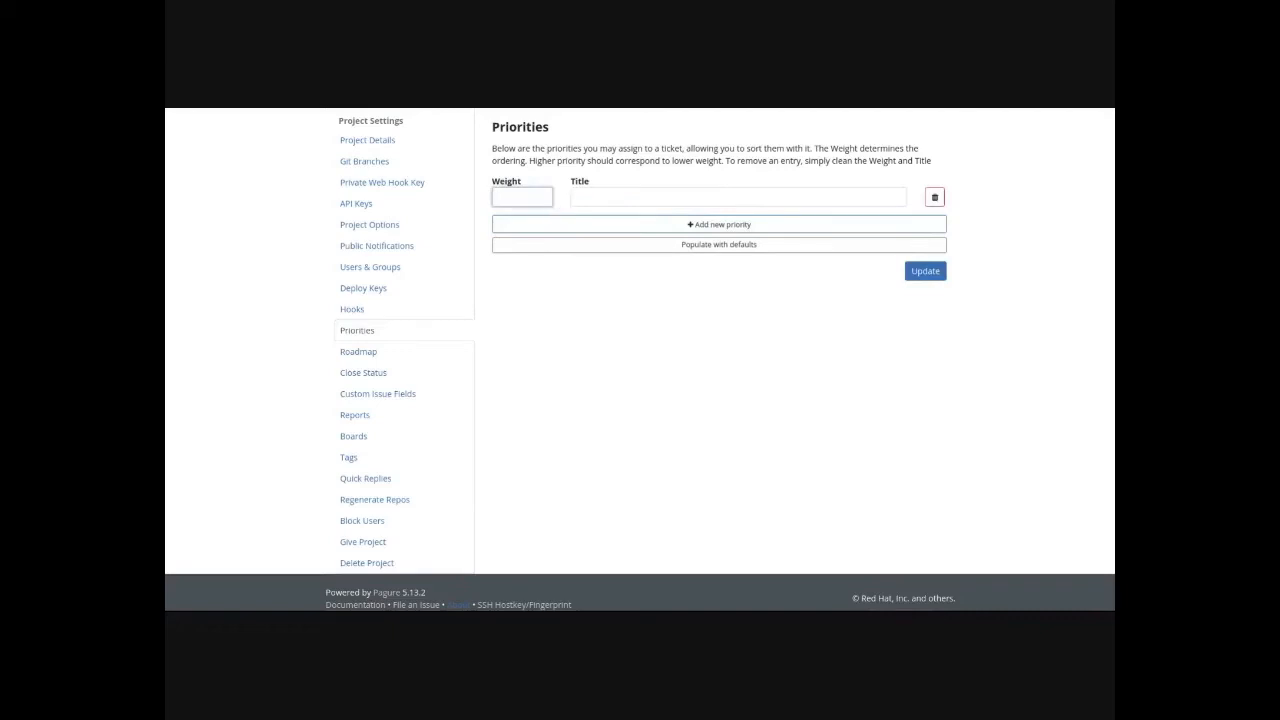
pyautogui.write('1')
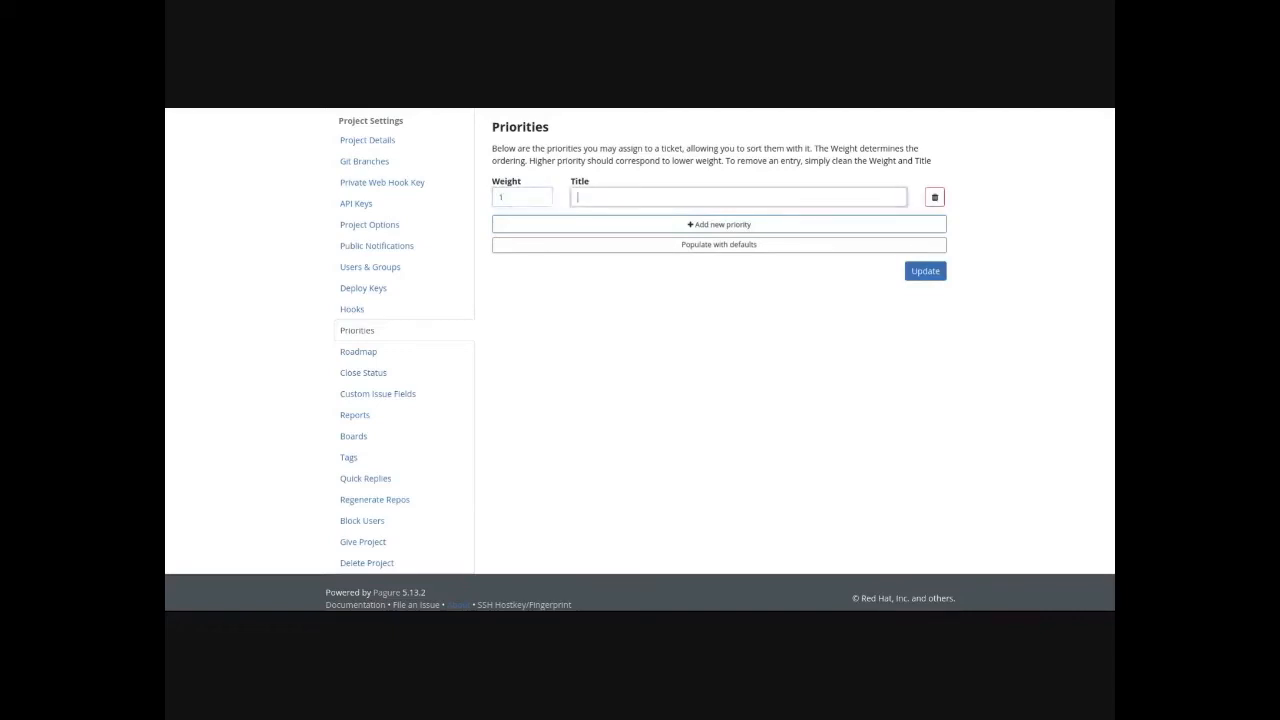
pyautogui.write('OMH')
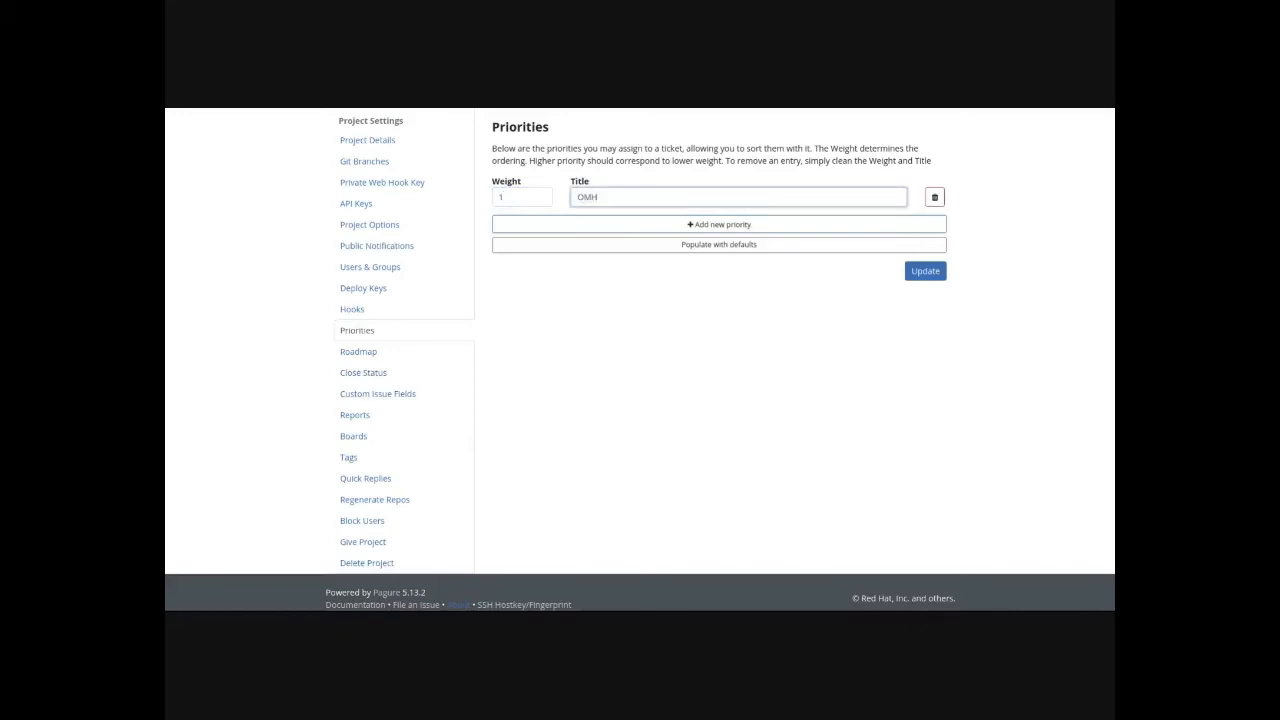
pyautogui.press('Backspace')
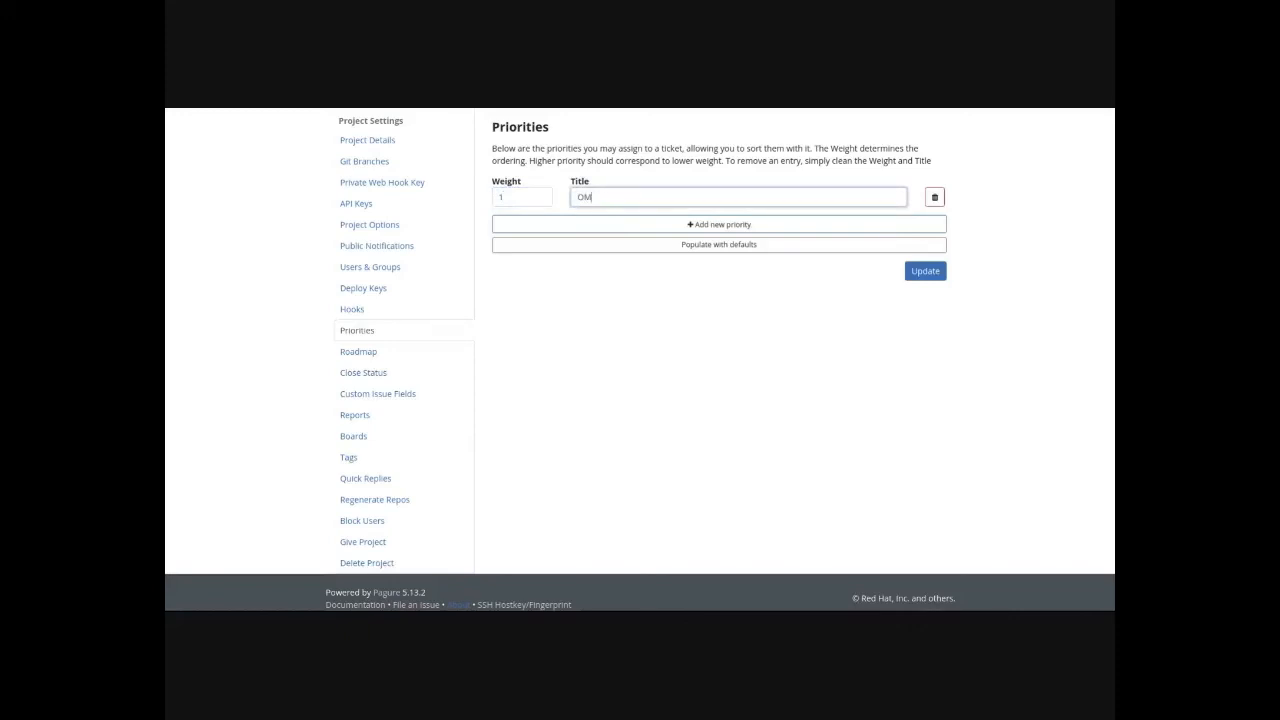
pyautogui.write('G ON FIRE')
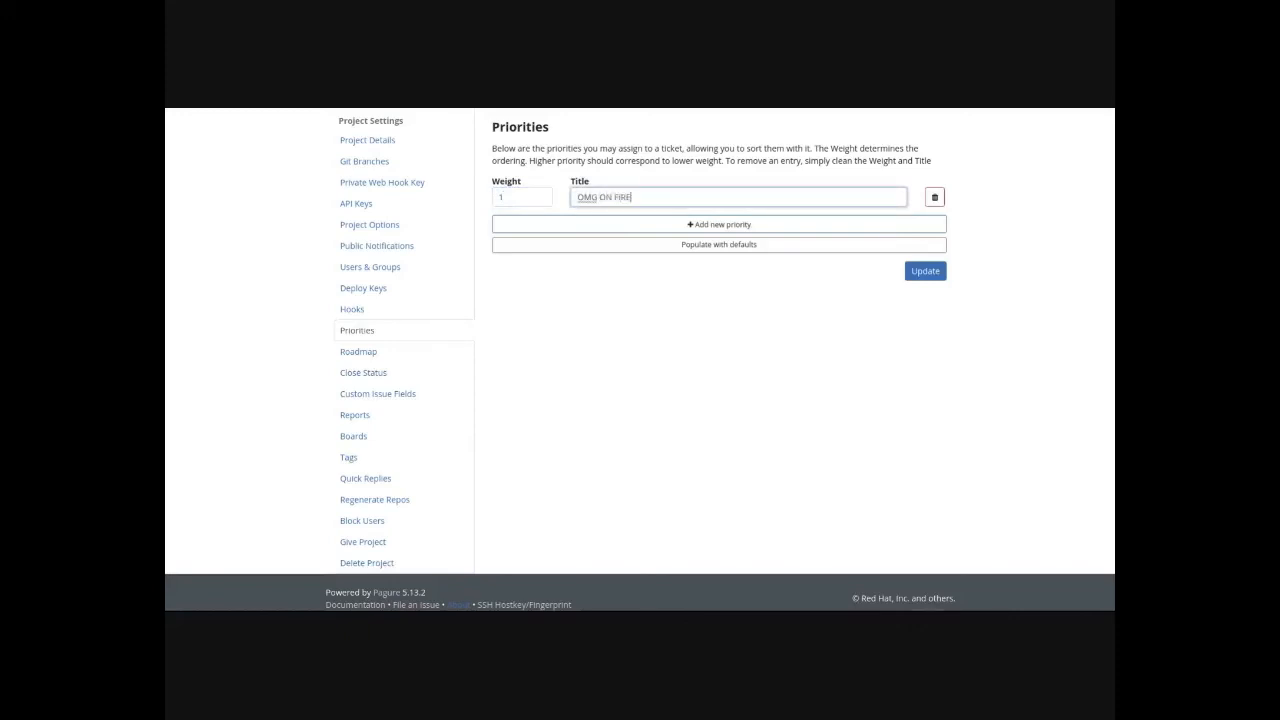
# Step: Add priorities 'Better hurry' (10) and 'Everything is chill' (100) and save with Update
pyautogui.click(718, 224)
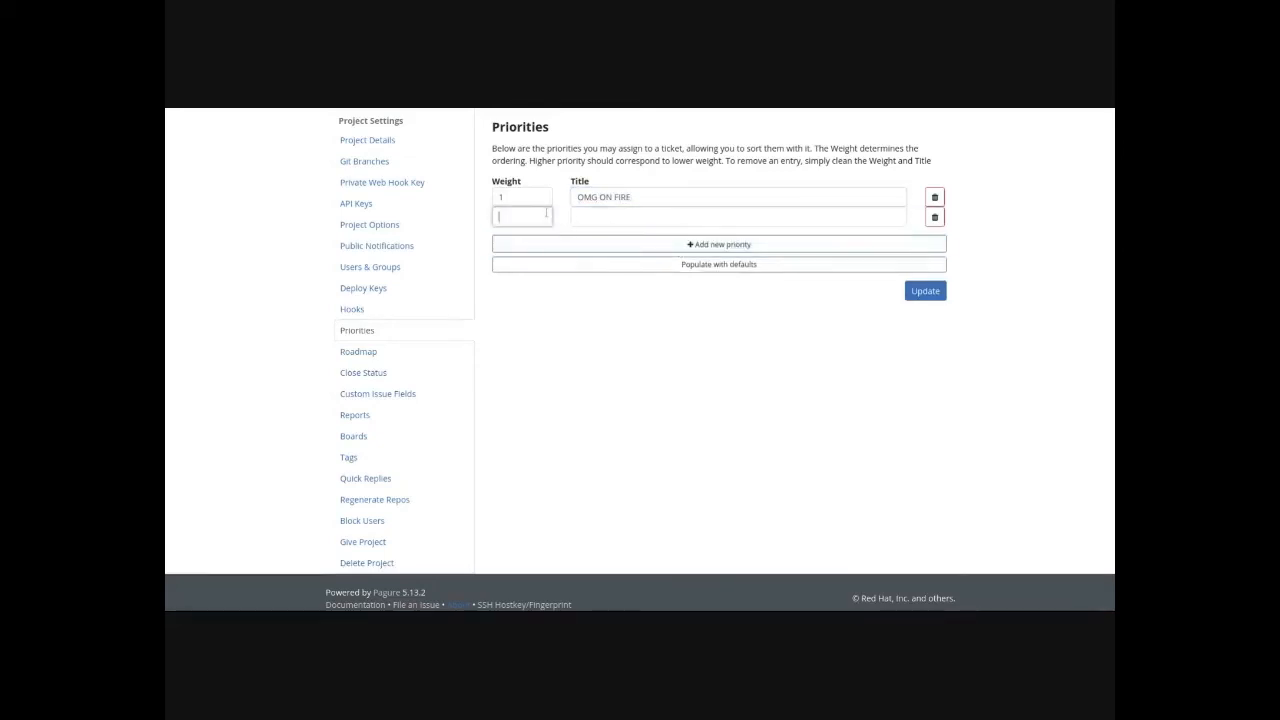
pyautogui.write('10')
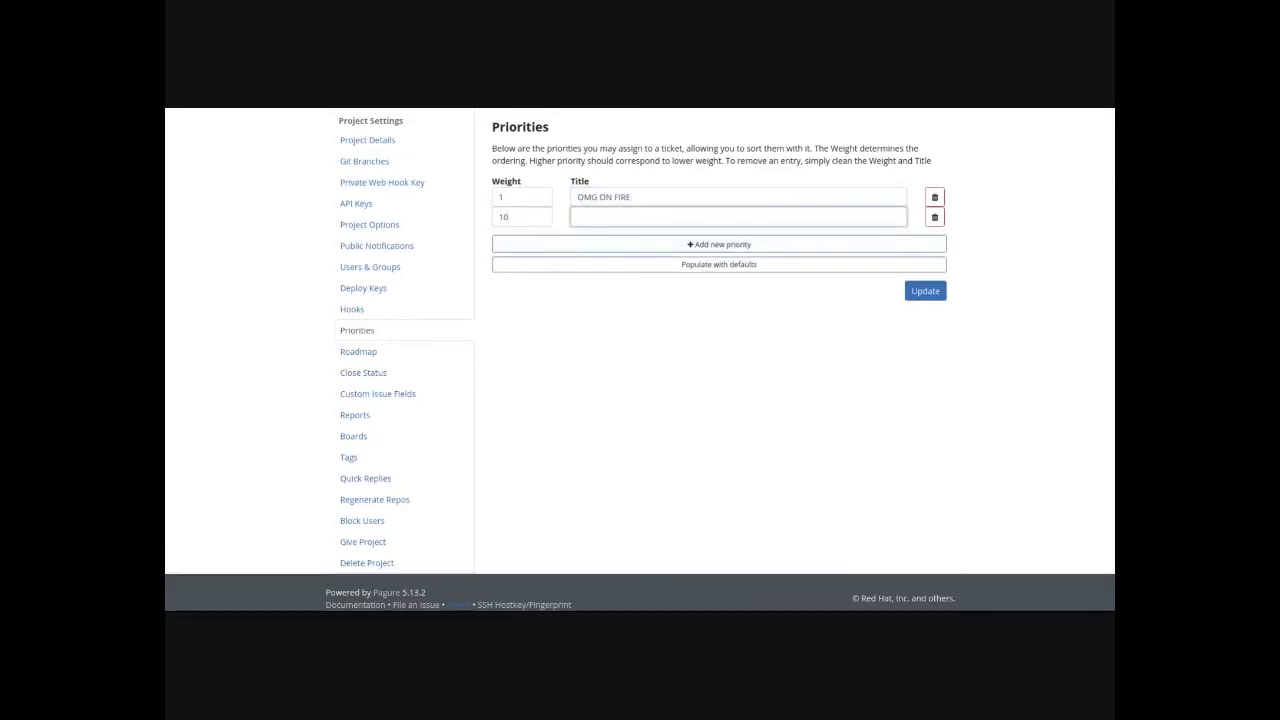
pyautogui.write('Better!')
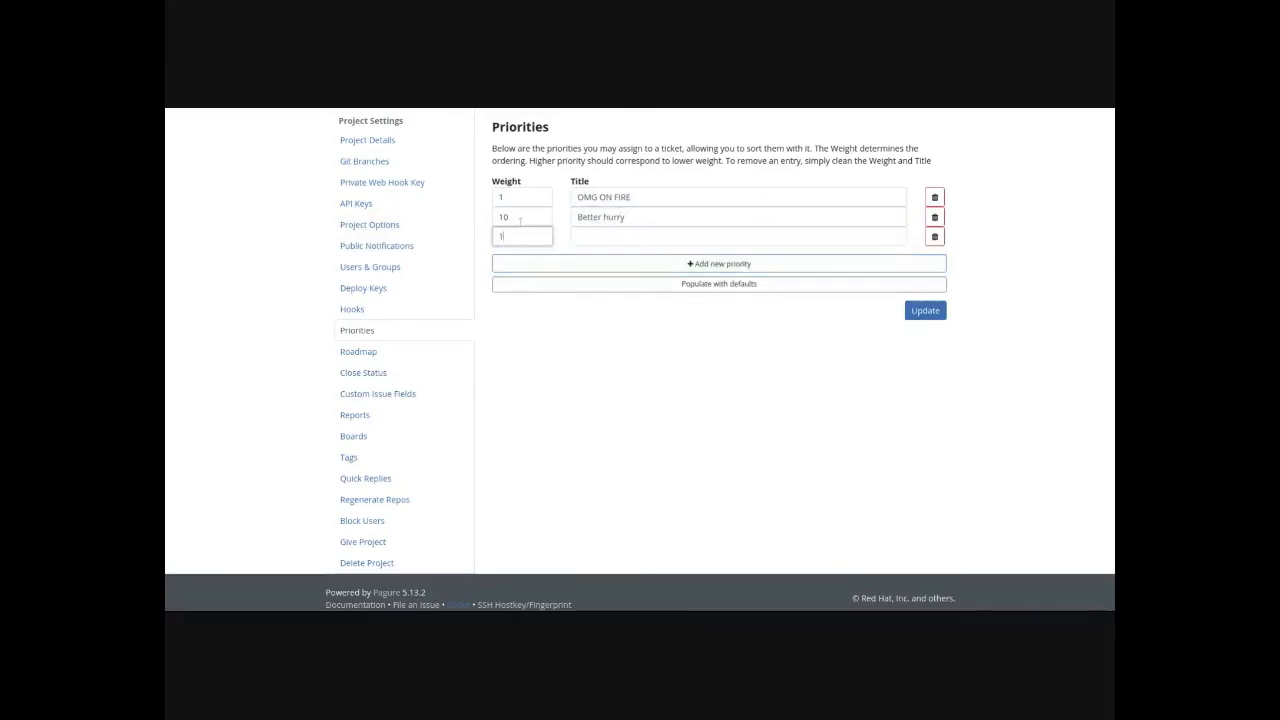
pyautogui.write('Everything')
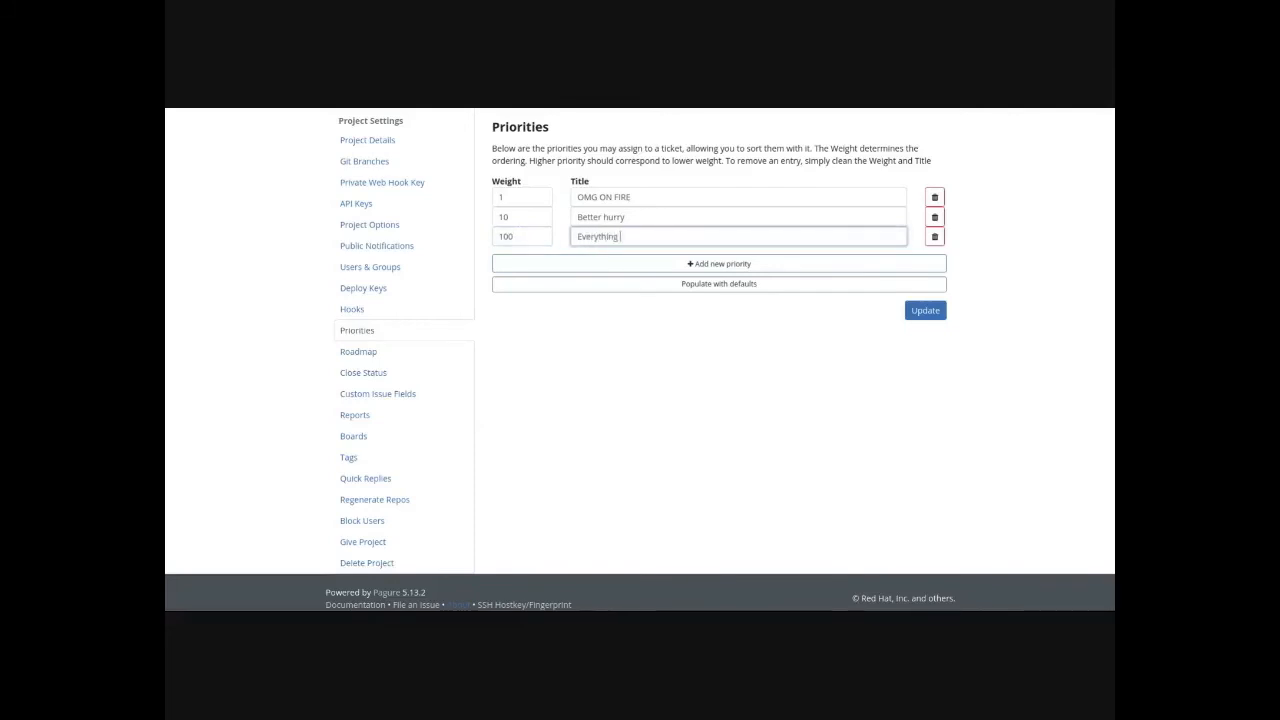
pyautogui.write('is chill')
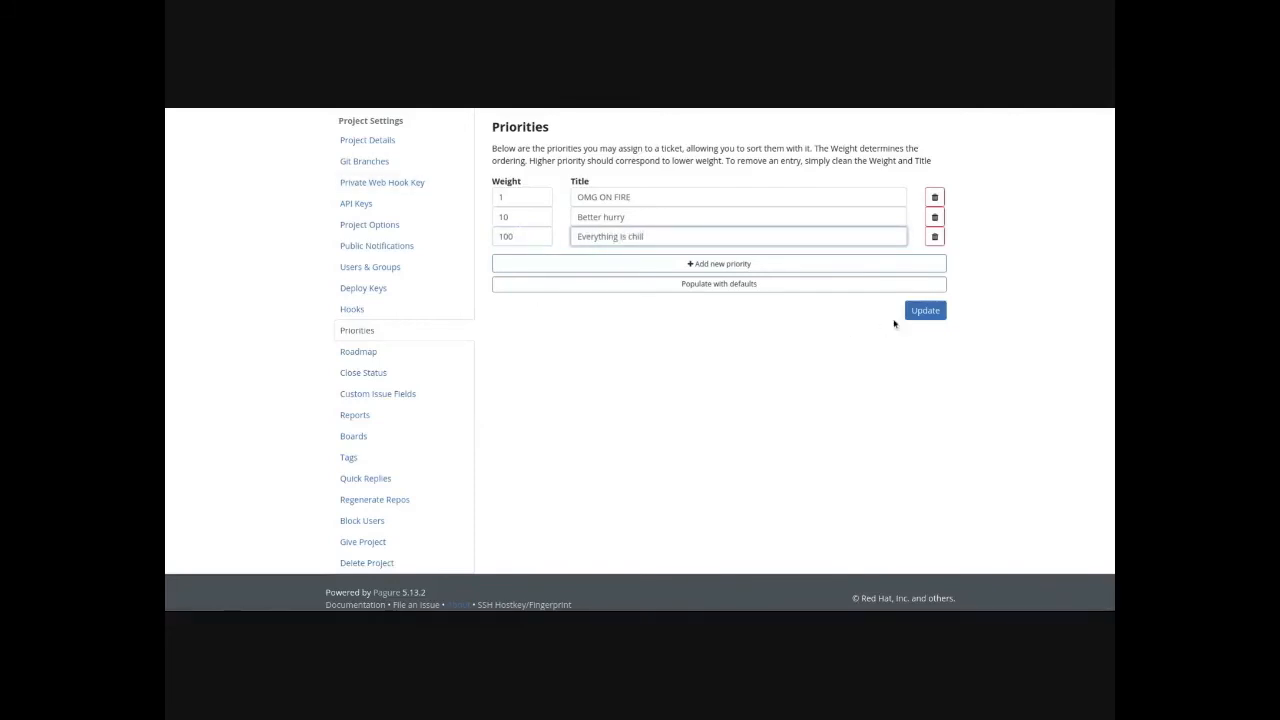
pyautogui.click(924, 310)
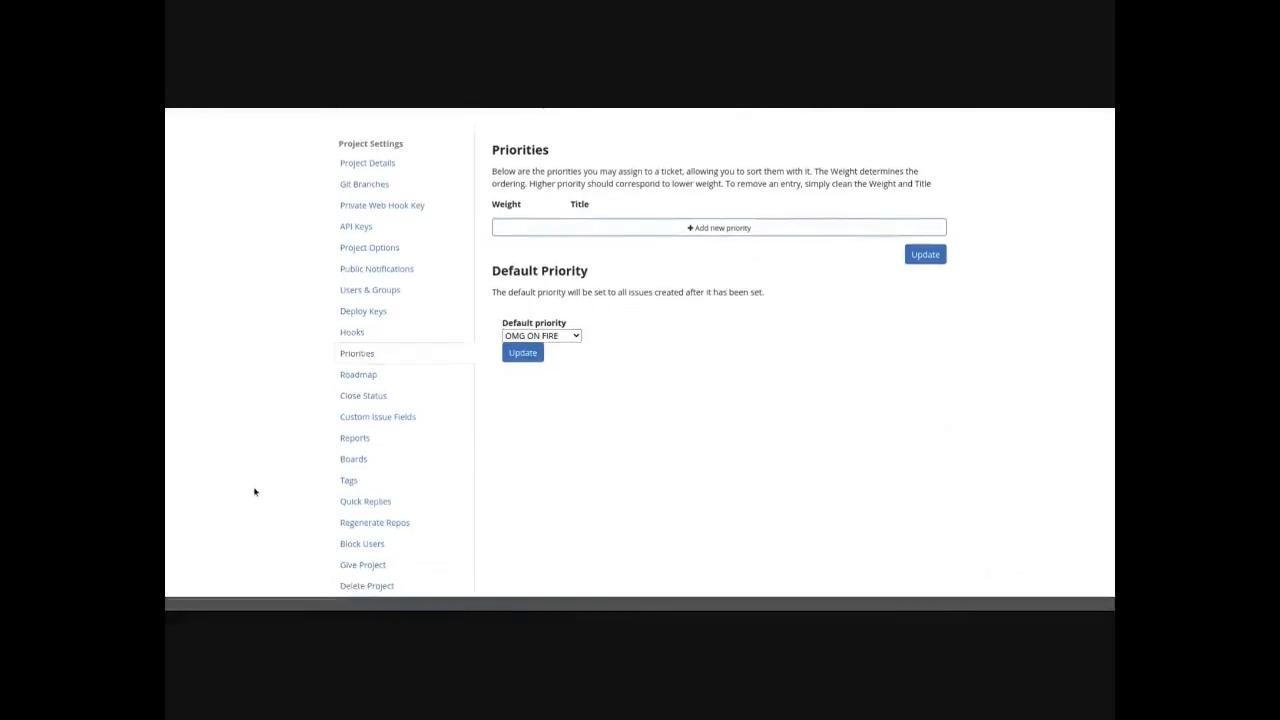
# Step: Save the pgm_team Quick Replies list holding the Training outline and REQUESTER assignment replies
pyautogui.scroll(3)
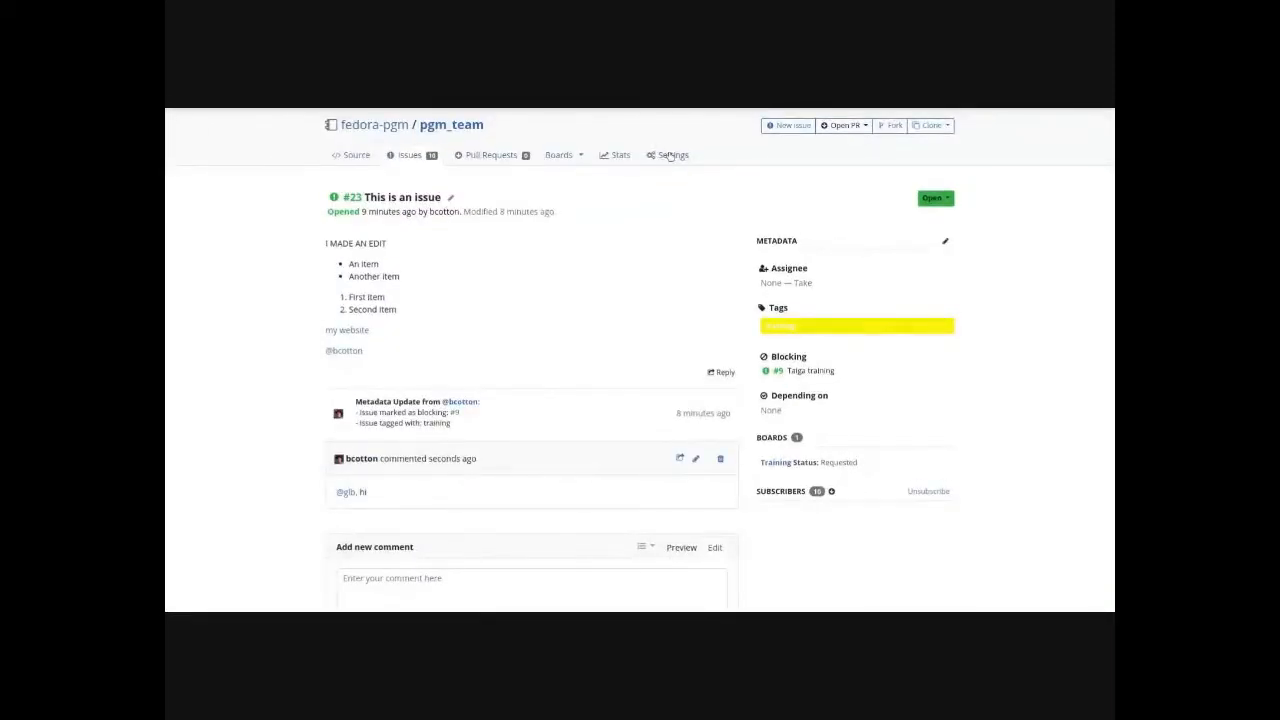
pyautogui.click(672, 156)
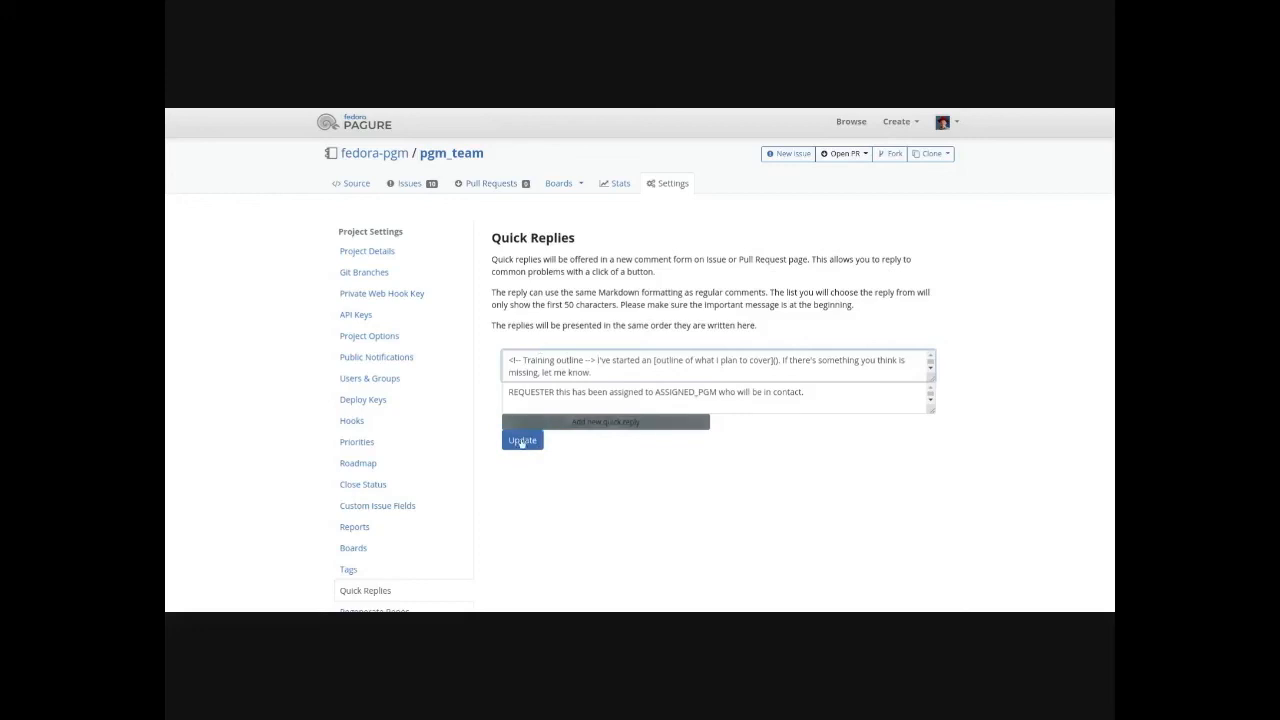
pyautogui.click(520, 440)
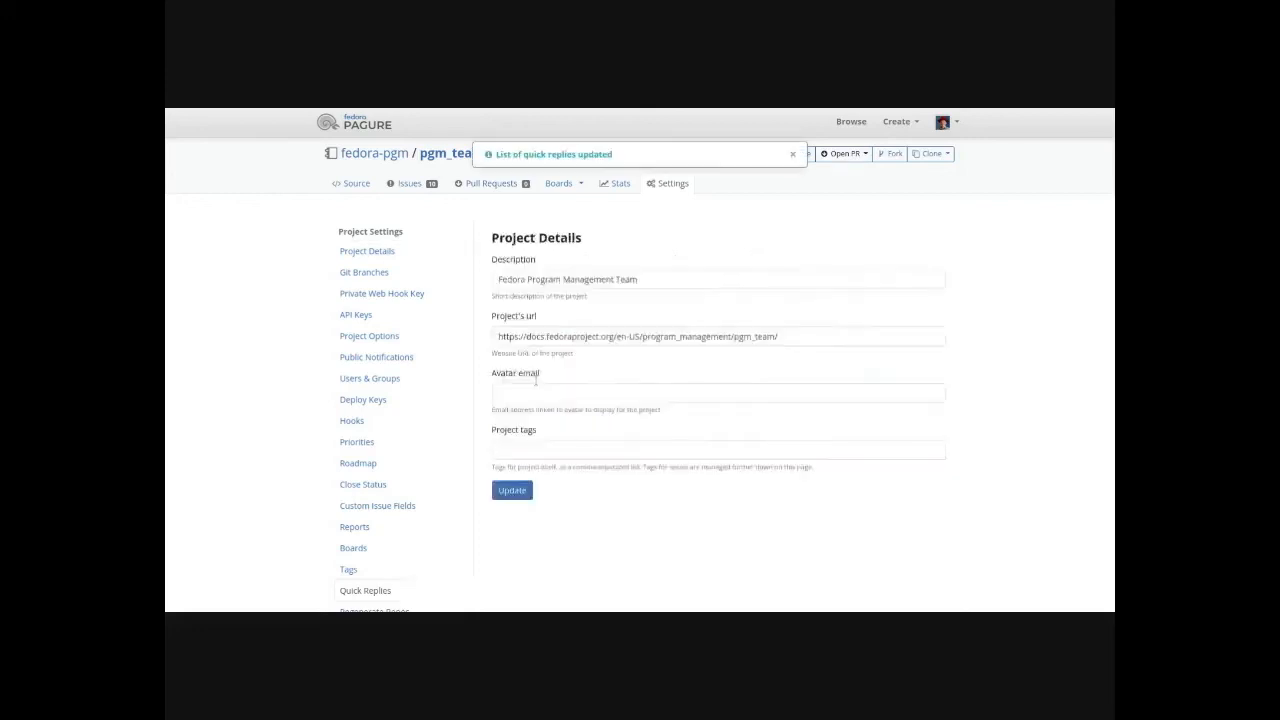
pyautogui.click(364, 590)
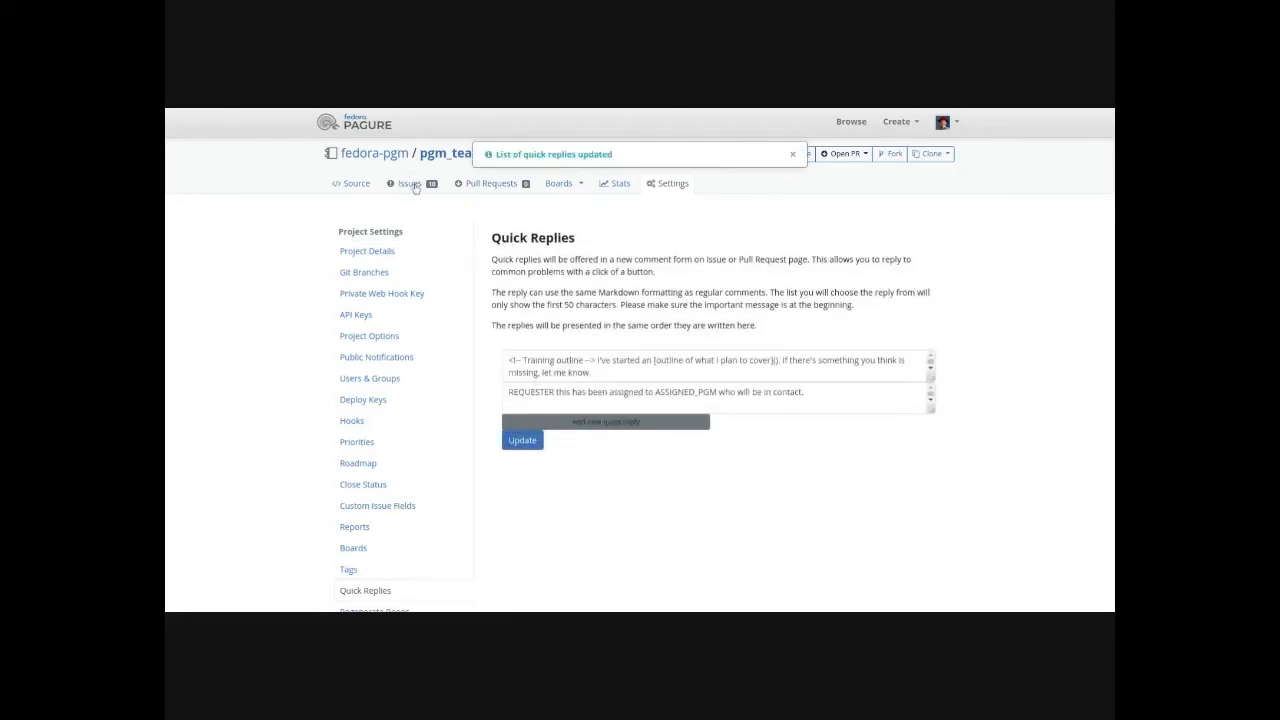
# Step: Insert the Training outline quick reply into issue #23's comment box without posting it
pyautogui.click(410, 184)
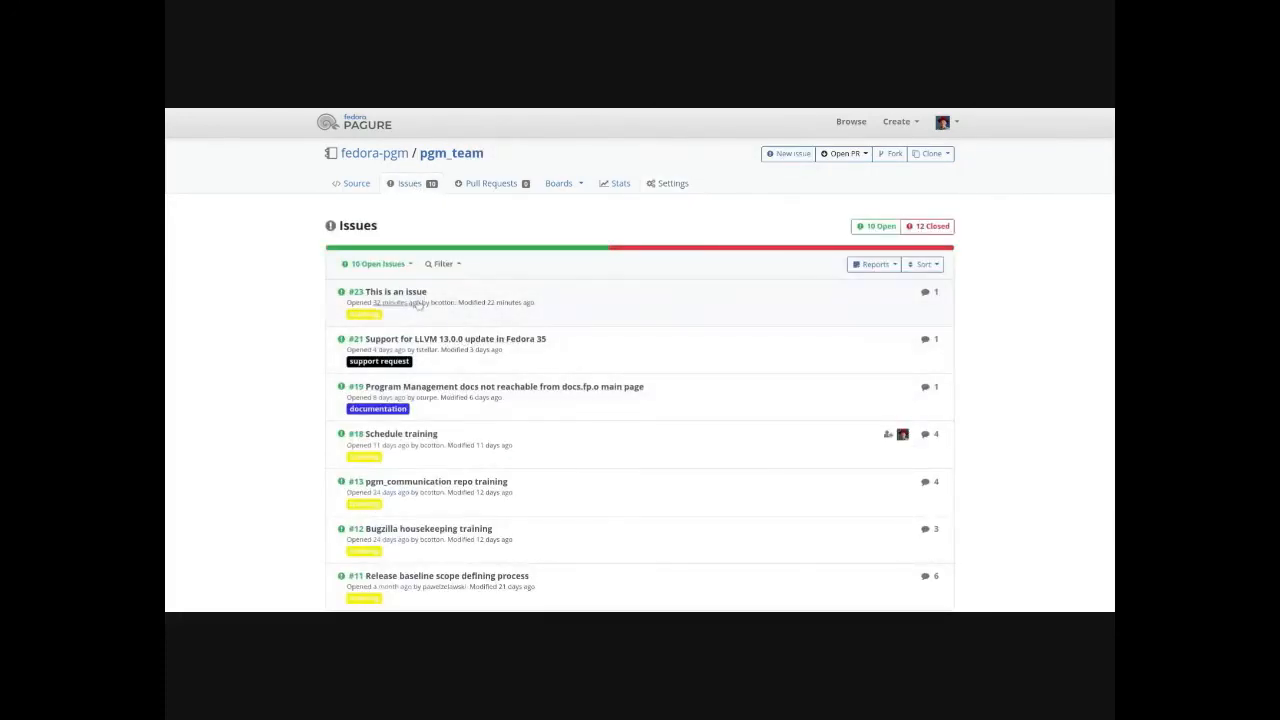
pyautogui.click(396, 292)
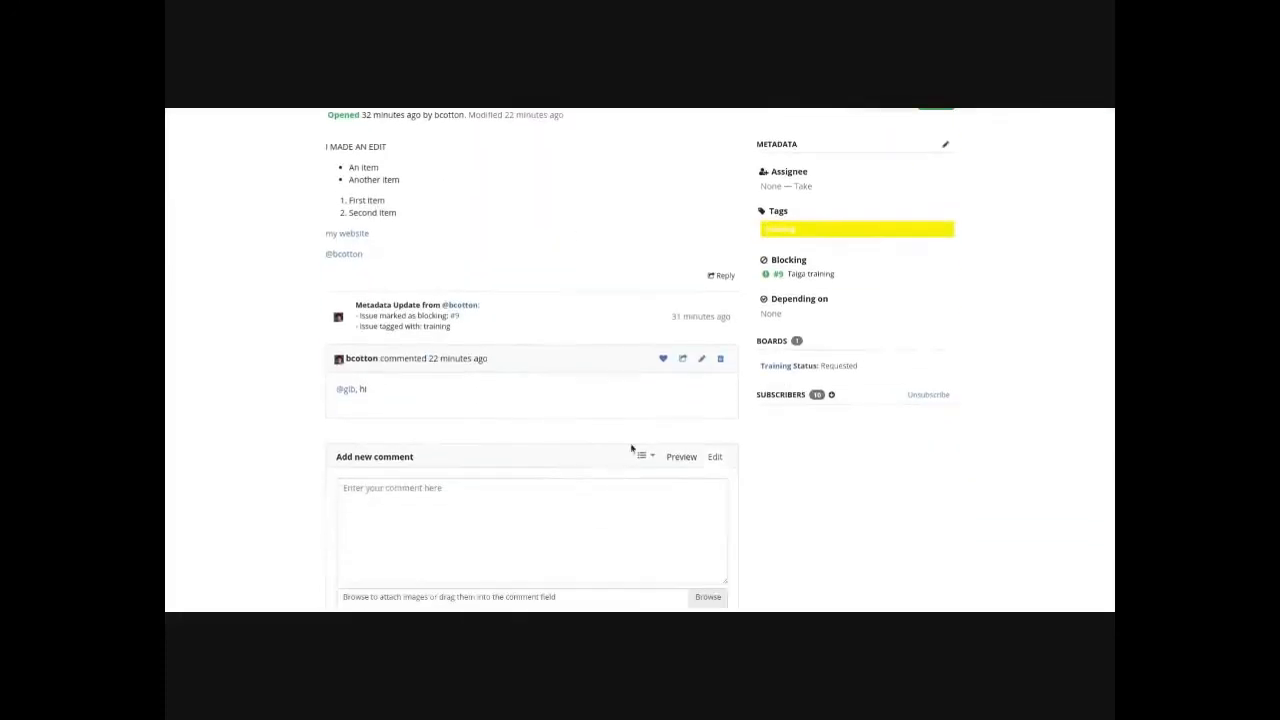
pyautogui.click(644, 456)
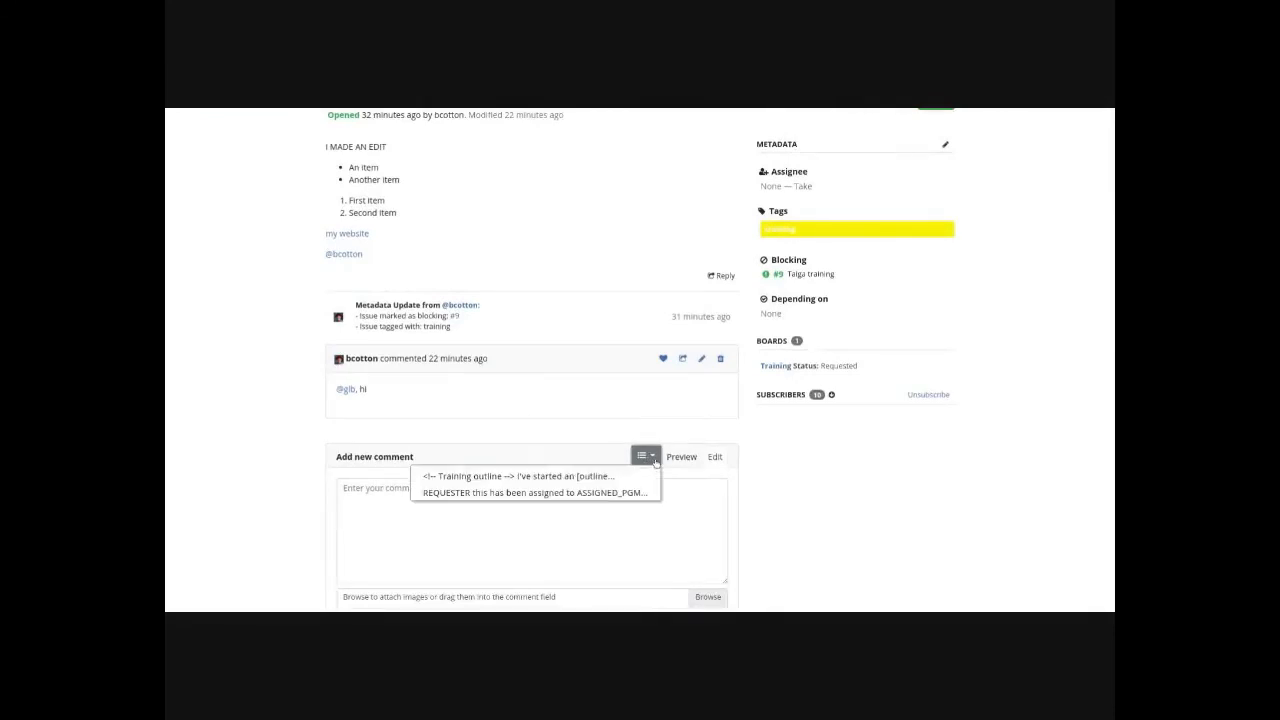
pyautogui.click(520, 476)
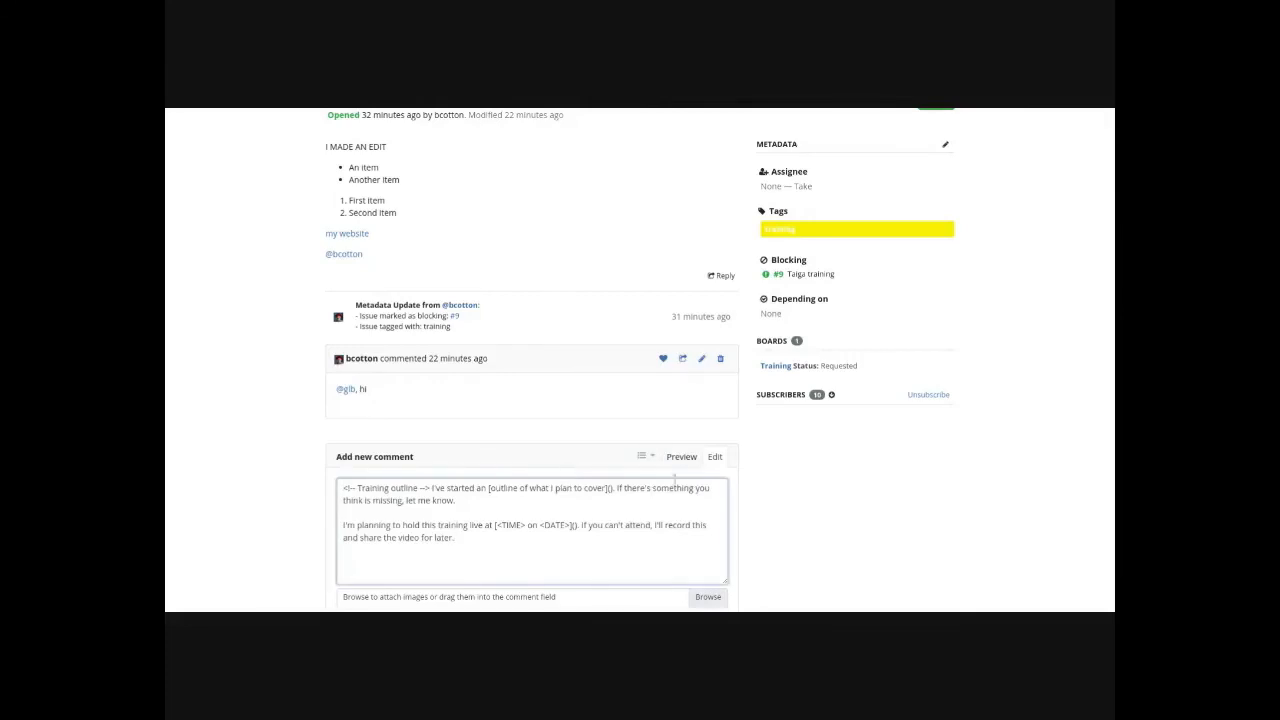
pyautogui.click(680, 456)
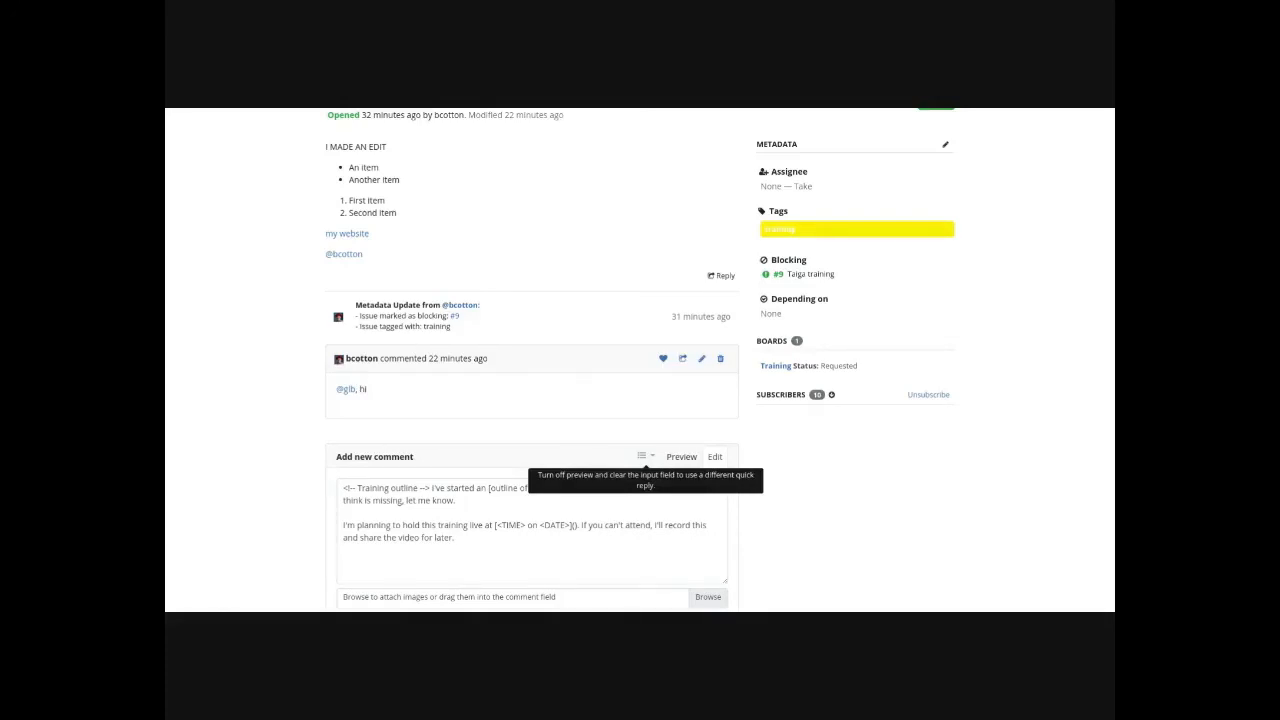
pyautogui.moveTo(658, 444)
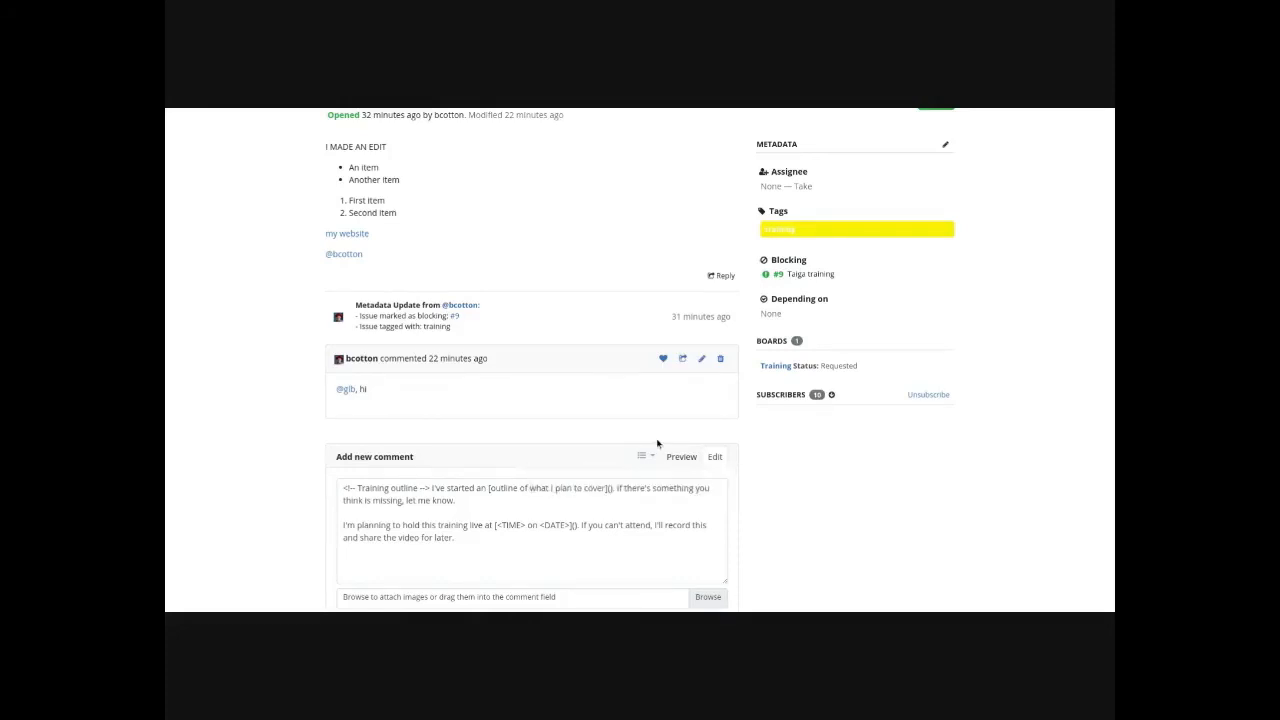
pyautogui.scroll(3)
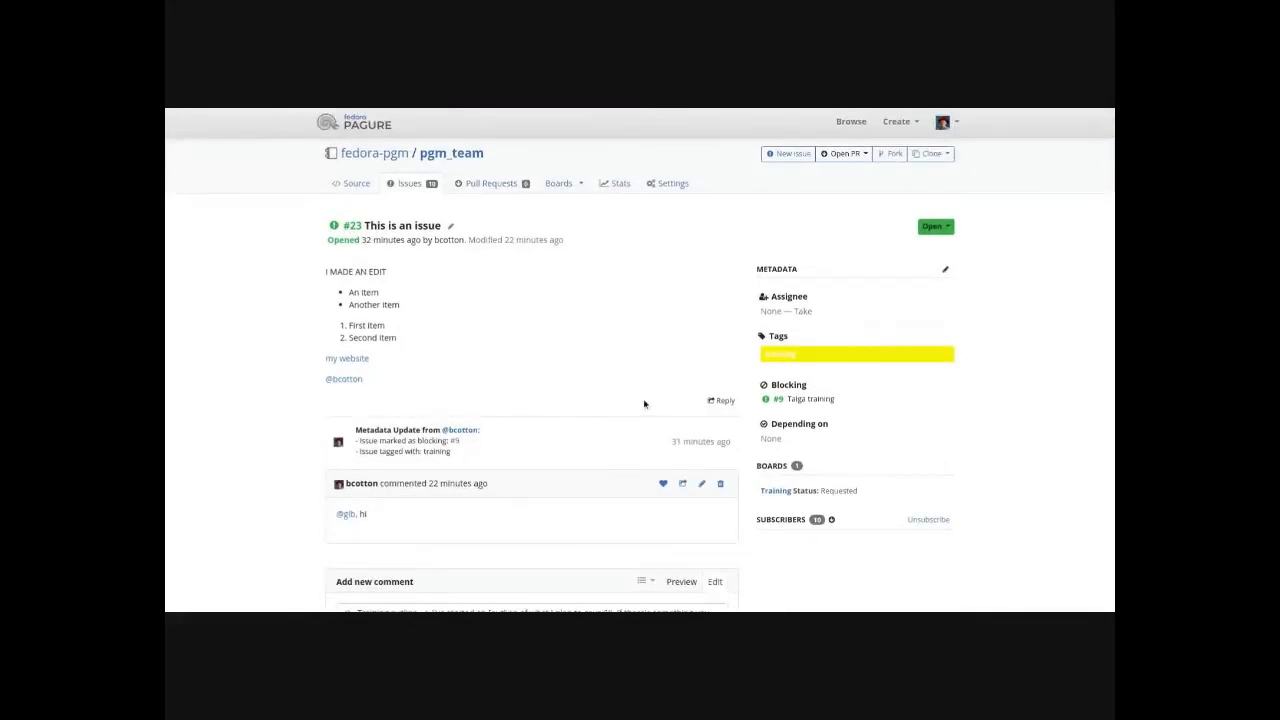
pyautogui.moveTo(586, 356)
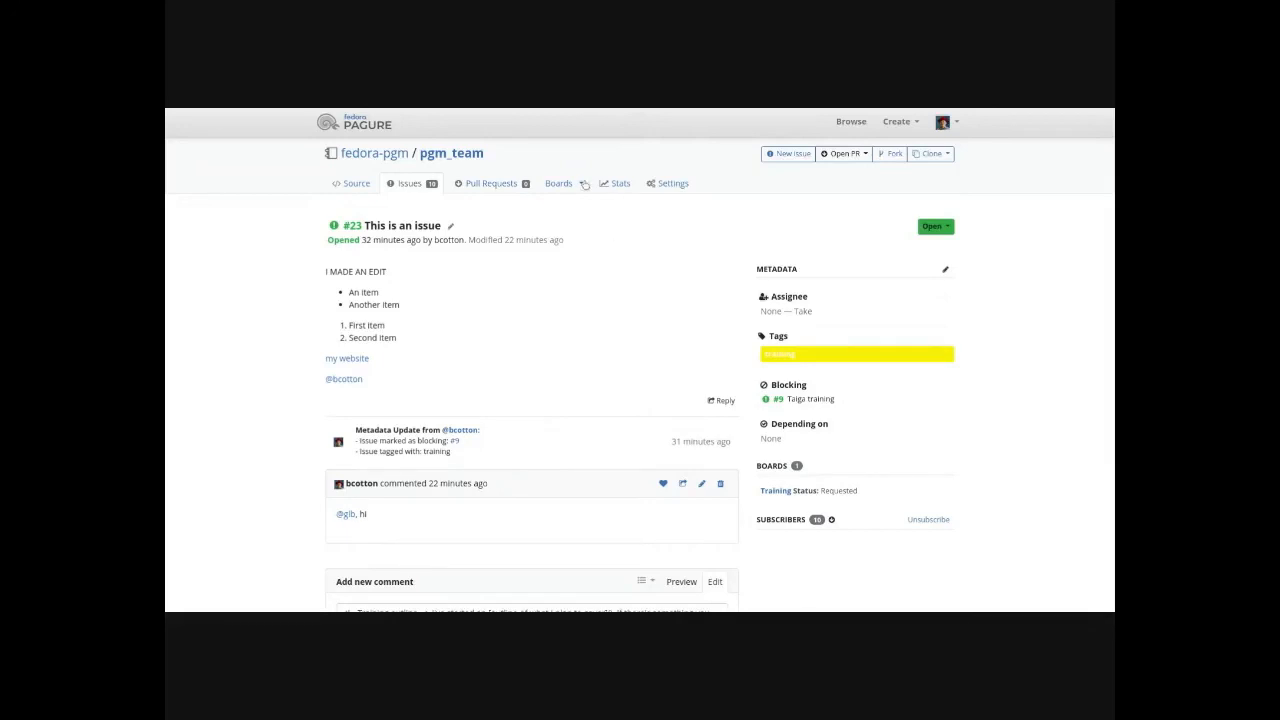
pyautogui.moveTo(582, 110)
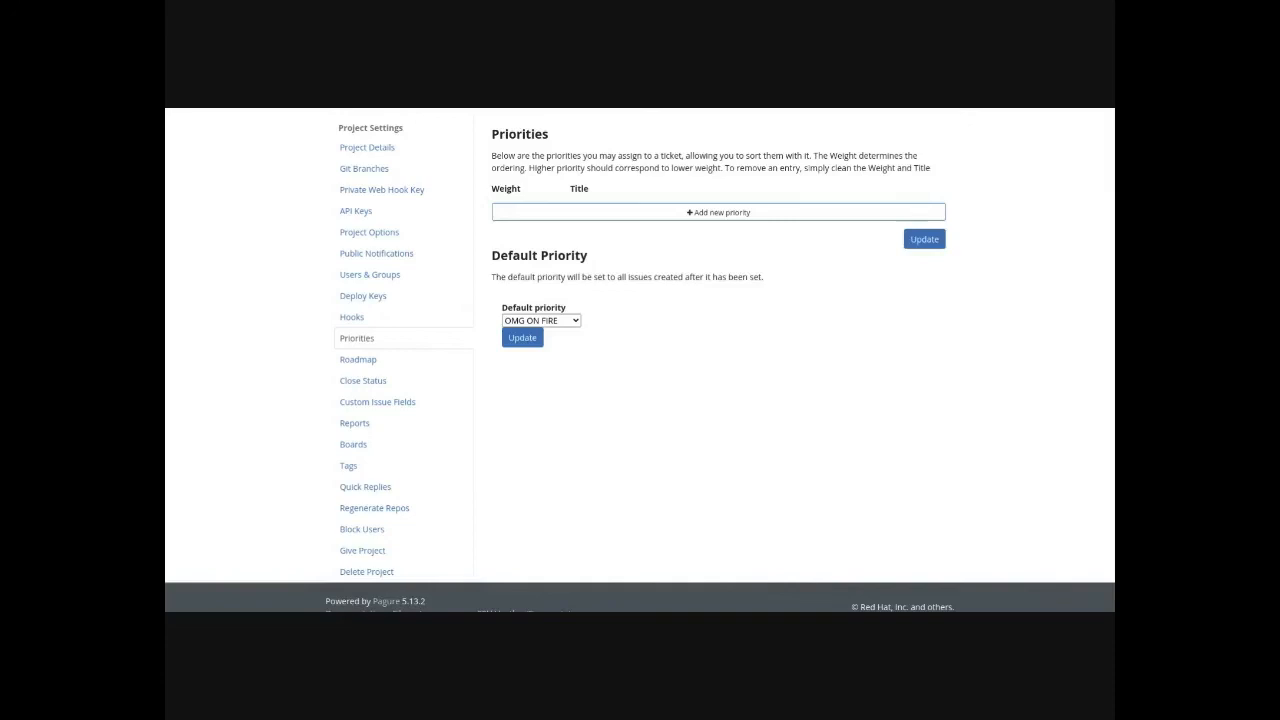
pyautogui.moveTo(440, 150)
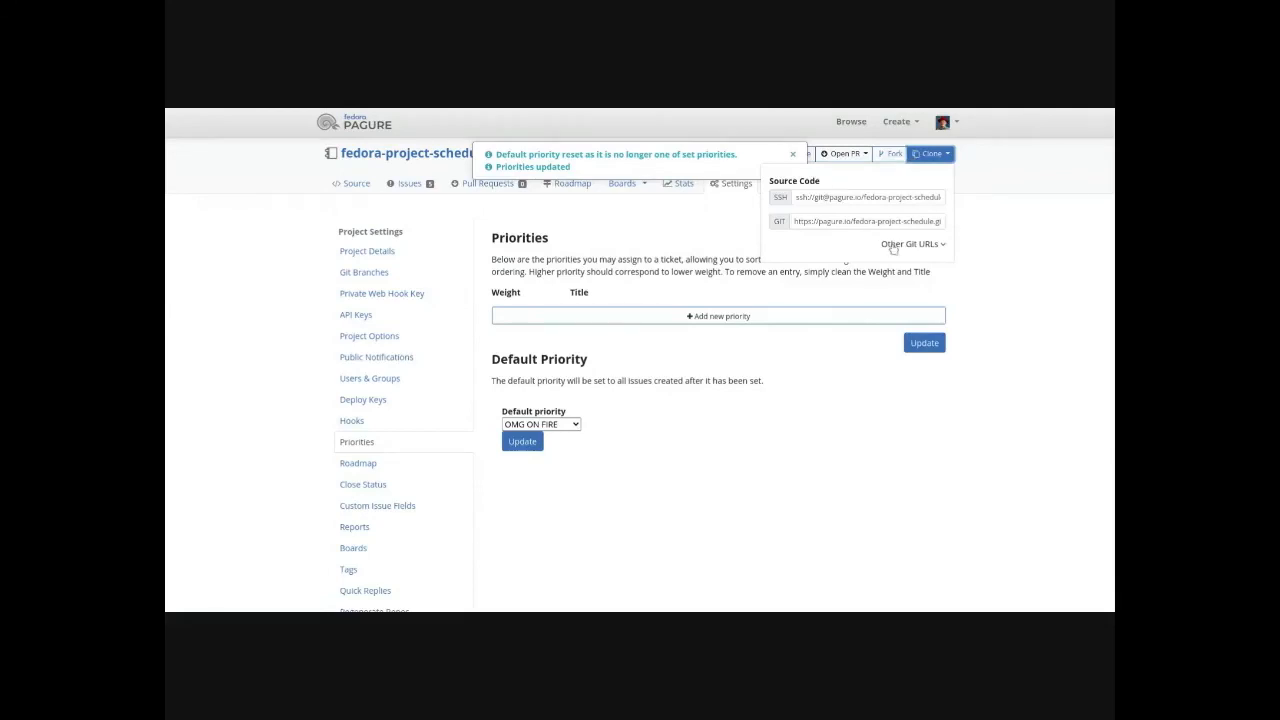
# Step: Show fedora-project-schedule's additional git repository addresses via Other Git URLs
pyautogui.click(910, 244)
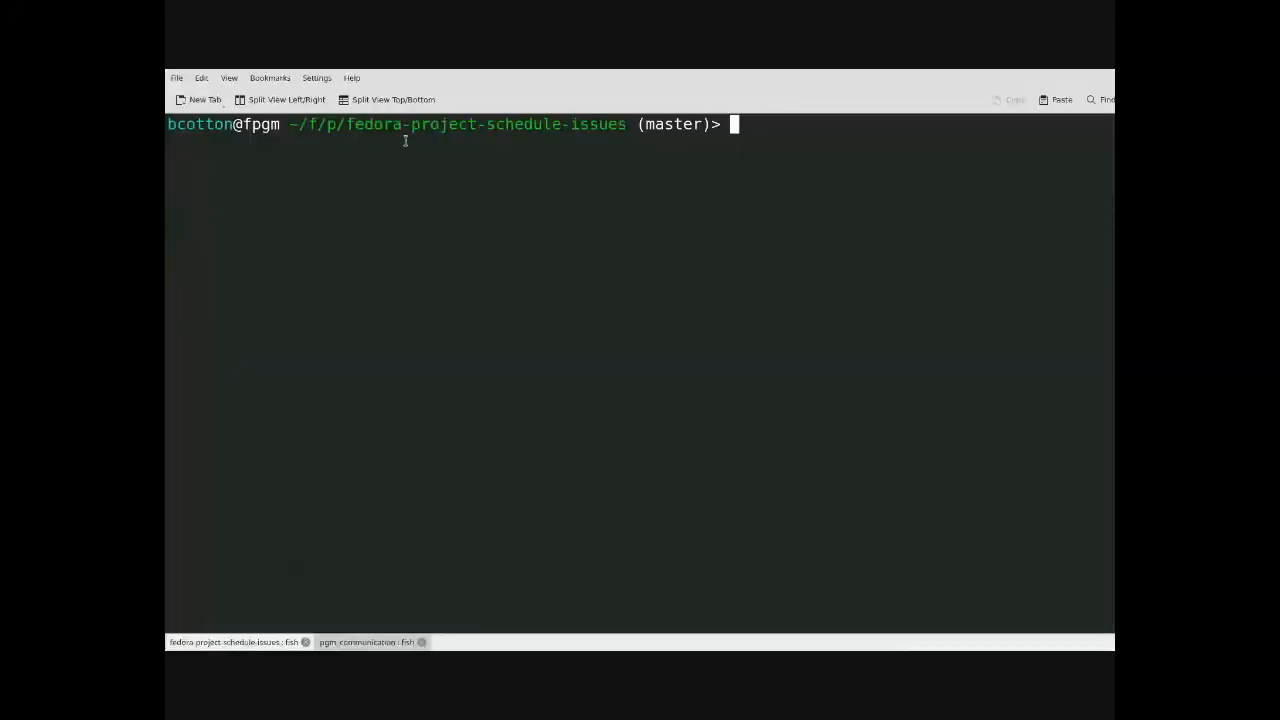
pyautogui.moveTo(516, 132)
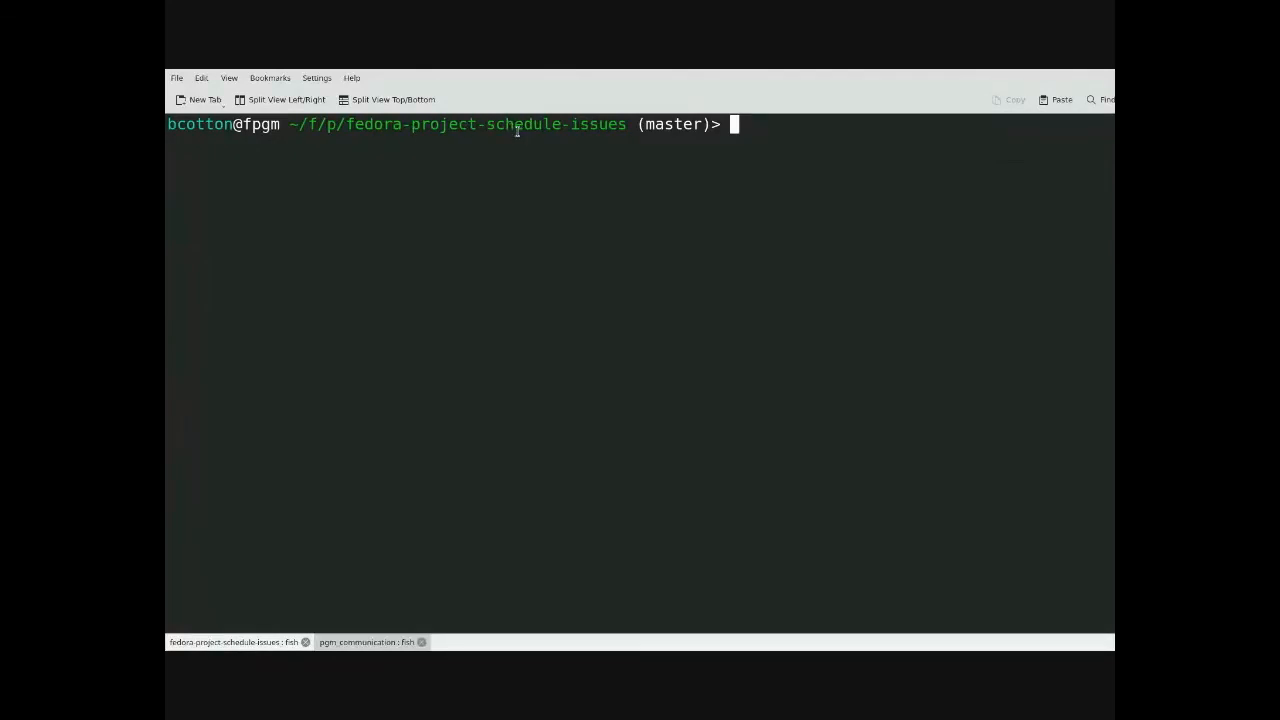
# Step: List the issues repository and cat ticket file c9ab08856f4c47e2a61eae614d578be7 to show its JSON
pyautogui.write('ls')
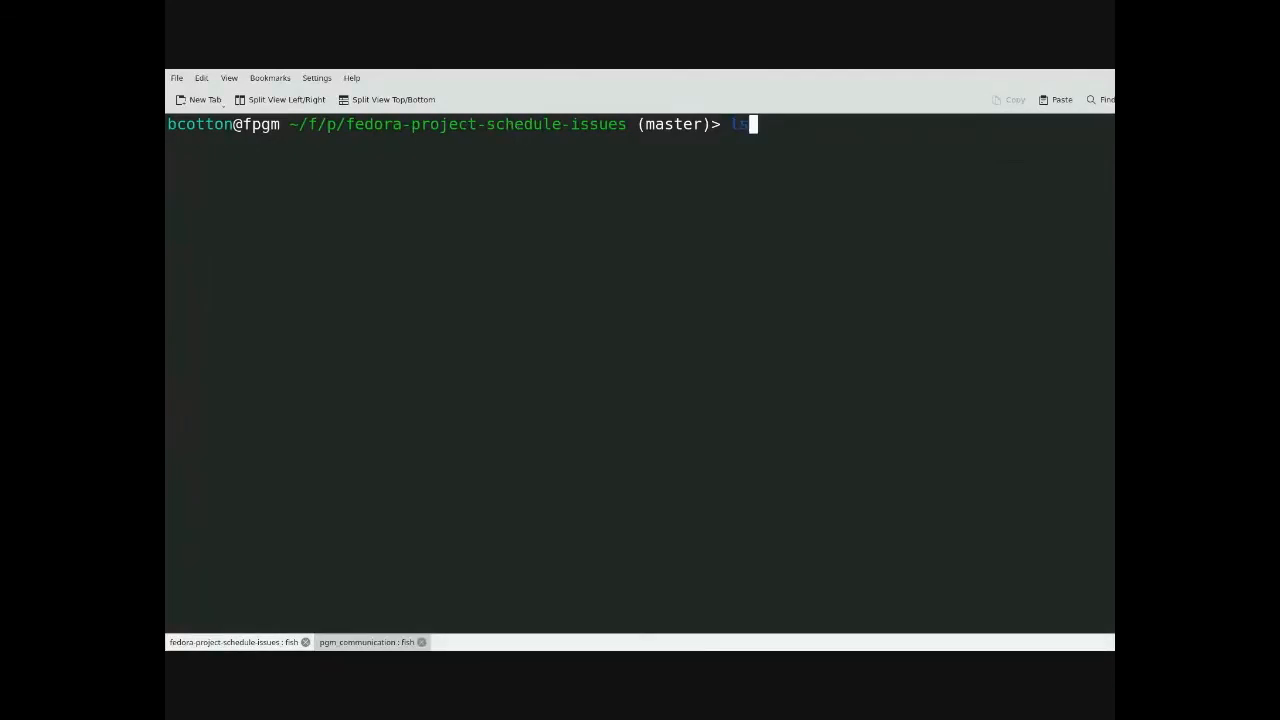
pyautogui.press('Return')
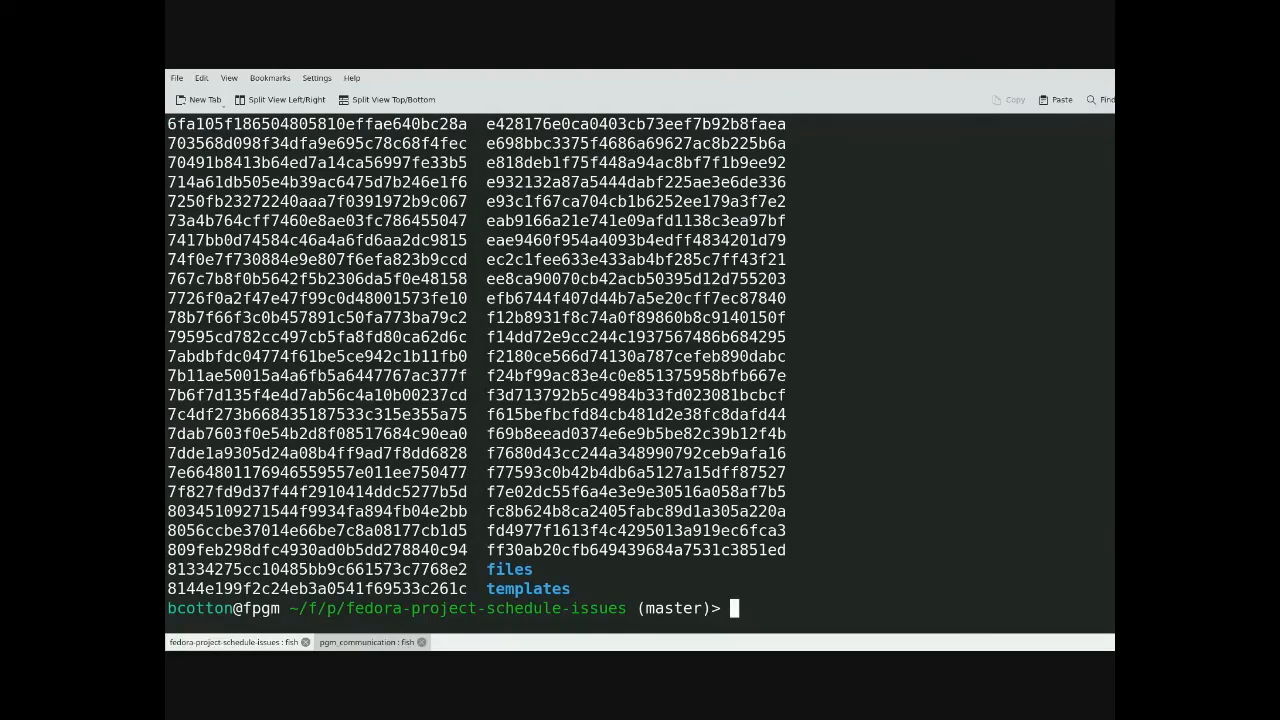
pyautogui.write('cat c9ab08856f4c47e2a61eae614d578be7')
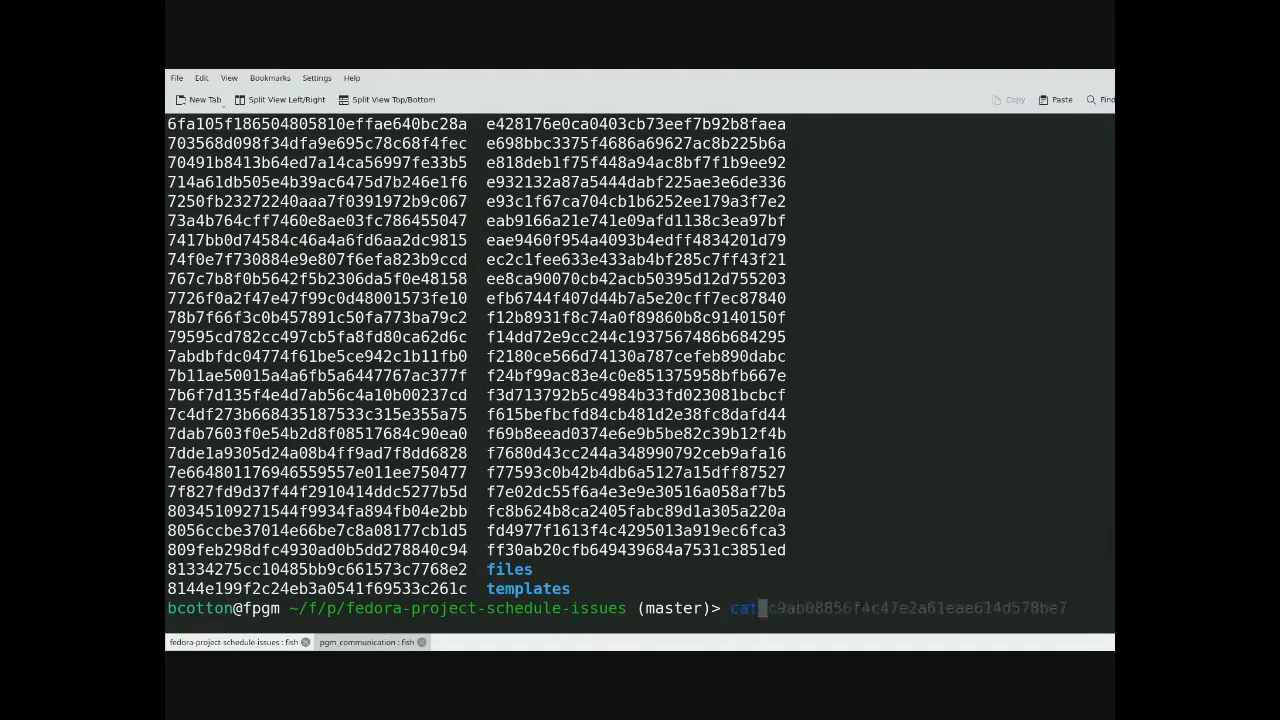
pyautogui.press('Return')
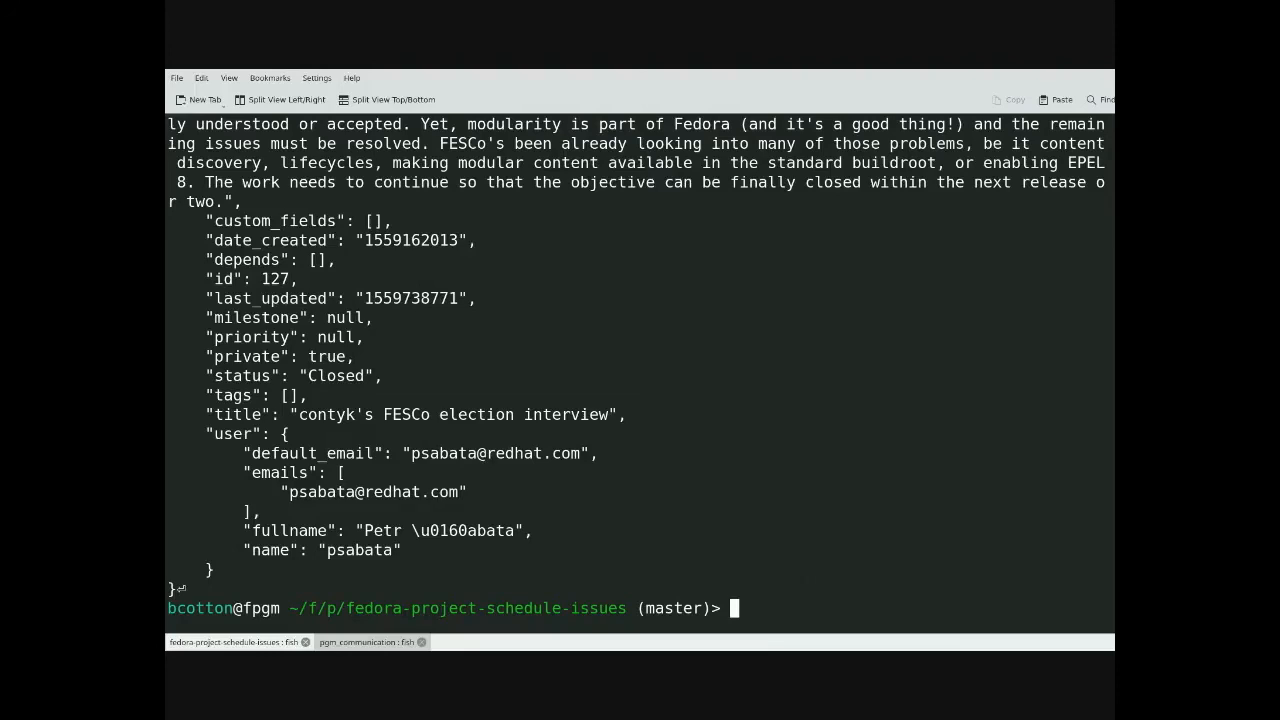
pyautogui.press('ctrl+l')
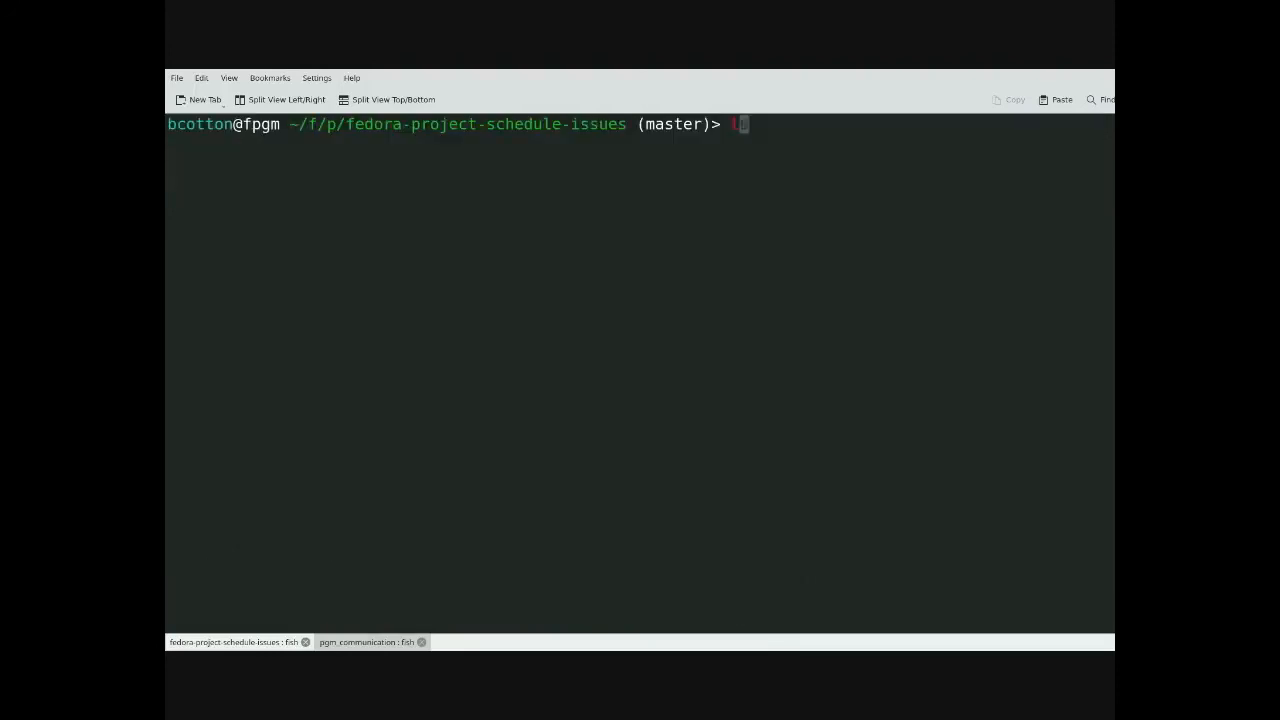
# Step: List the templates folder and display the Council-Election template contents
pyautogui.write('ls')
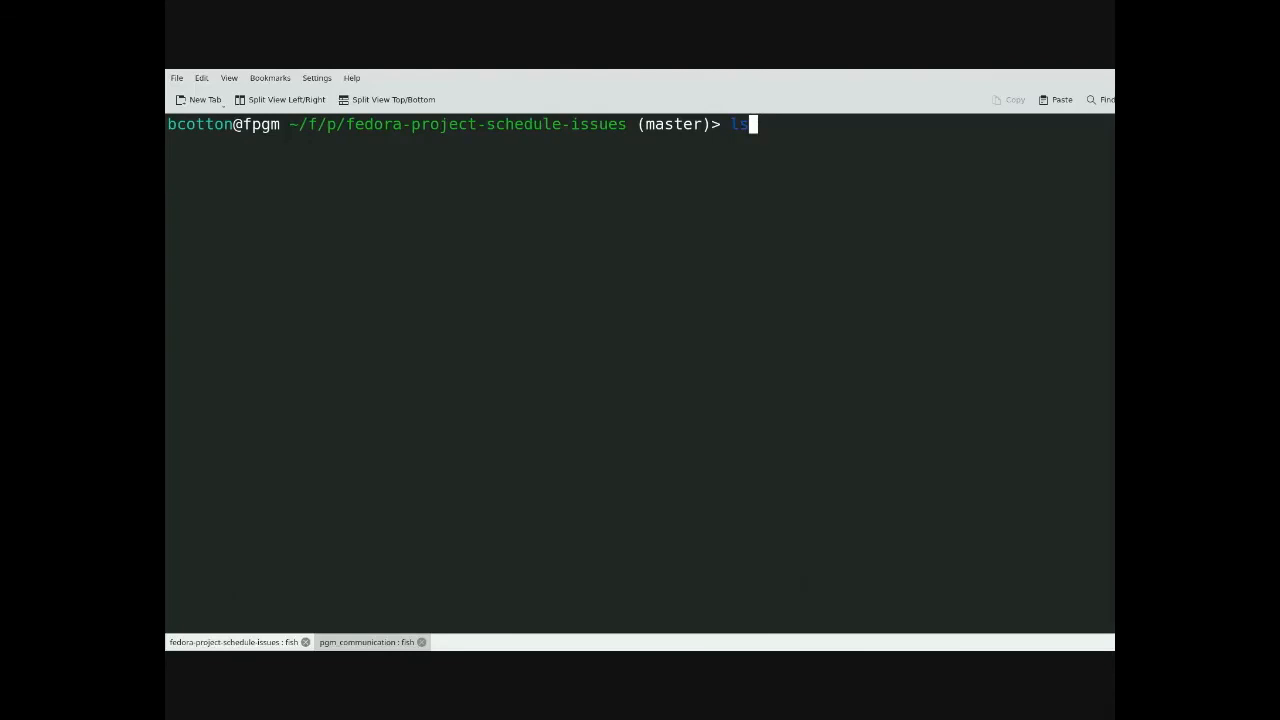
pyautogui.press('Return')
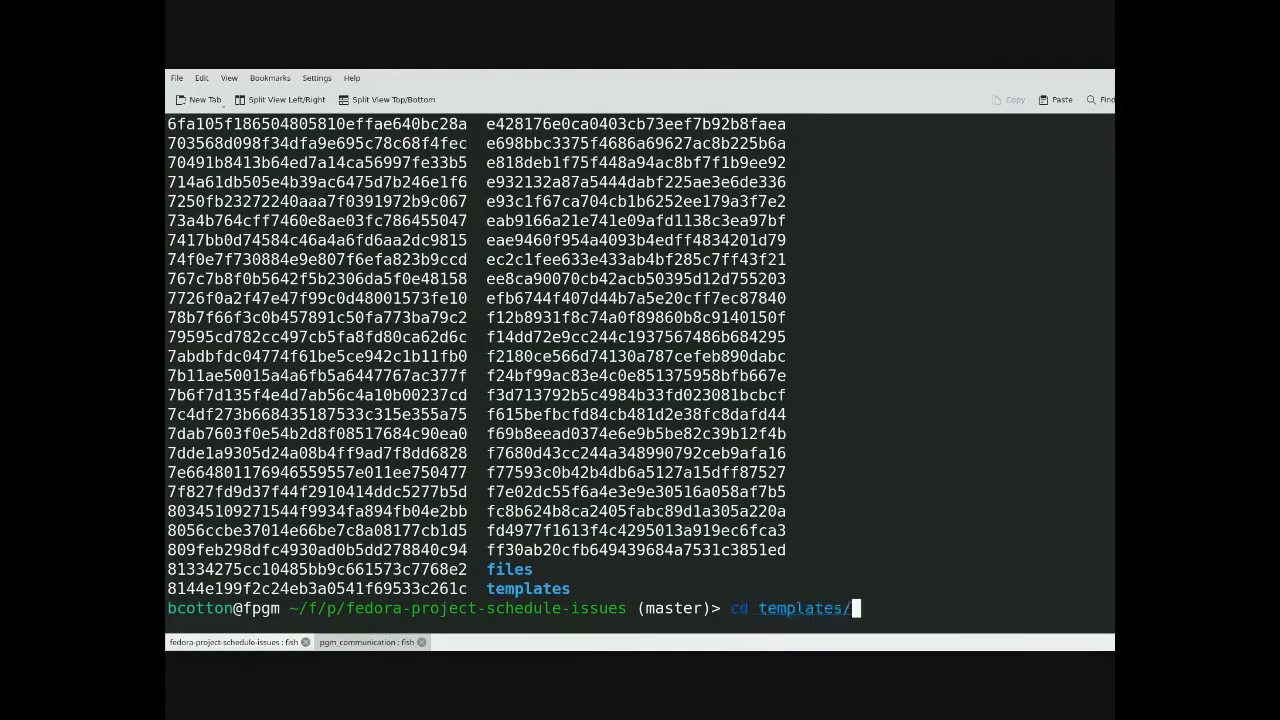
pyautogui.press('Return')
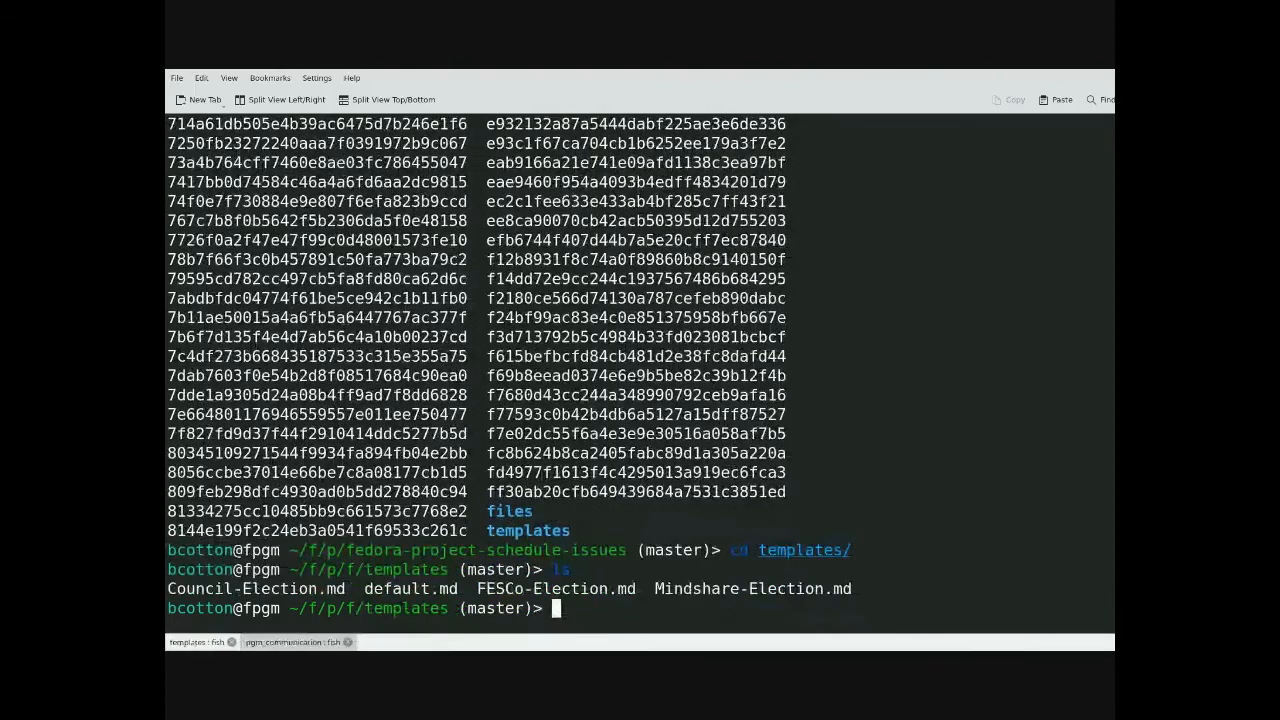
pyautogui.write('cat Changelist')
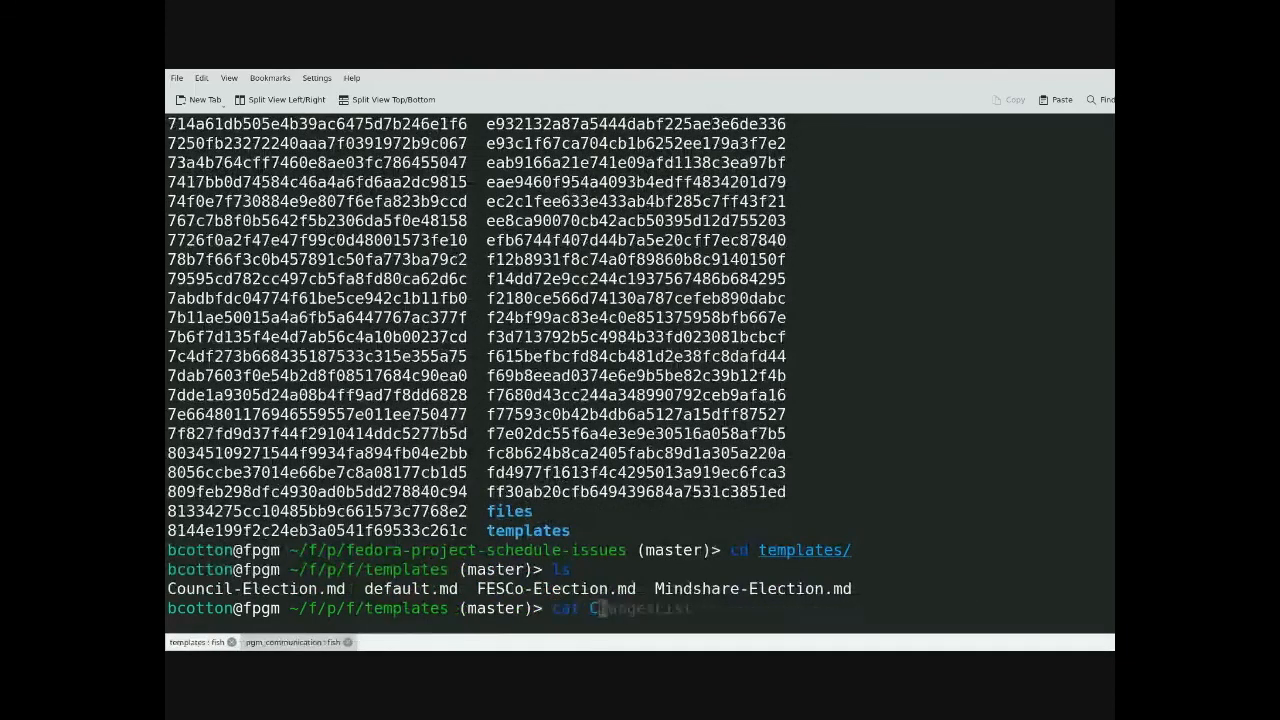
pyautogui.press('Return')
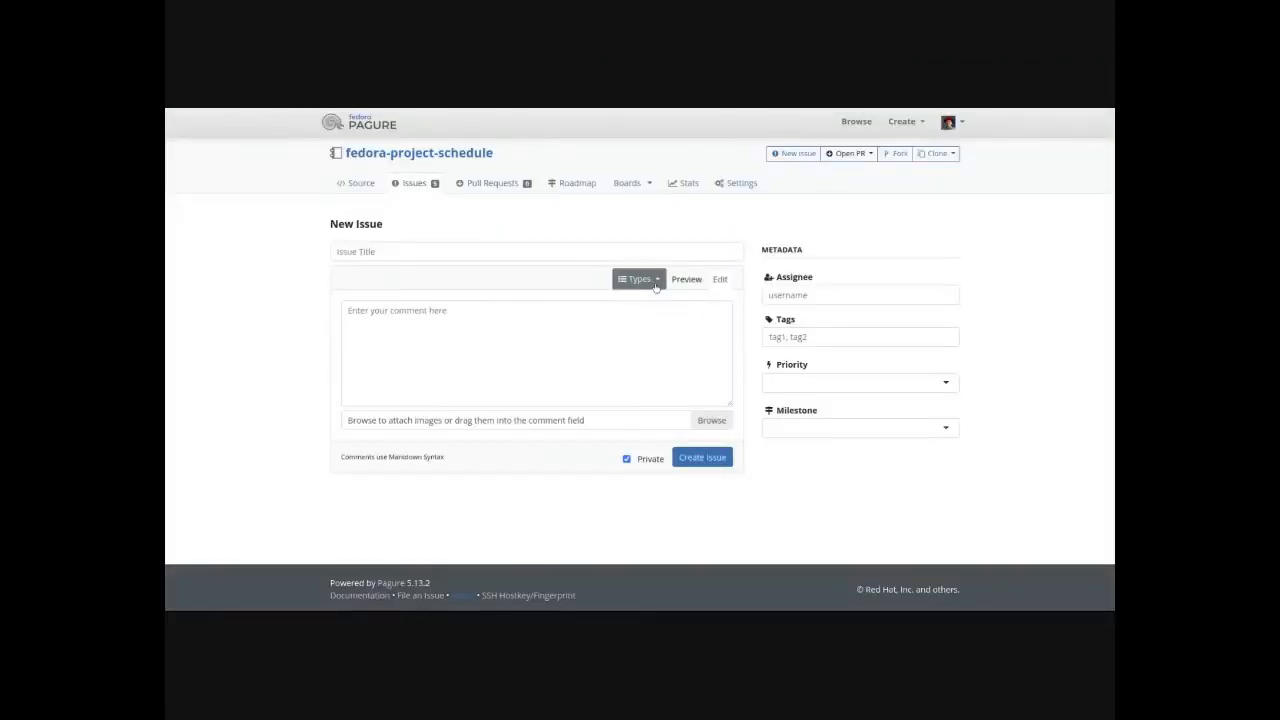
# Step: Fill the new issue with the Council-Election template and scroll through its interview questions
pyautogui.click(636, 280)
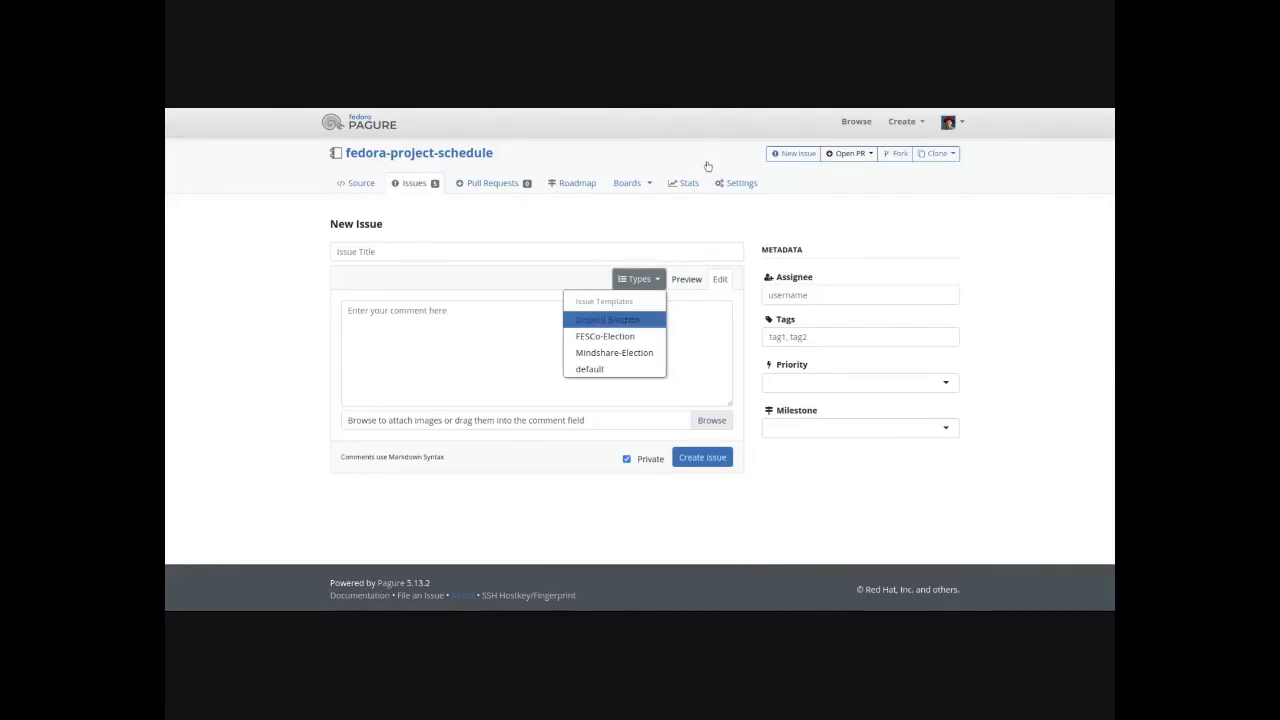
pyautogui.click(608, 320)
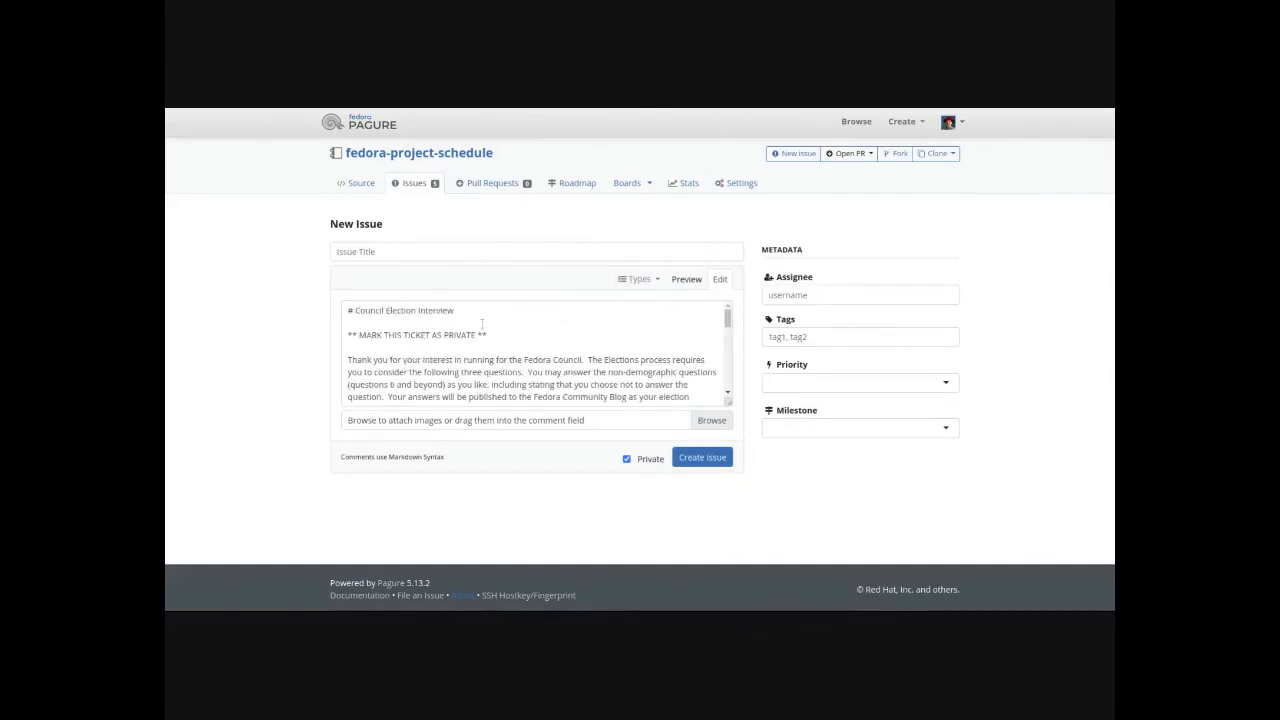
pyautogui.scroll(-3)
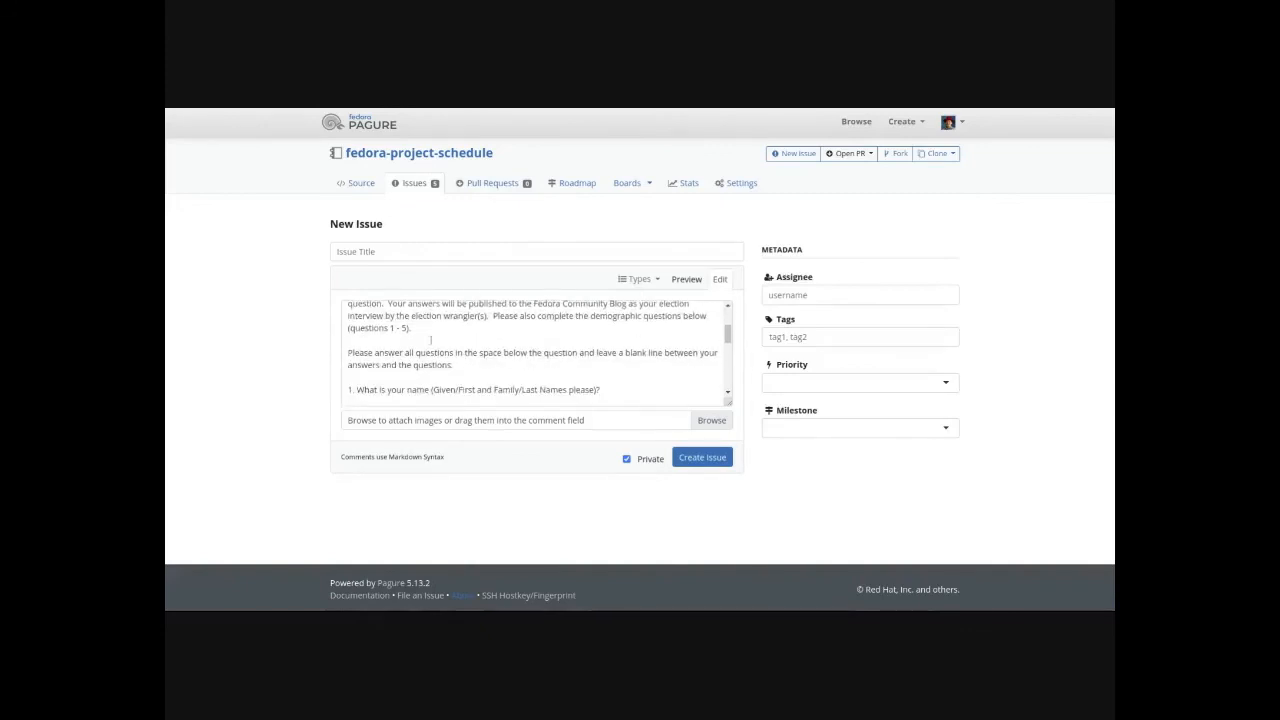
pyautogui.scroll(-3)
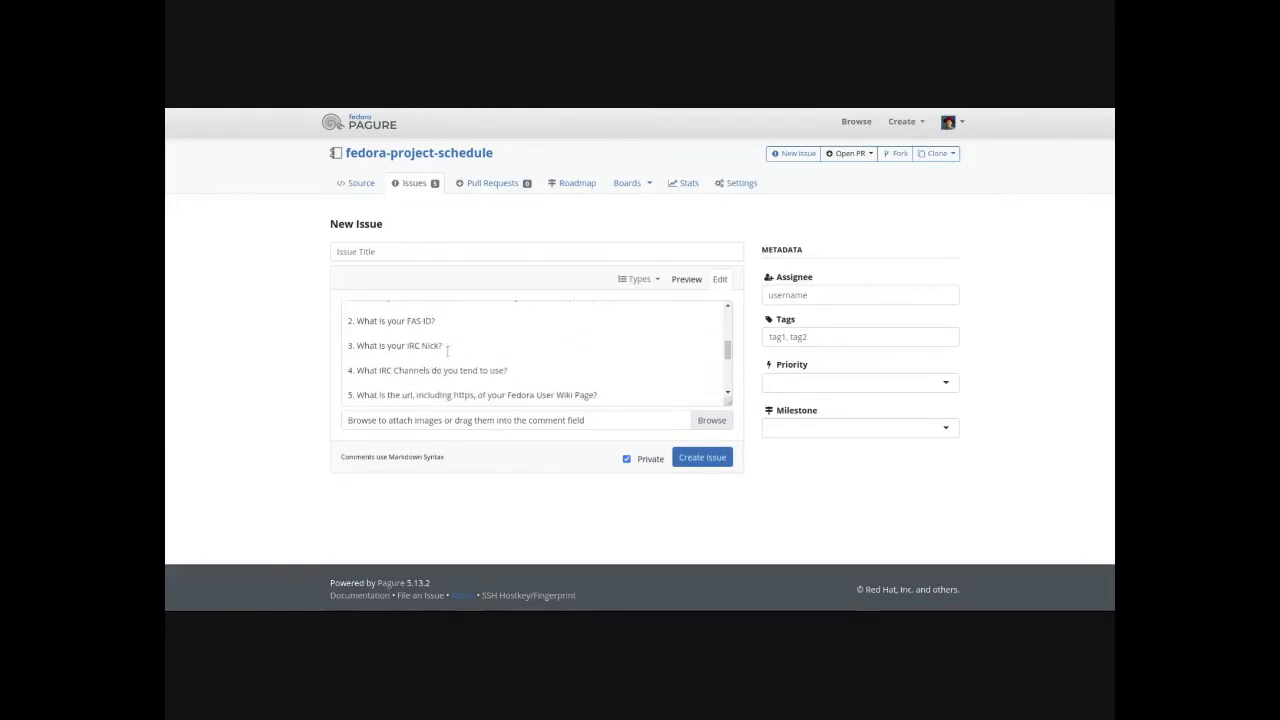
pyautogui.scroll(-3)
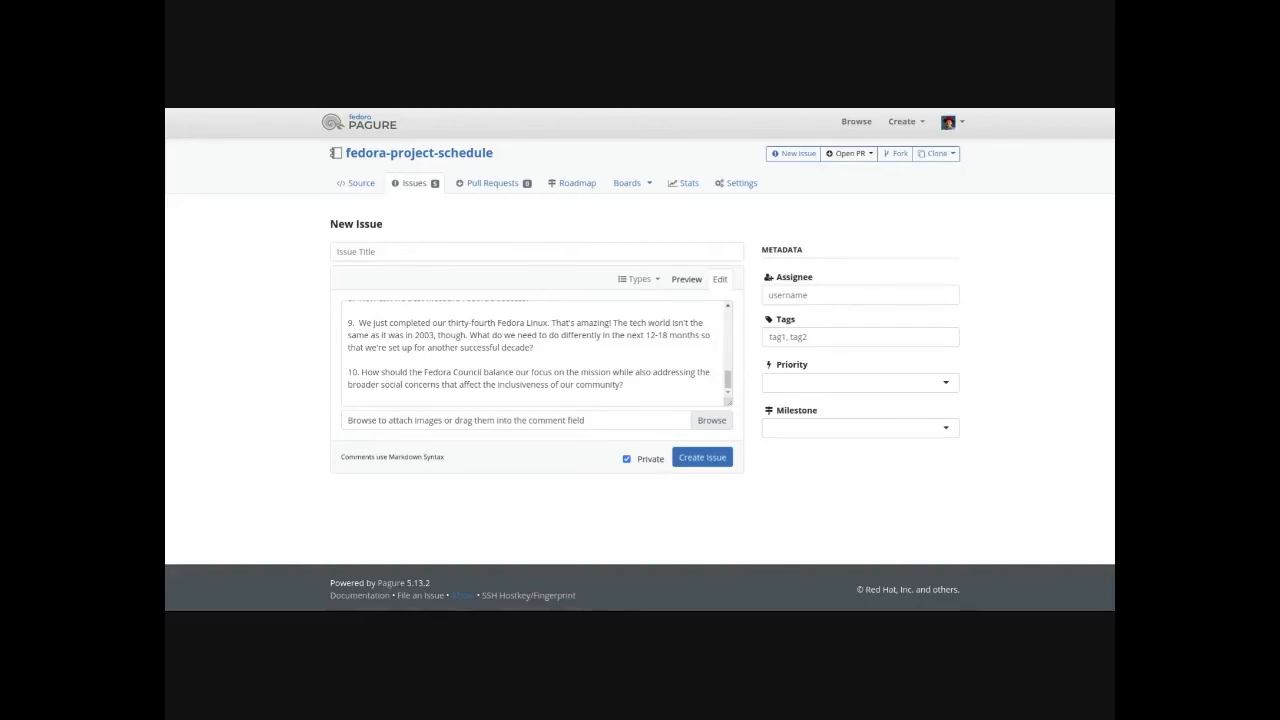
pyautogui.moveTo(492, 108)
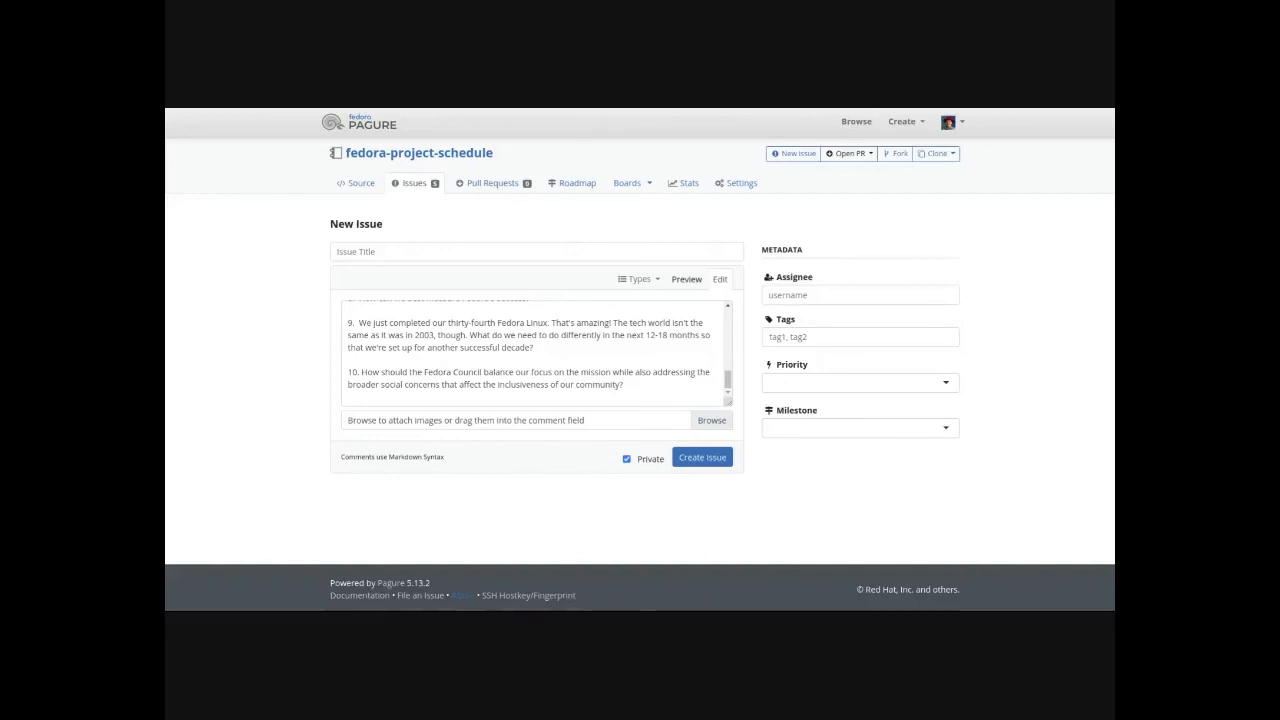
pyautogui.scroll(3)
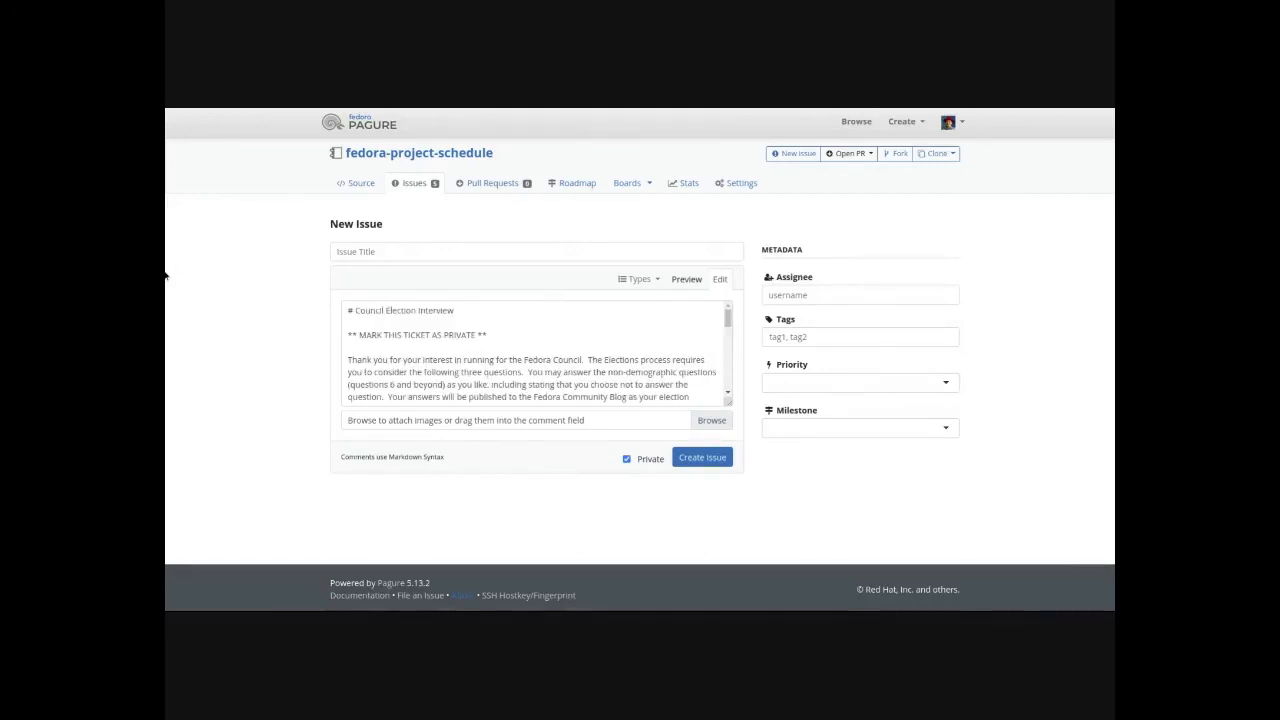
pyautogui.moveTo(632, 300)
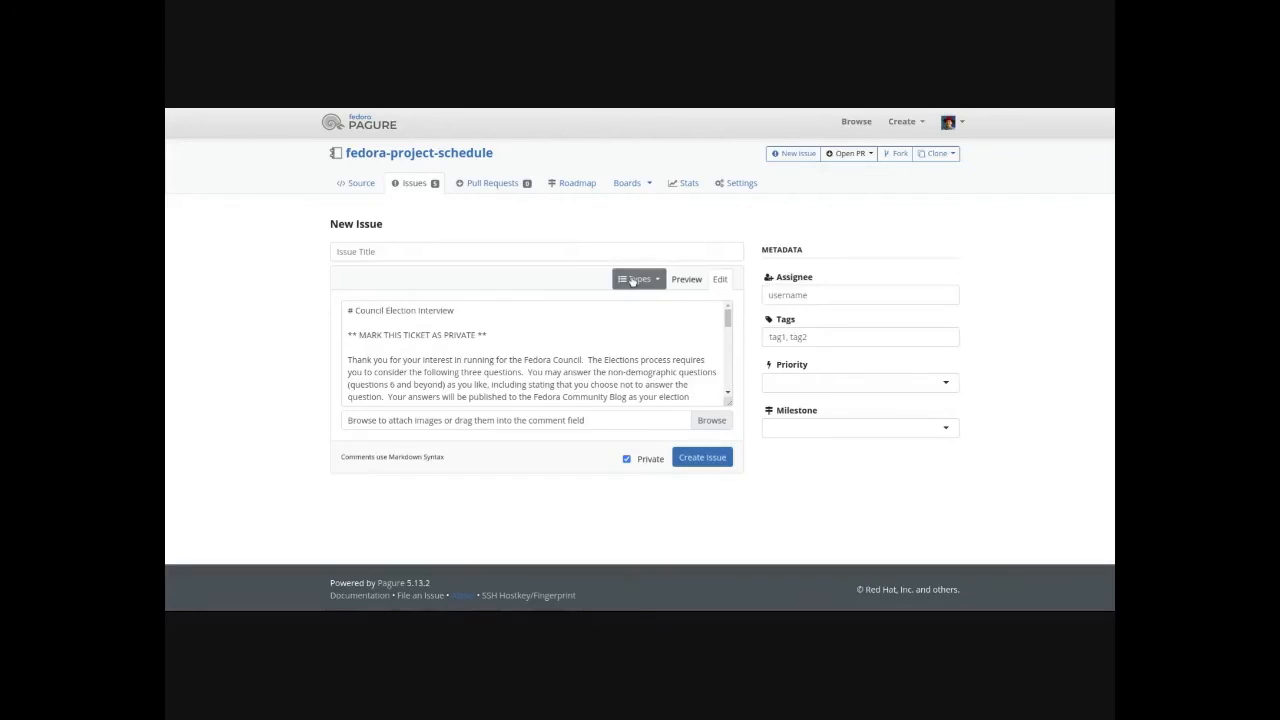
pyautogui.moveTo(540, 110)
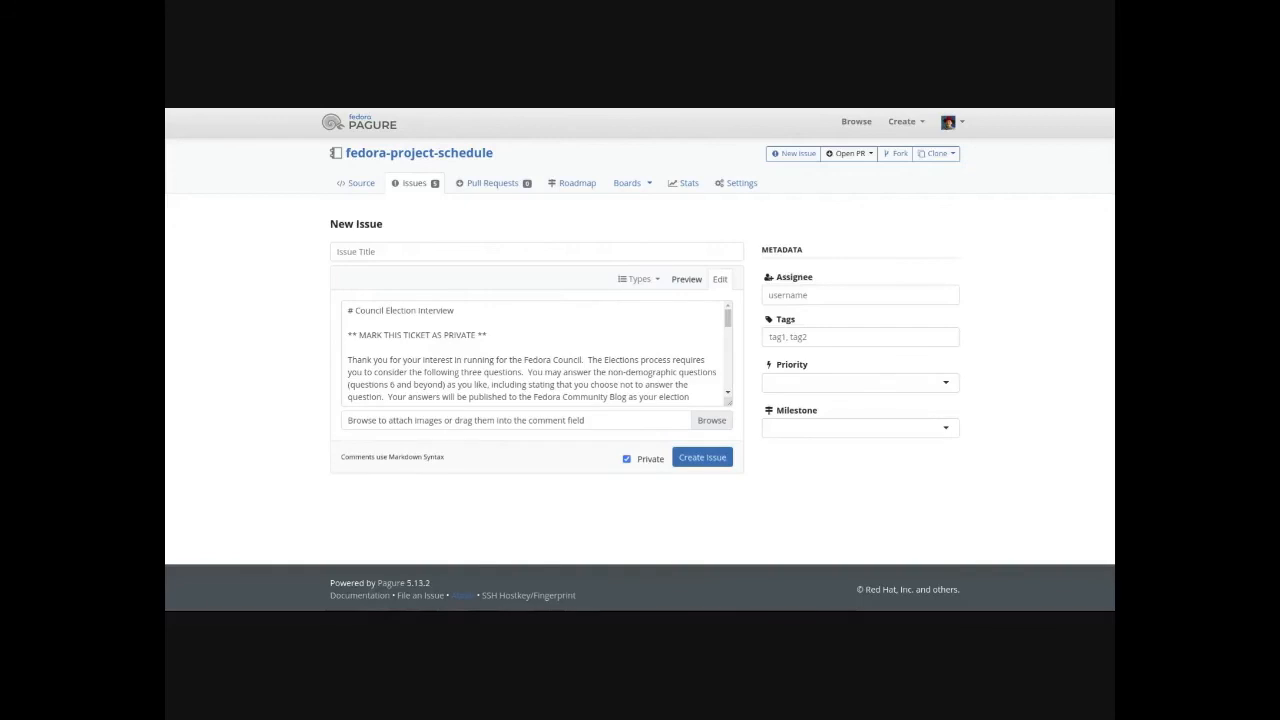
pyautogui.moveTo(166, 248)
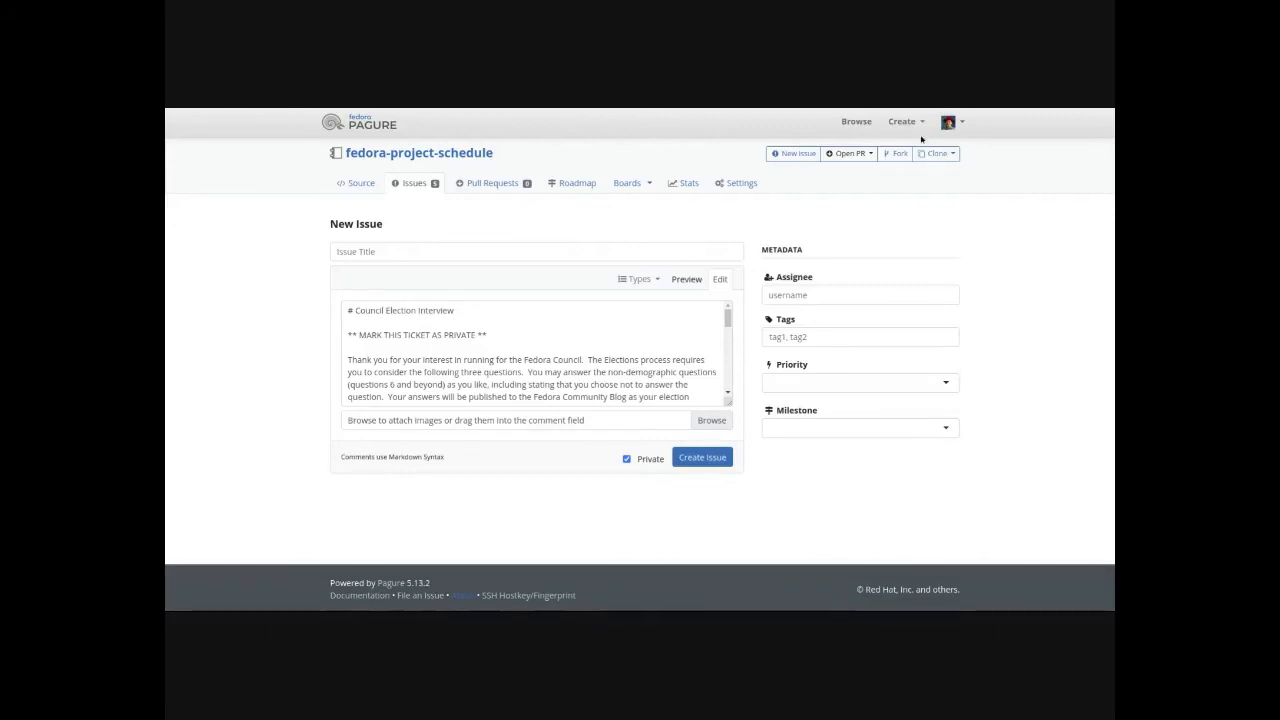
# Step: Show the project's git clone addresses and select the Issues SSH URL for copying
pyautogui.click(936, 152)
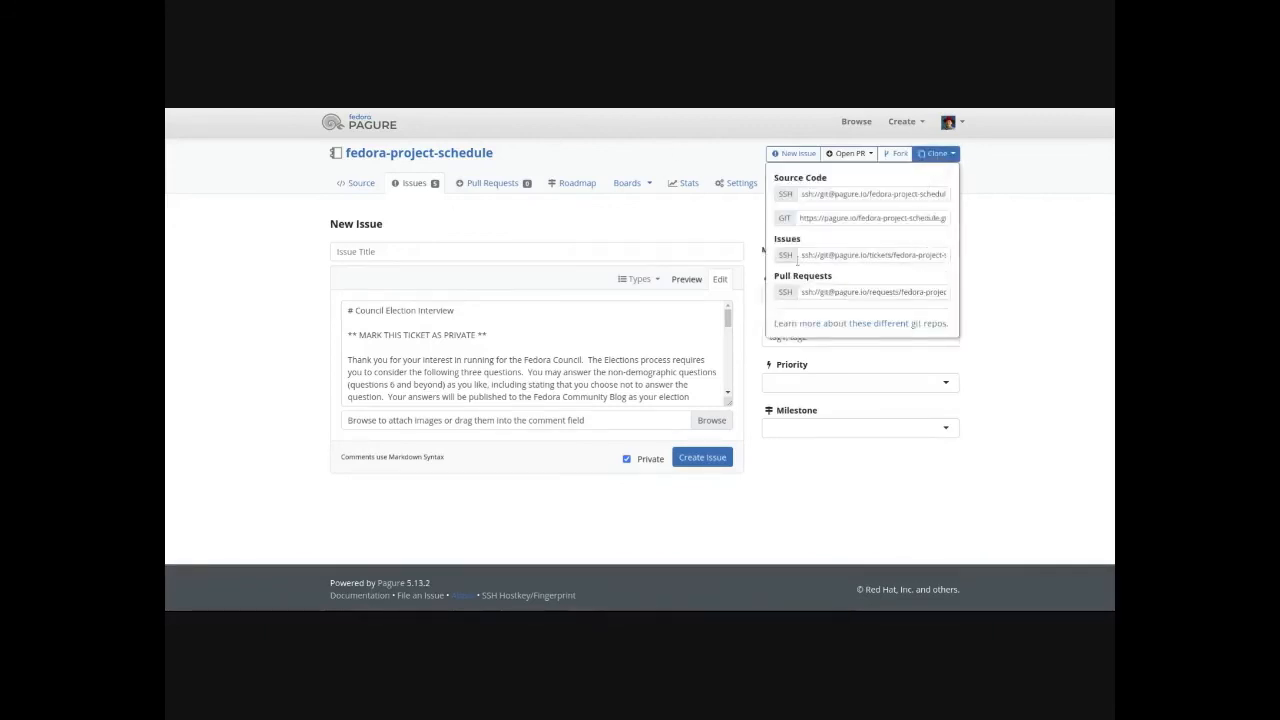
pyautogui.click(870, 254)
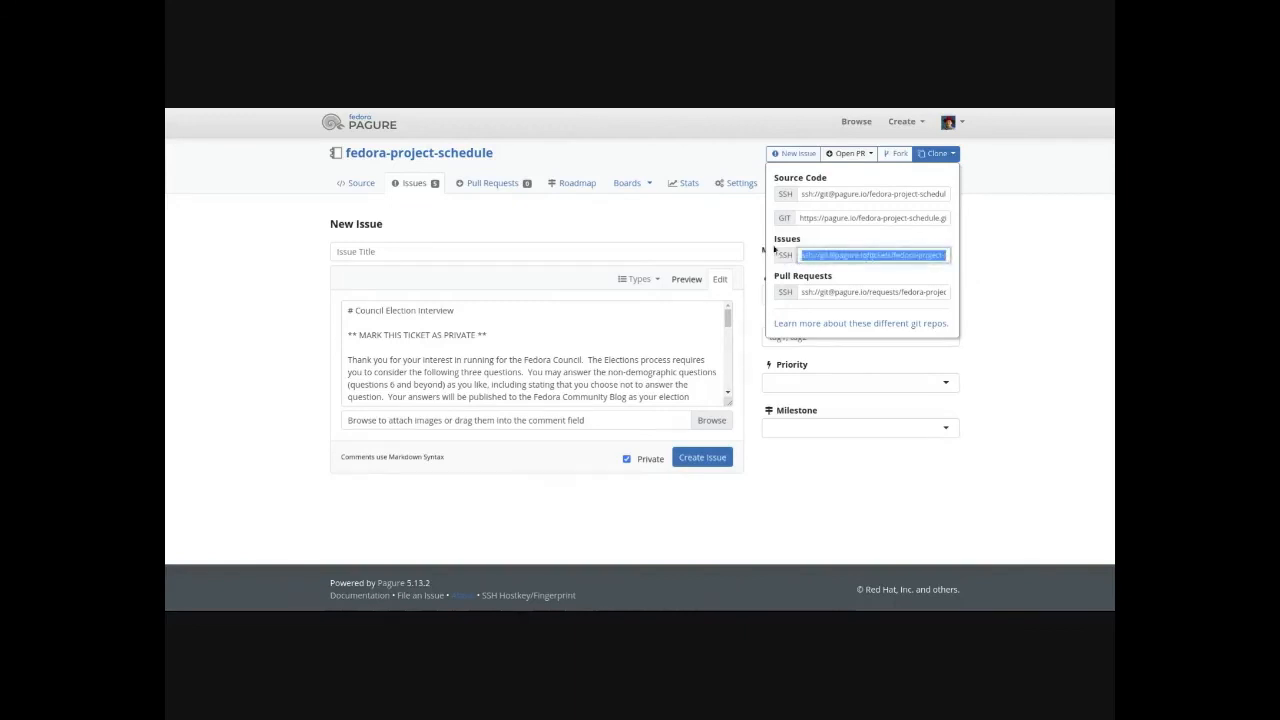